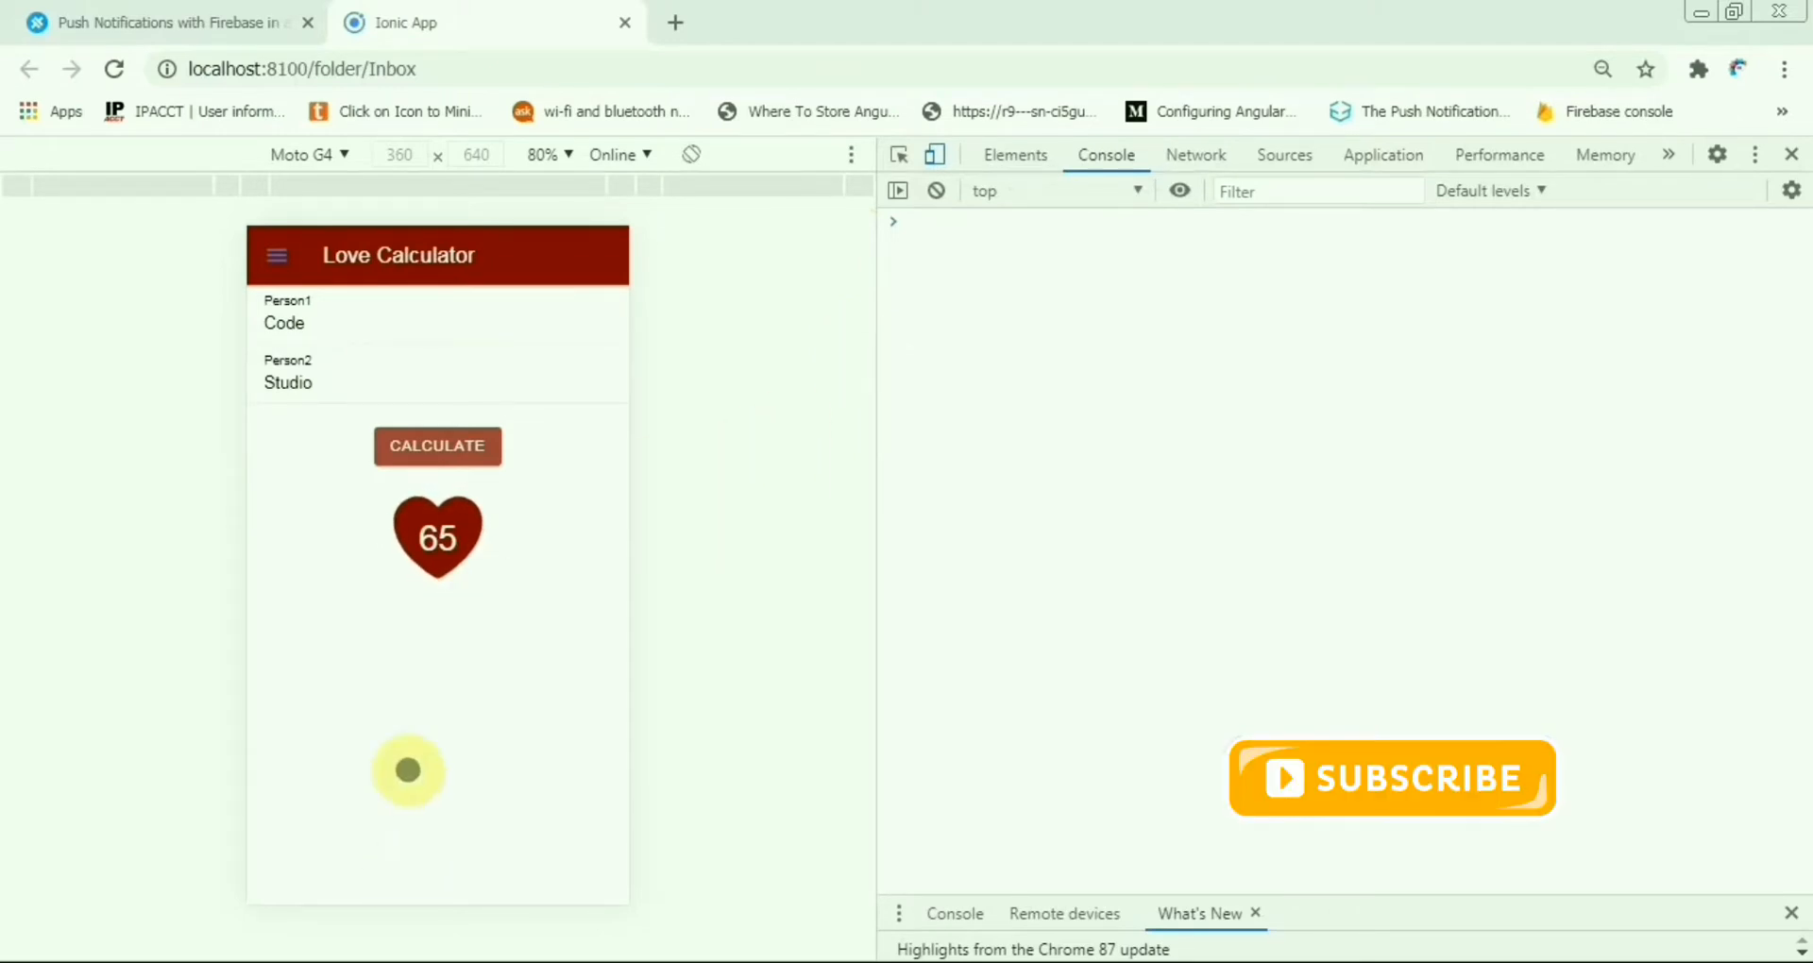
mouse_move(664, 566)
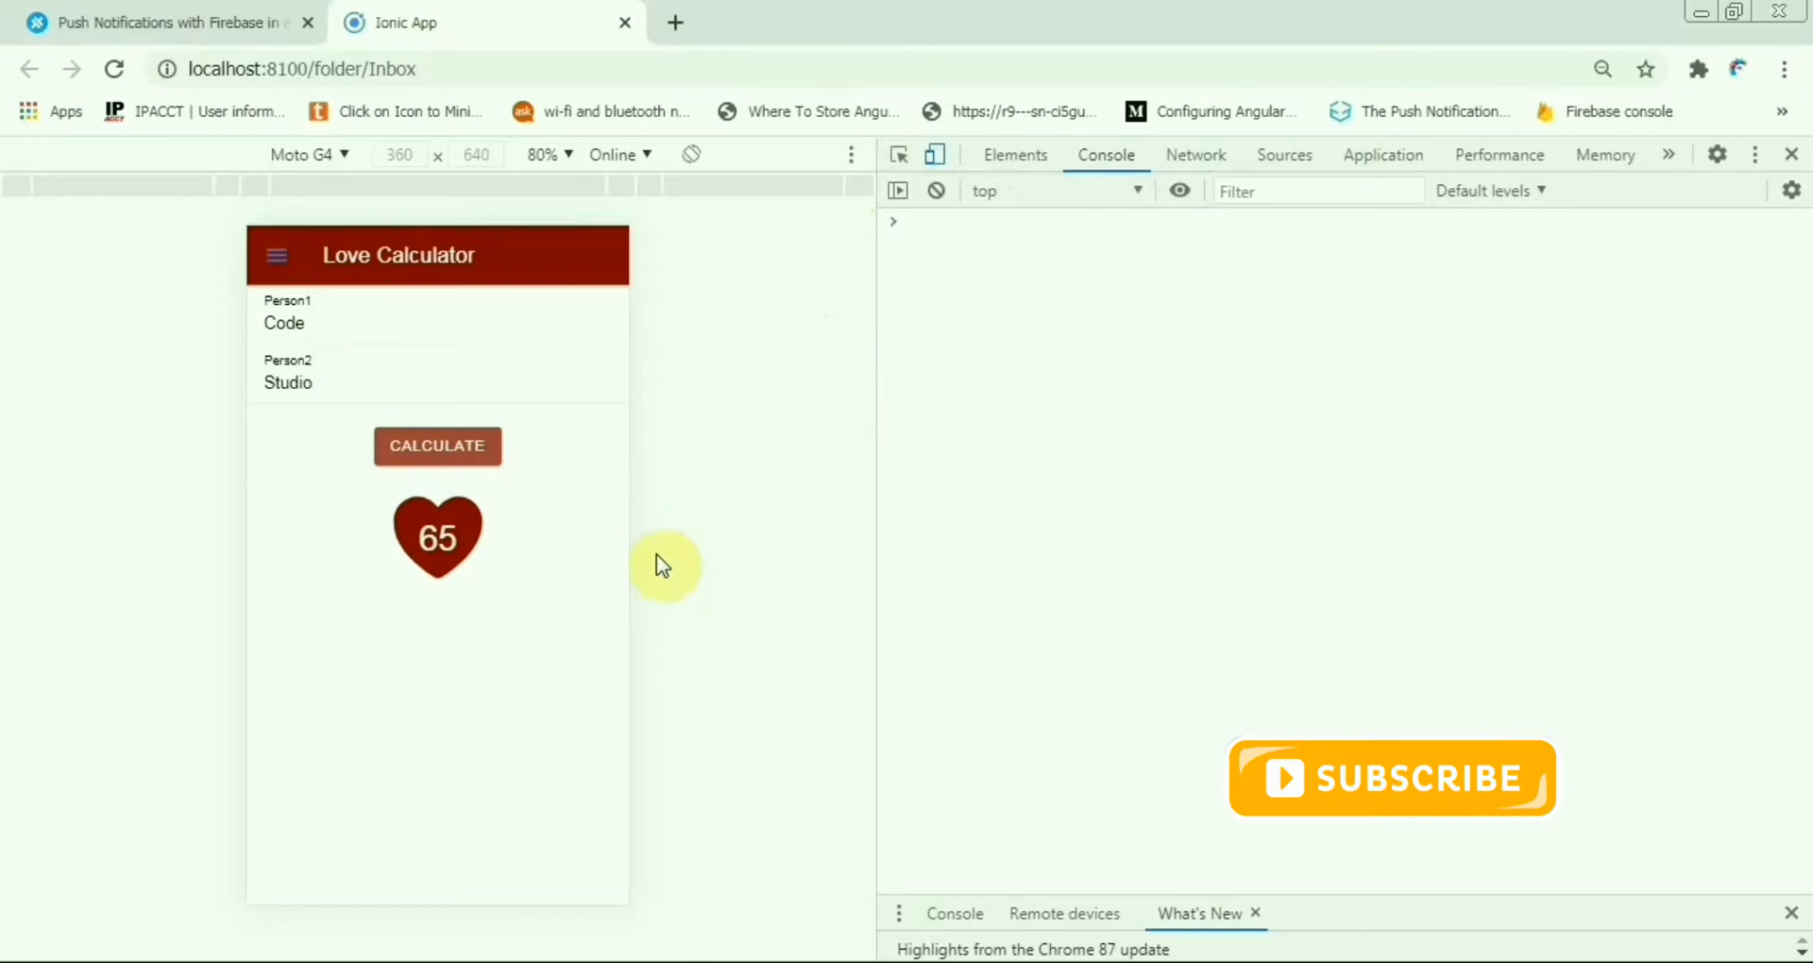
mouse_move(676, 22)
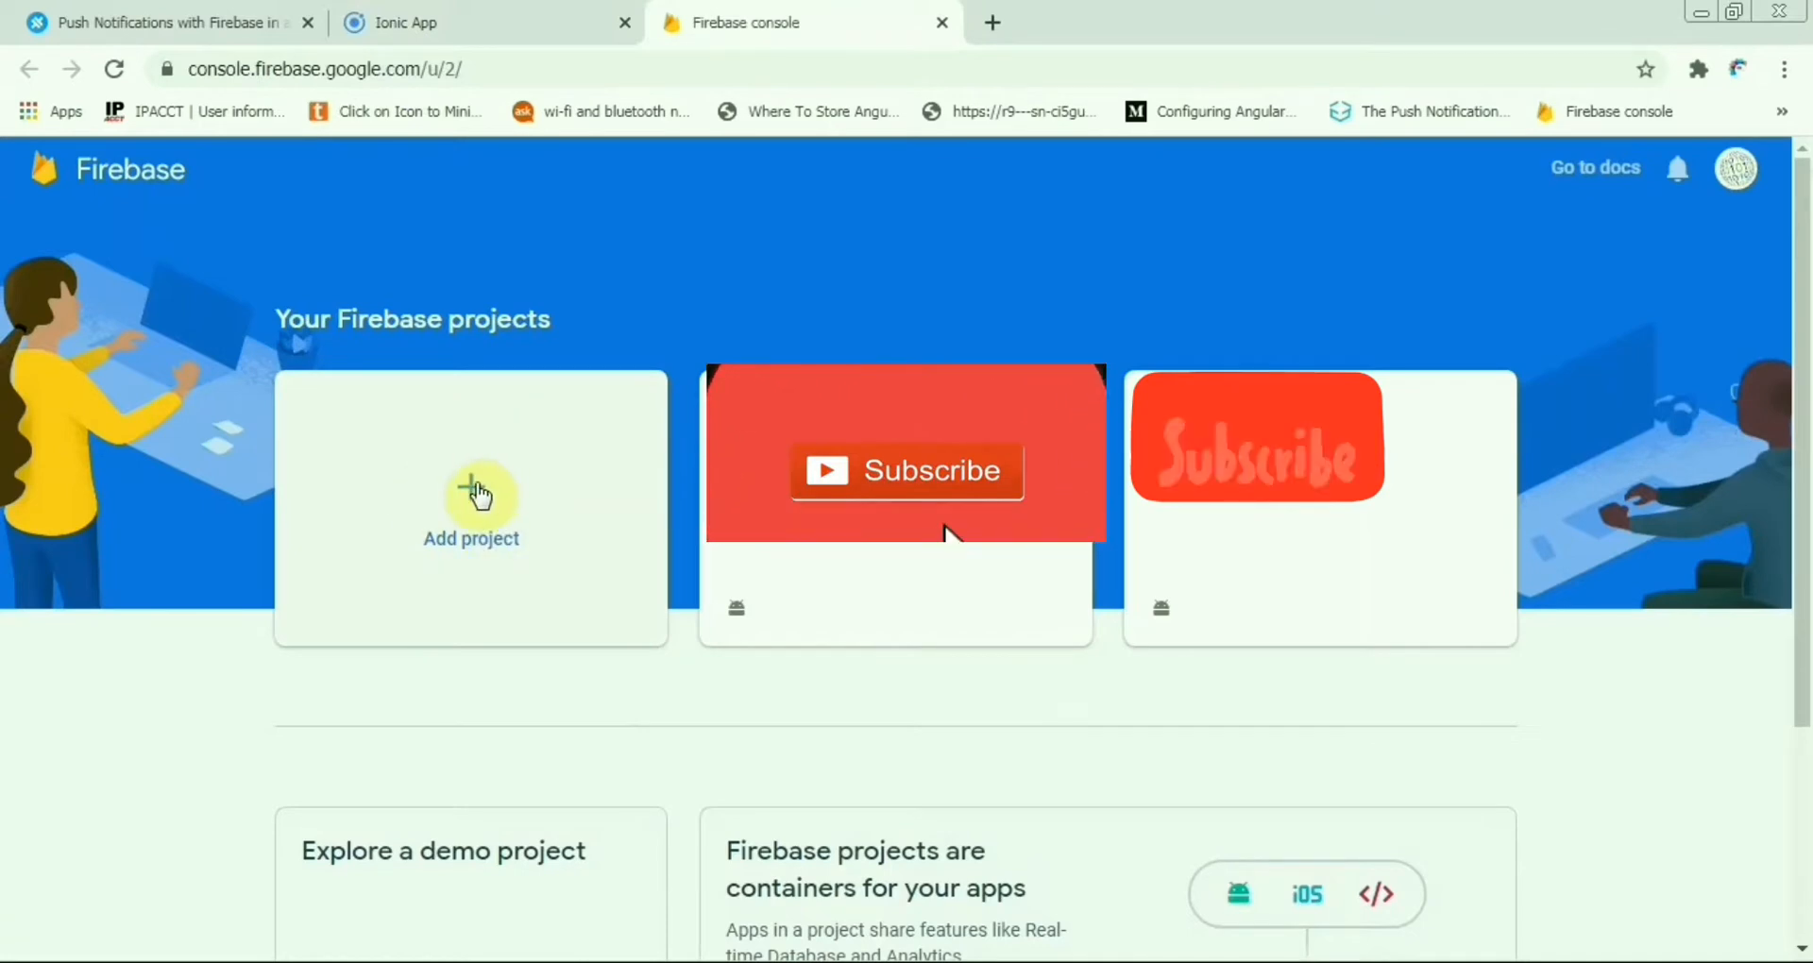
Start a new Firebase project and name it LoveCalculator.
left_click(470, 508)
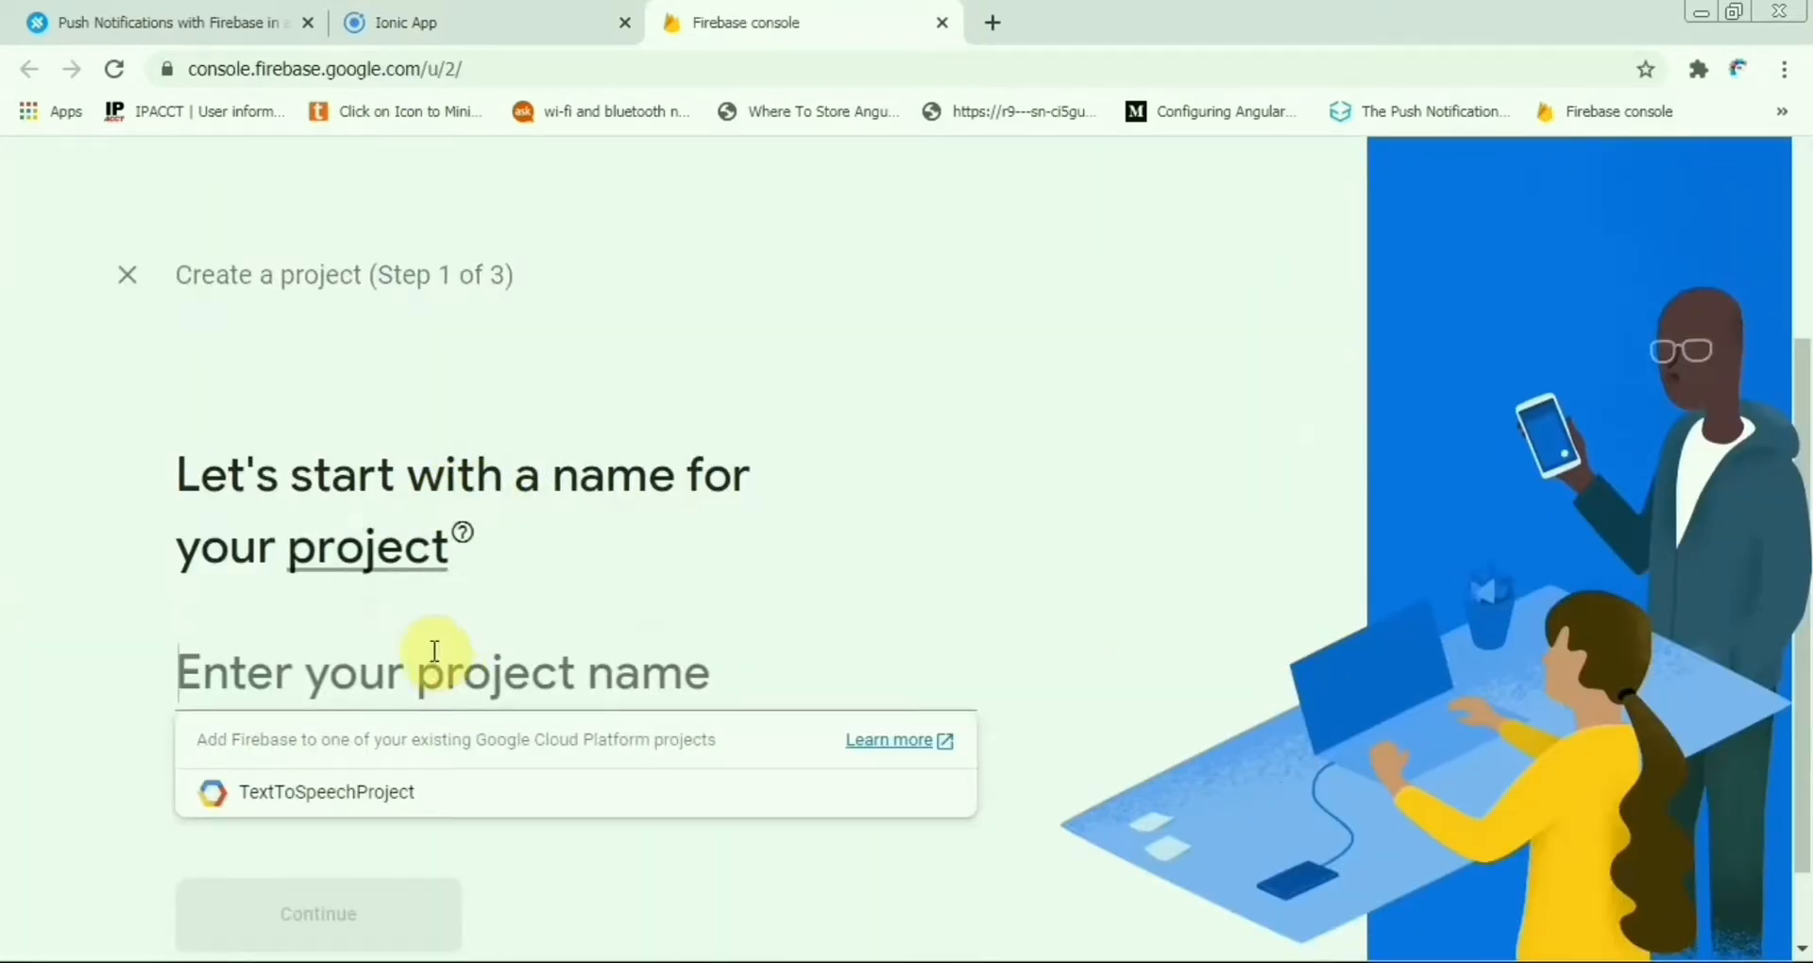
type("L")
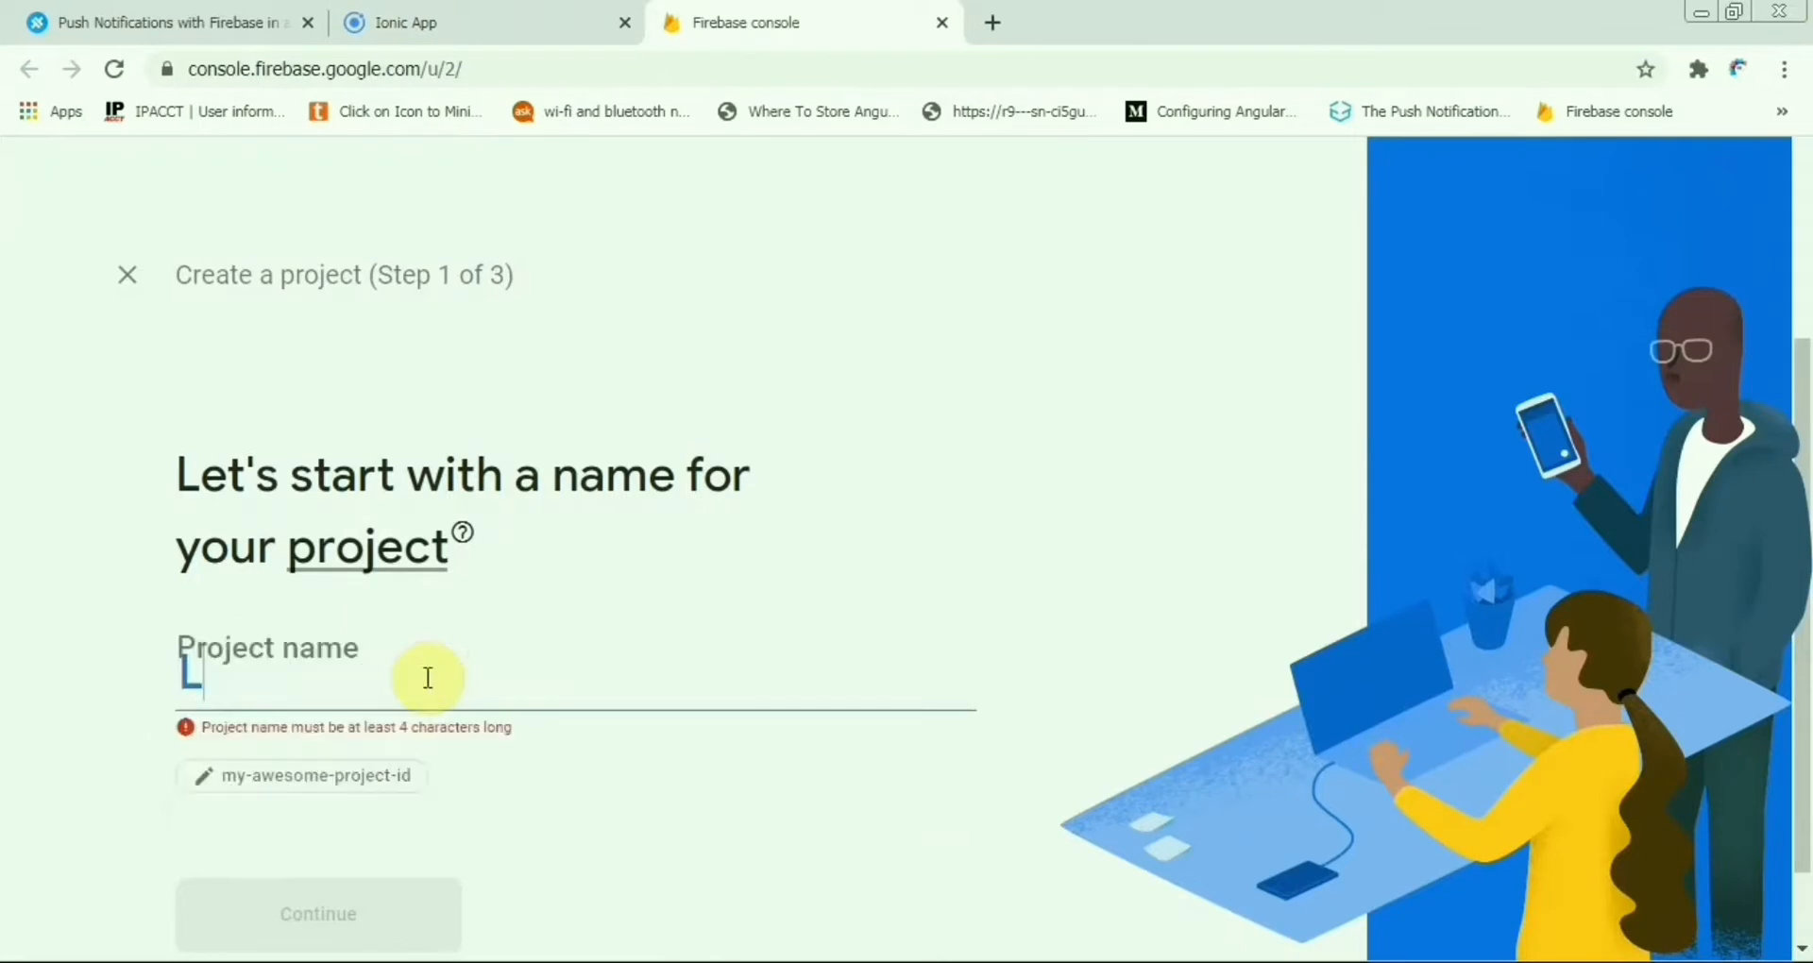
type("ove")
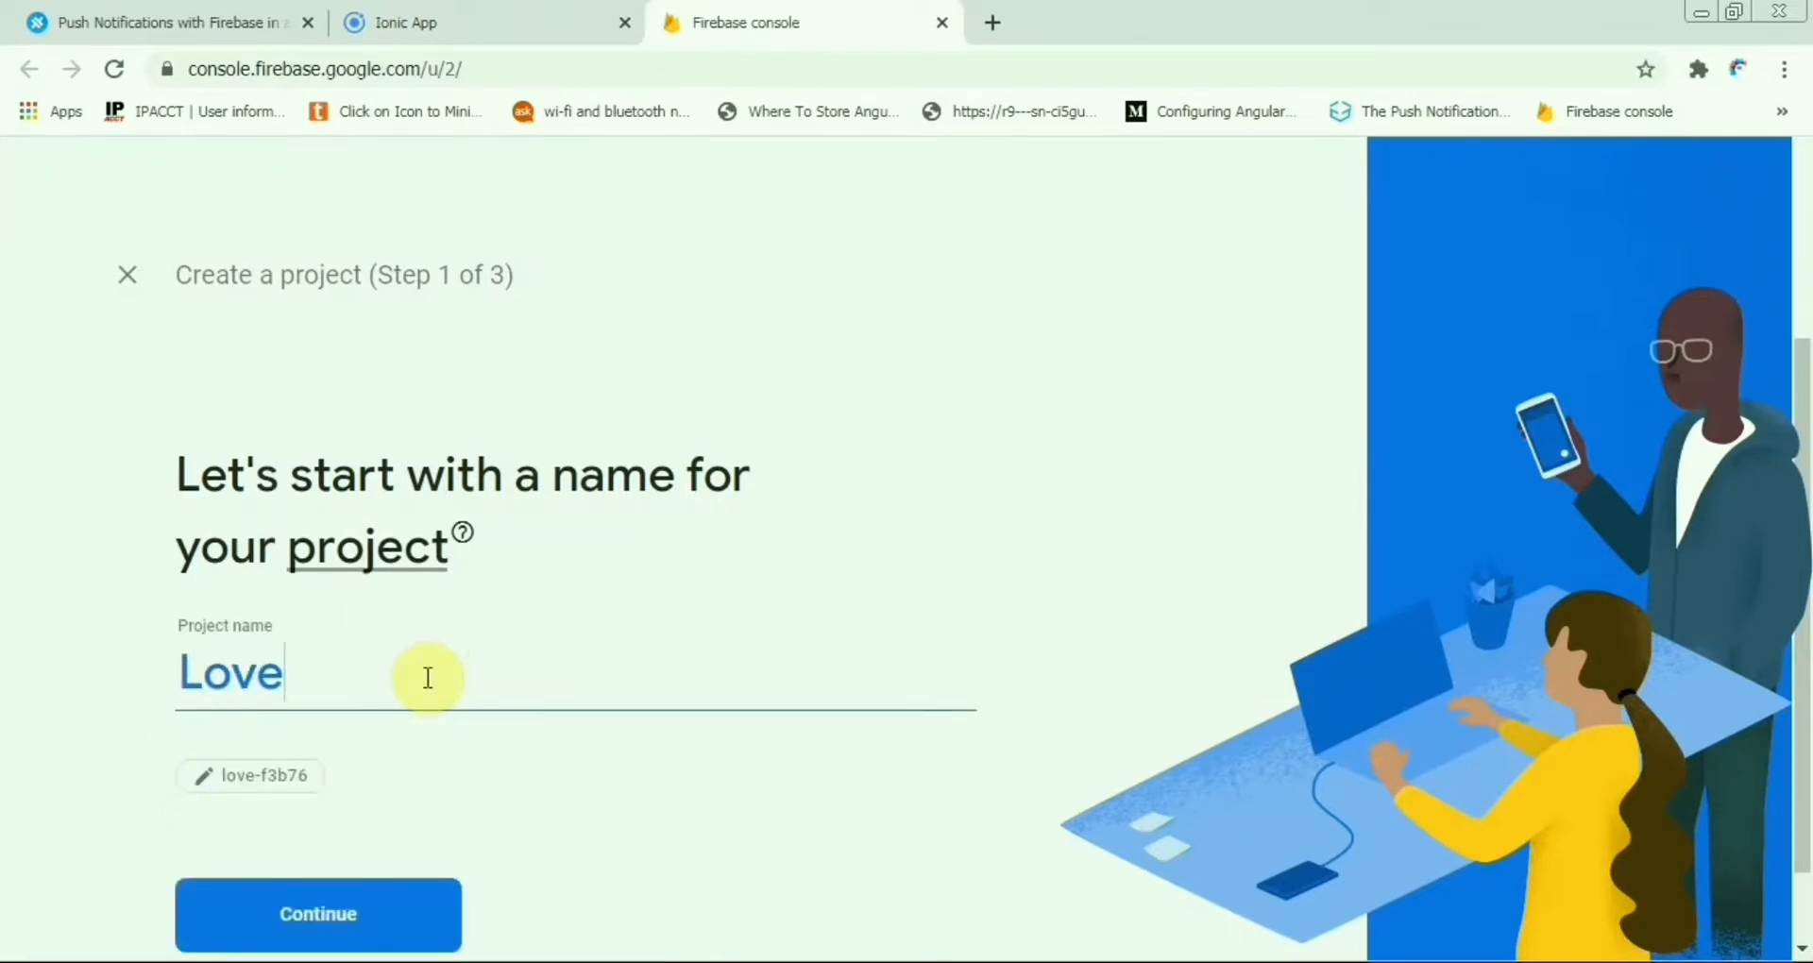
type("Calcula")
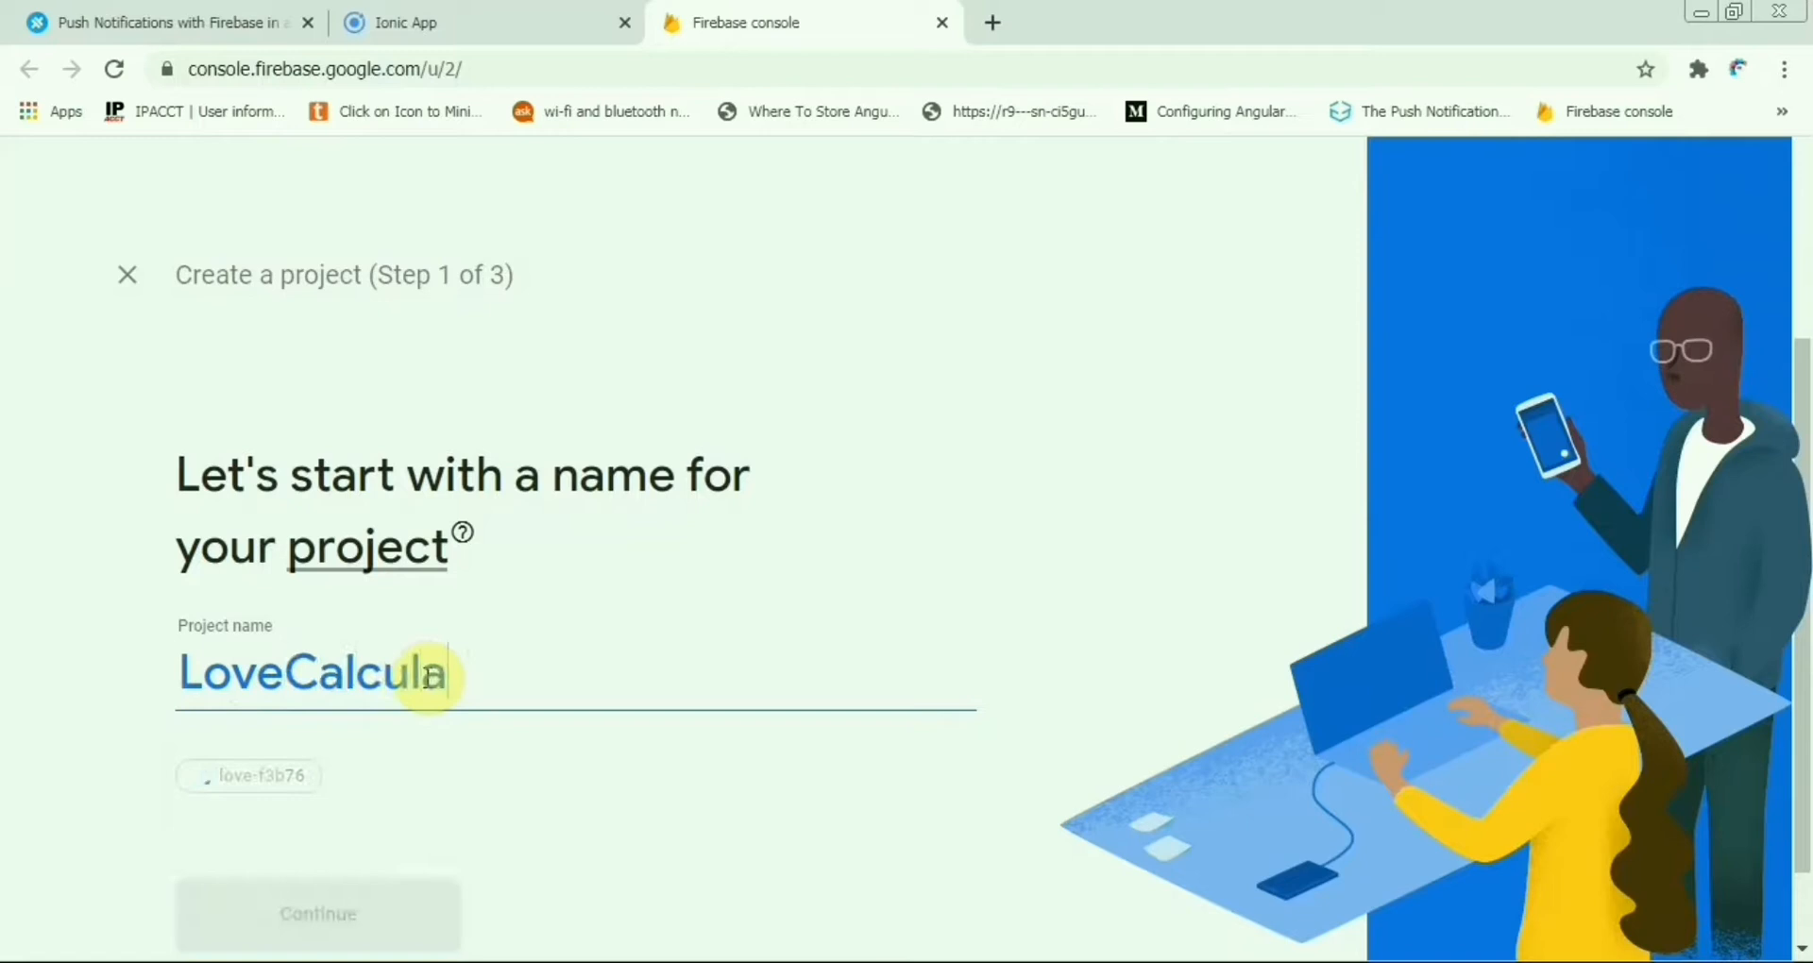
type("tor")
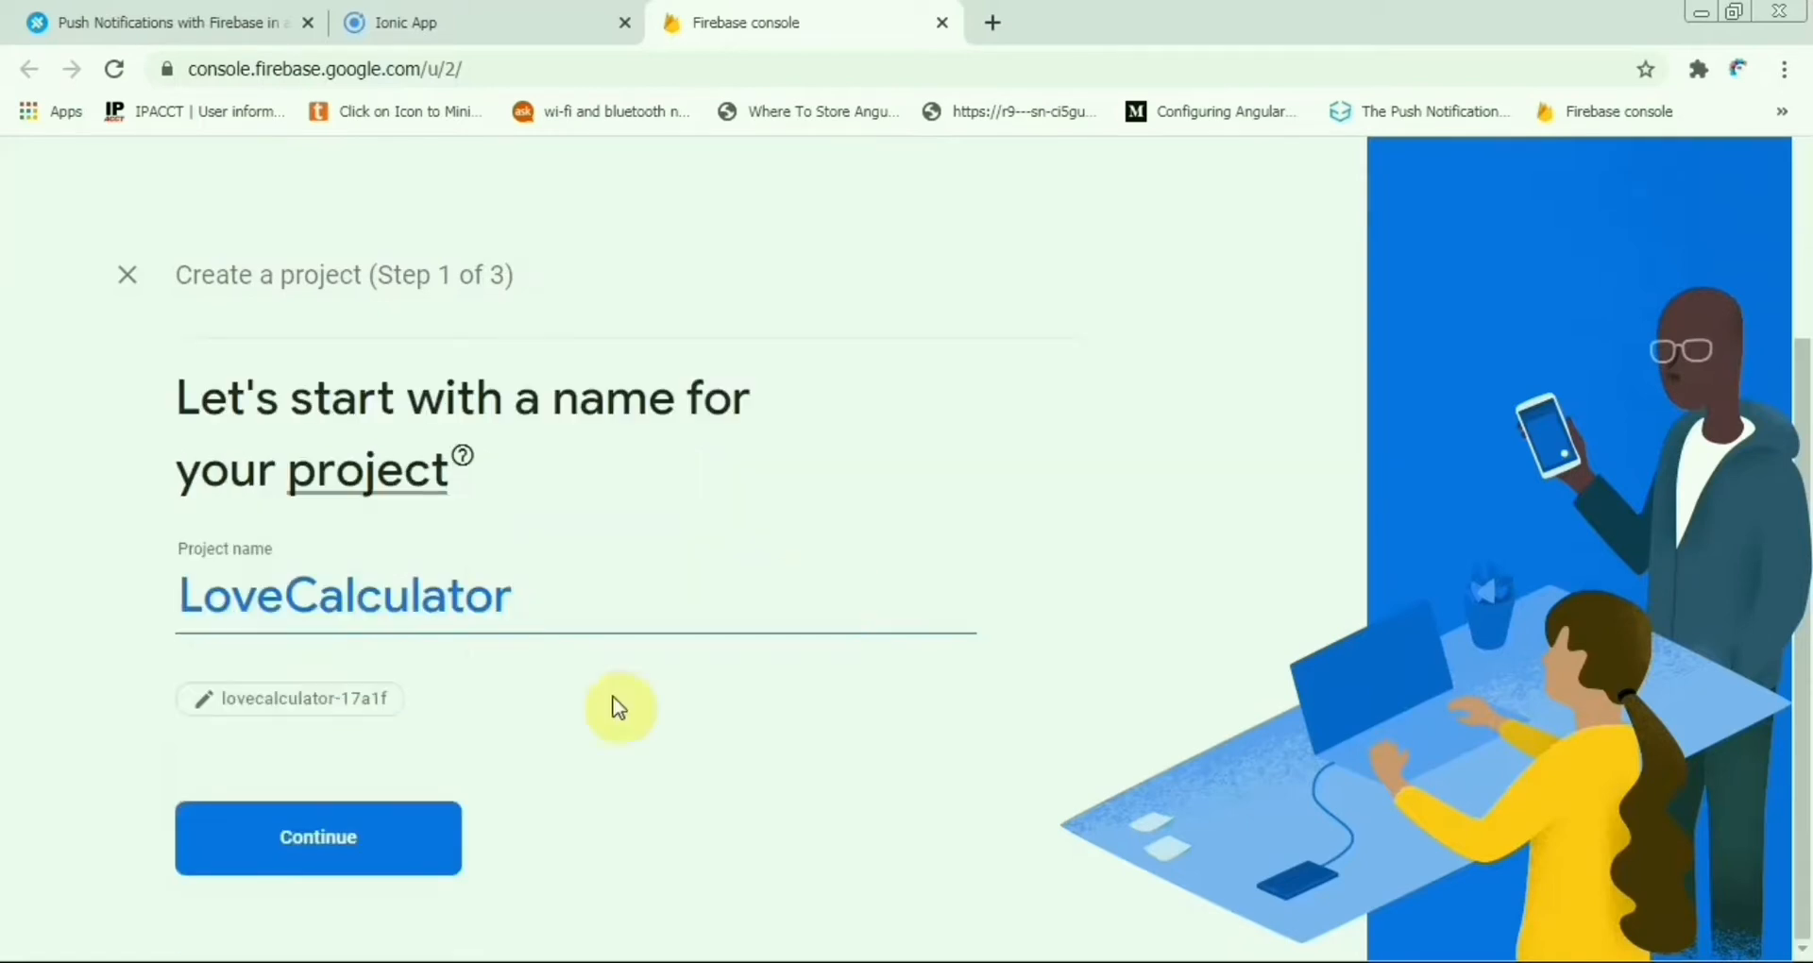
left_click(317, 837)
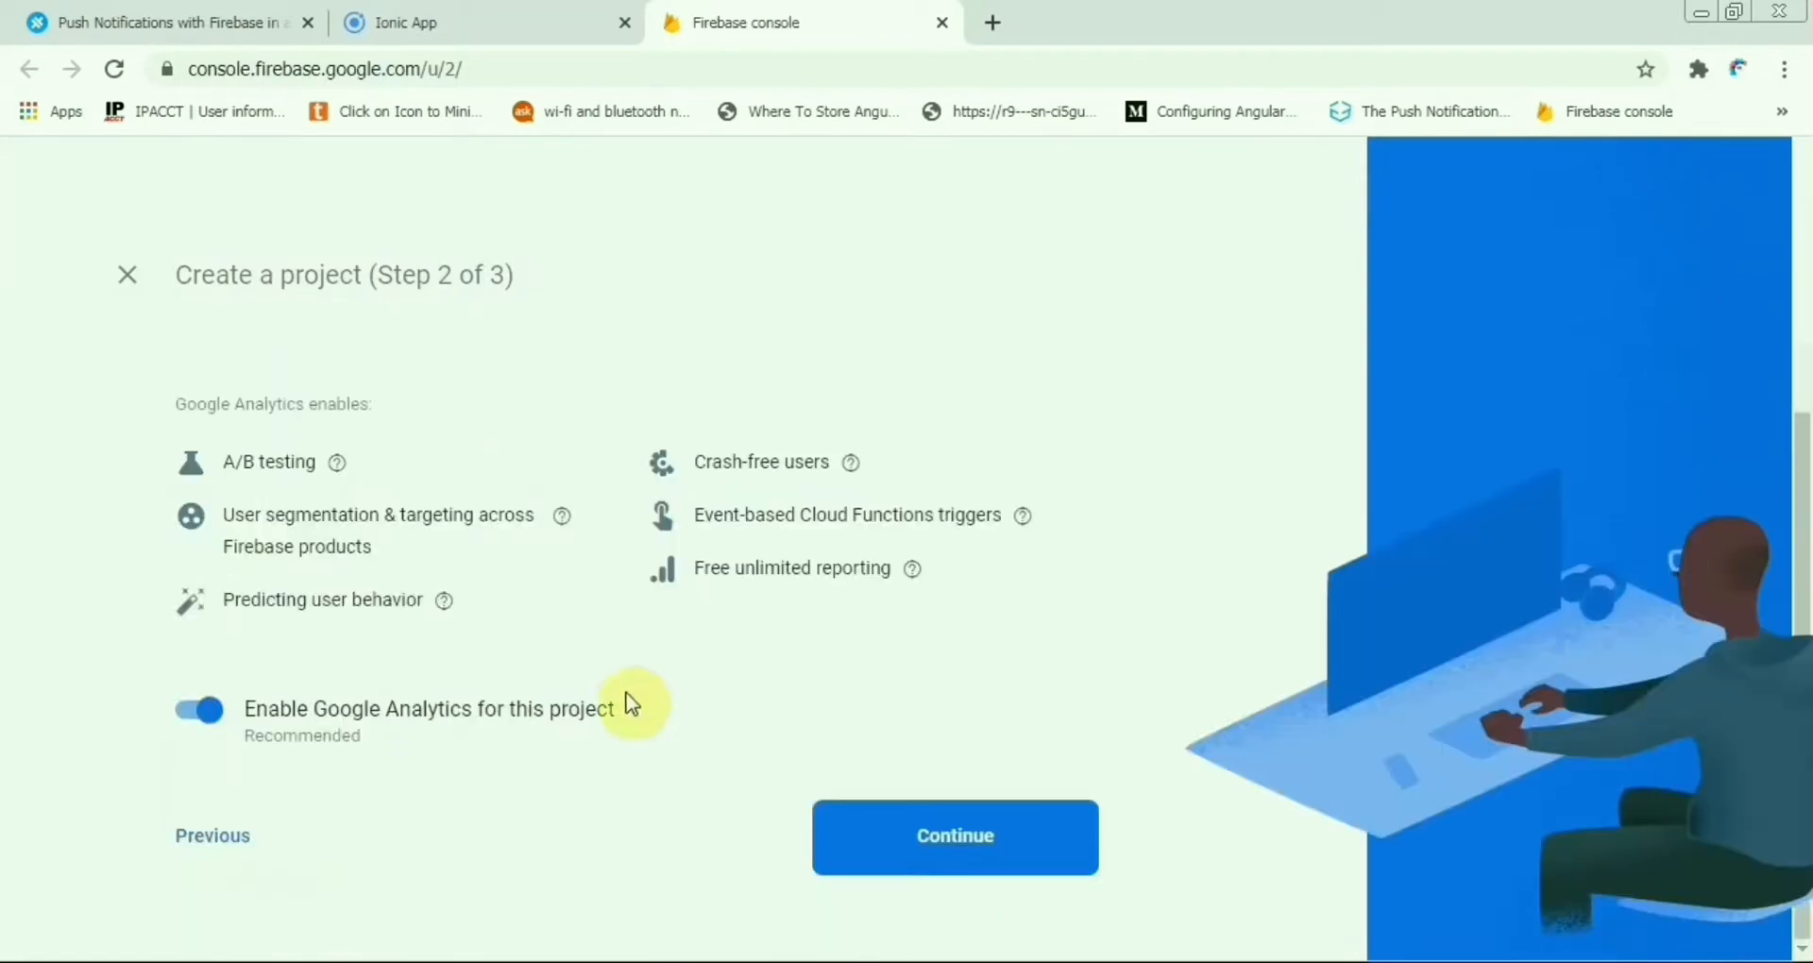
Keep Google Analytics enabled on the Default Account for Firebase and create the project.
left_click(954, 836)
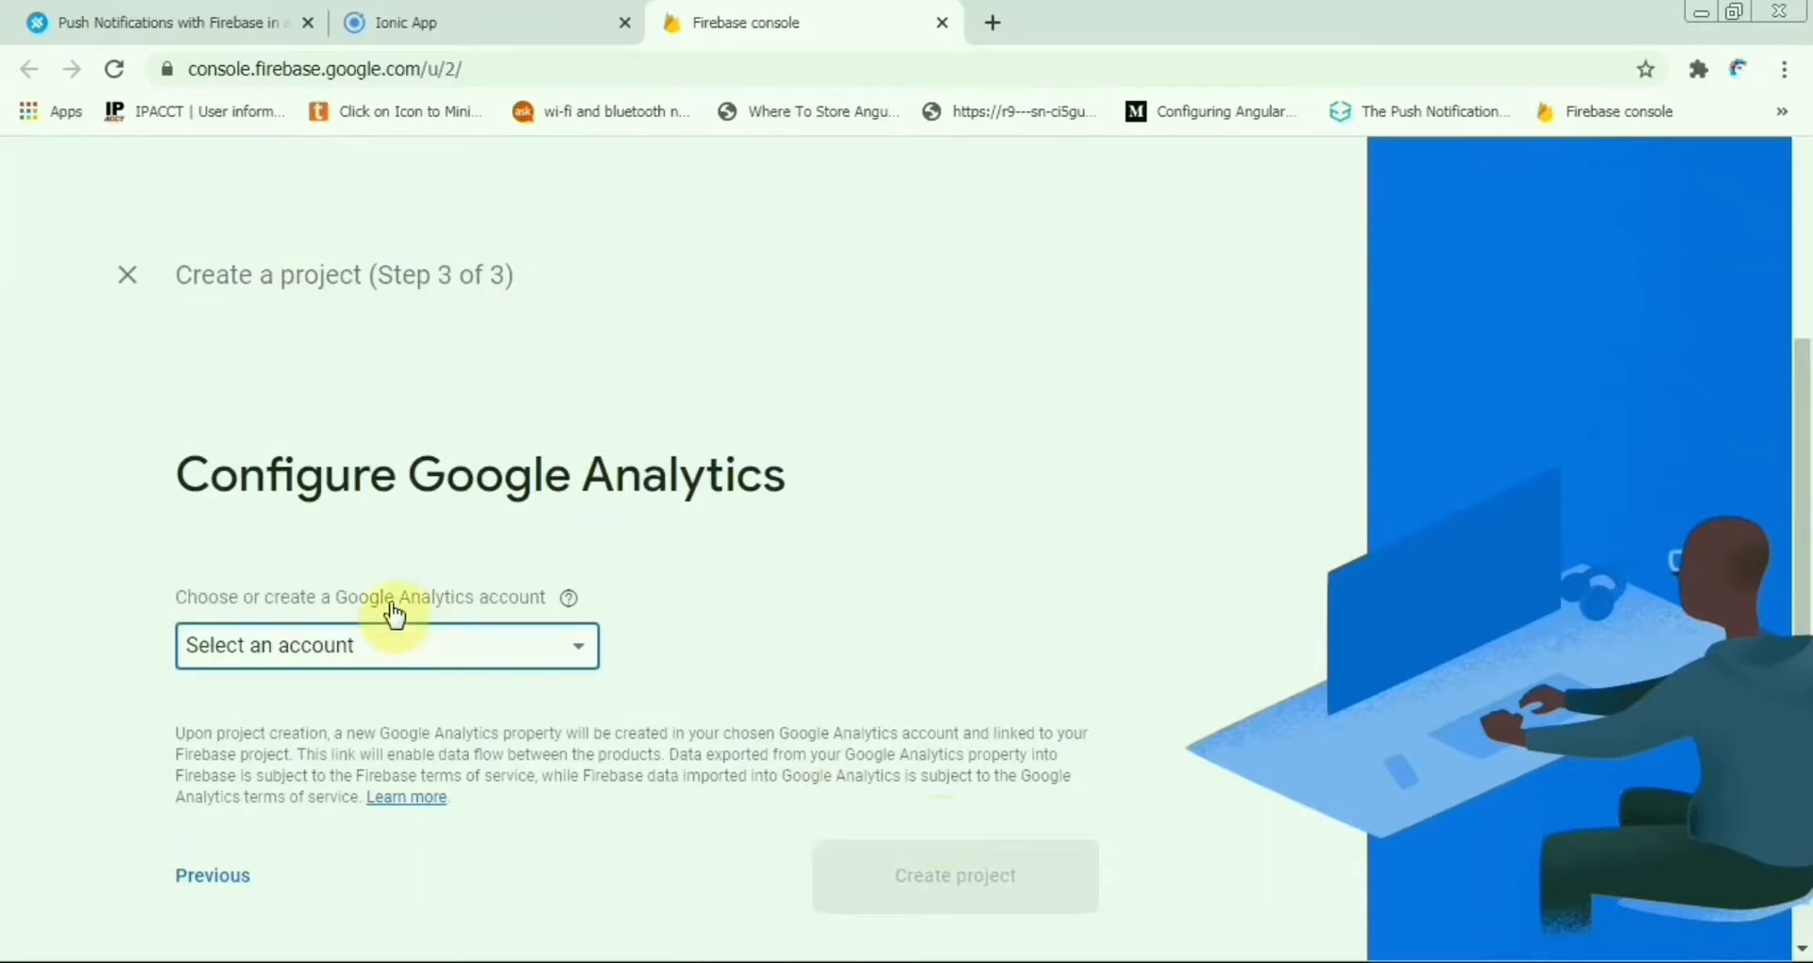
left_click(385, 646)
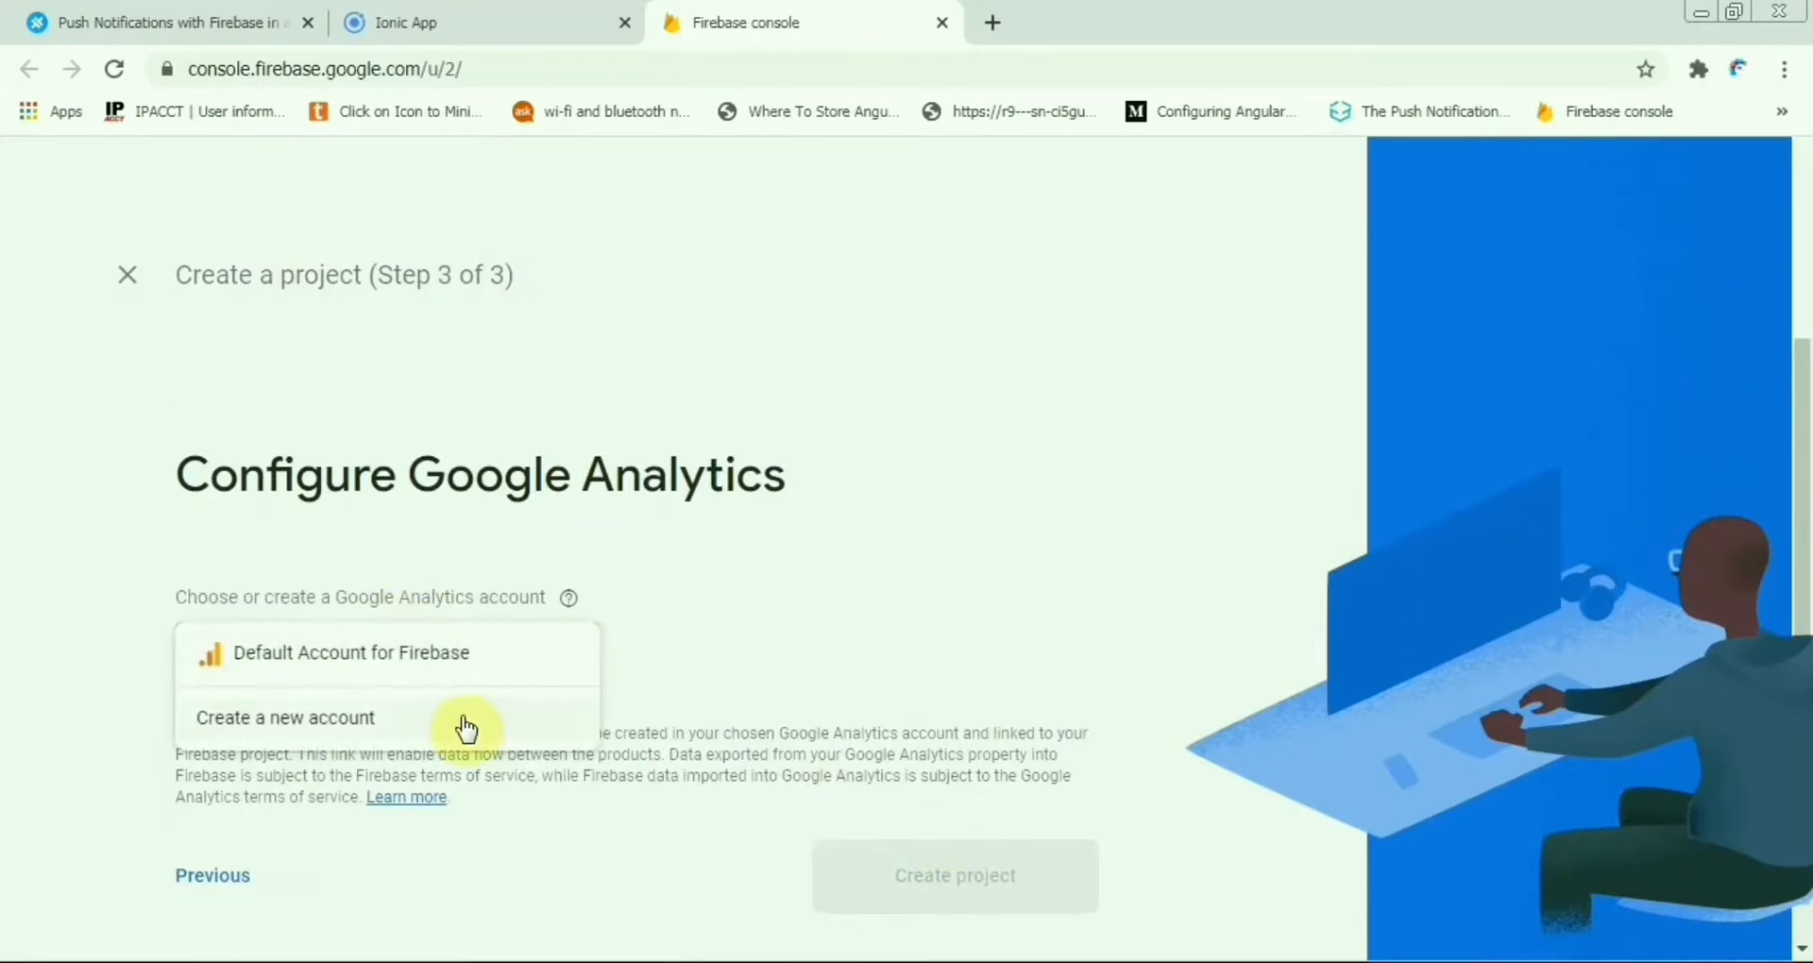
left_click(351, 651)
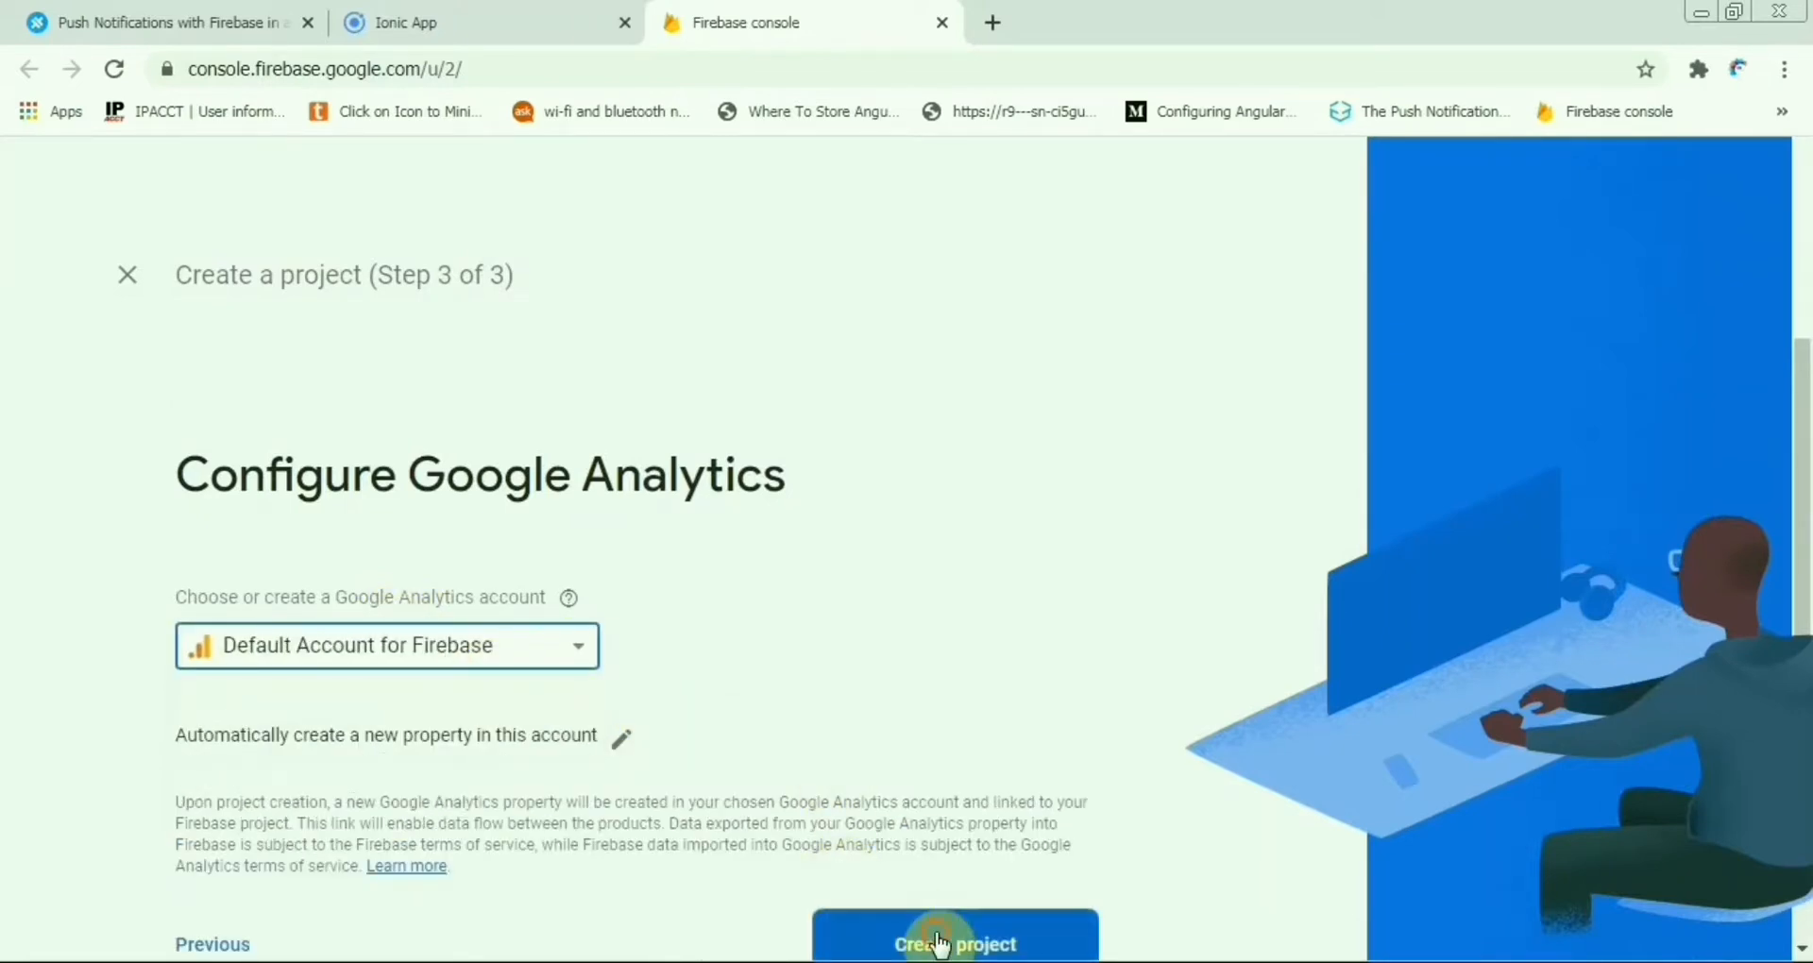
left_click(952, 945)
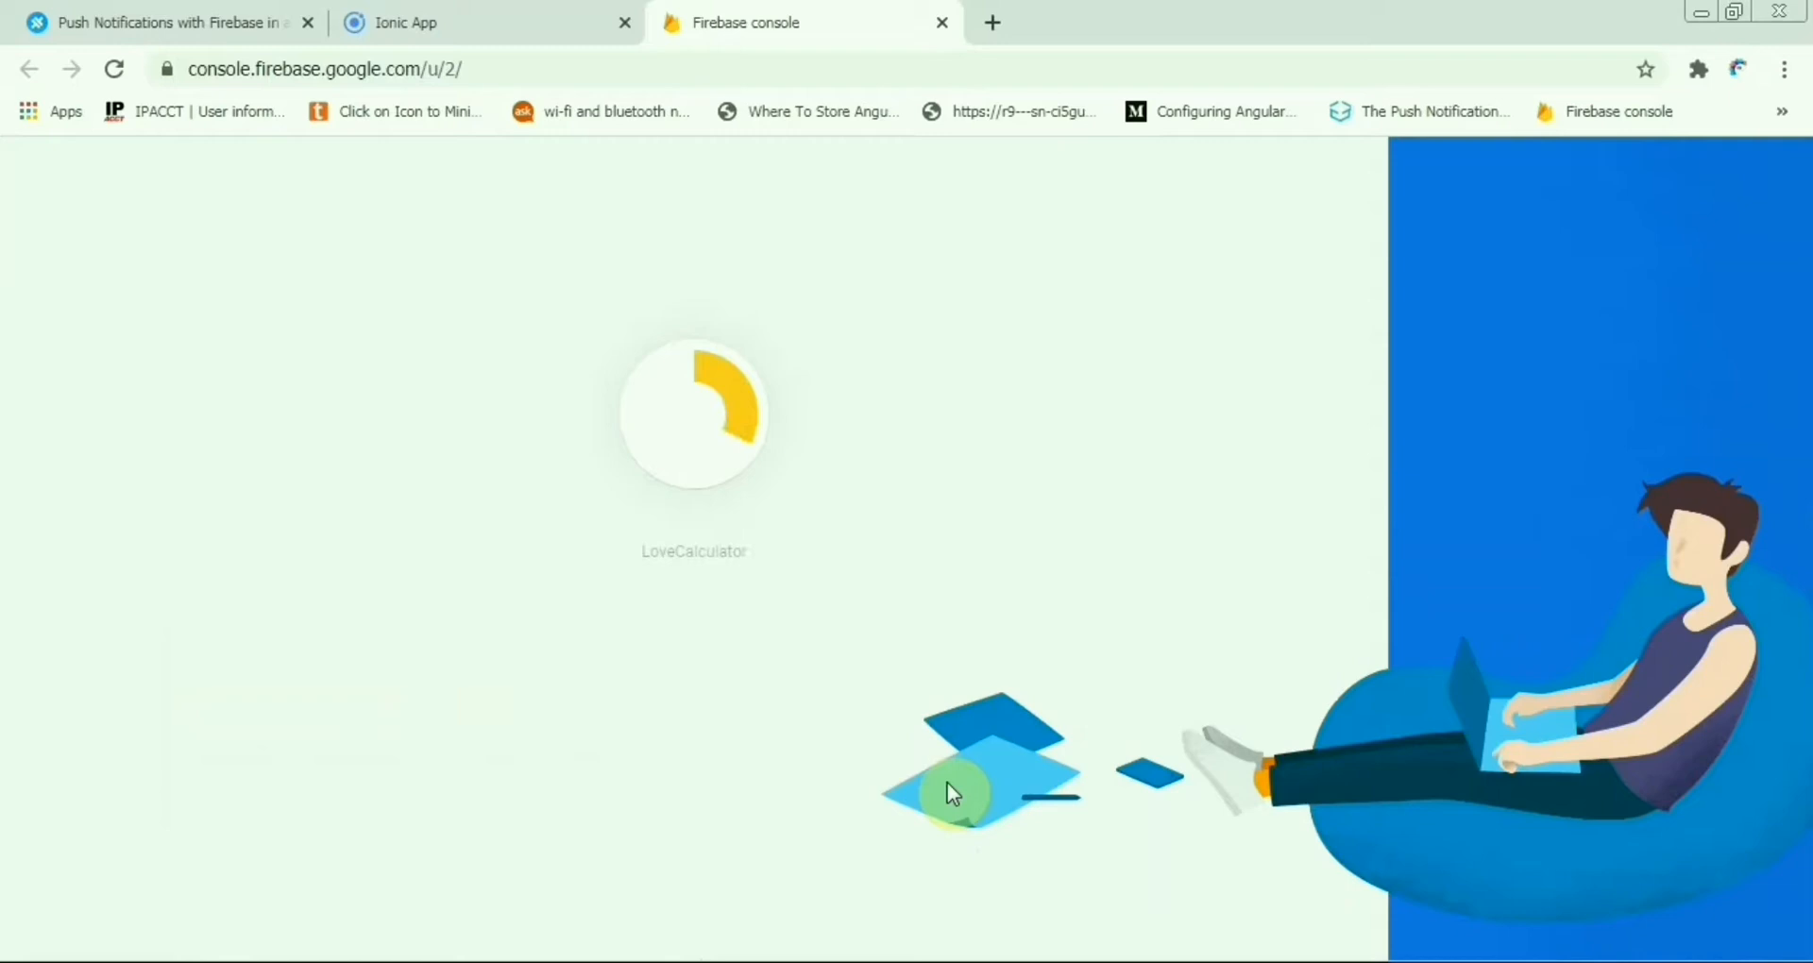
mouse_move(822, 347)
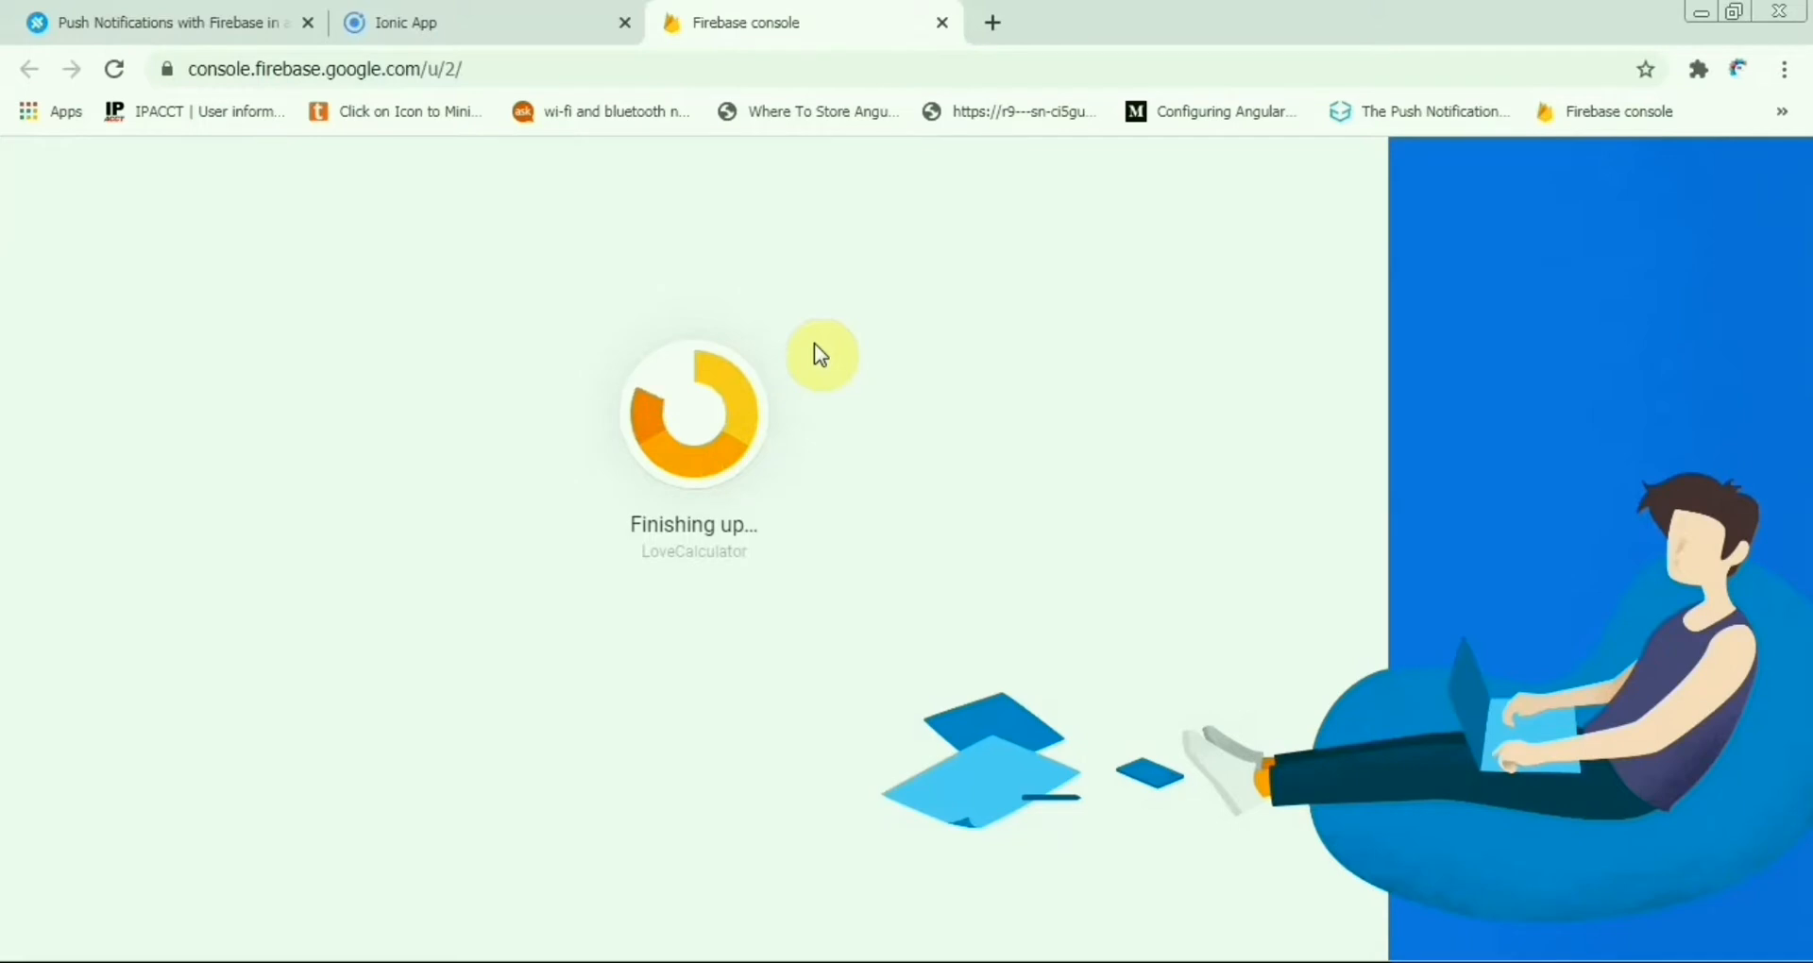
mouse_move(740, 630)
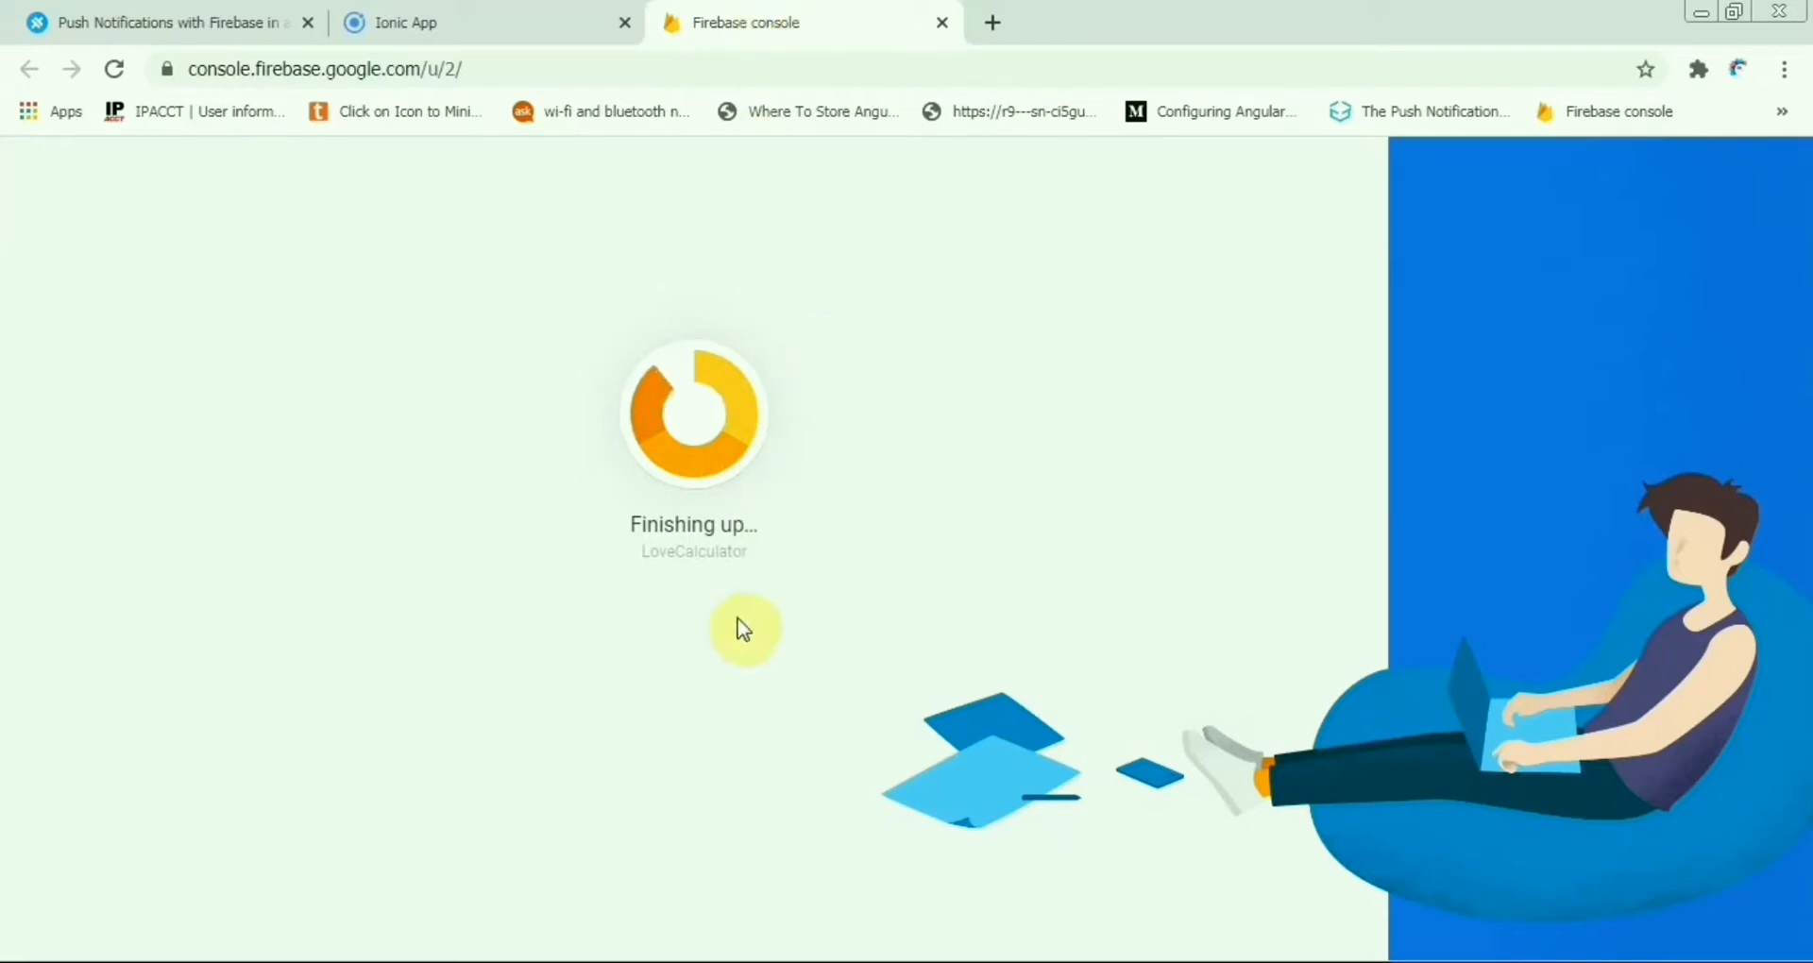
mouse_move(811, 17)
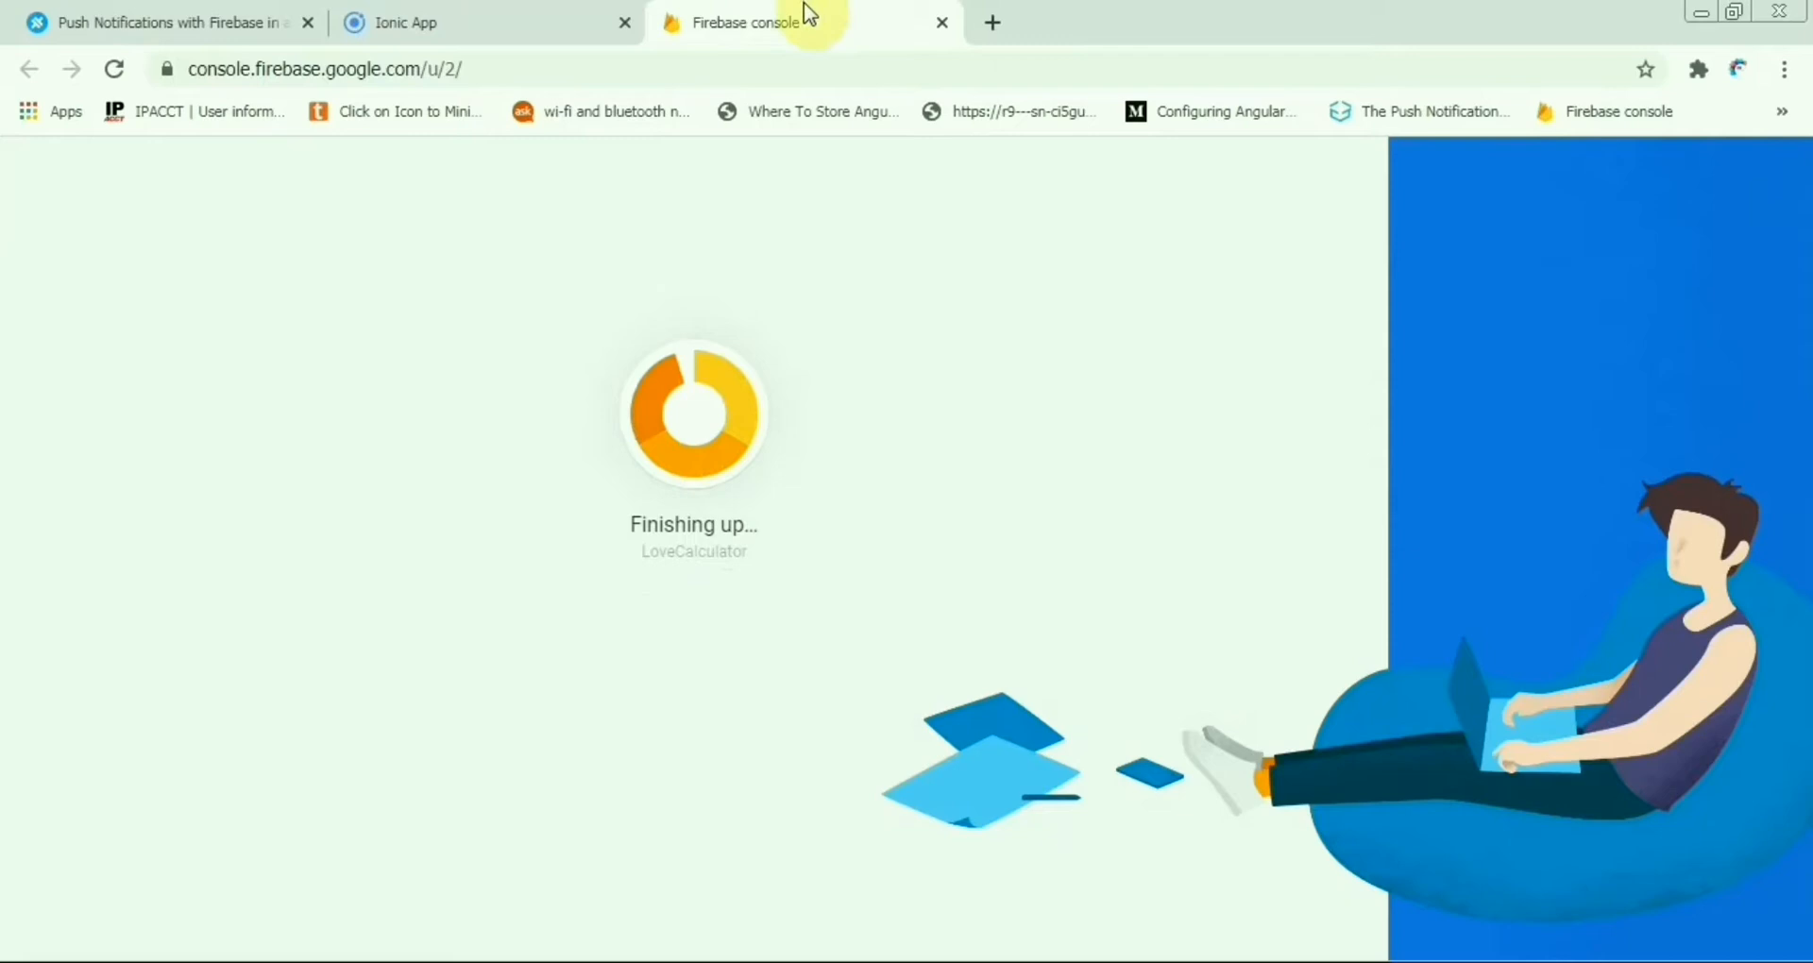
mouse_move(523, 893)
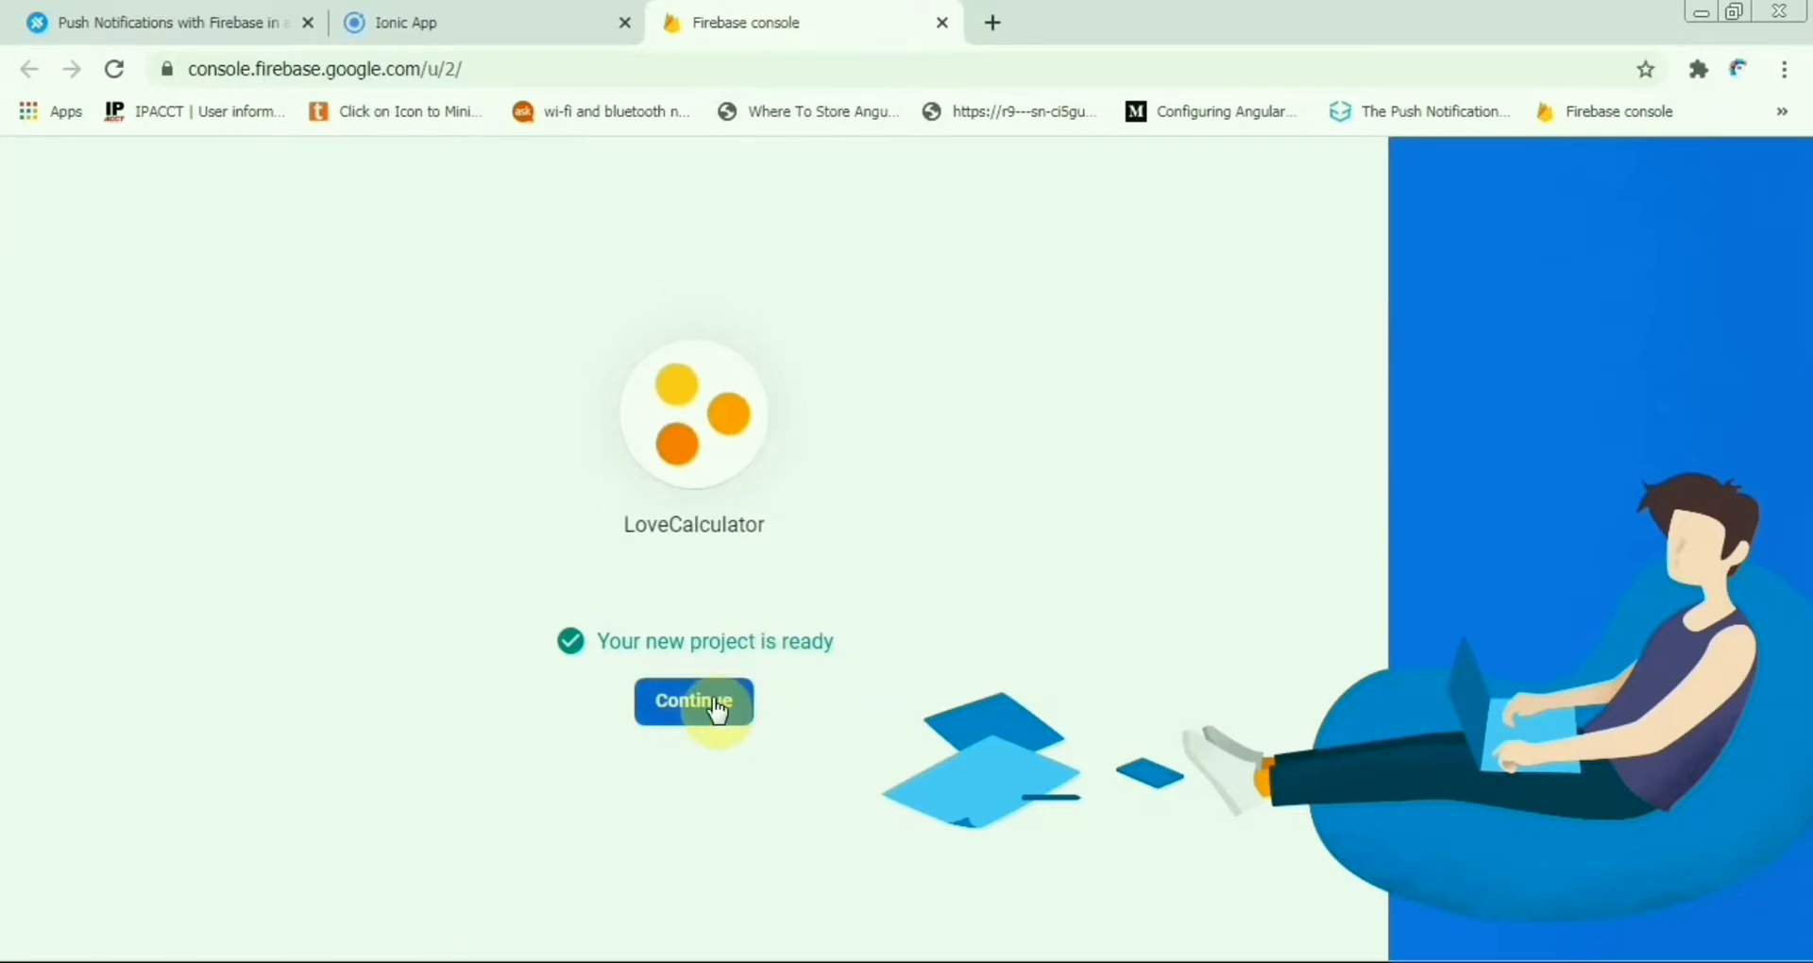
Continue into the ready LoveCalculator project's overview.
left_click(694, 700)
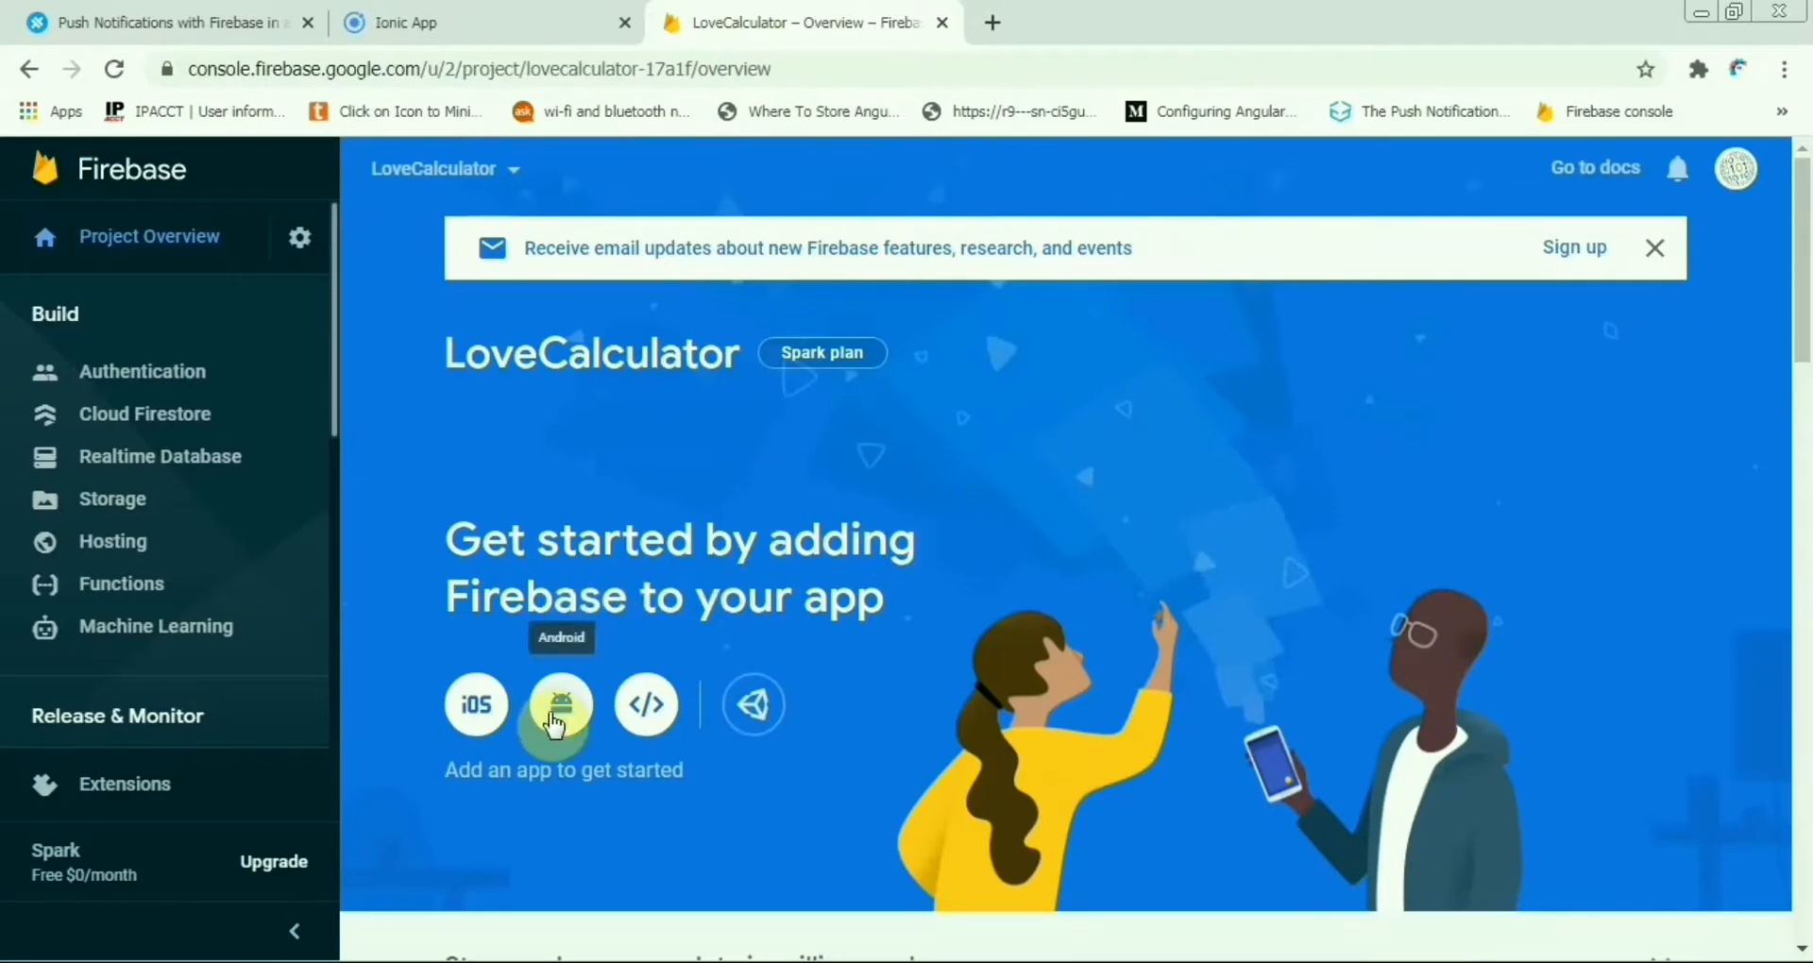
Add an Android app with package name cs.com.lovacalculator, checked against capacitor.config.json.
left_click(559, 704)
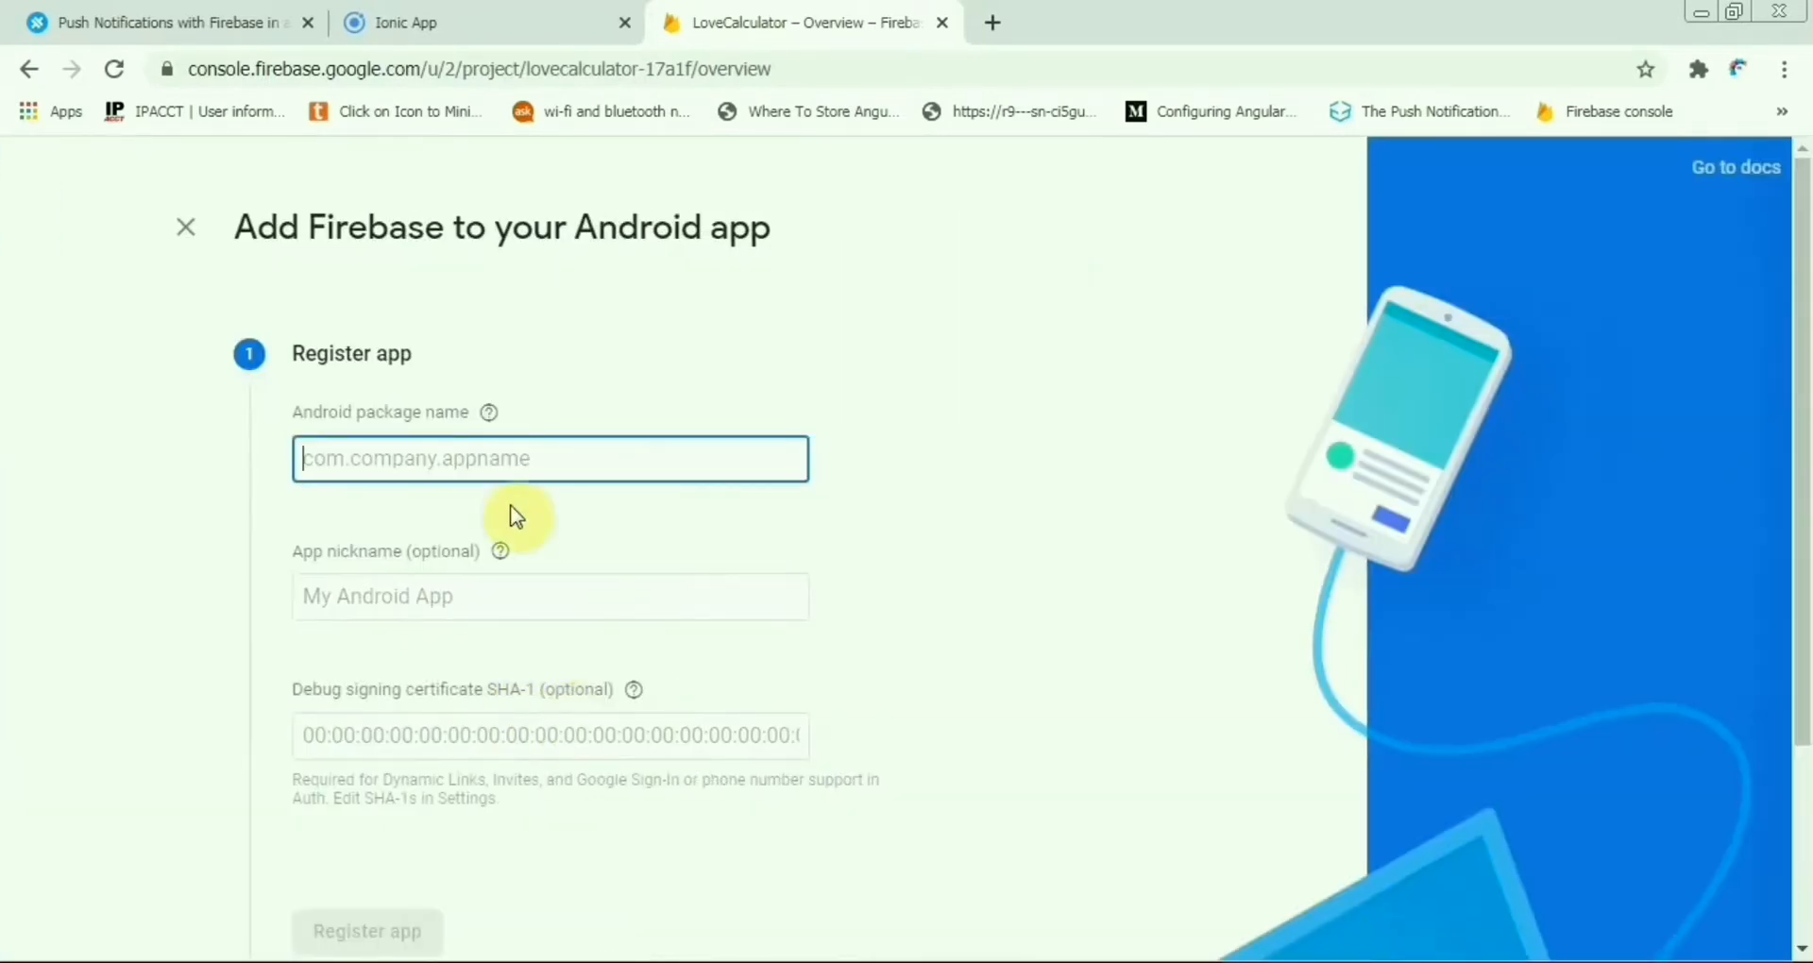
mouse_move(302, 419)
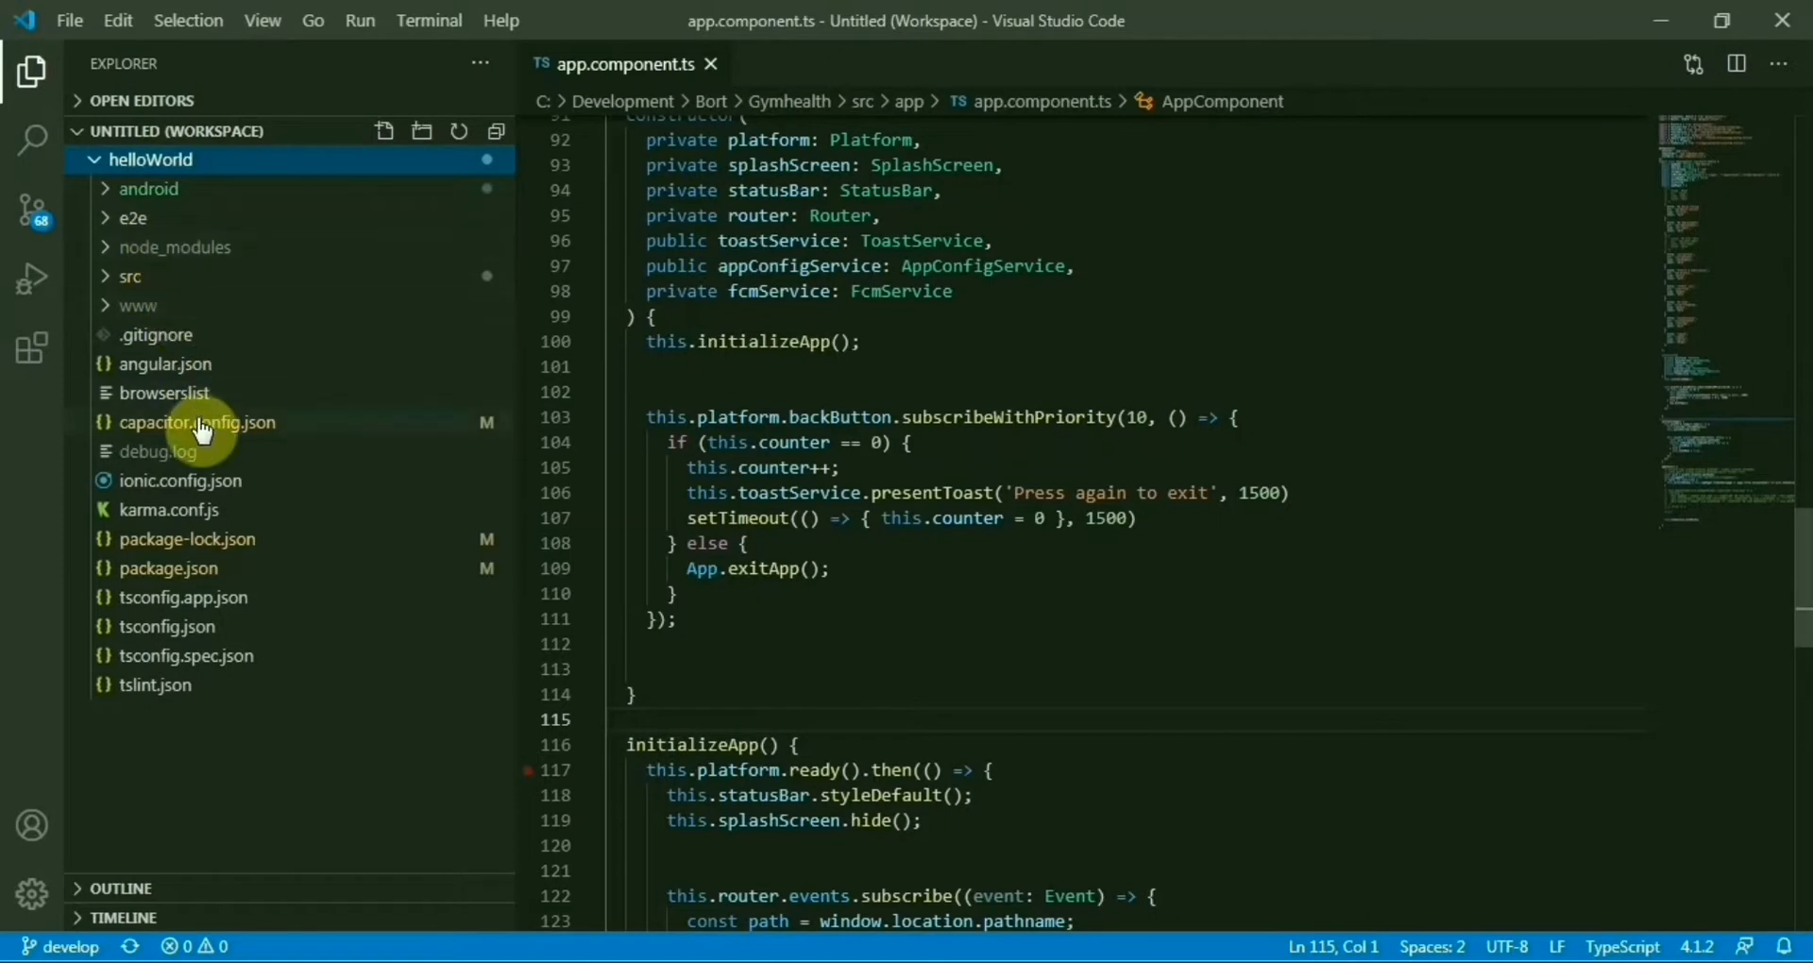
left_click(196, 421)
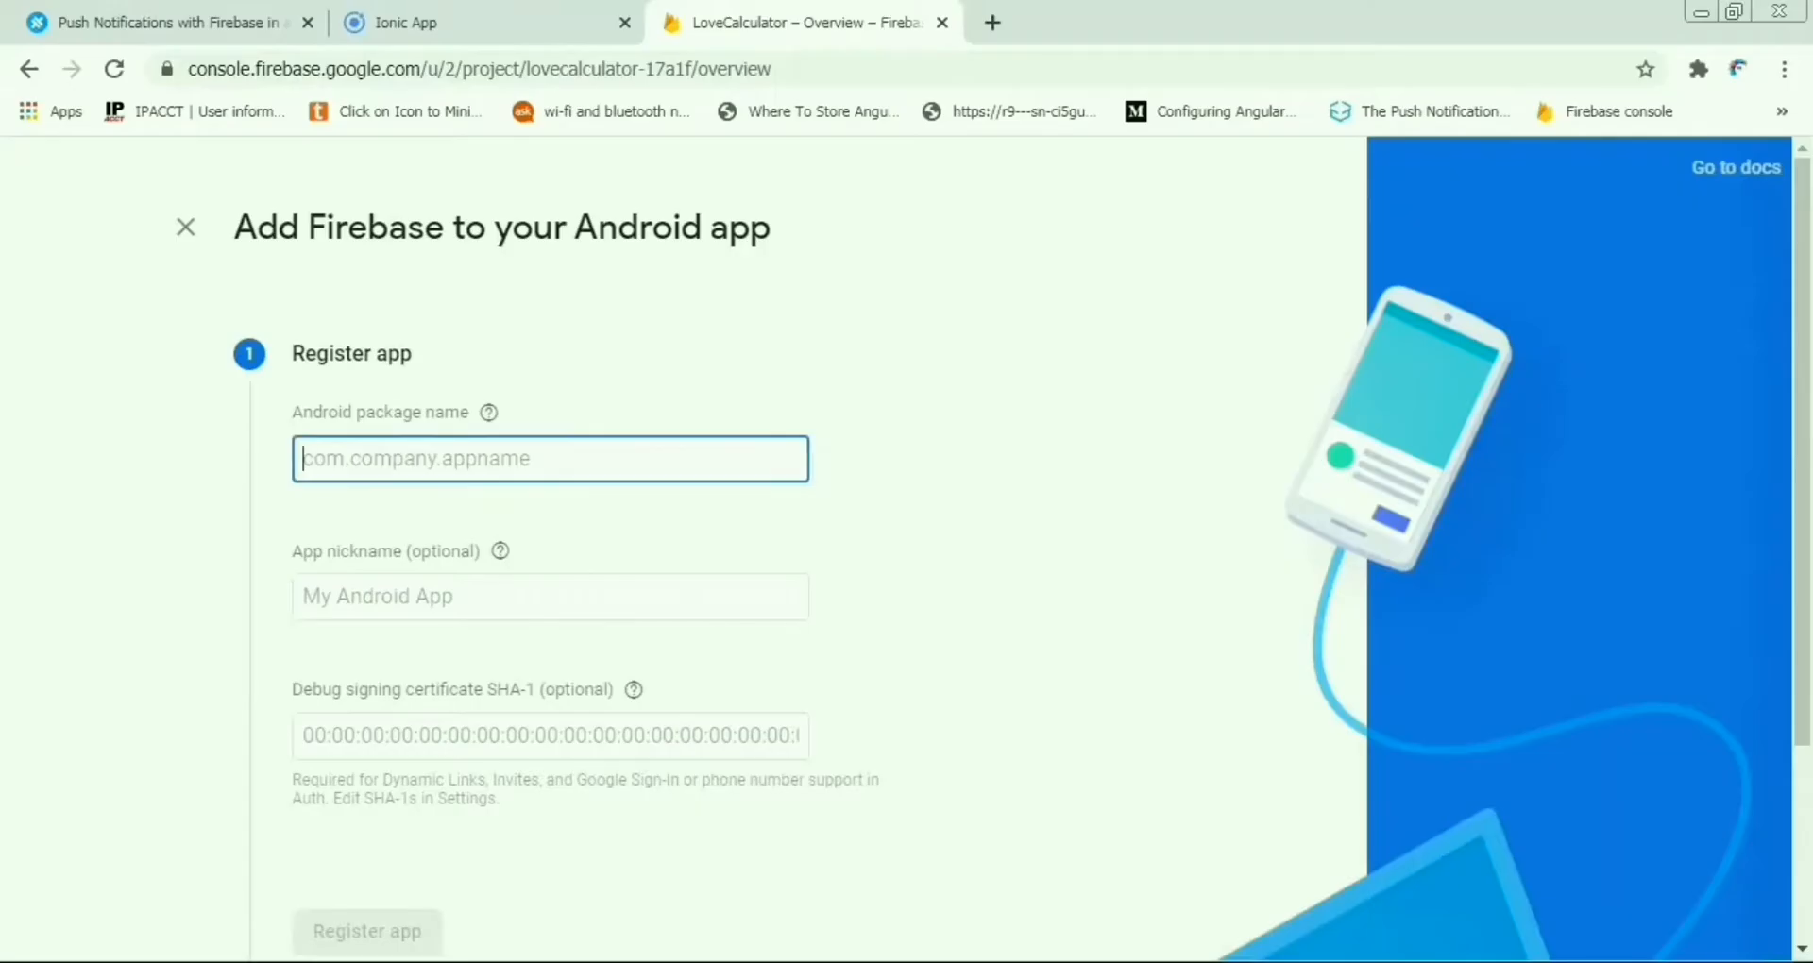
type("cs.com.lovacalculator")
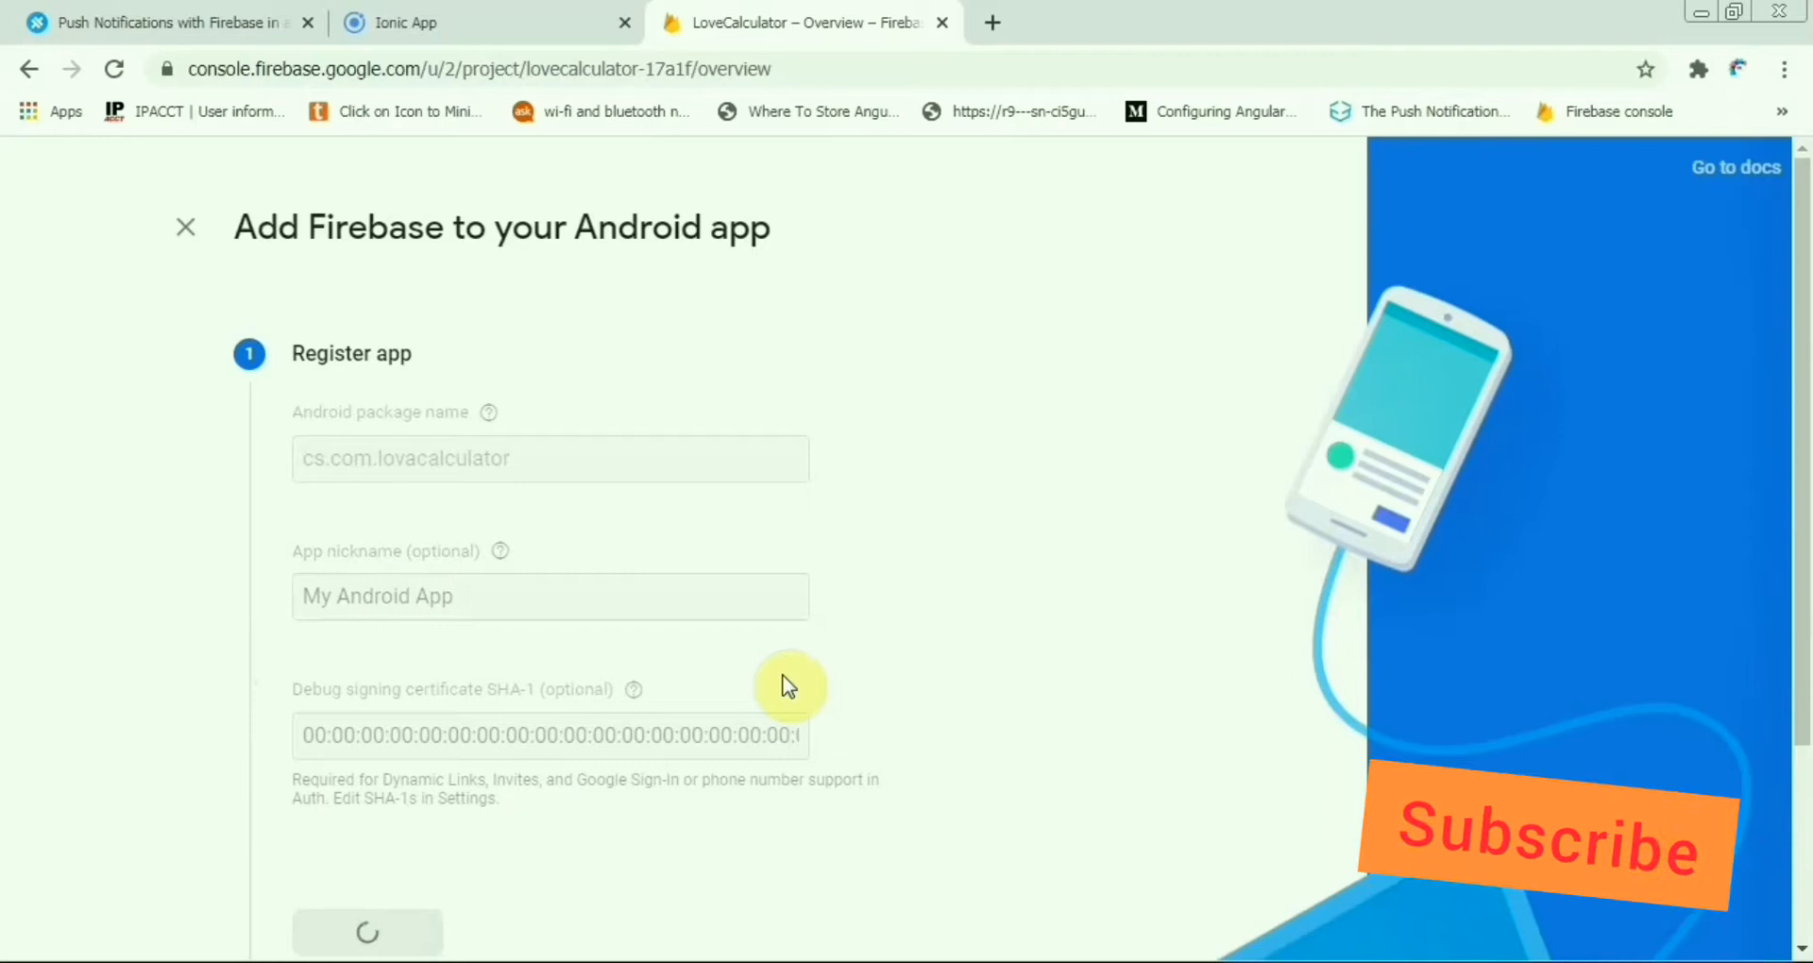
scroll("down", 3)
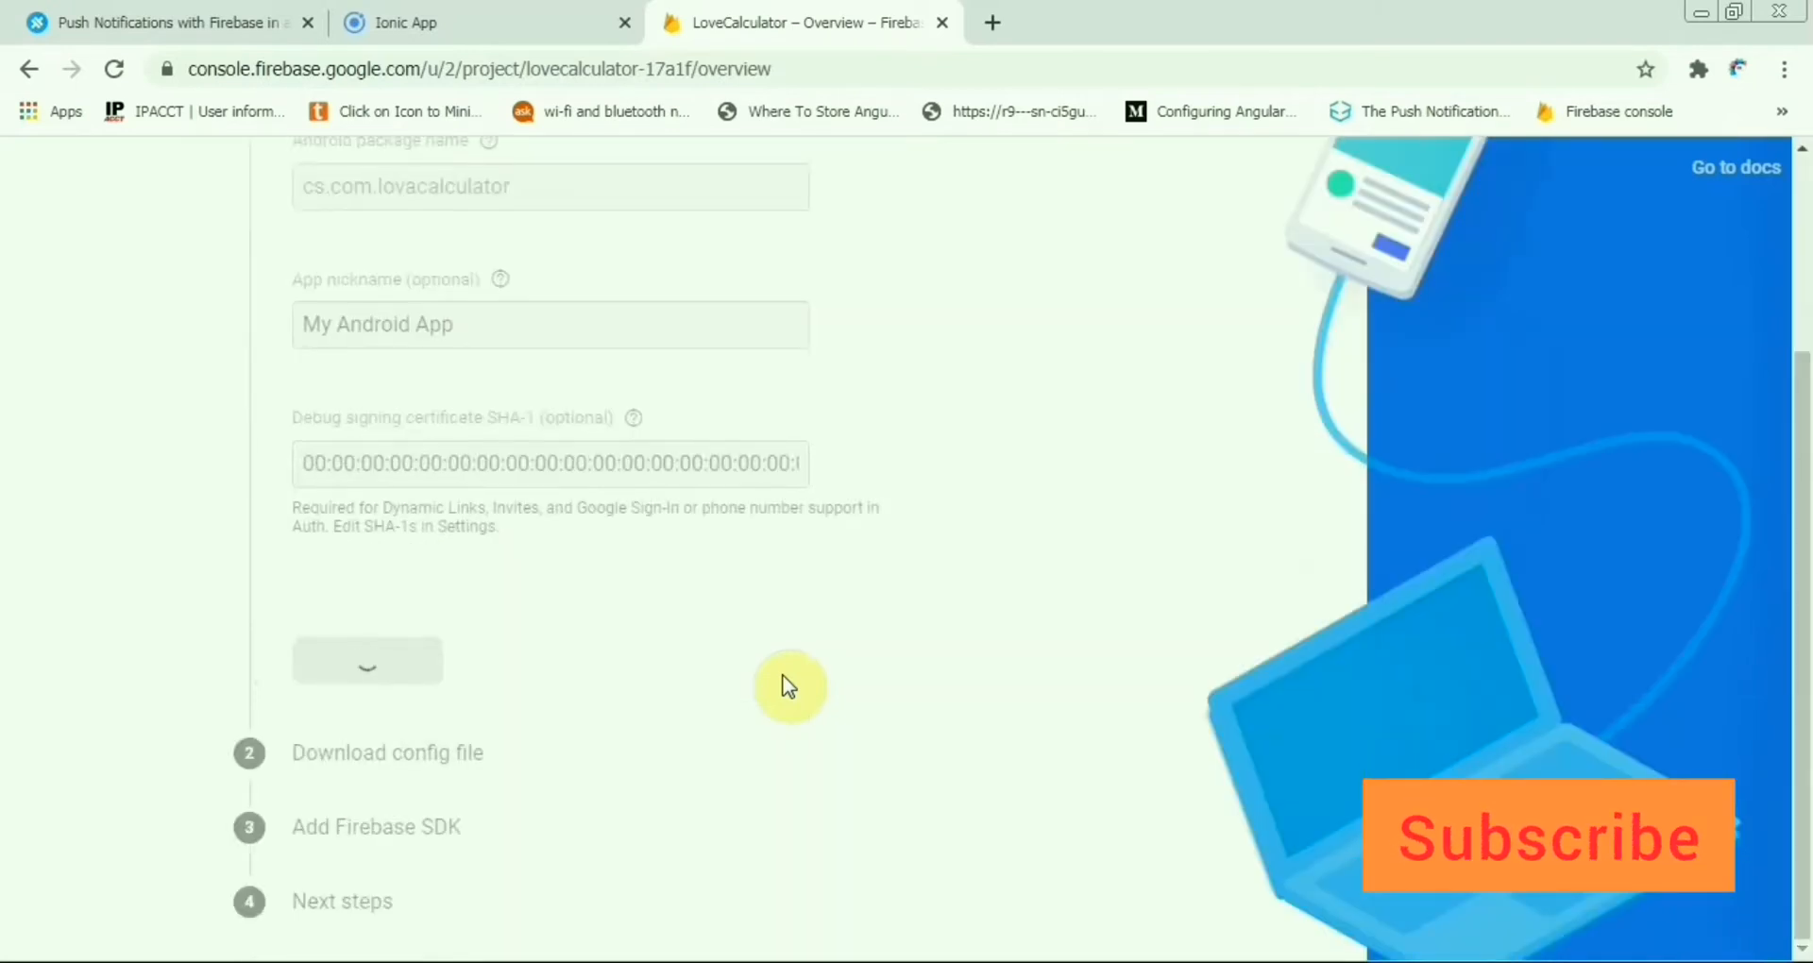
Register the app and download its google-services.json config file.
left_click(366, 661)
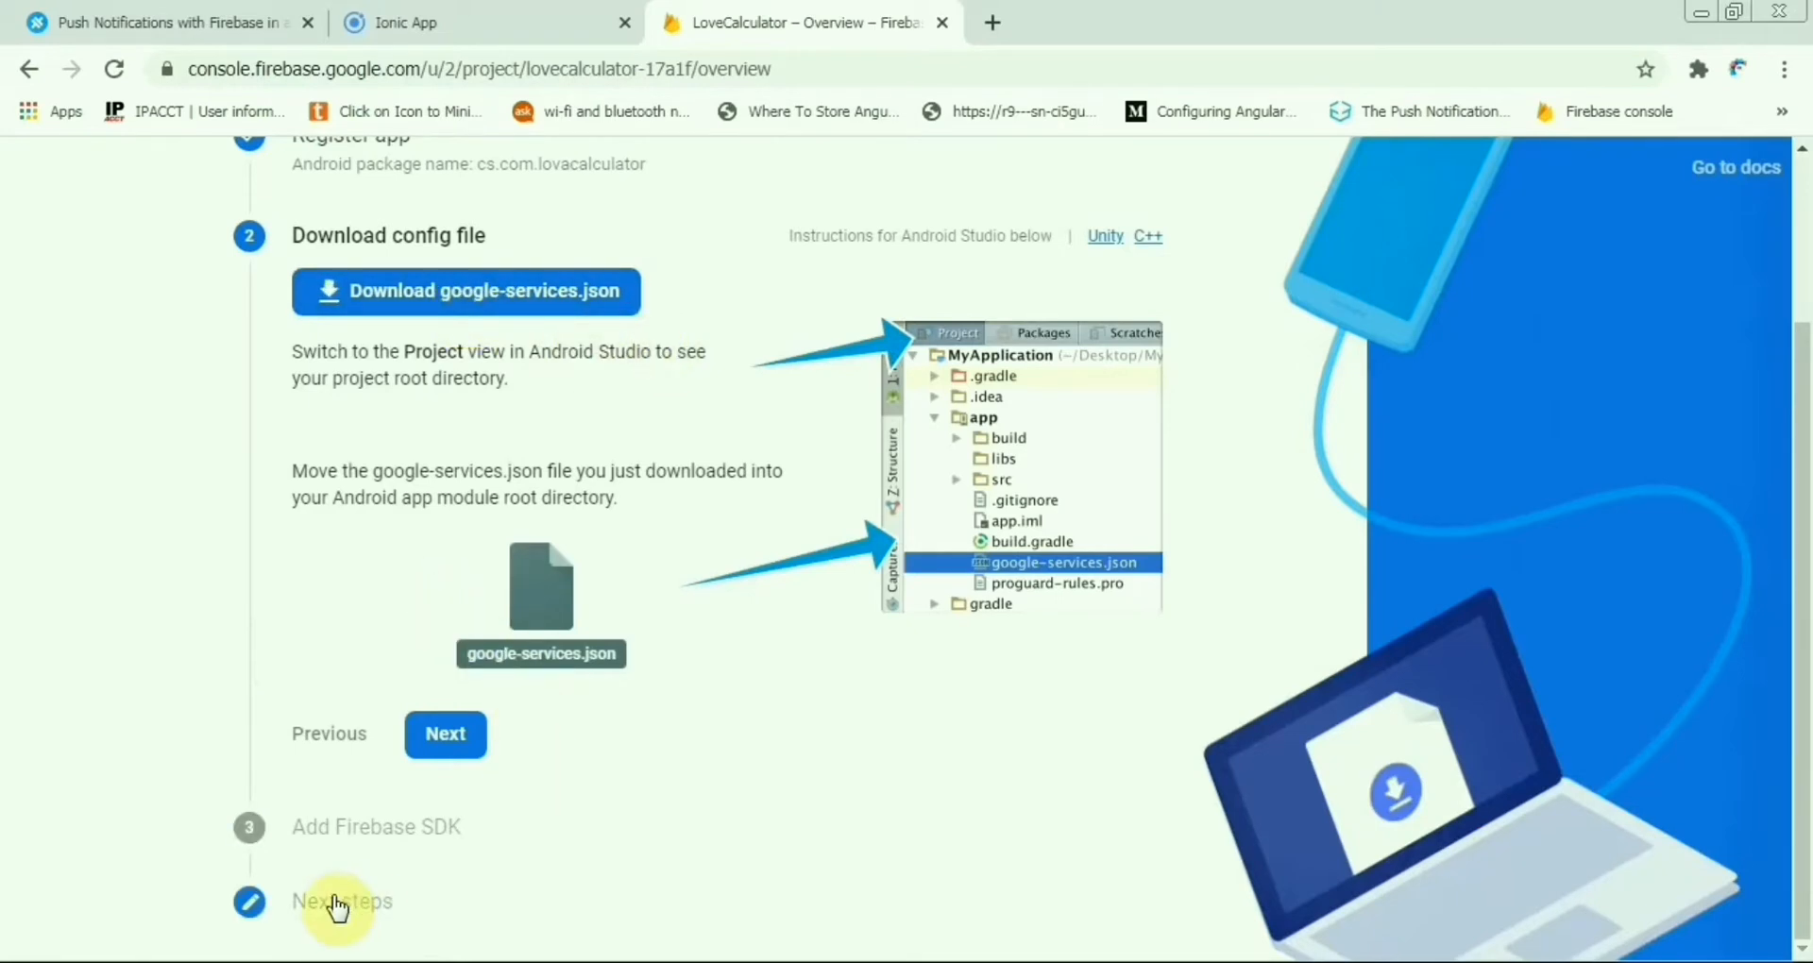
left_click(466, 291)
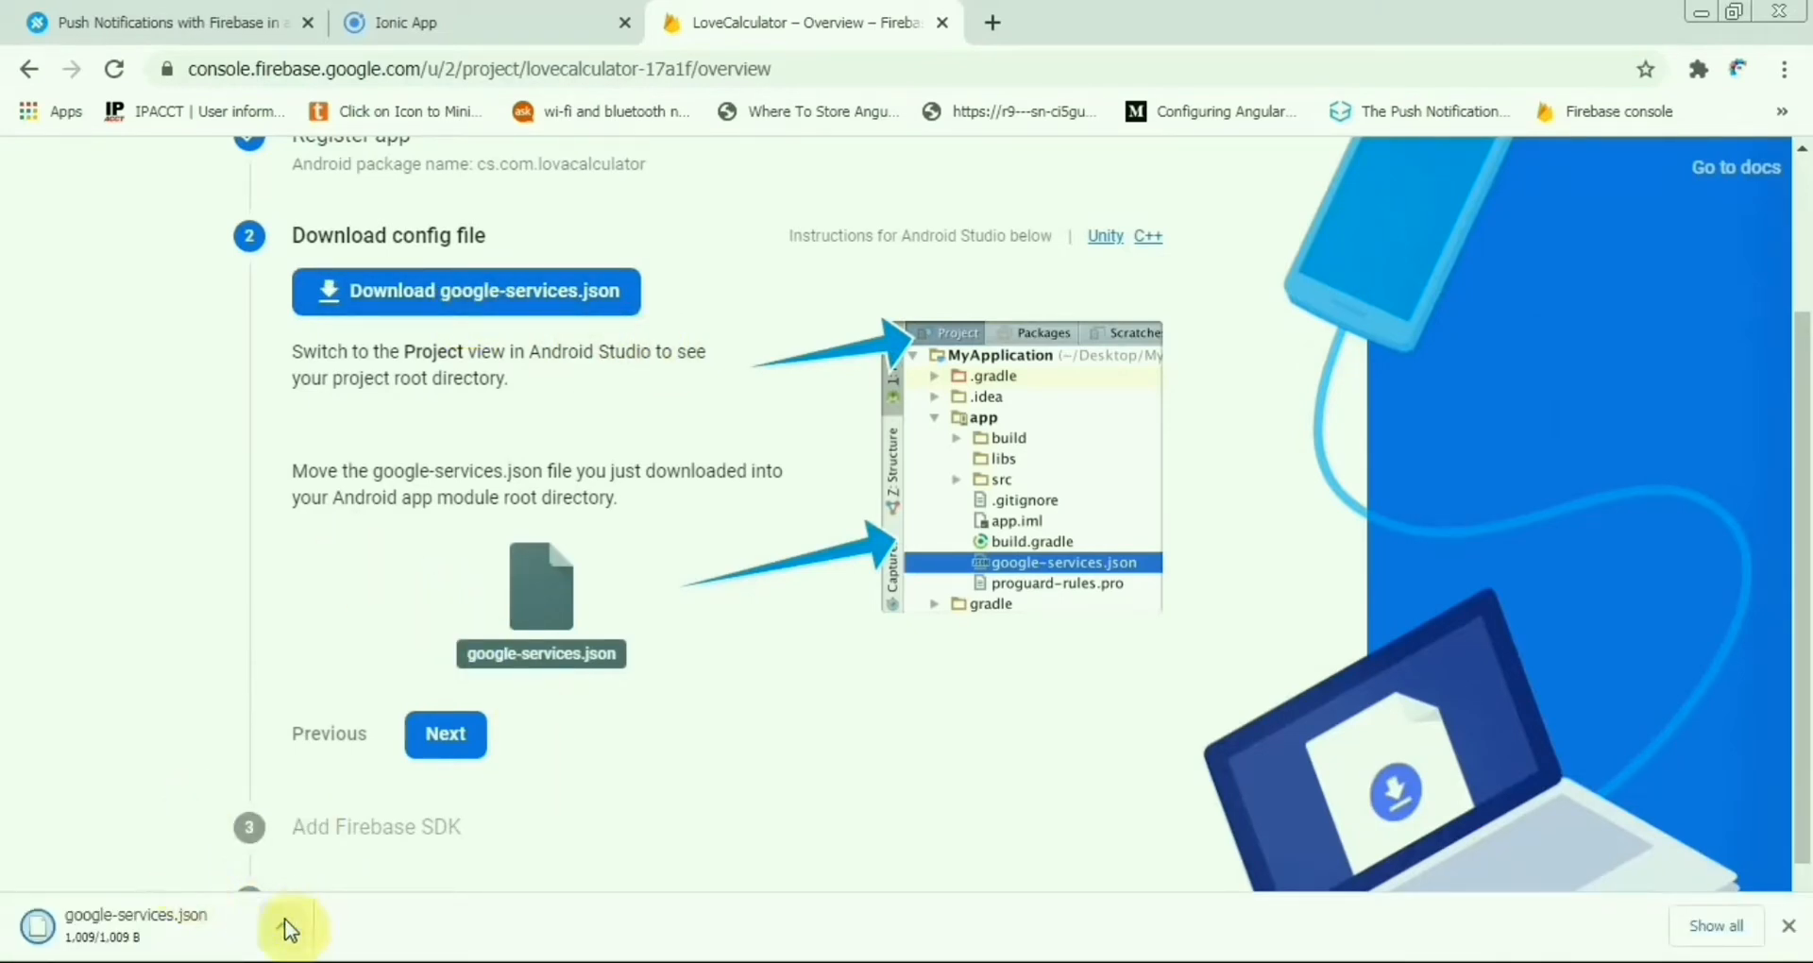
left_click(284, 926)
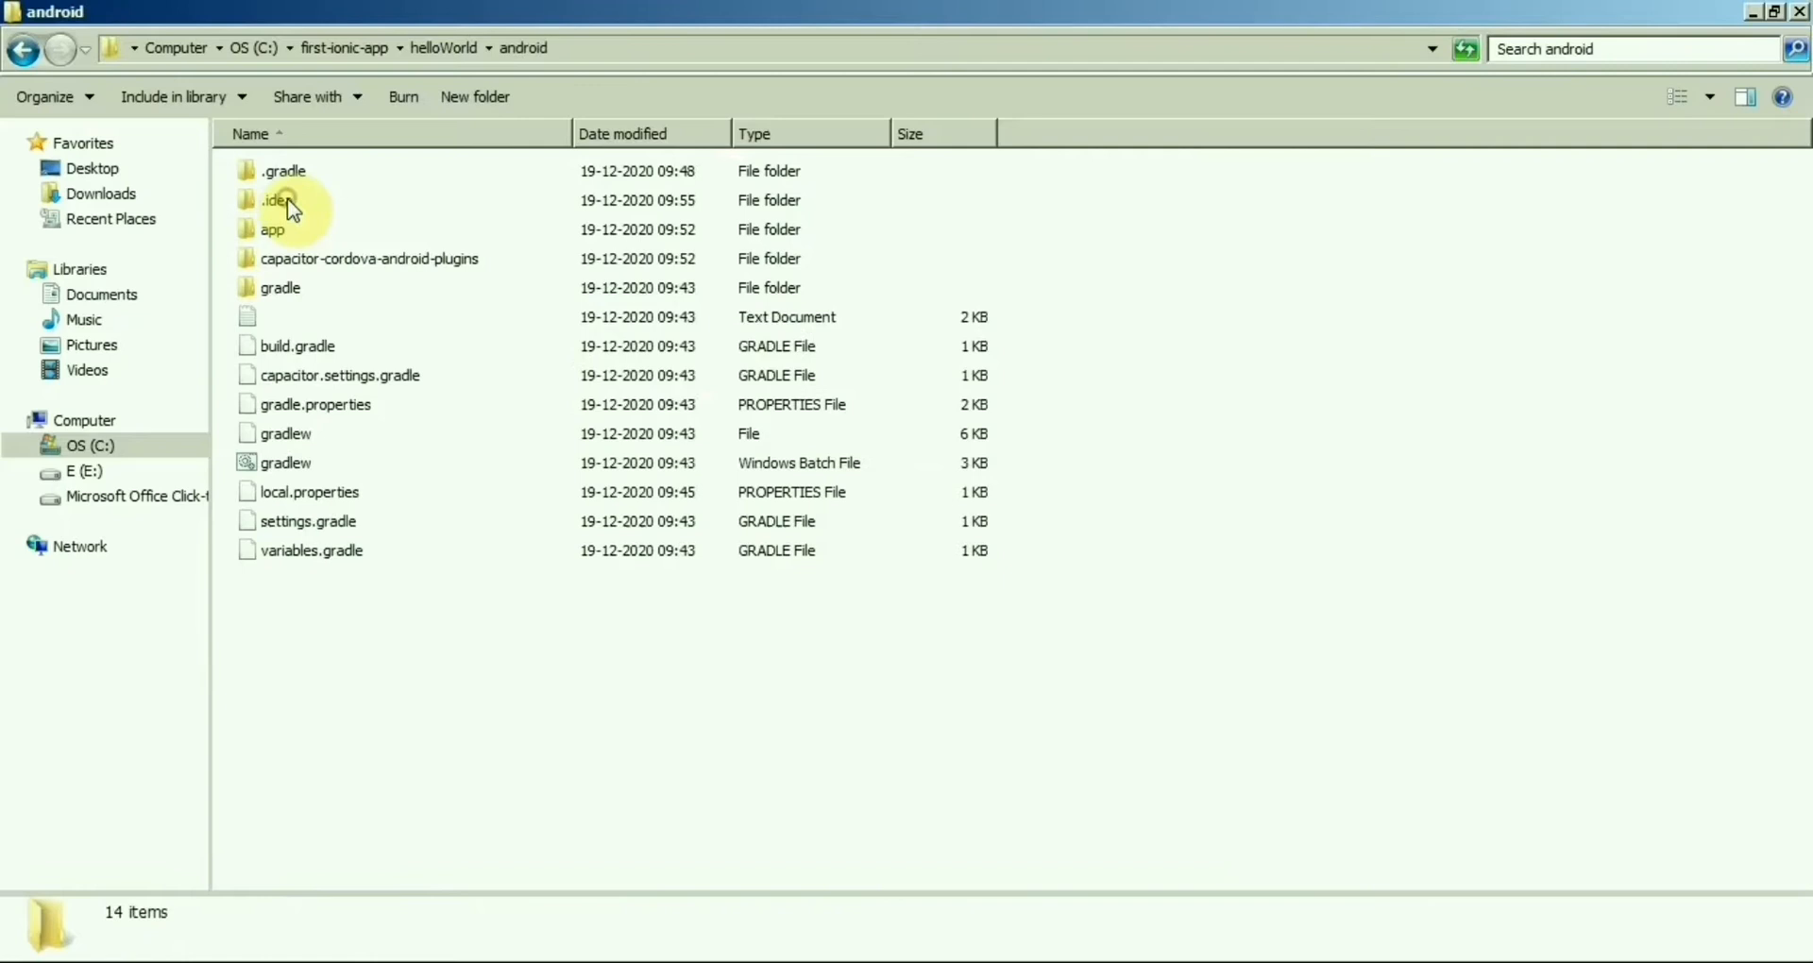
Open the android app folder holding google-services.json.
double_click(270, 228)
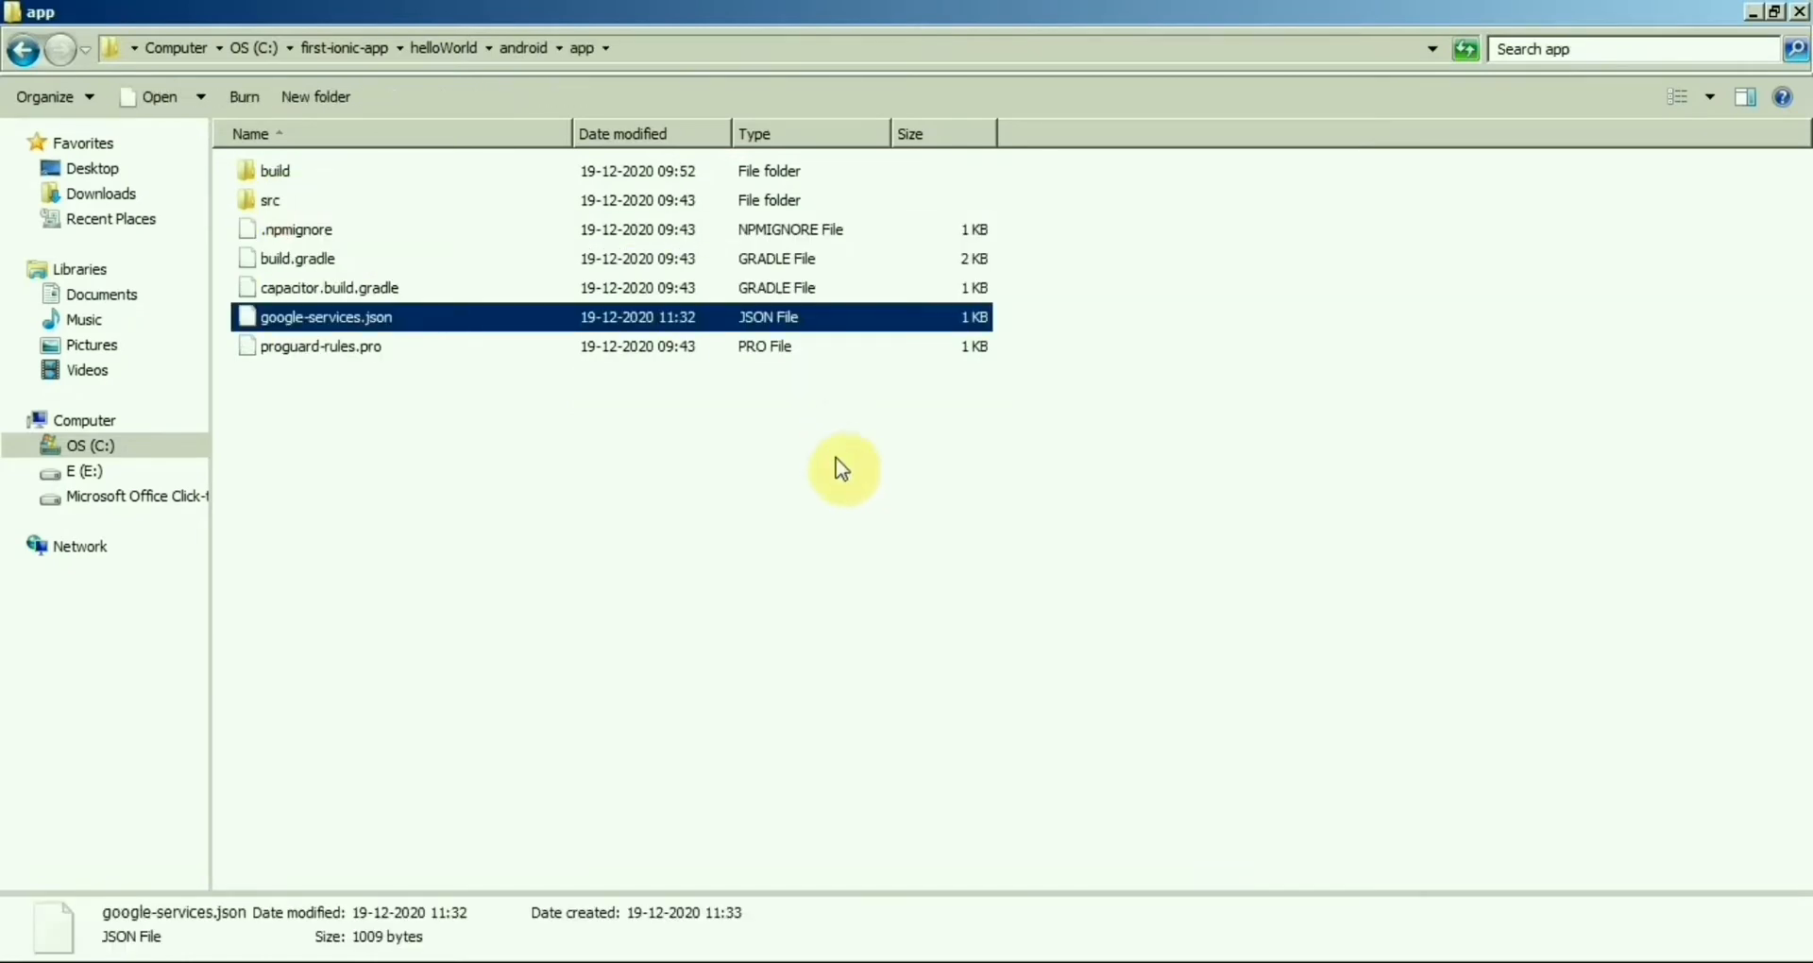
left_click(843, 469)
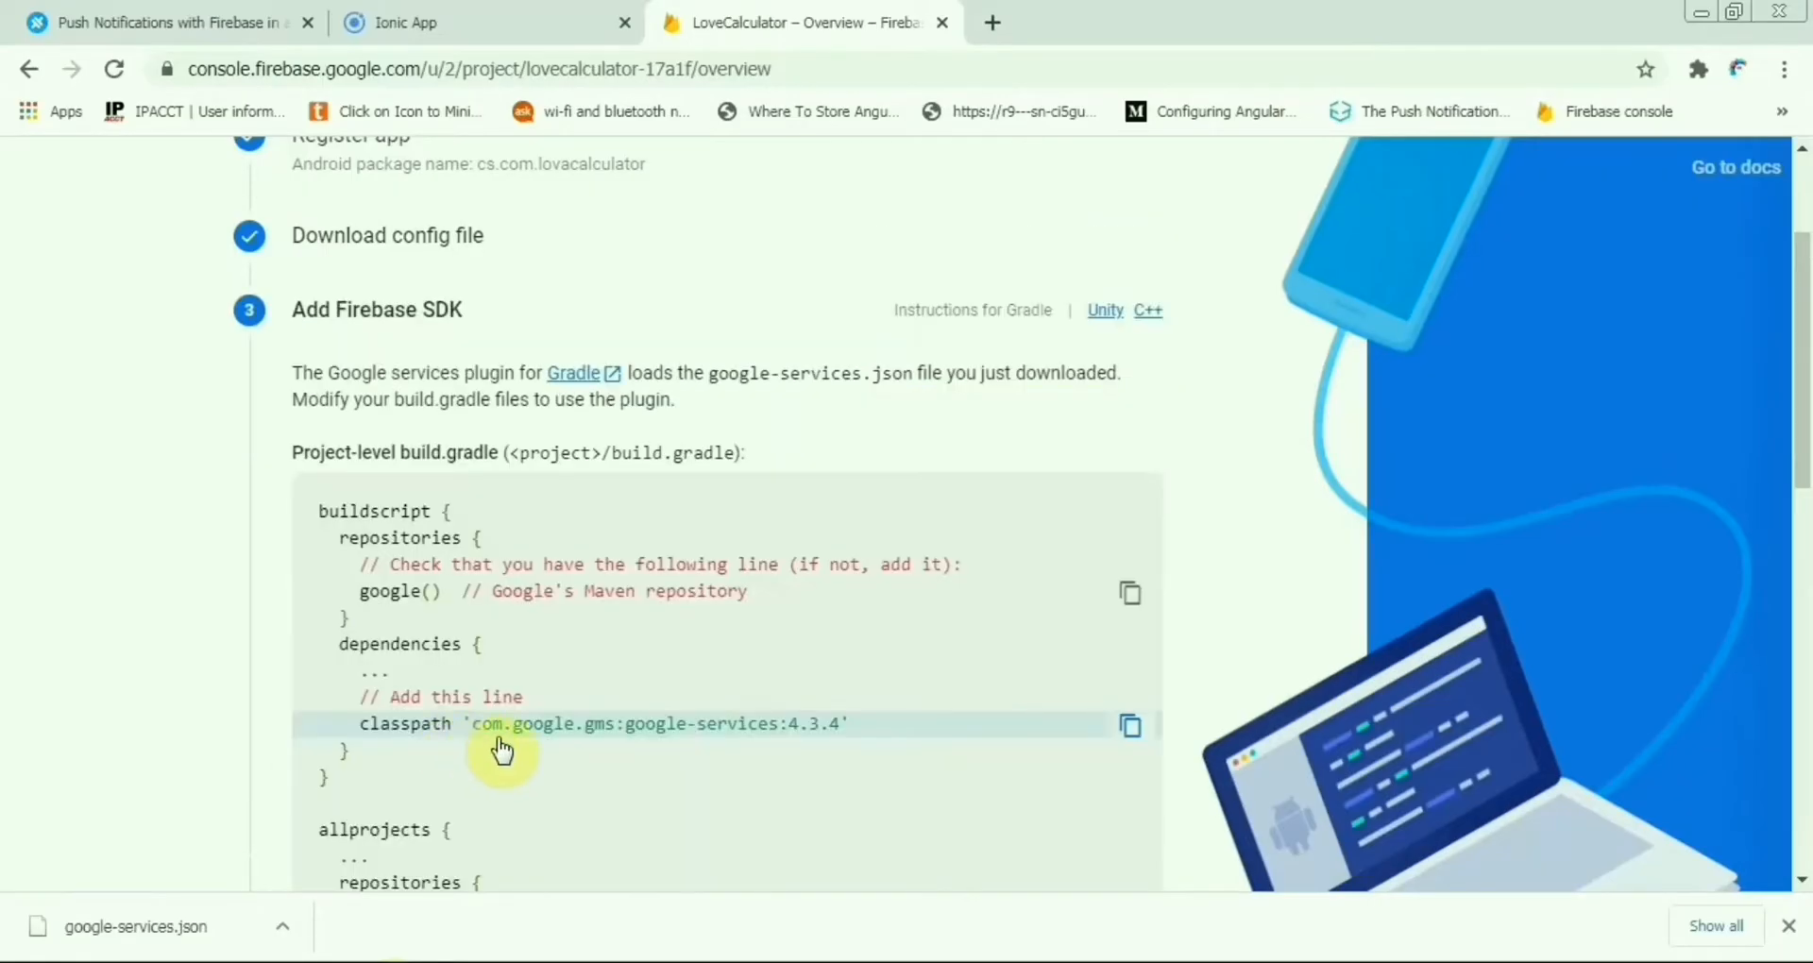
Read through the build.gradle SDK snippets and continue to the final setup step.
scroll("down", 3)
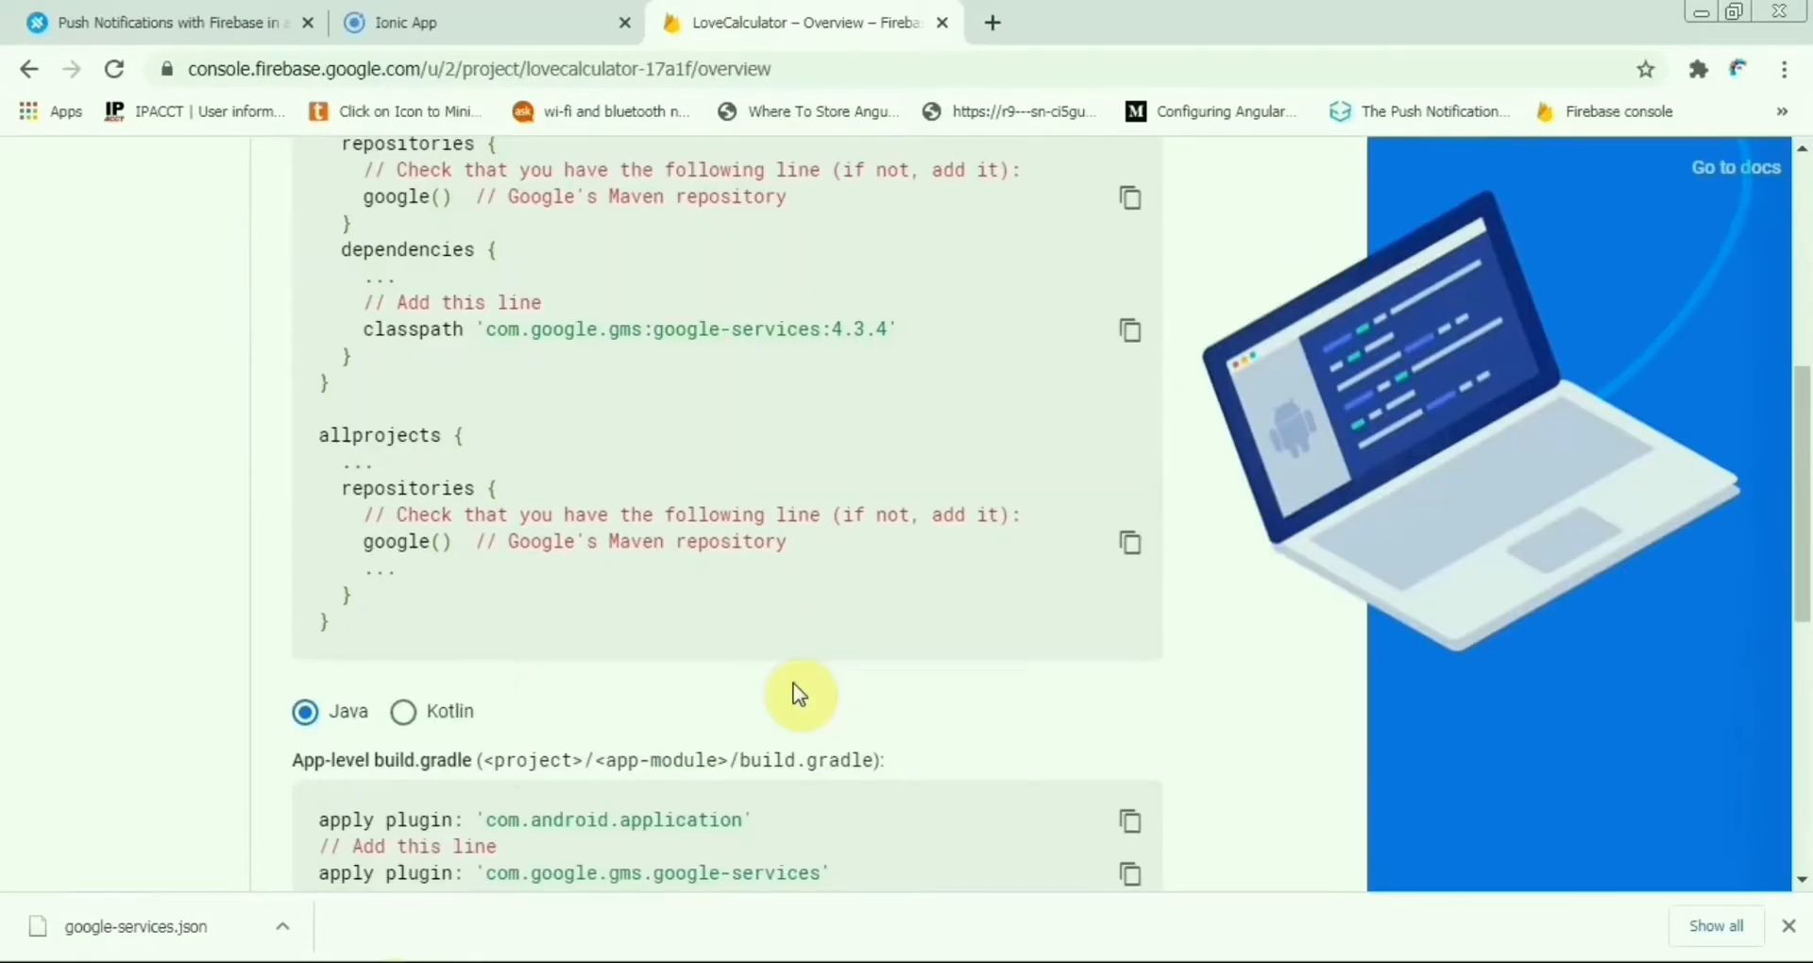
scroll("down", 3)
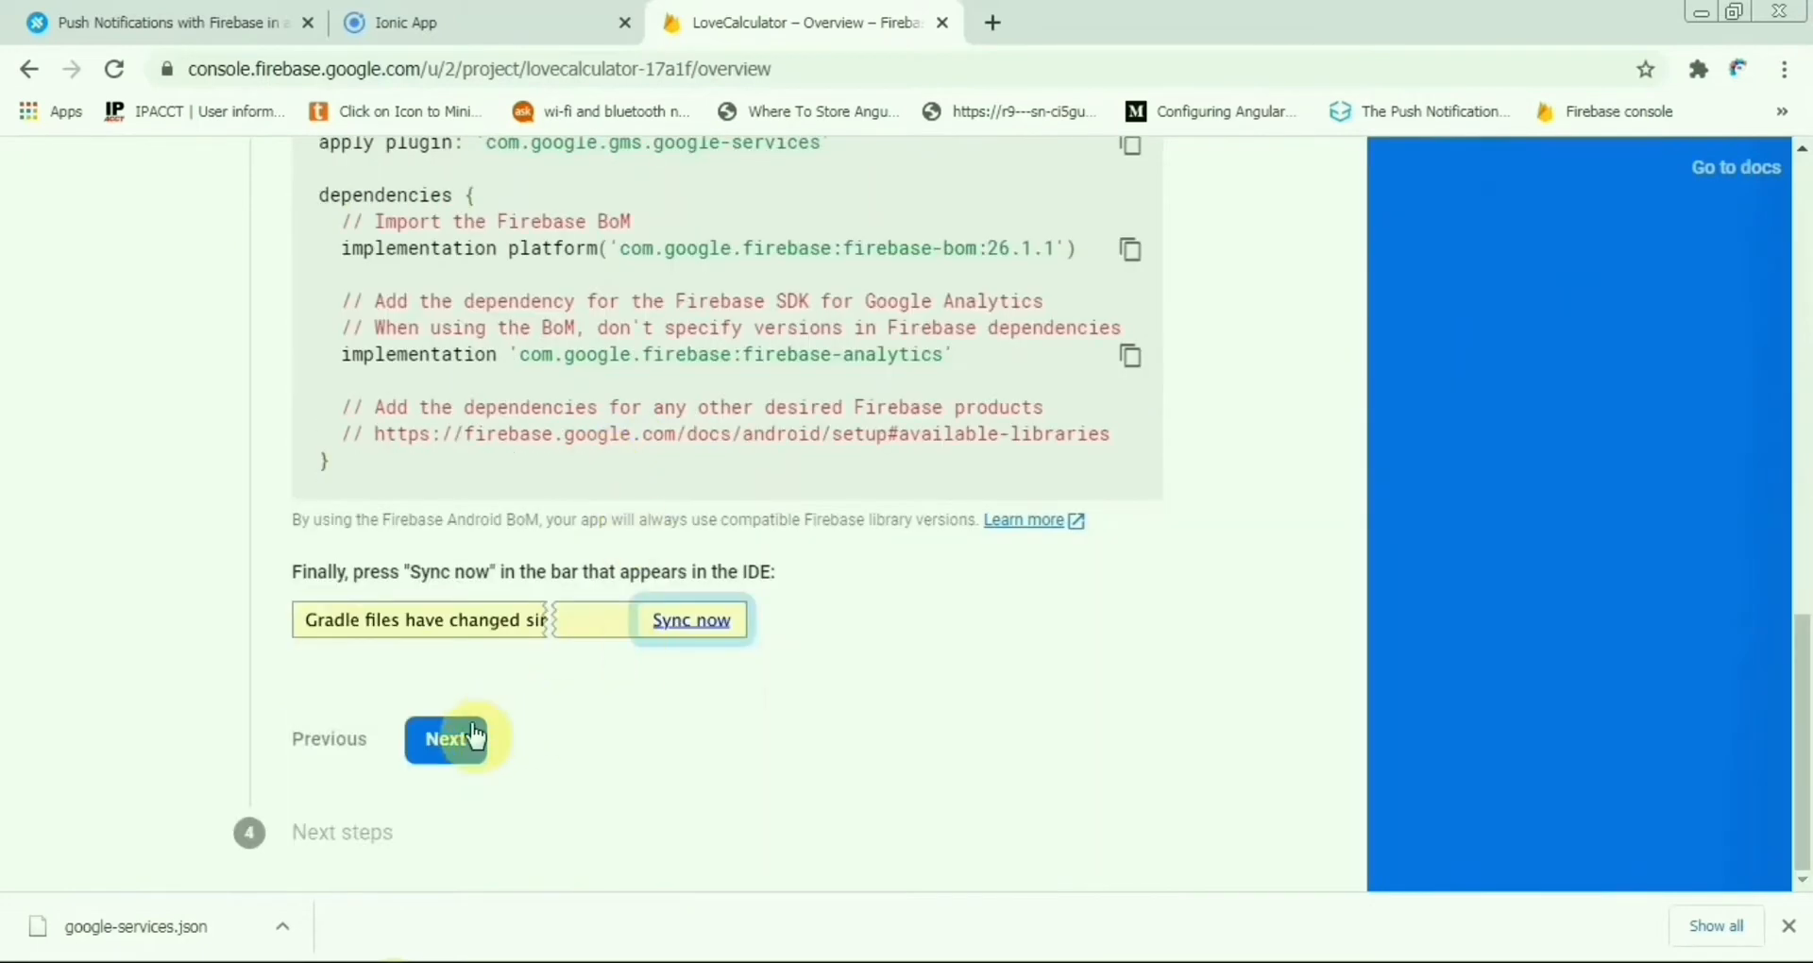
left_click(449, 738)
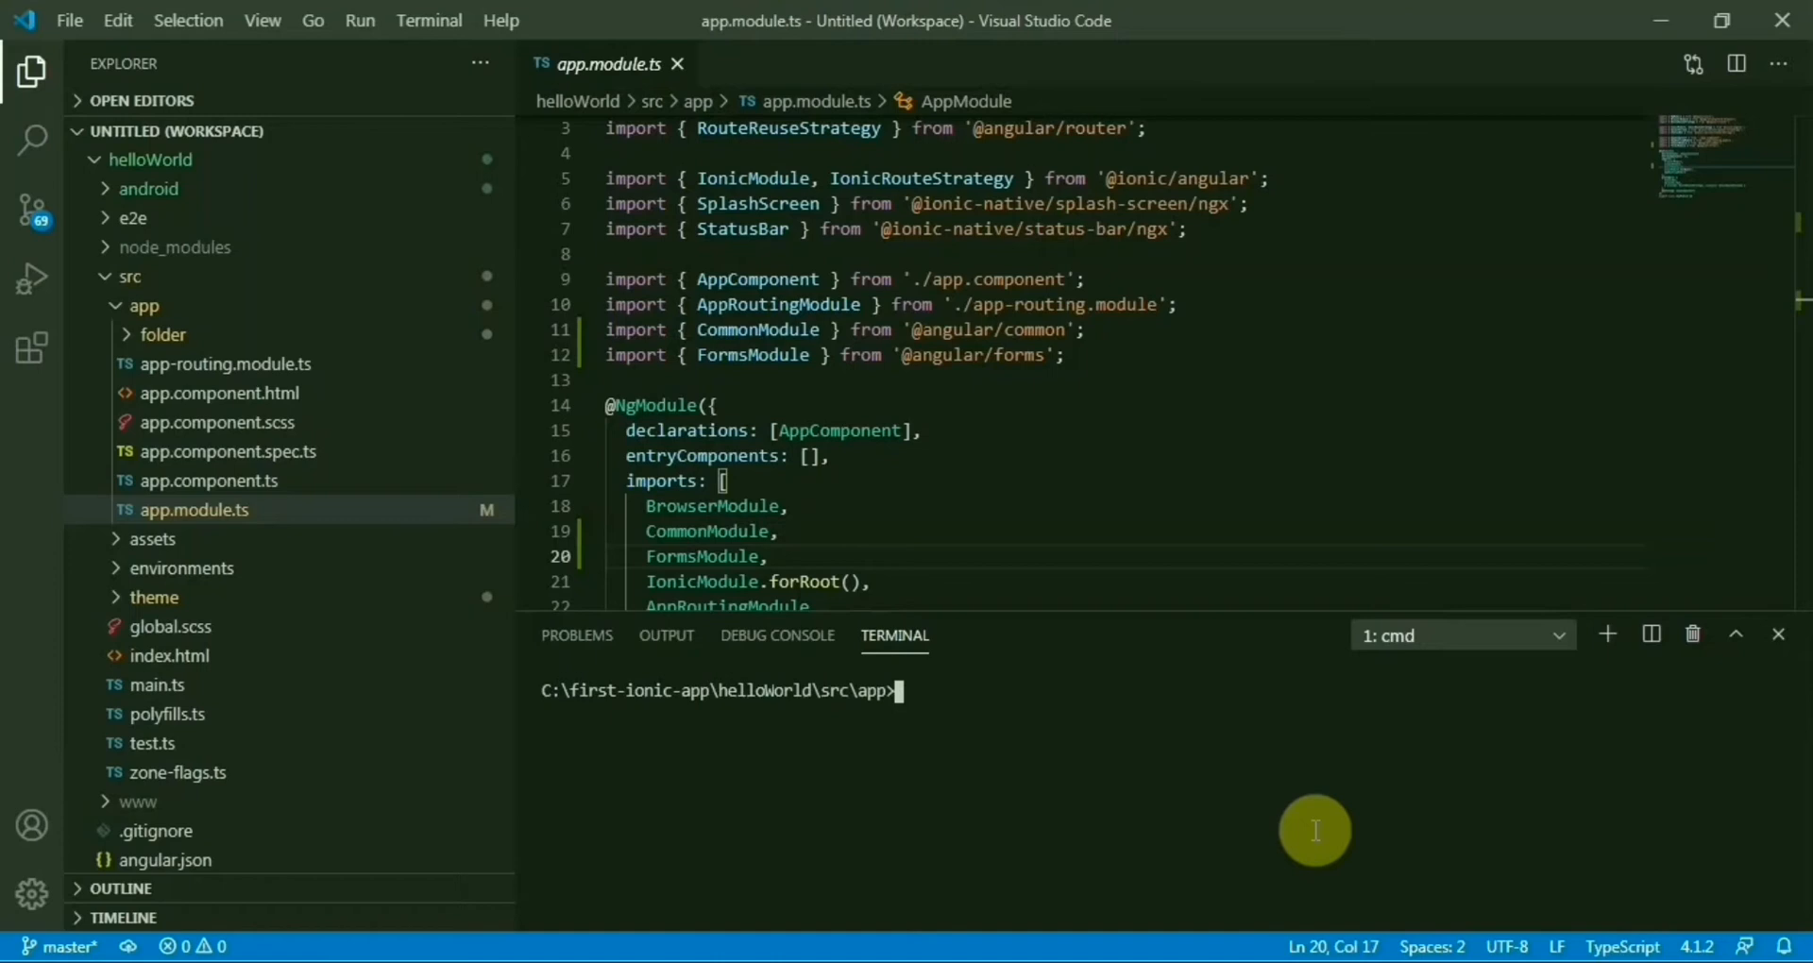
Generate the pushNotification service with 'ng g s' and open push-notification.service.ts.
type("ng g")
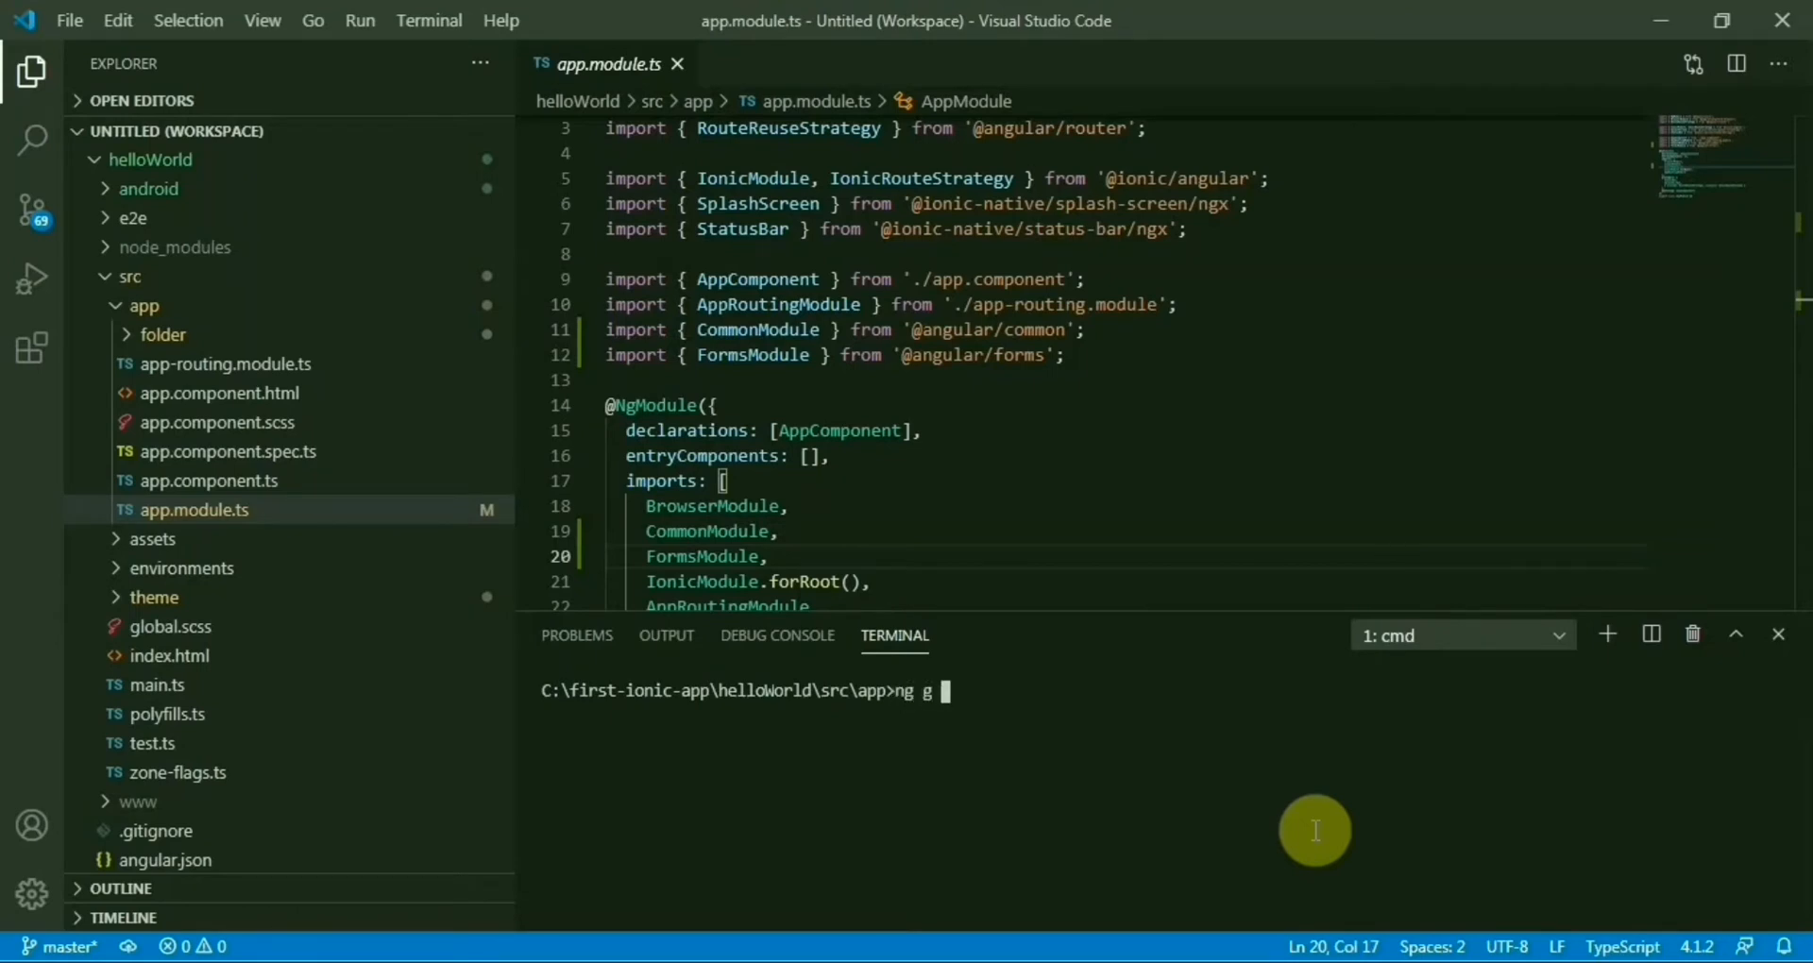
type("s pushNotification")
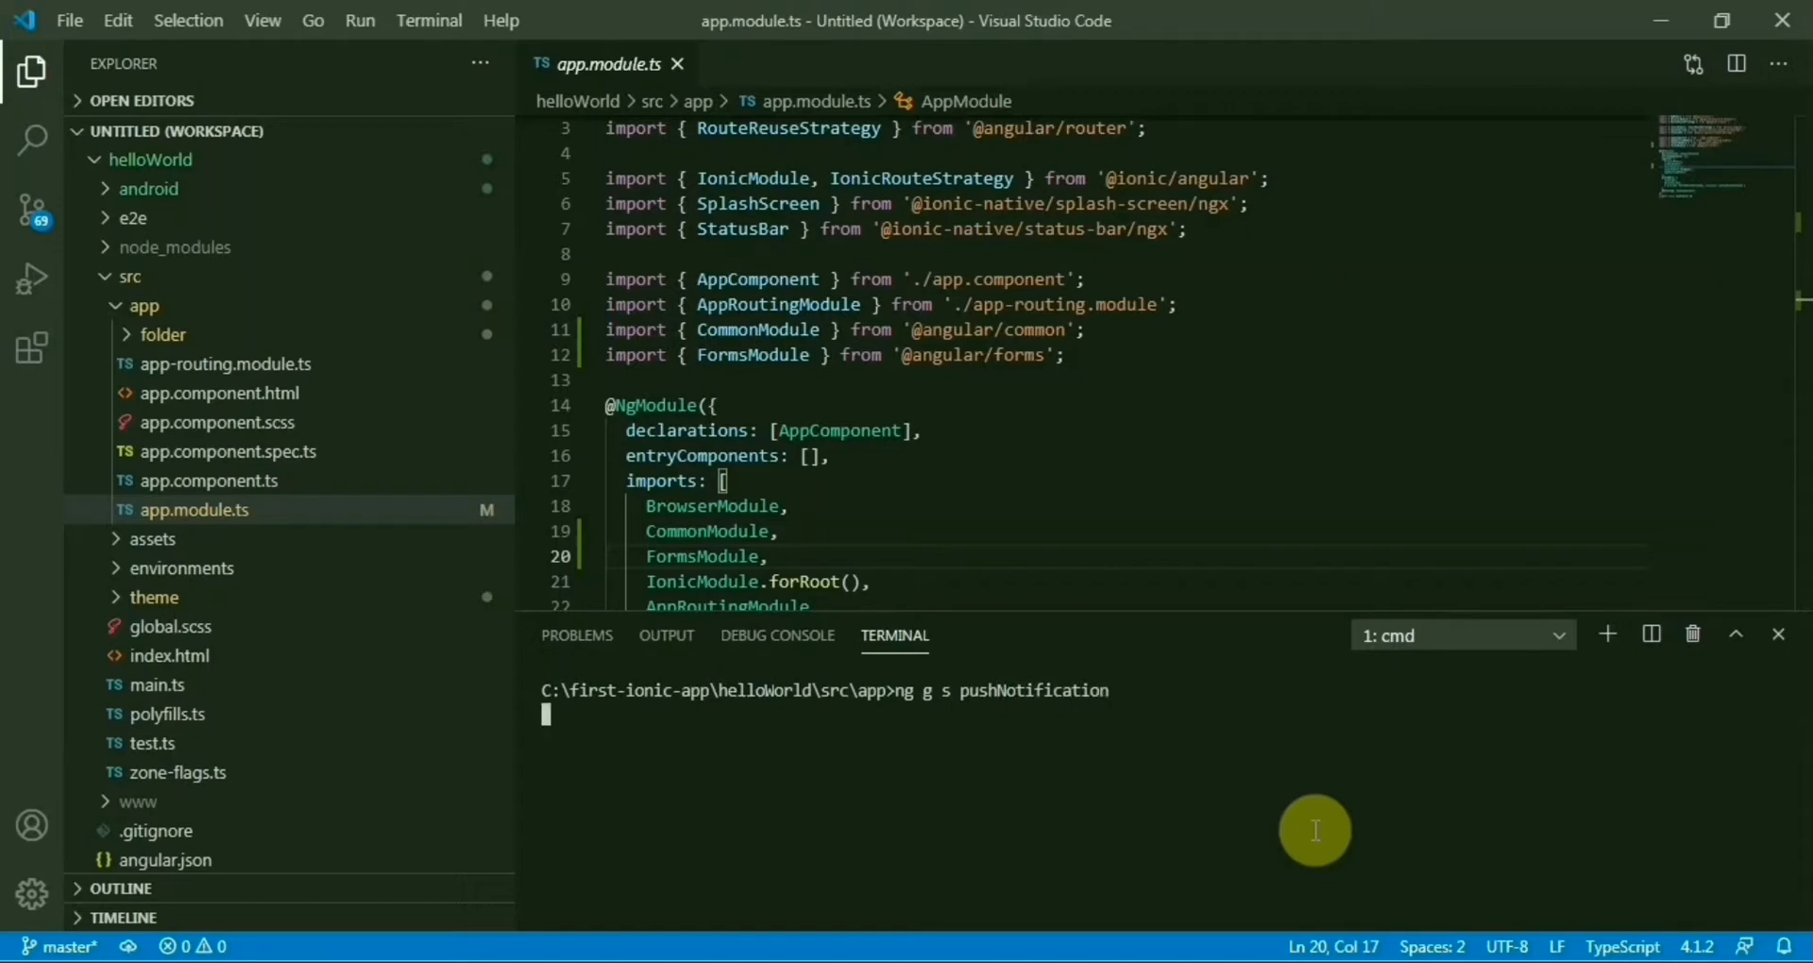
left_click(1462, 634)
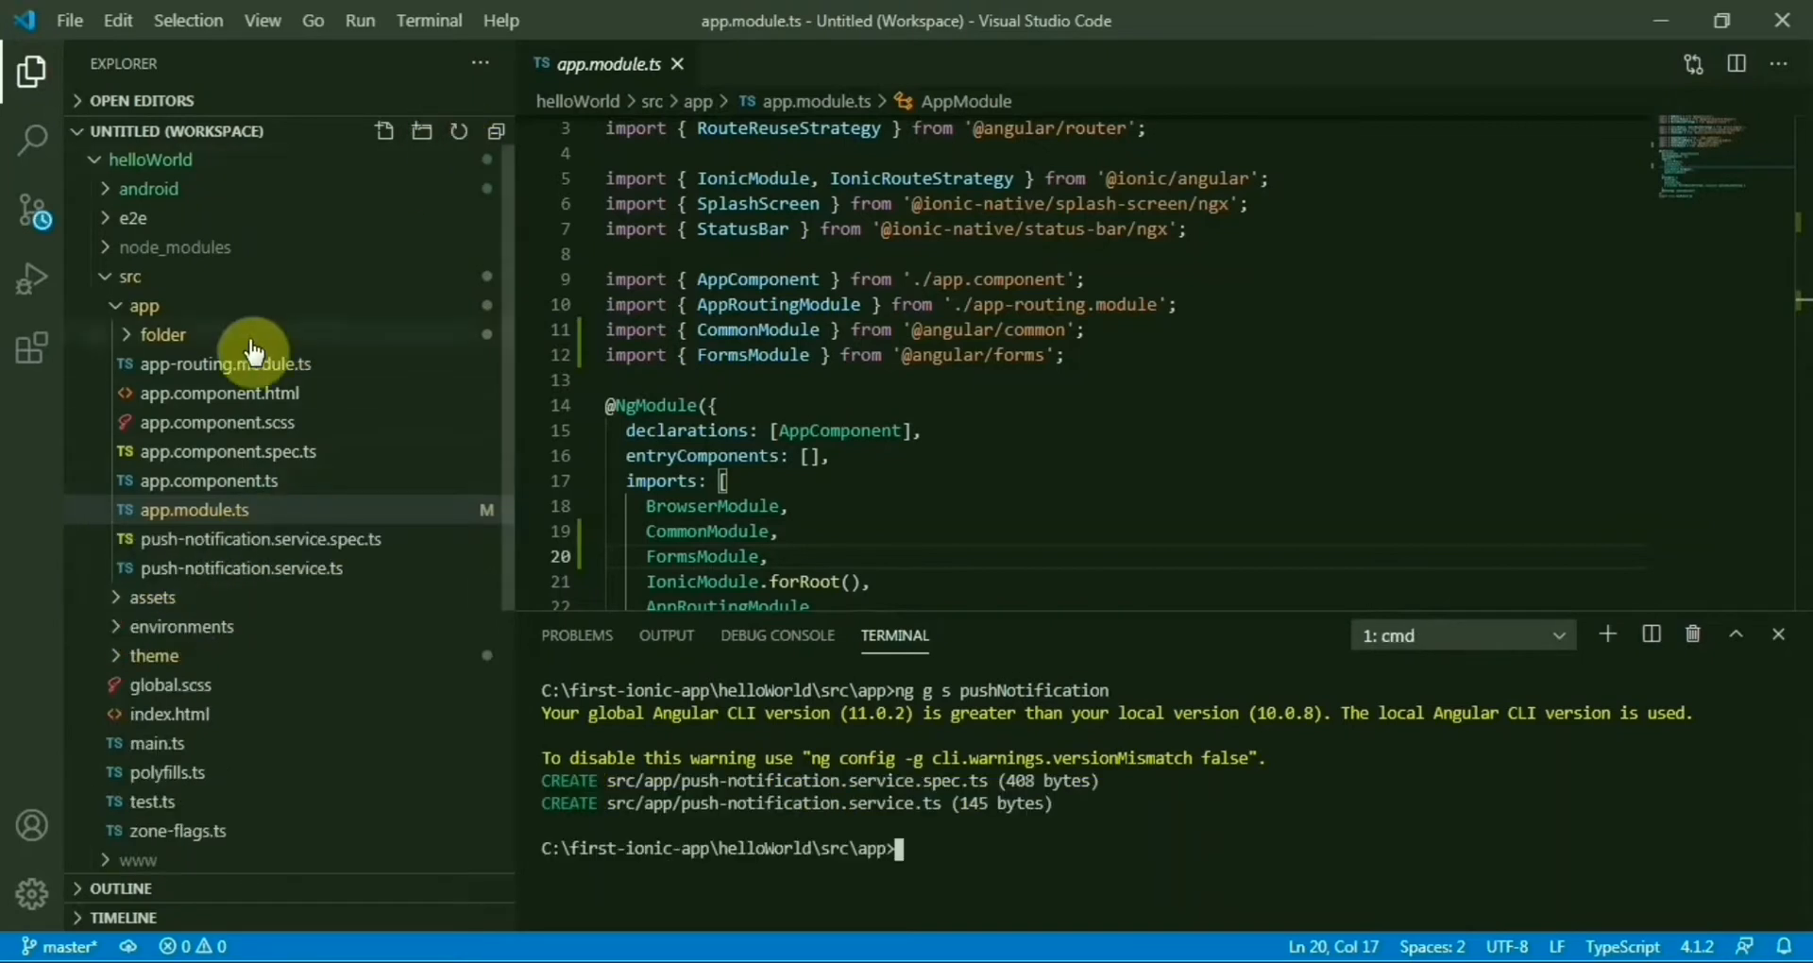
left_click(244, 568)
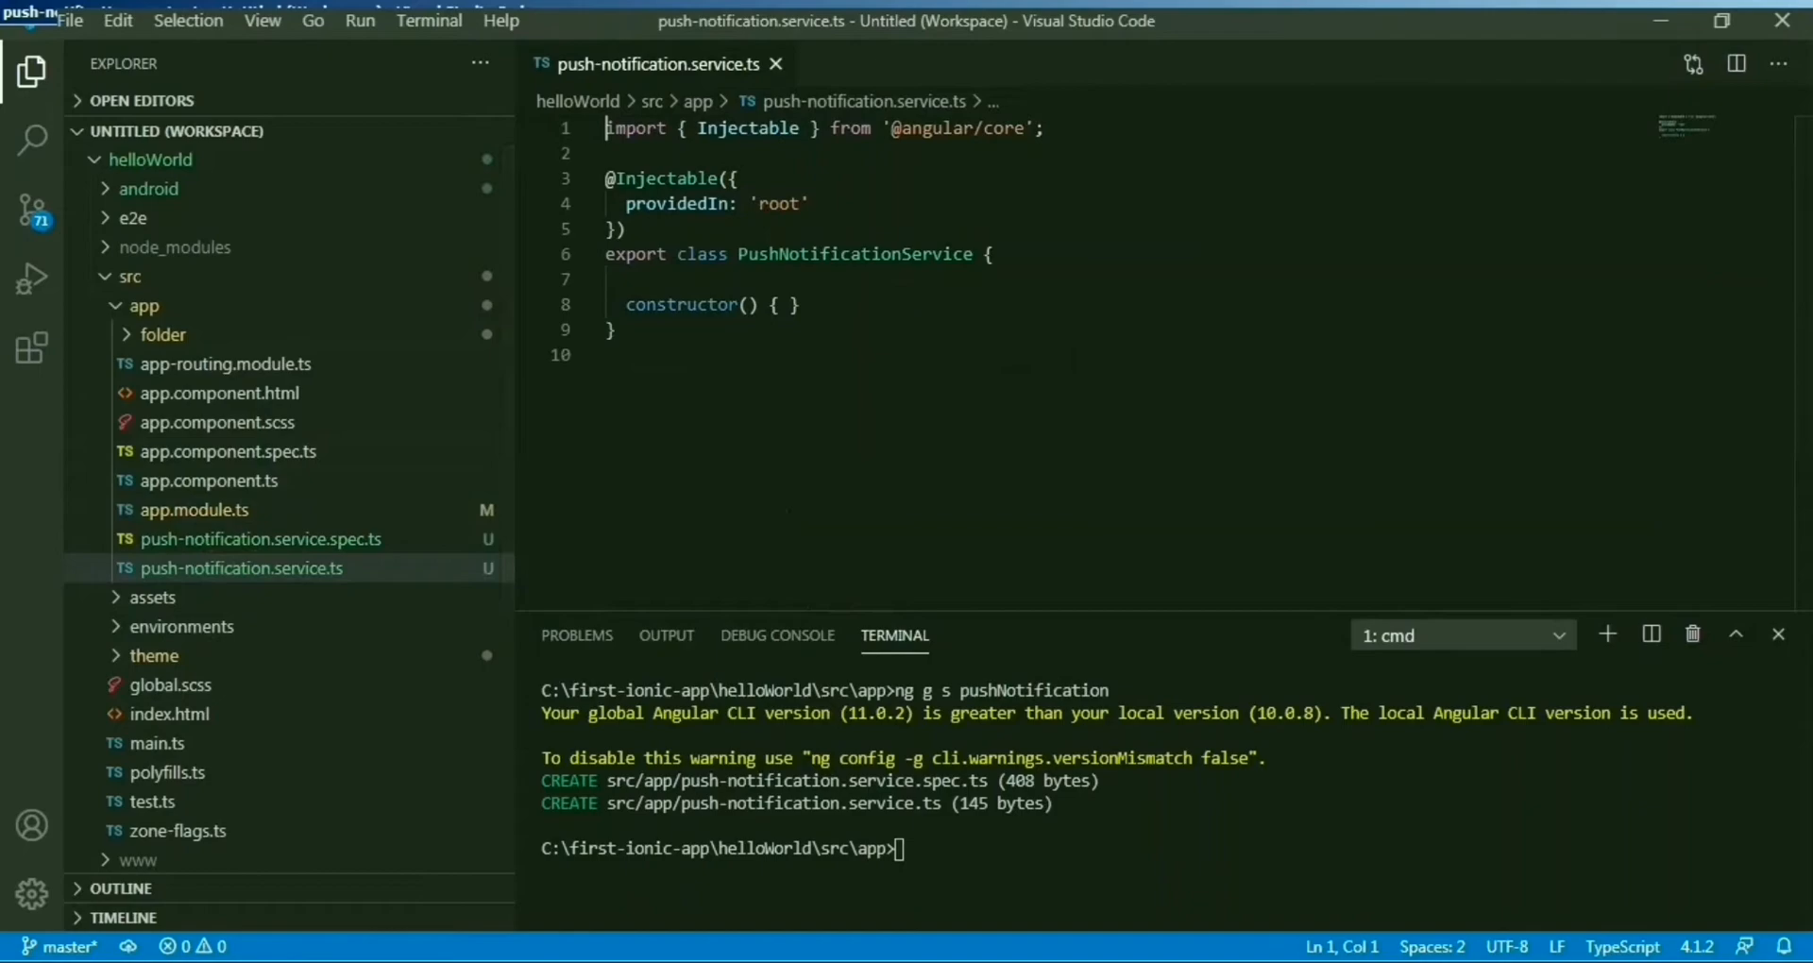
left_click(1779, 635)
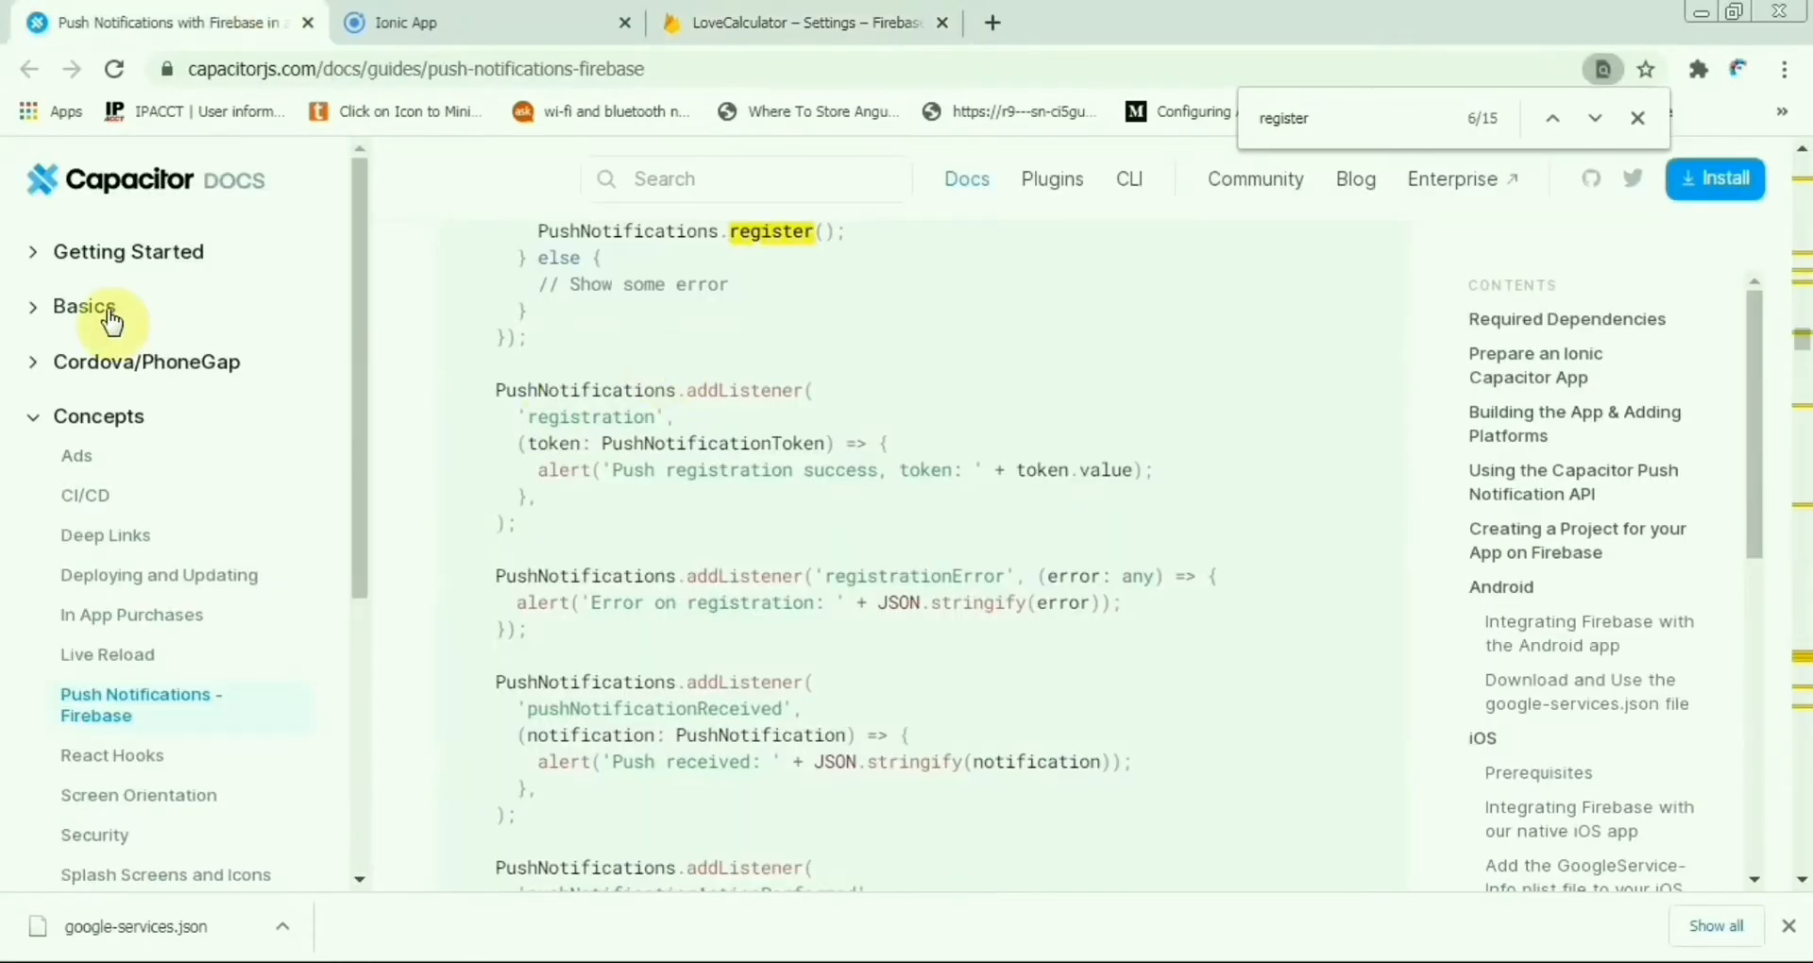
mouse_move(143, 704)
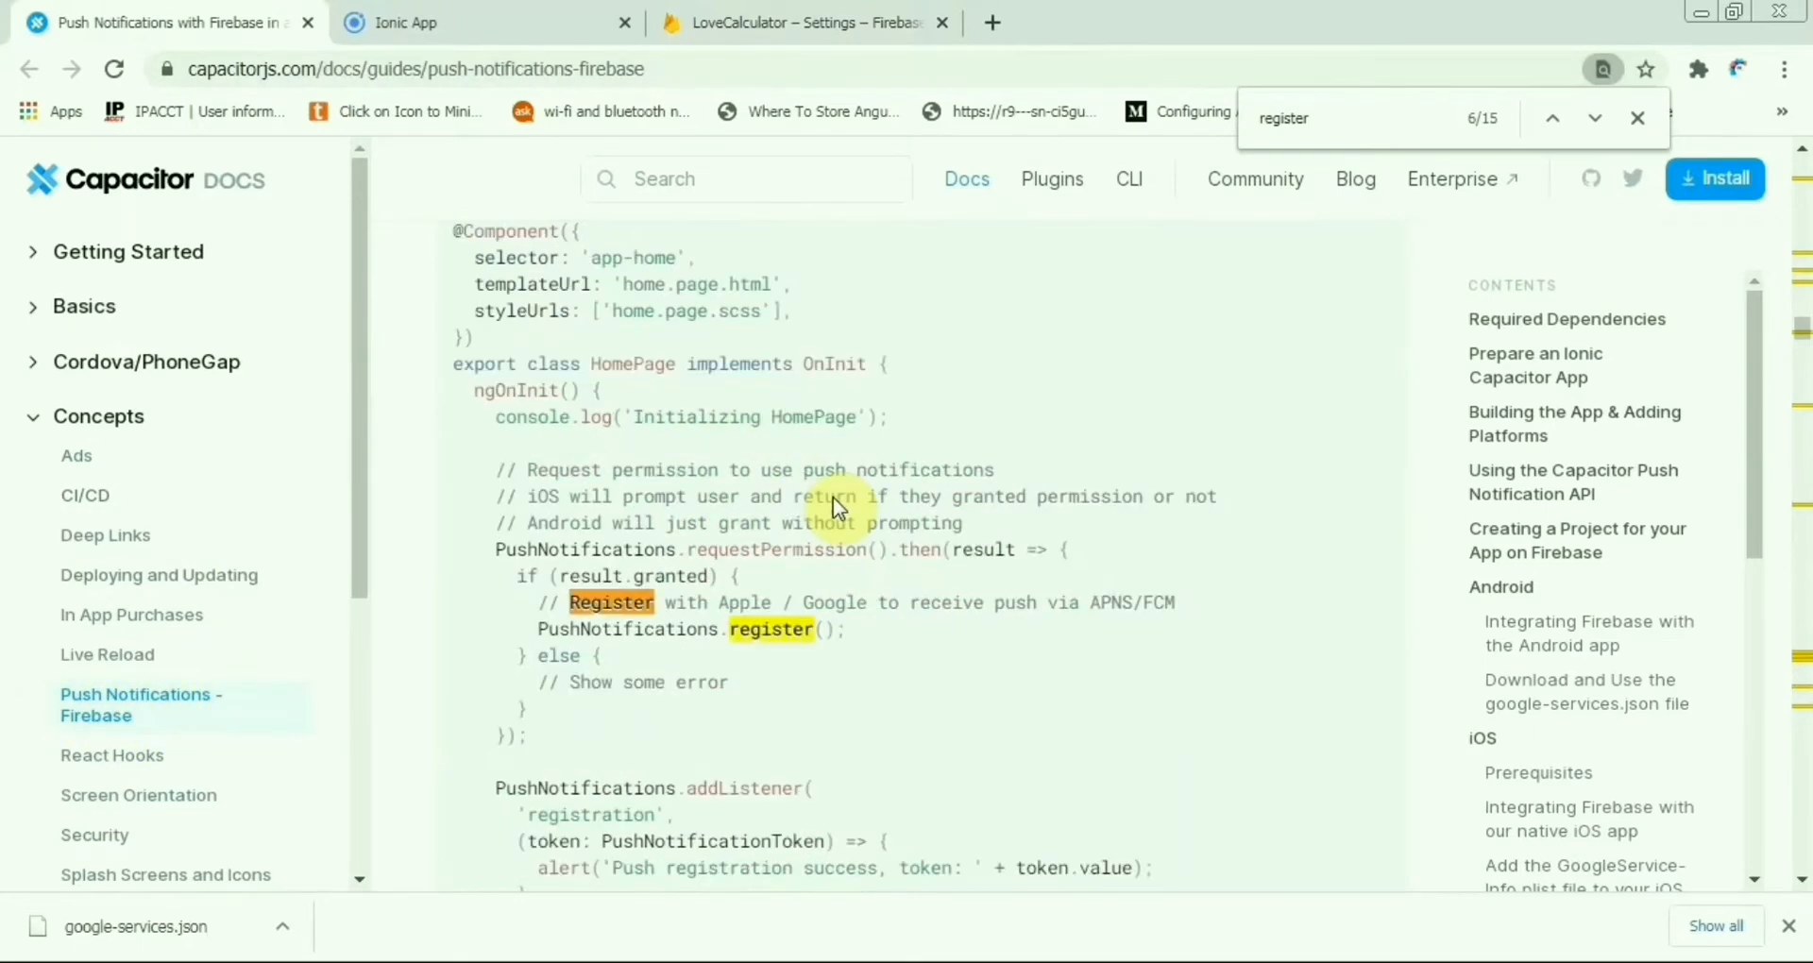
Copy the Capacitor Plugins and PushNotification imports from the docs into the service.
scroll("up", 3)
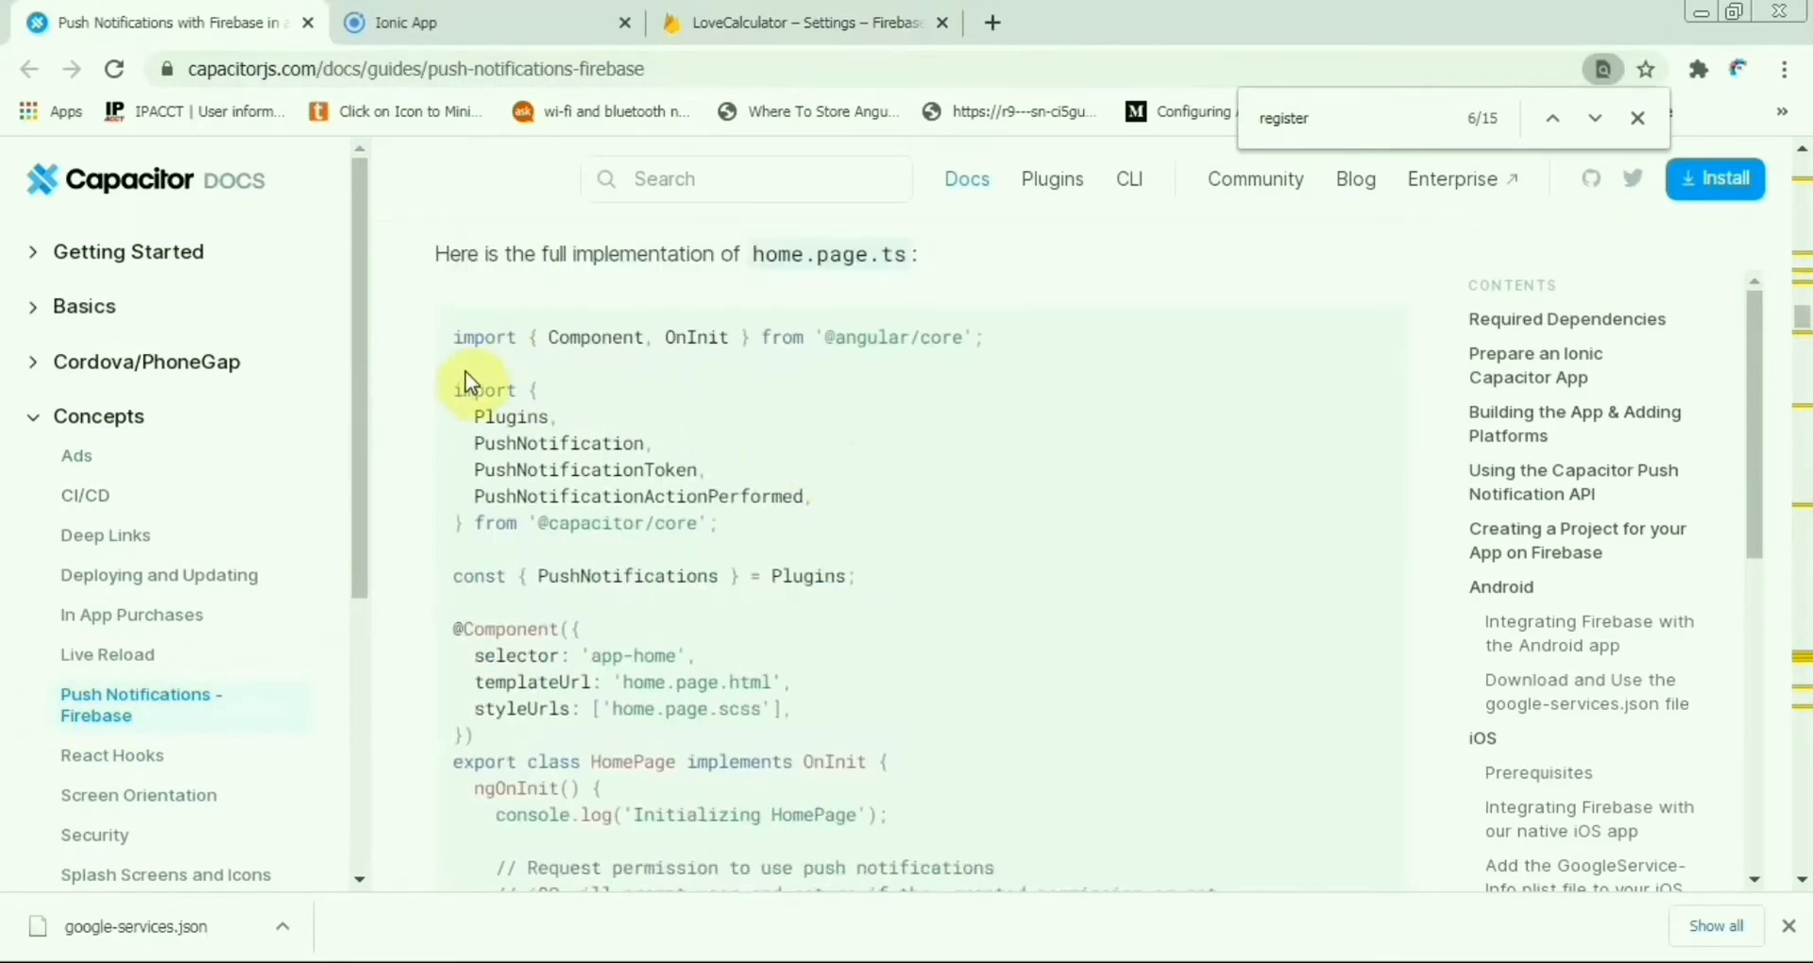
left_click_drag(463, 389, 810, 523)
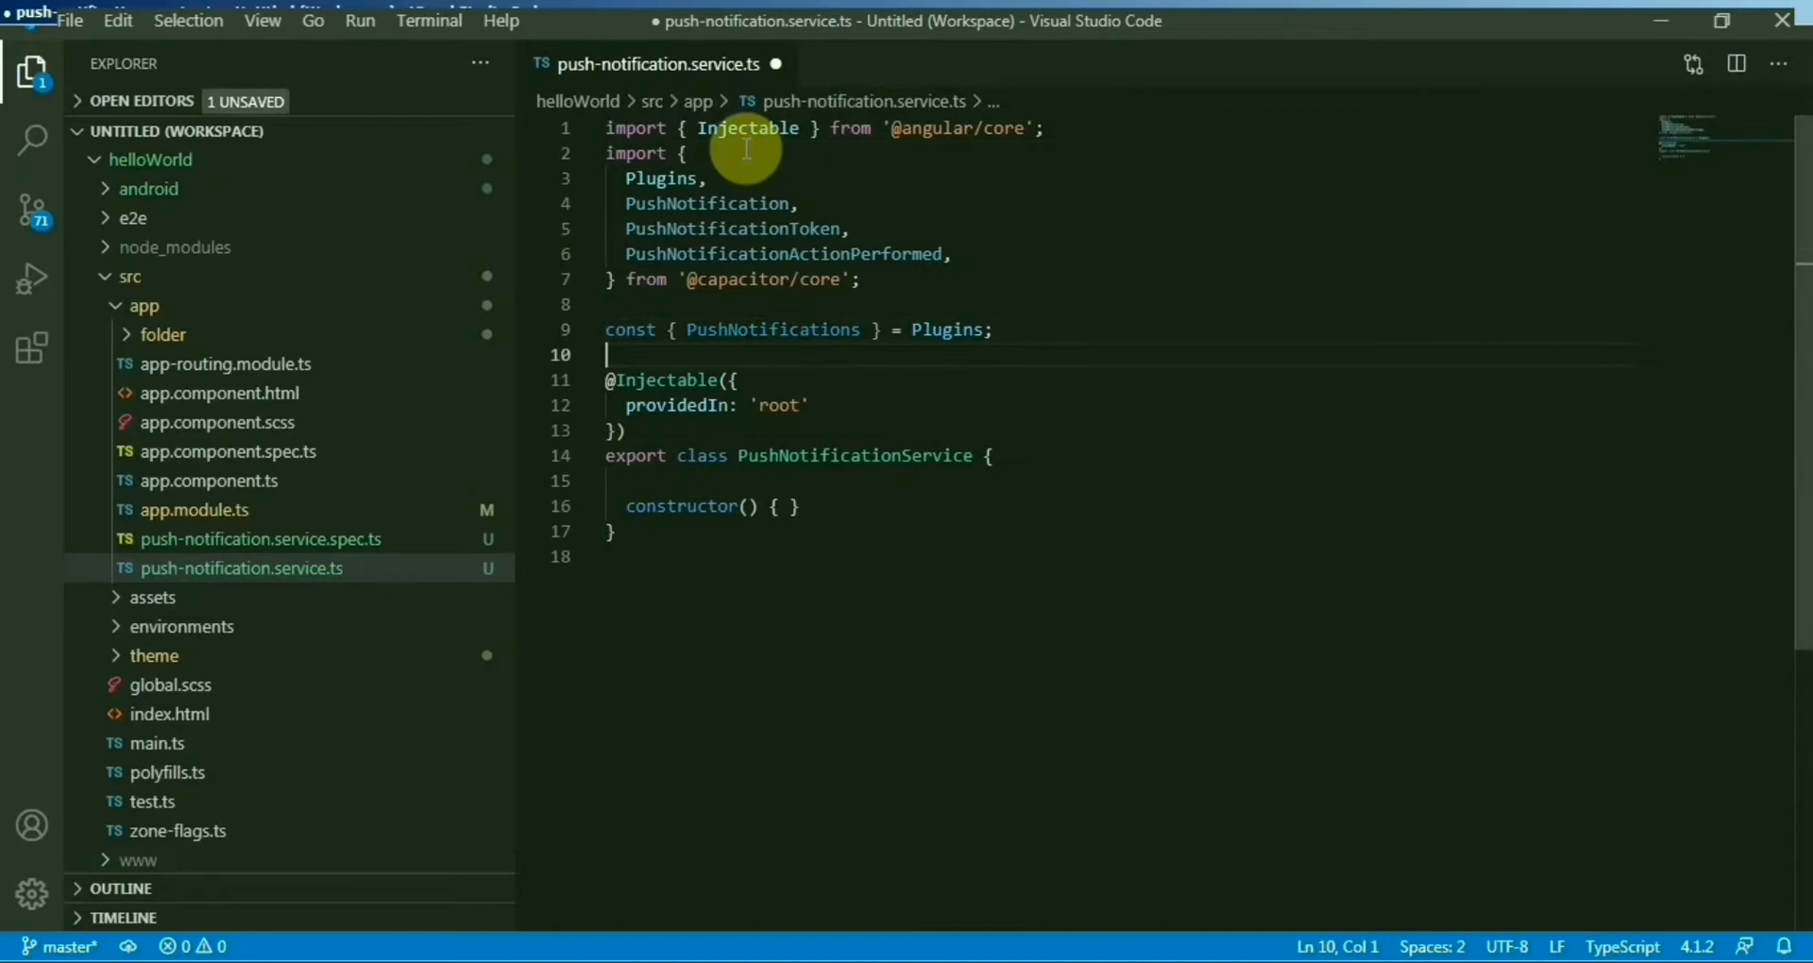
left_click(794, 507)
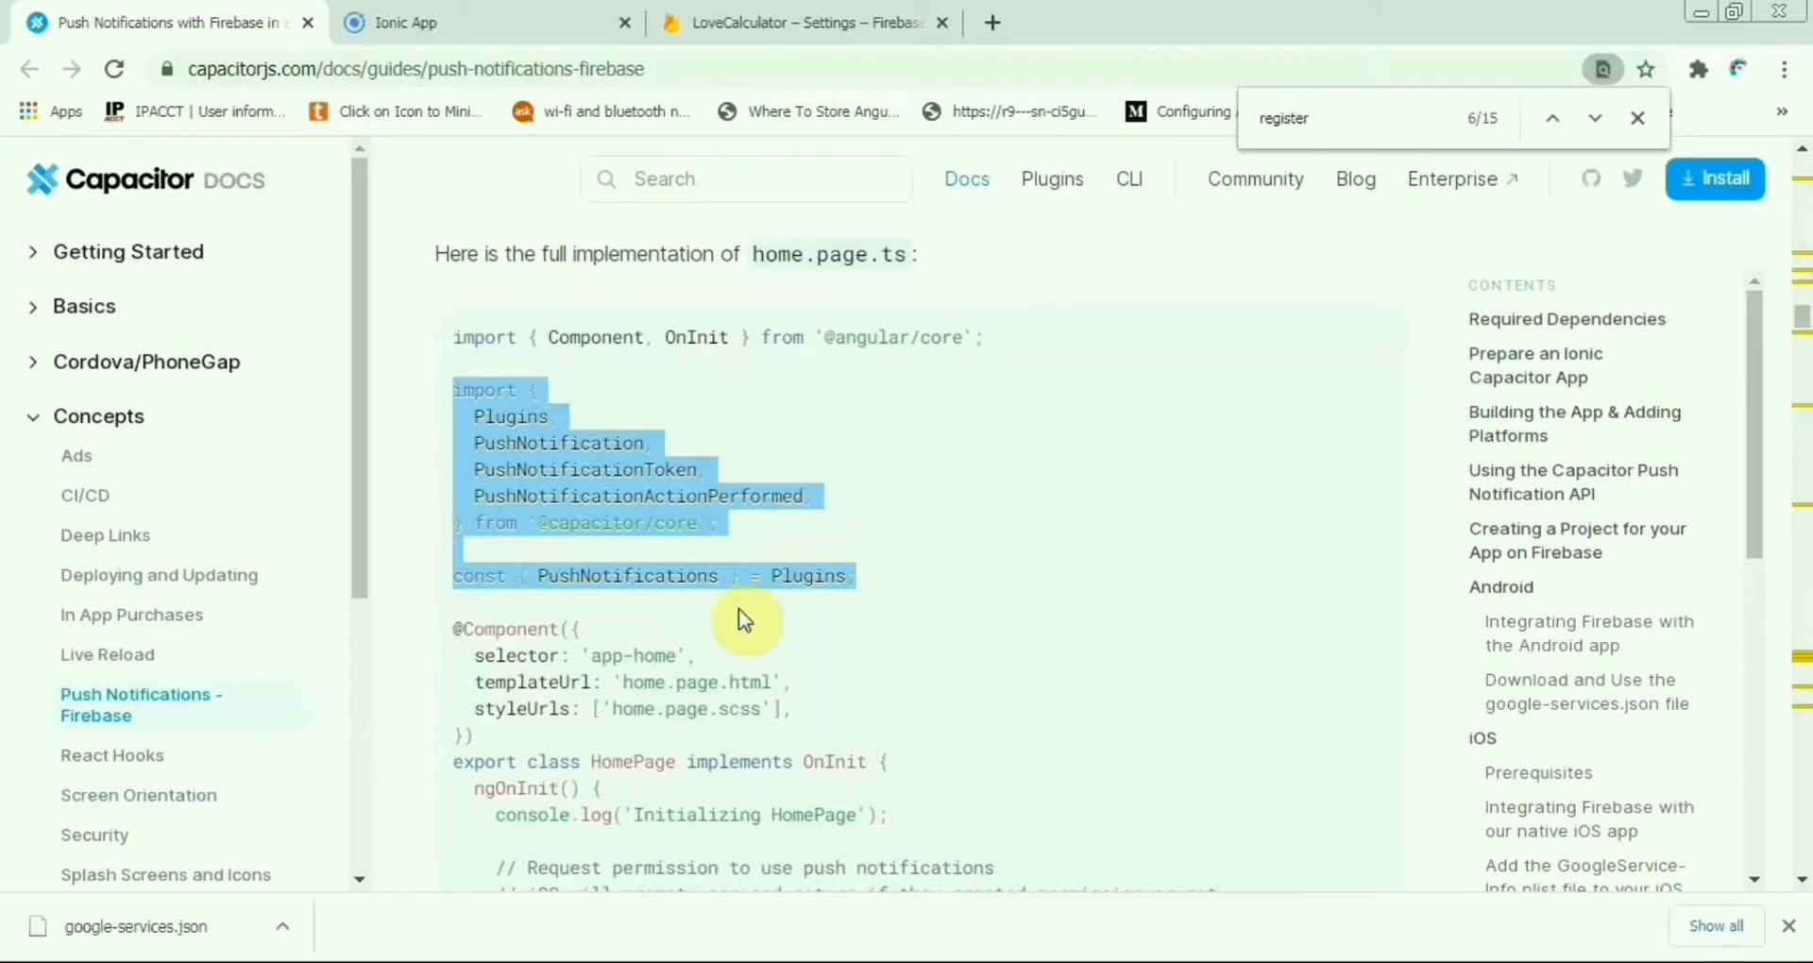
scroll("down", 3)
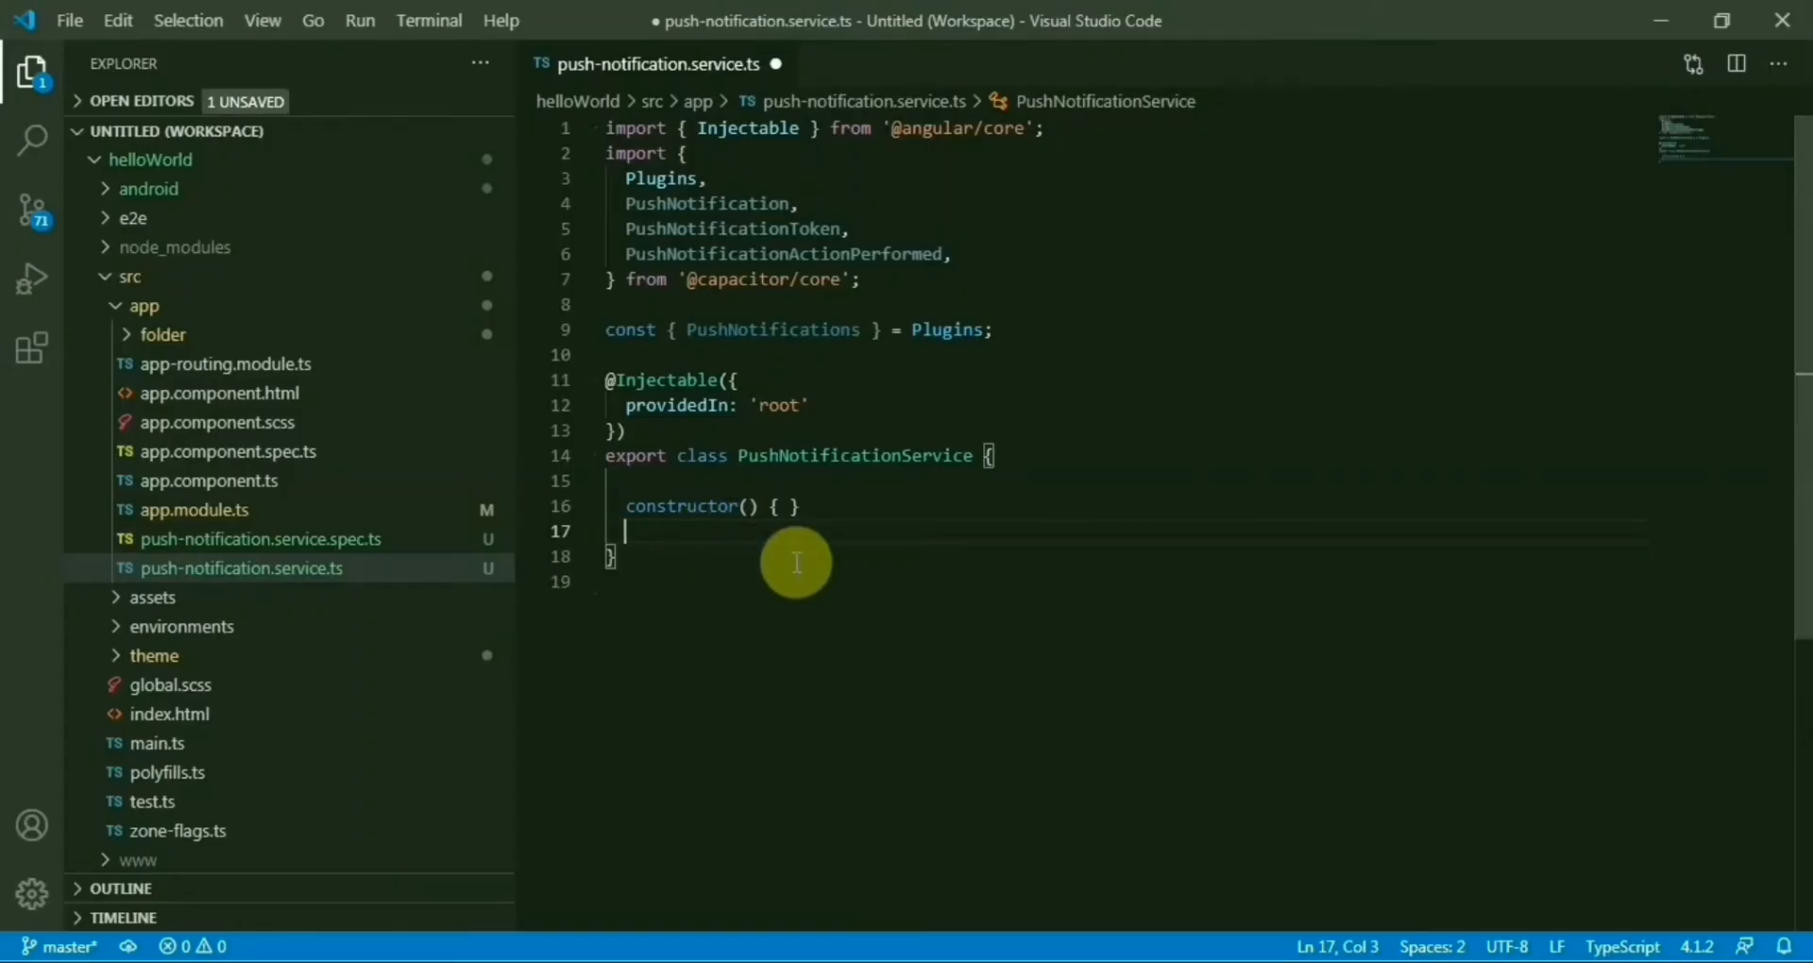
Add a register() method calling PushNotifications.register() with a registration success log.
key("enter")
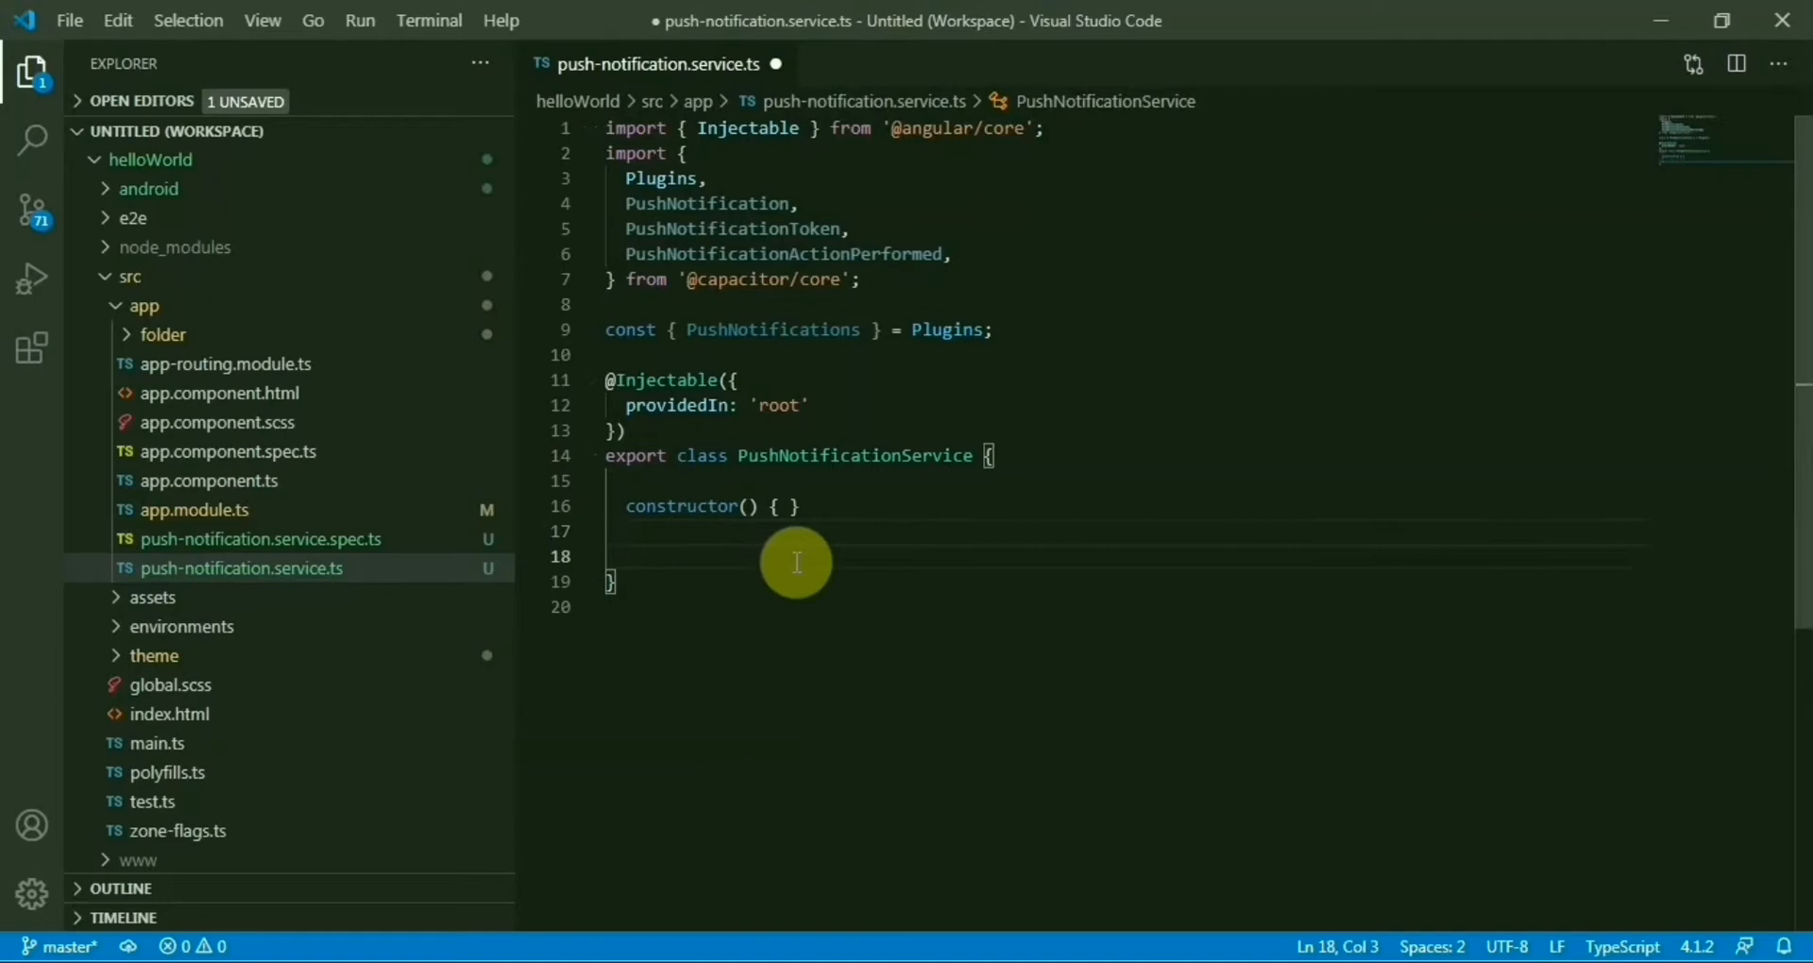
type("regis")
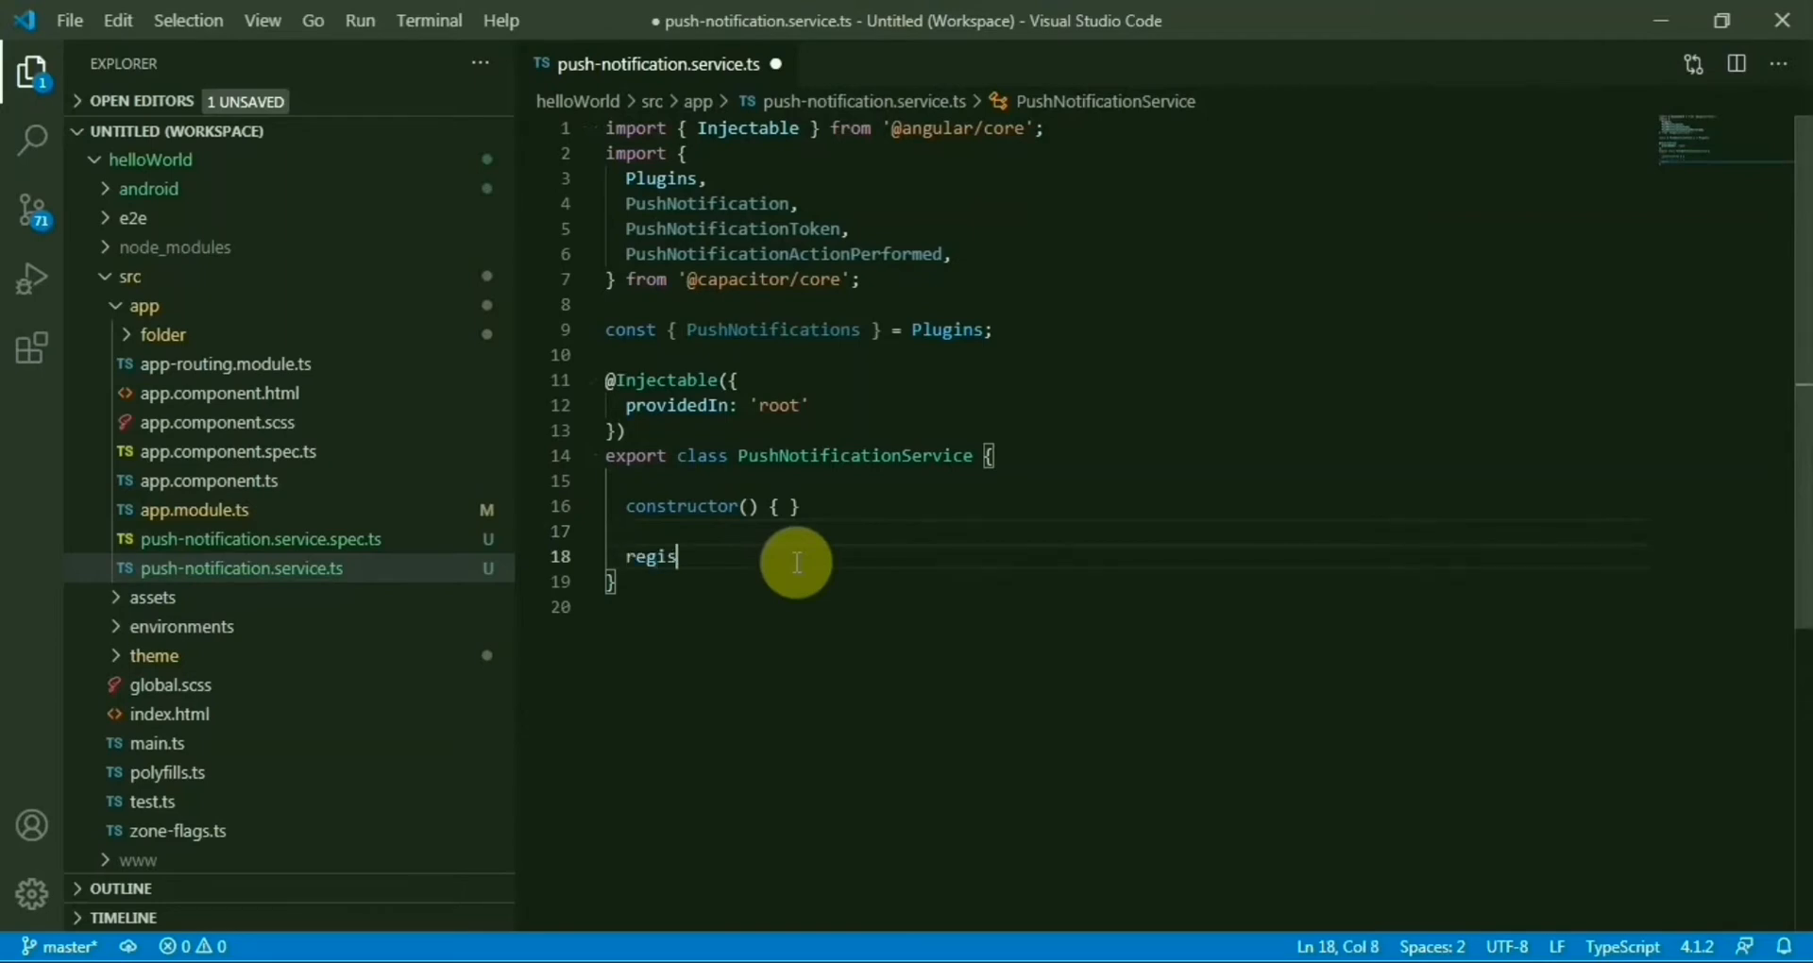
type("ter()")
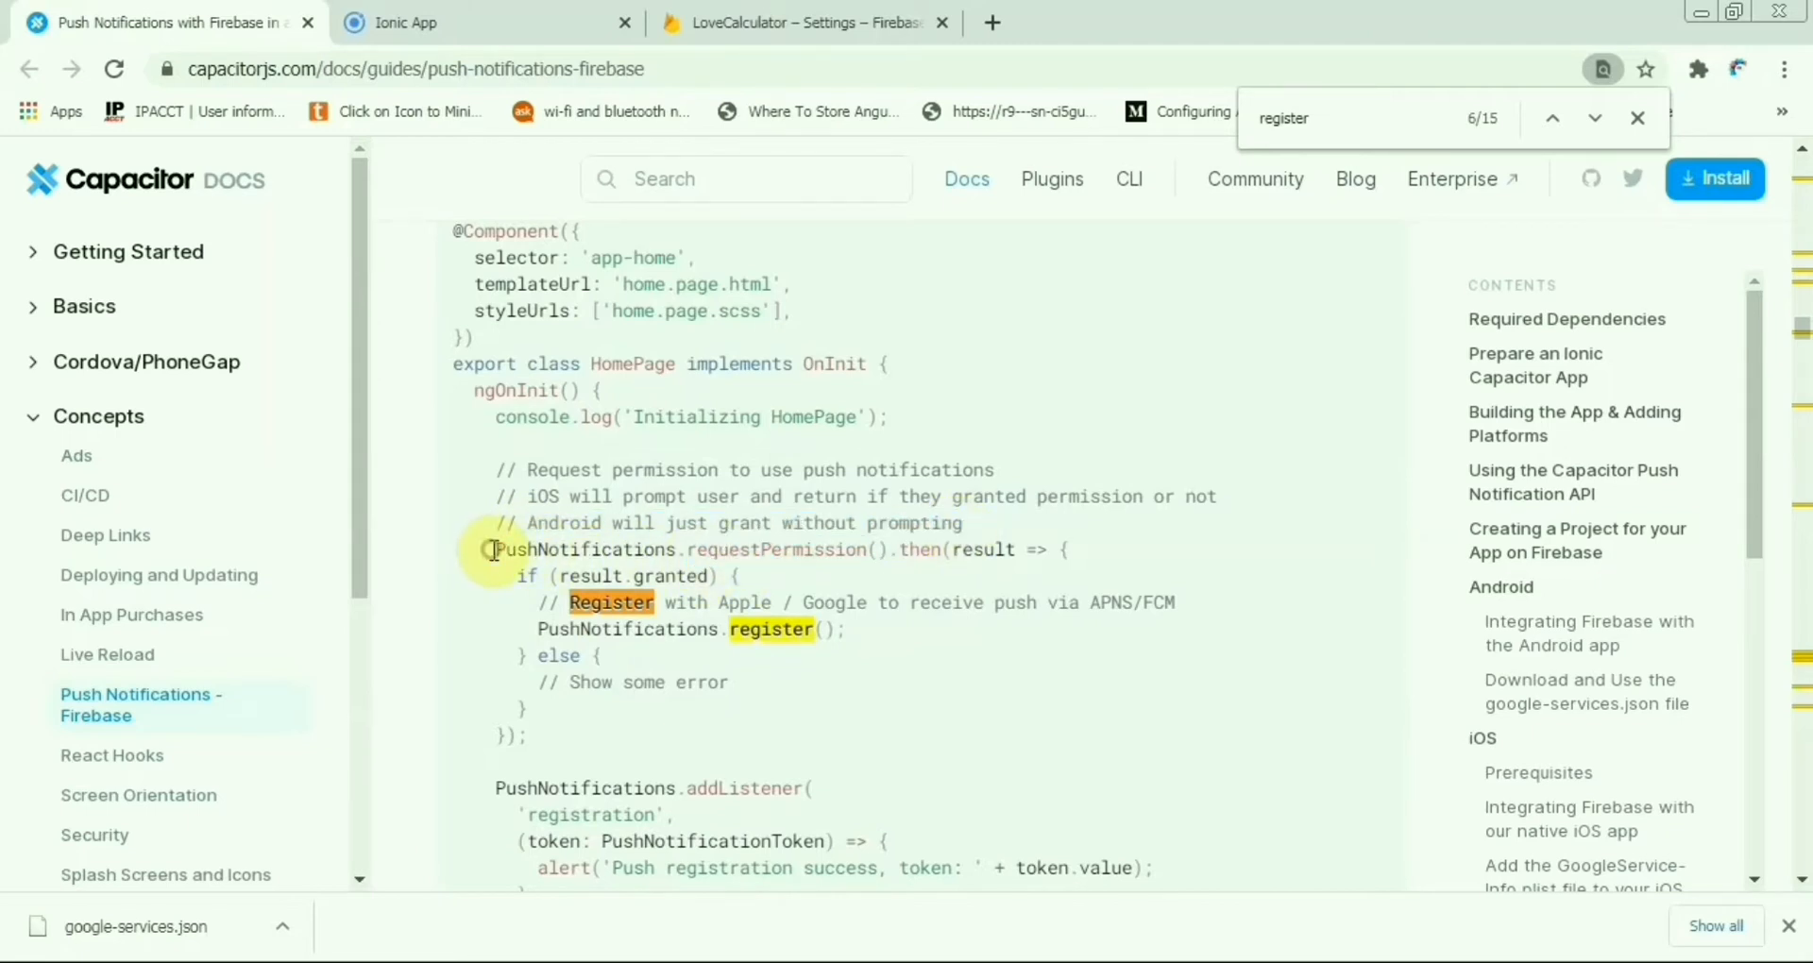
mouse_move(680, 542)
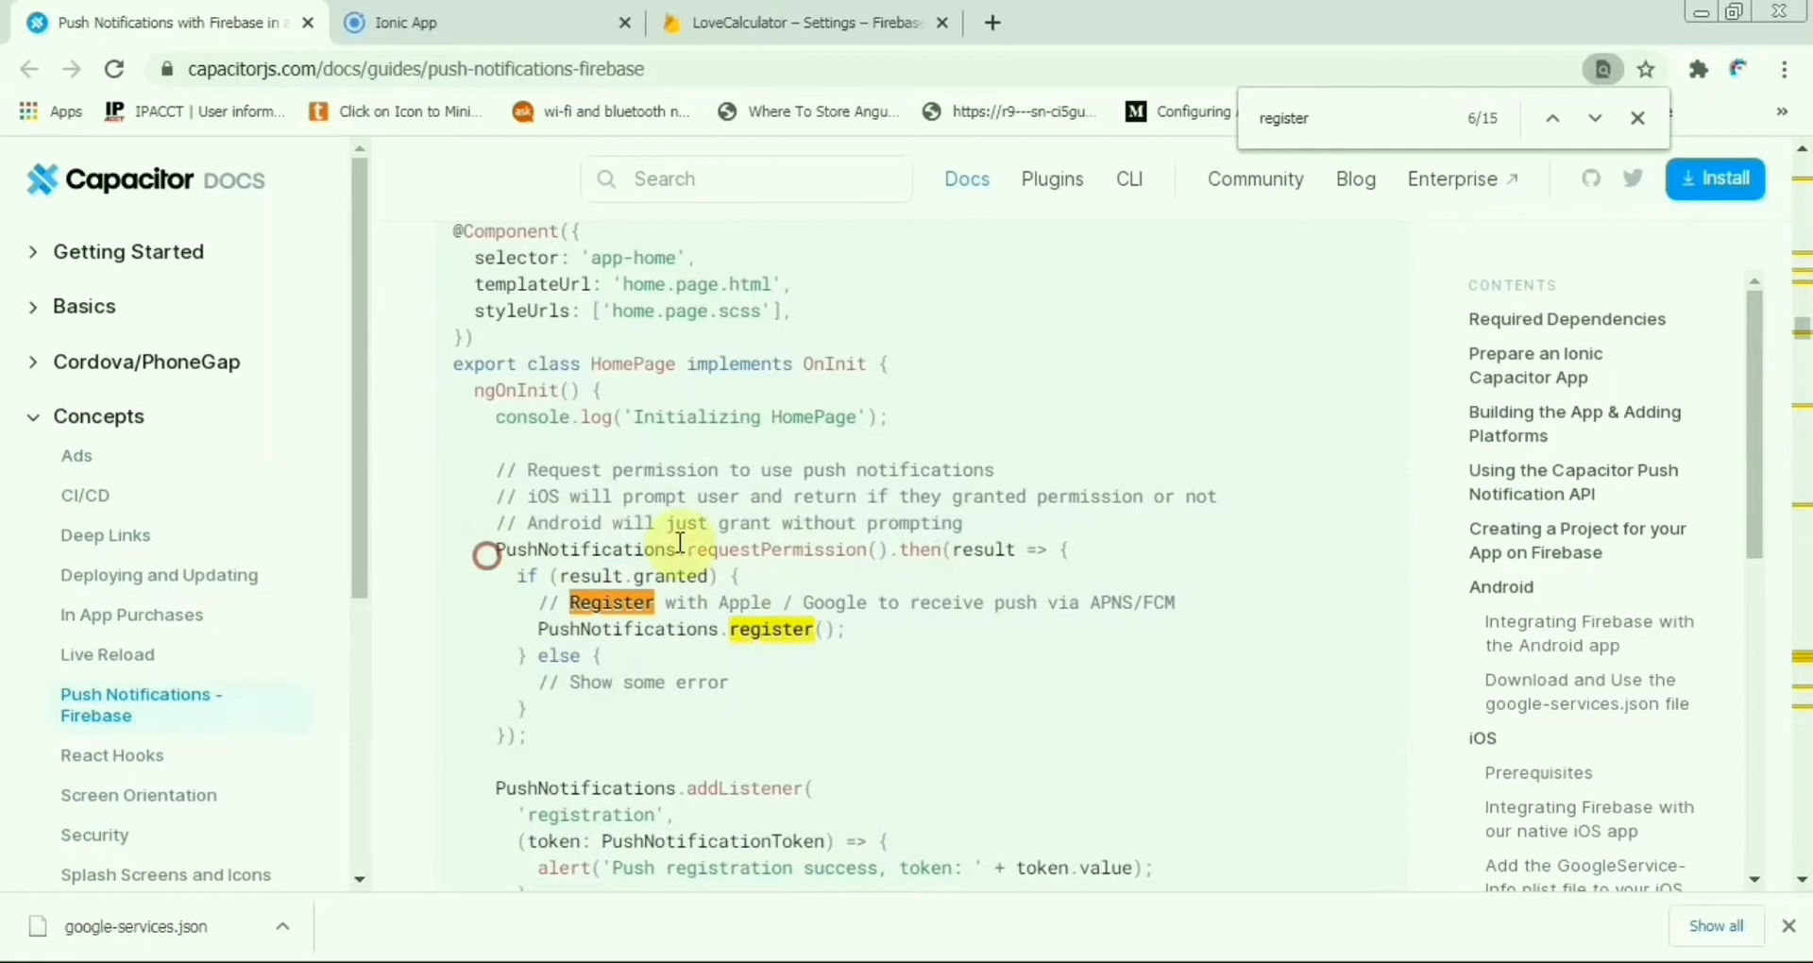
mouse_move(920, 669)
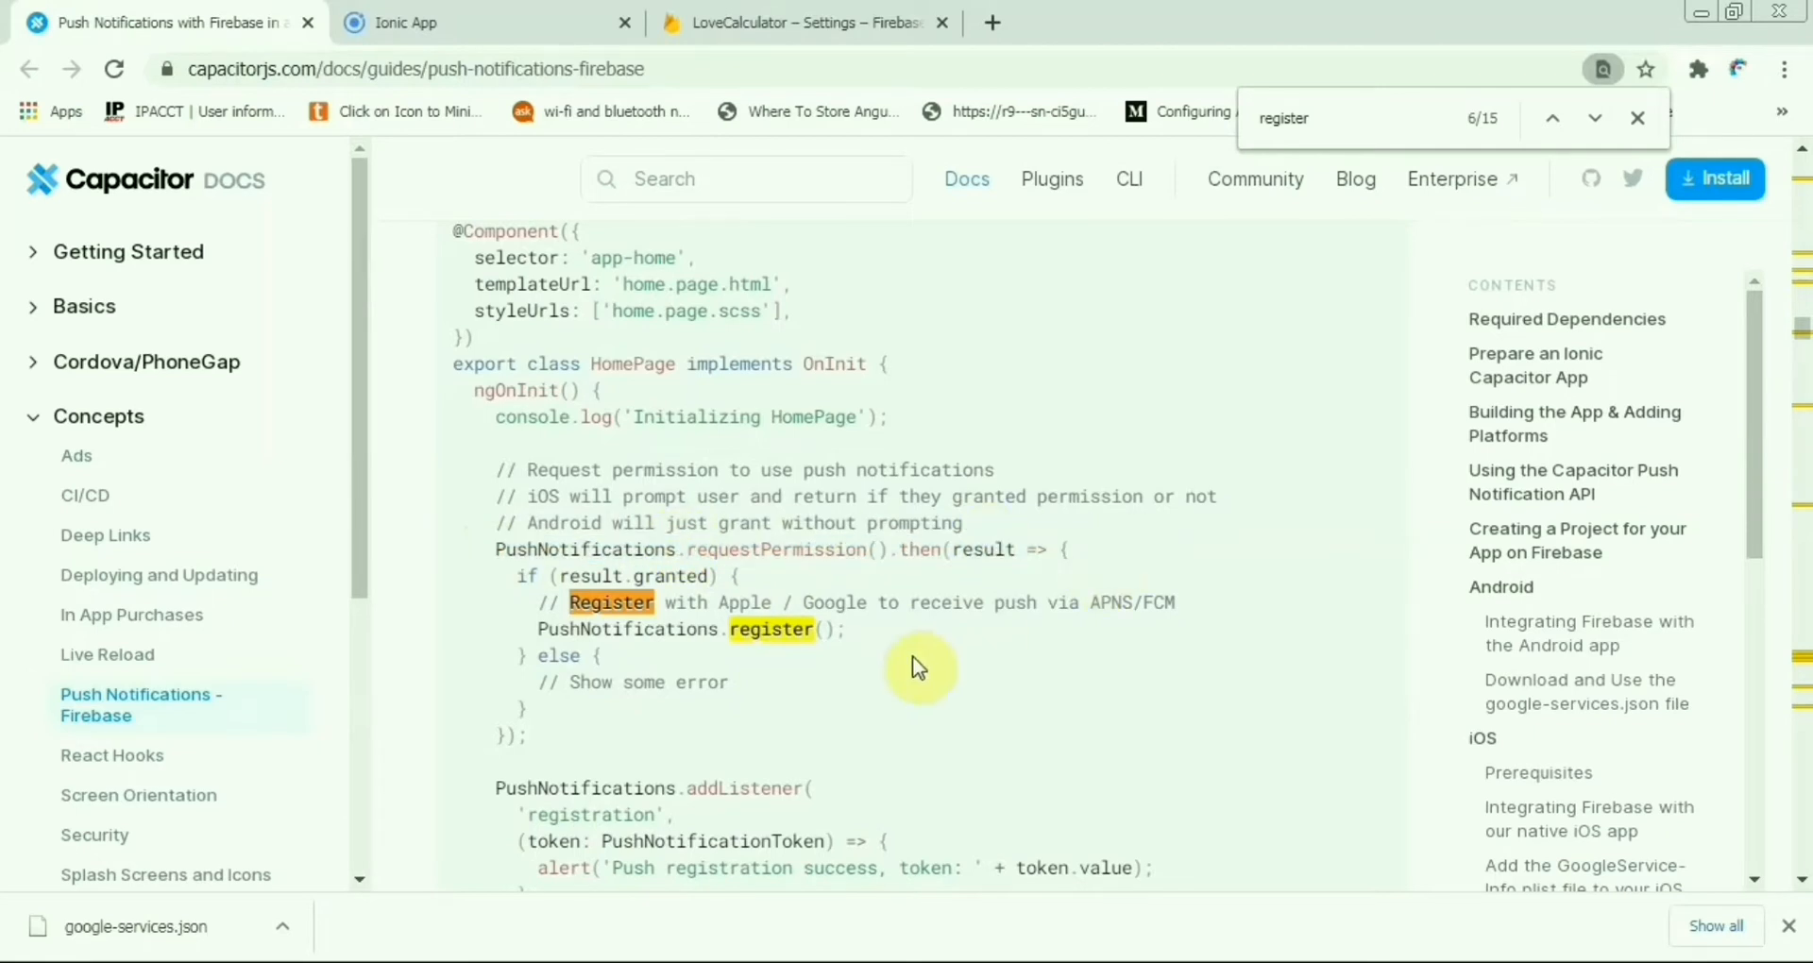
mouse_move(850, 688)
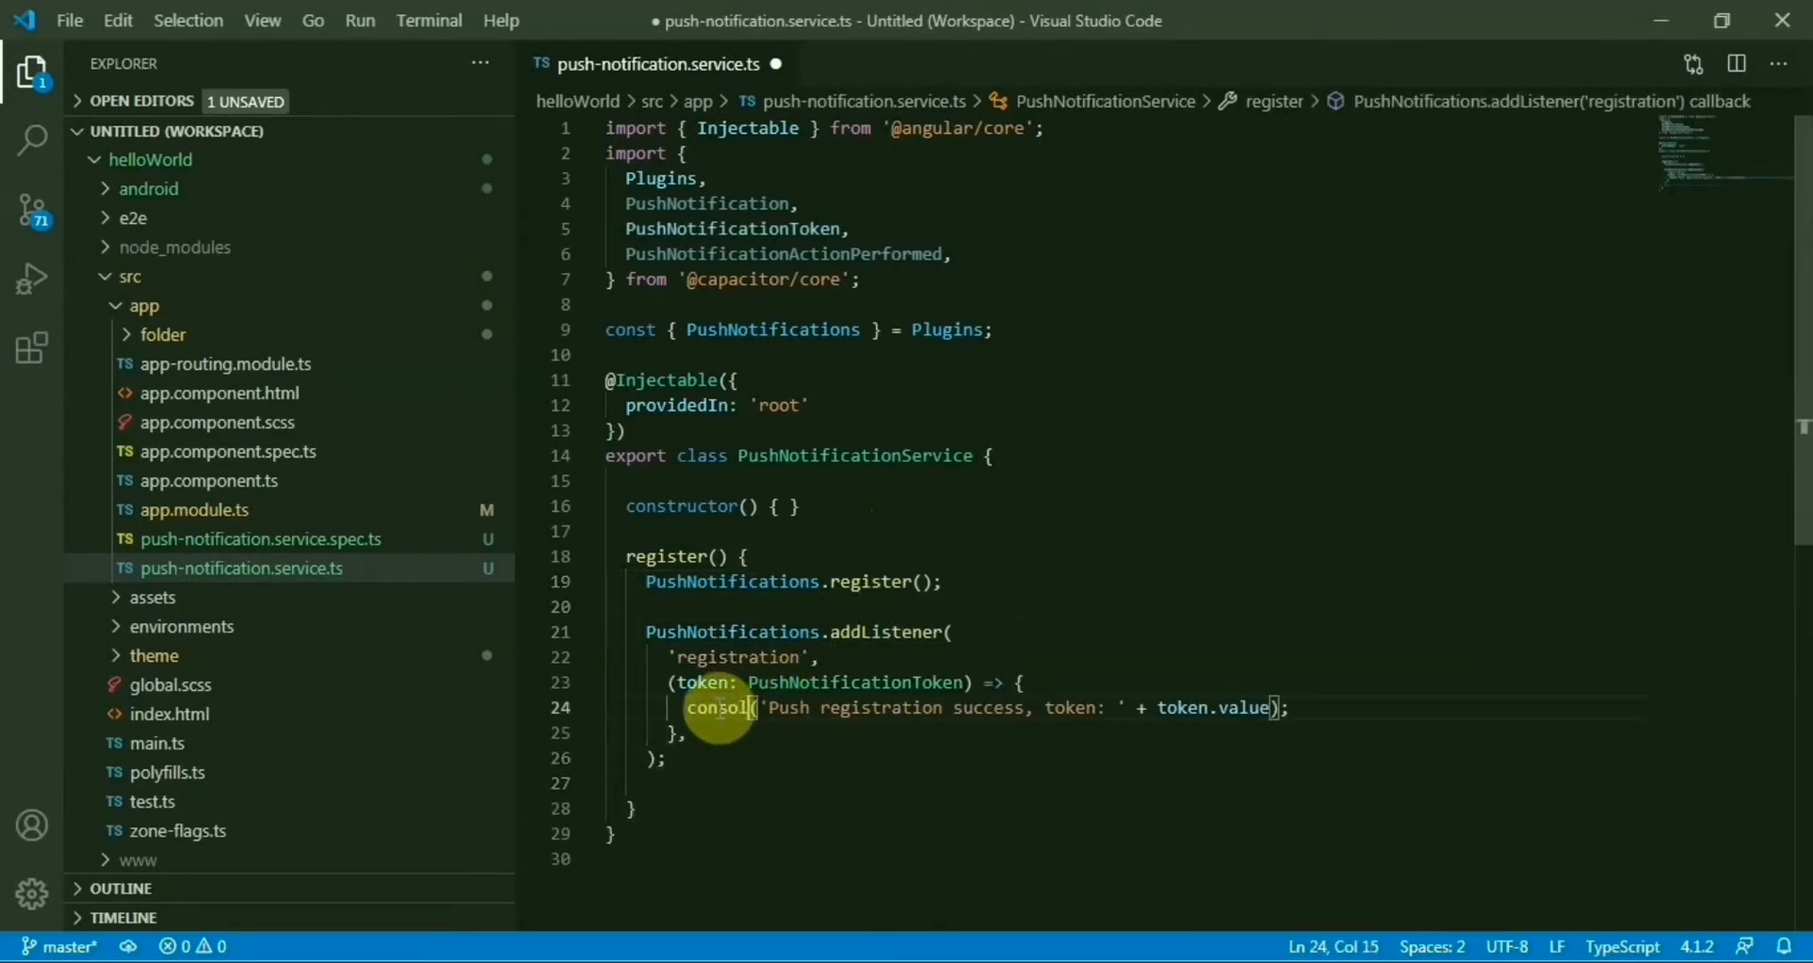
type("e.log")
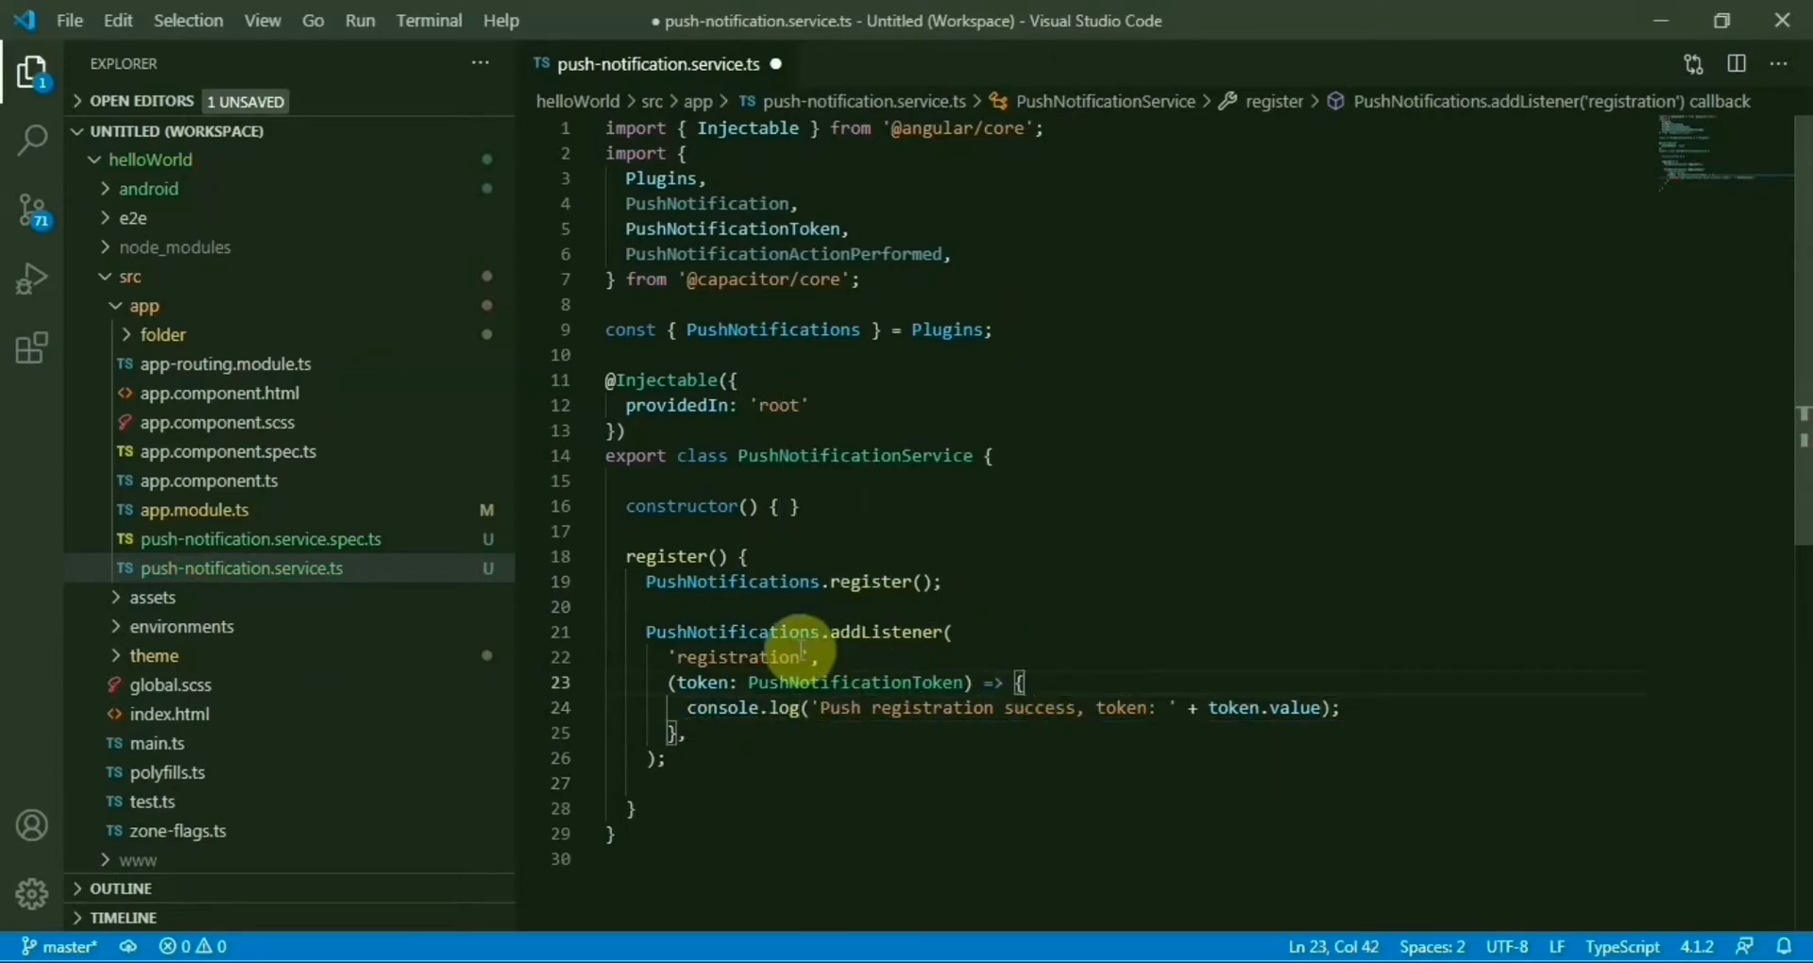
mouse_move(1235, 706)
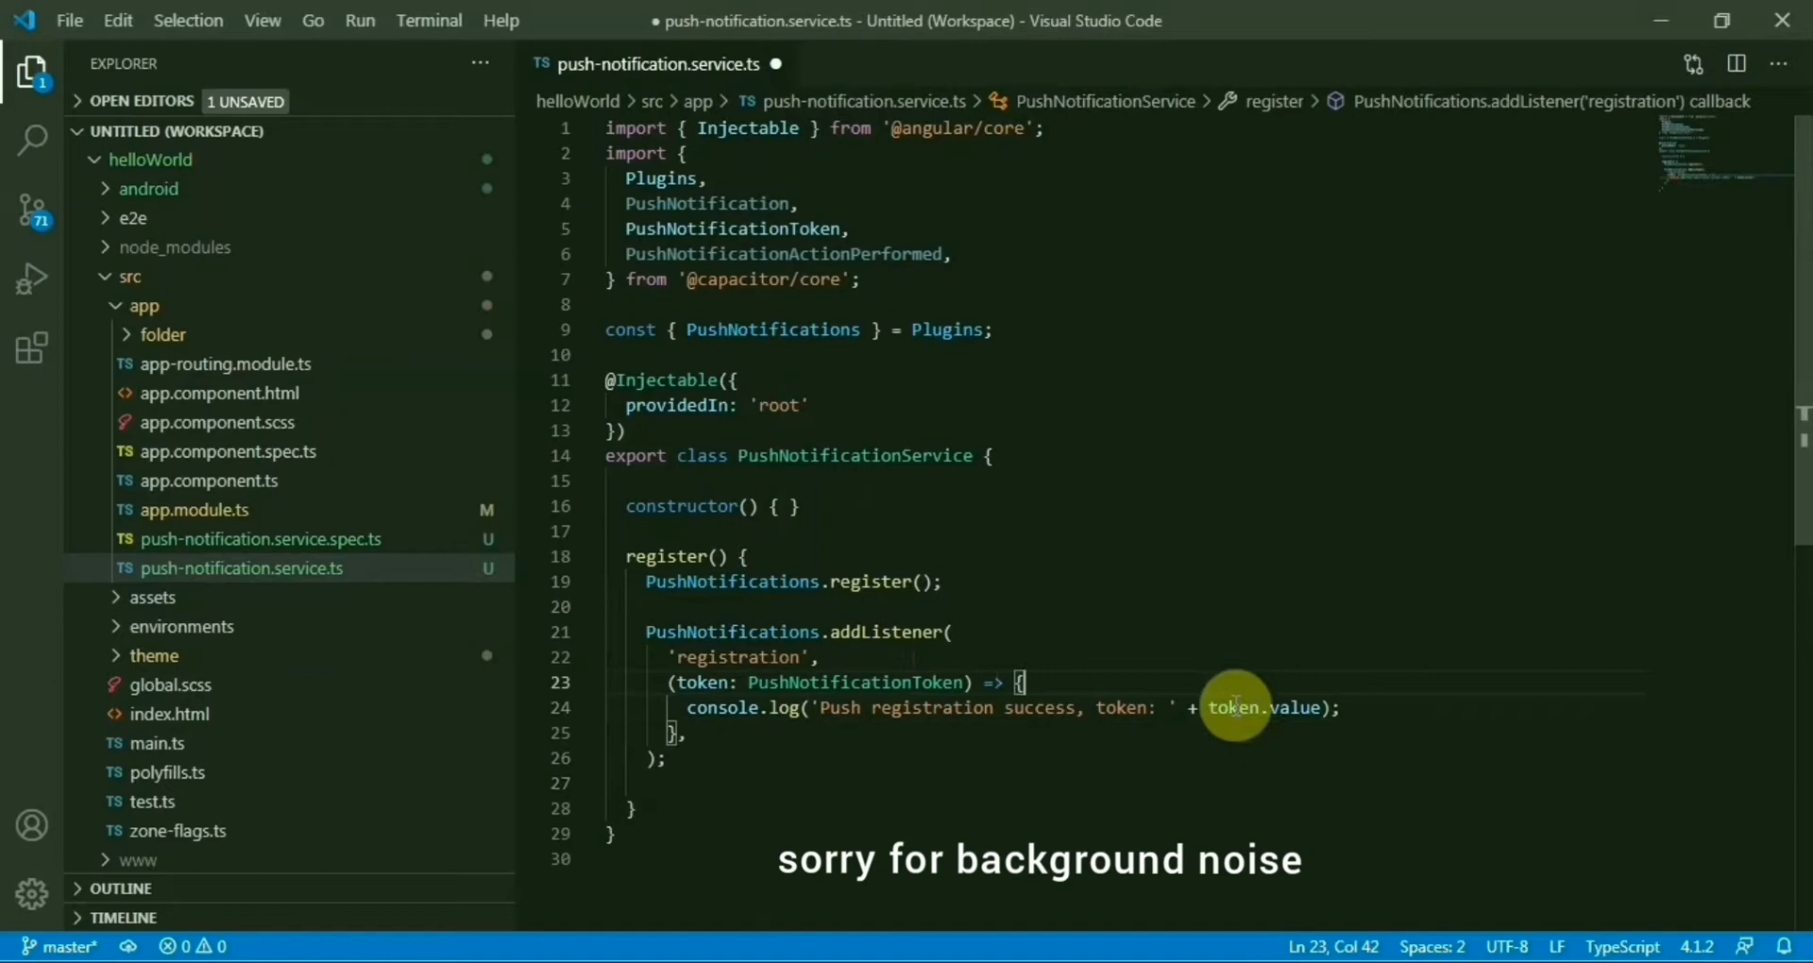
Log token.value and add the registrationError and pushNotificationReceived listeners.
double_click(1235, 708)
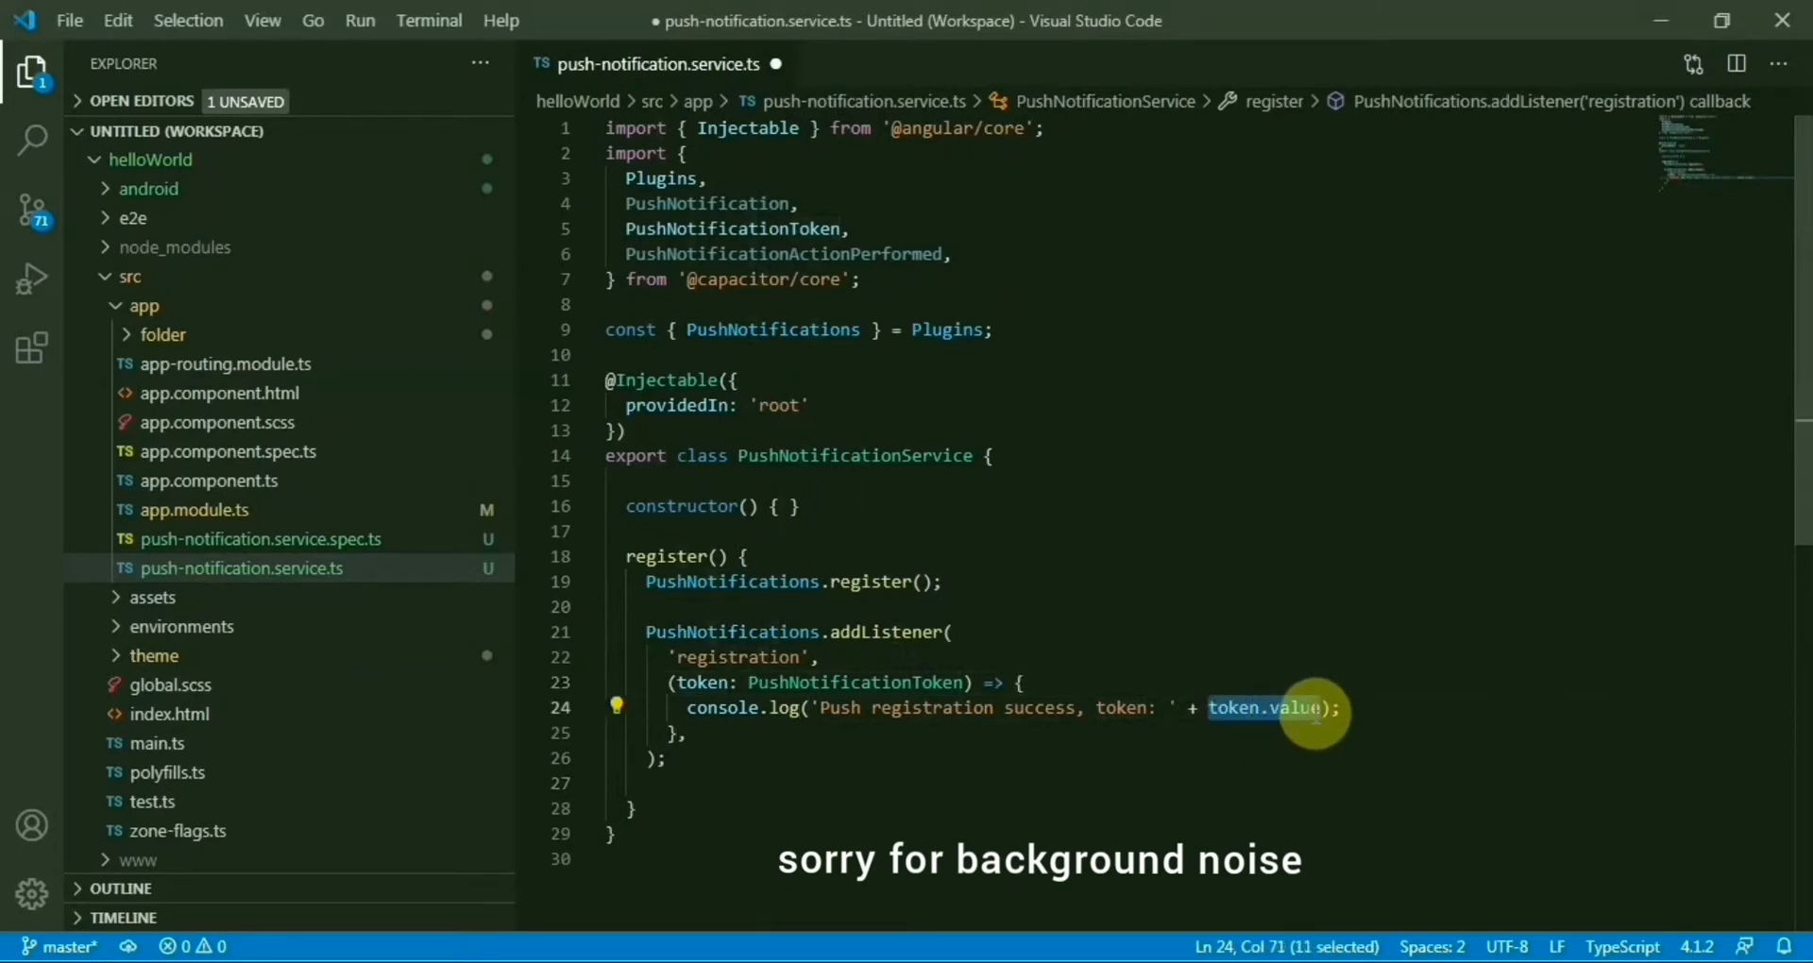
left_click(1203, 707)
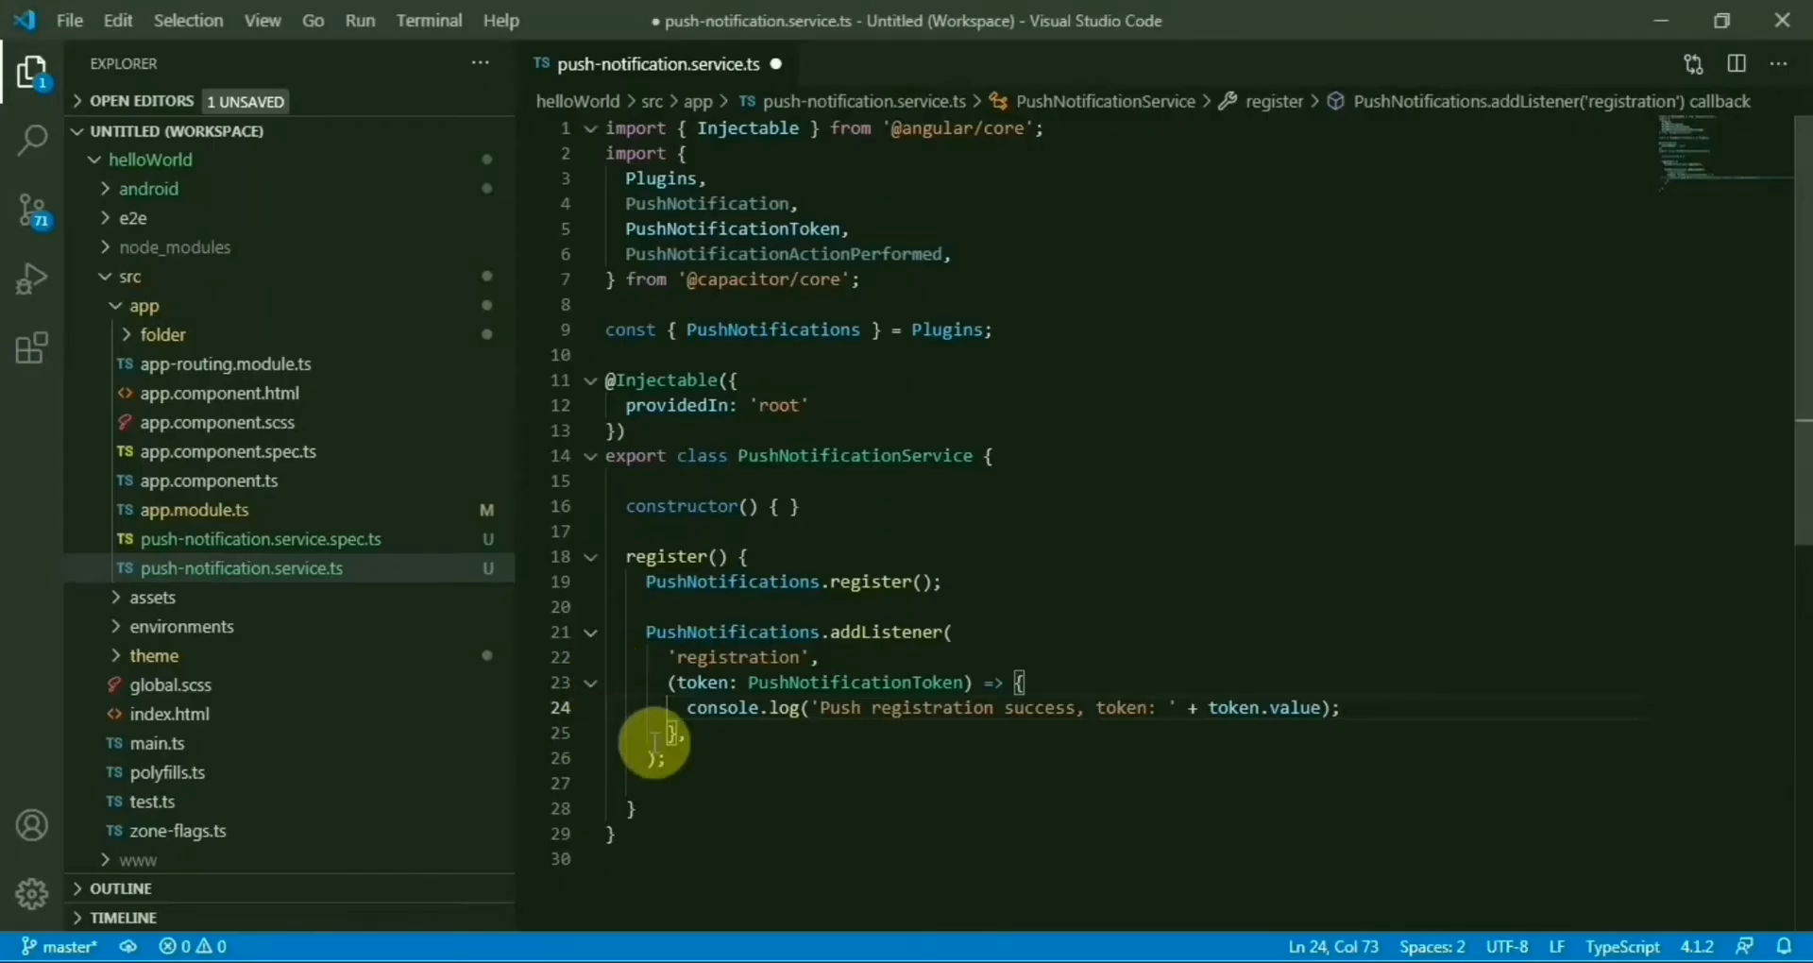
type("PushNotifications.addListener('registrationError', (error: any) => {")
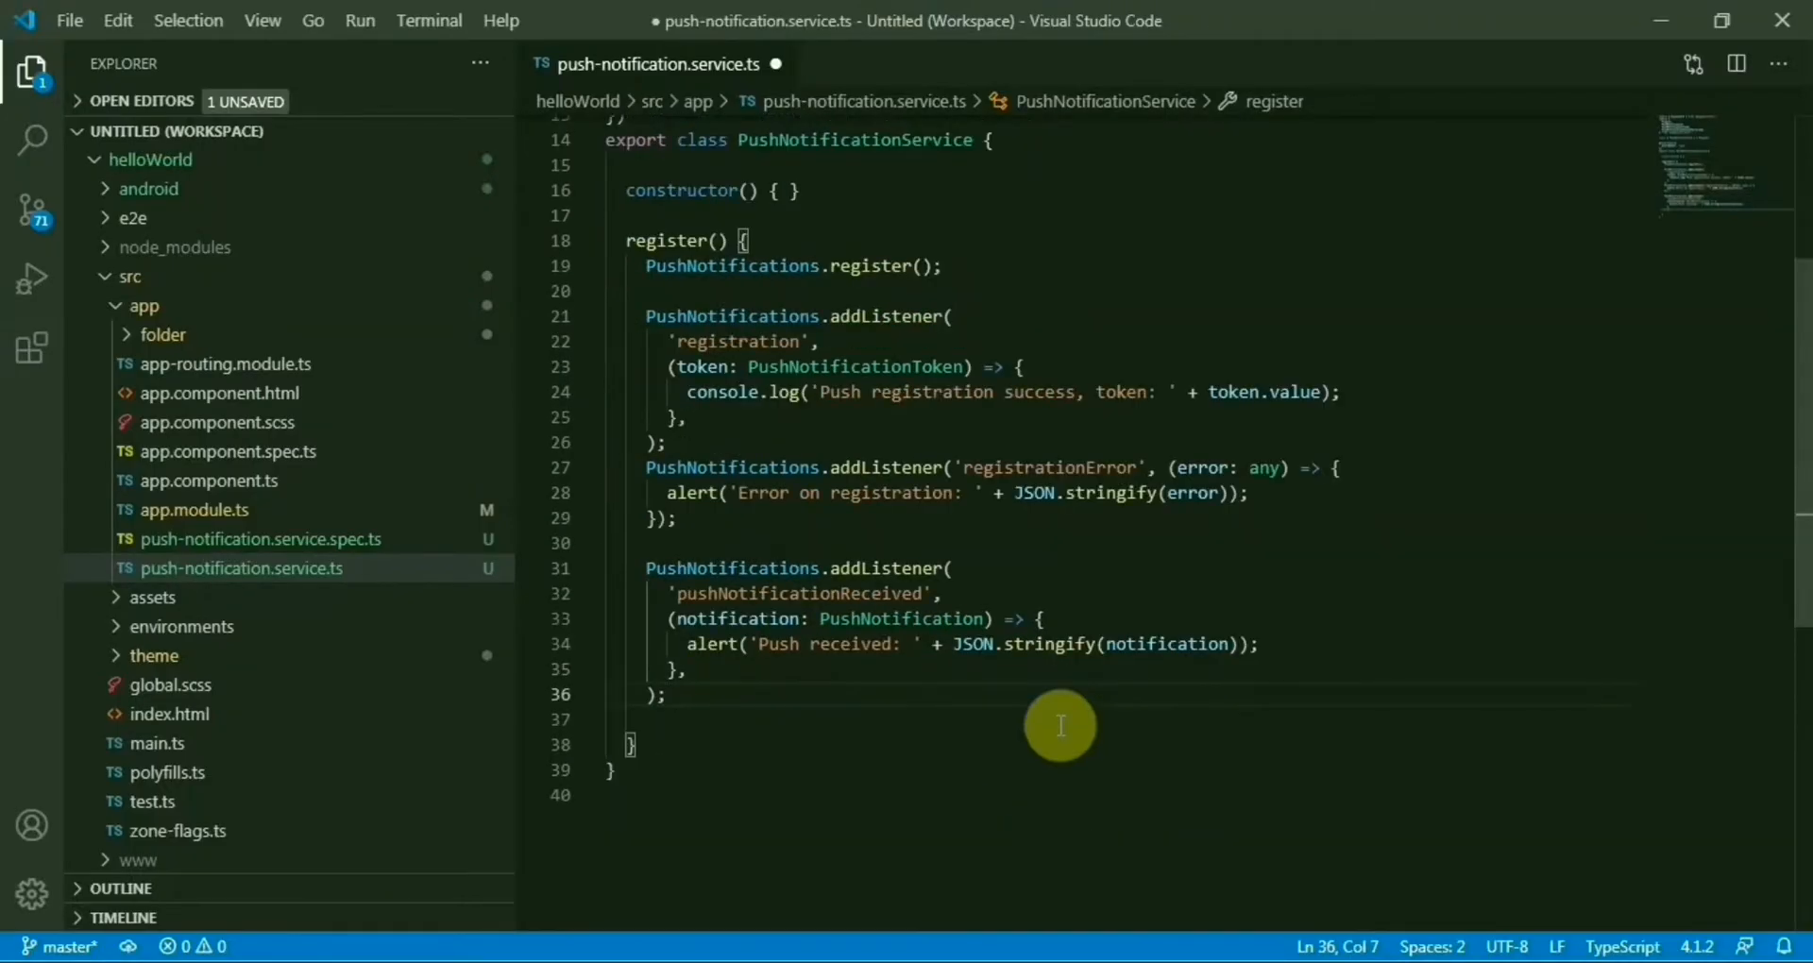
Fold the listeners and copy the pushNotificationActionPerformed listener from the docs into register().
left_click(590, 316)
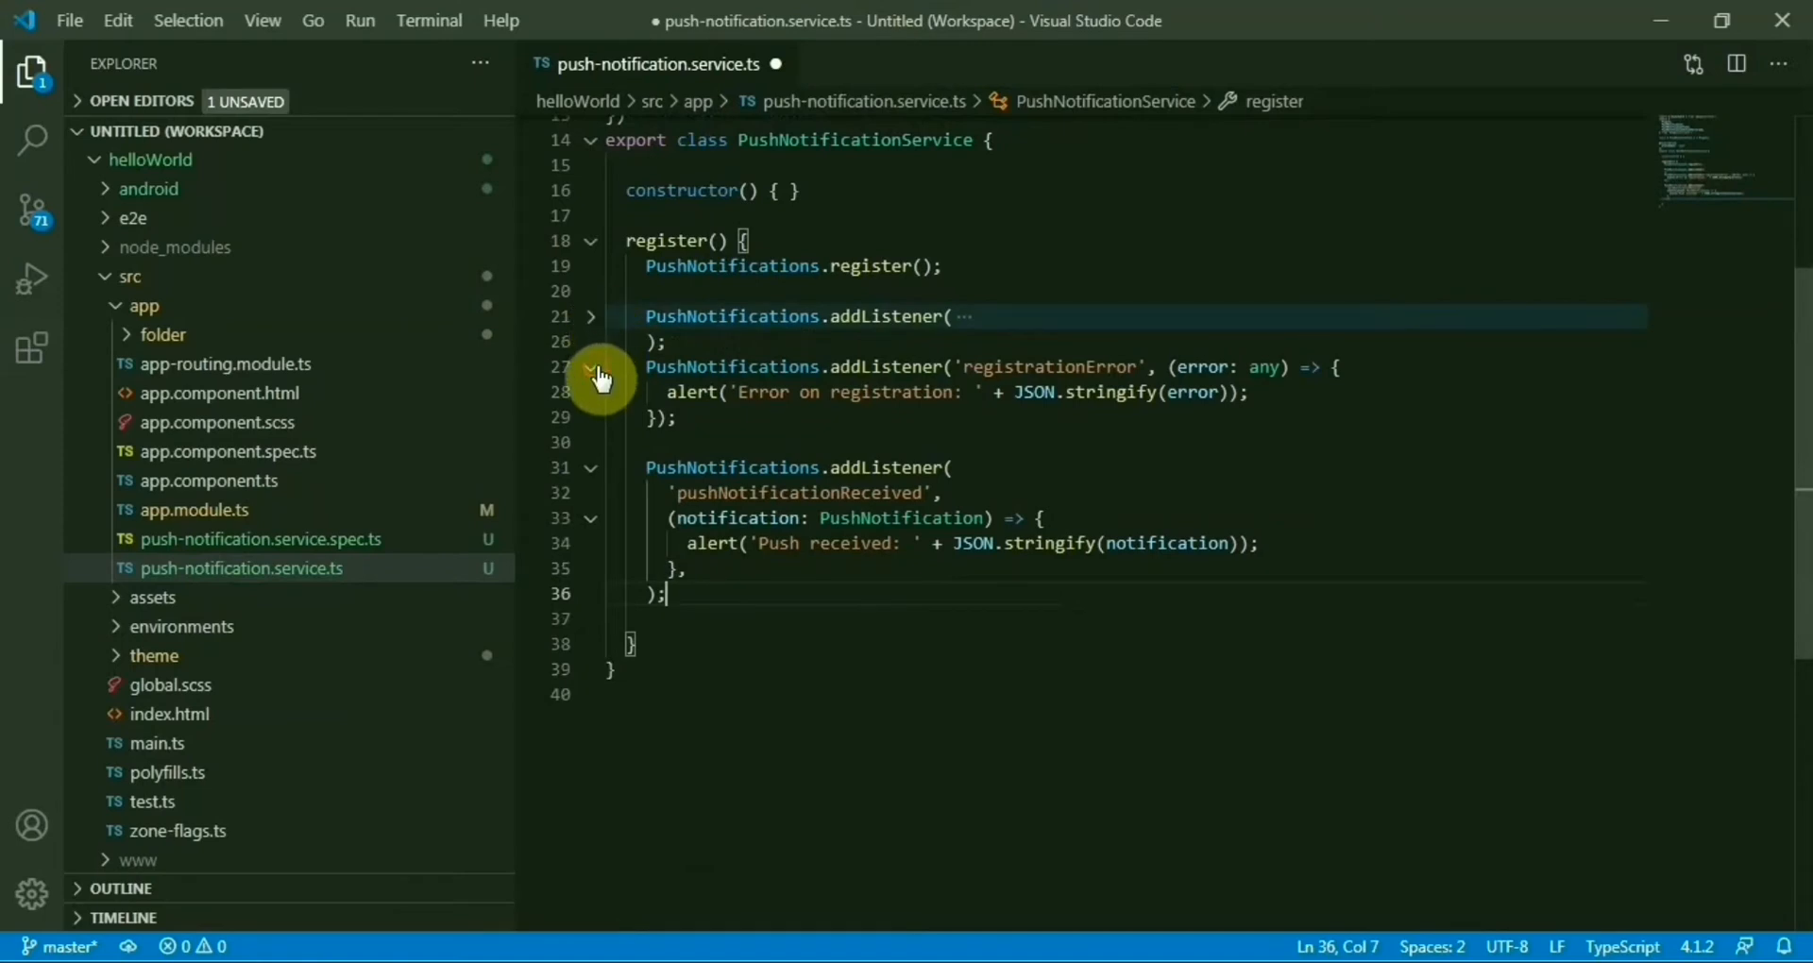
left_click(591, 366)
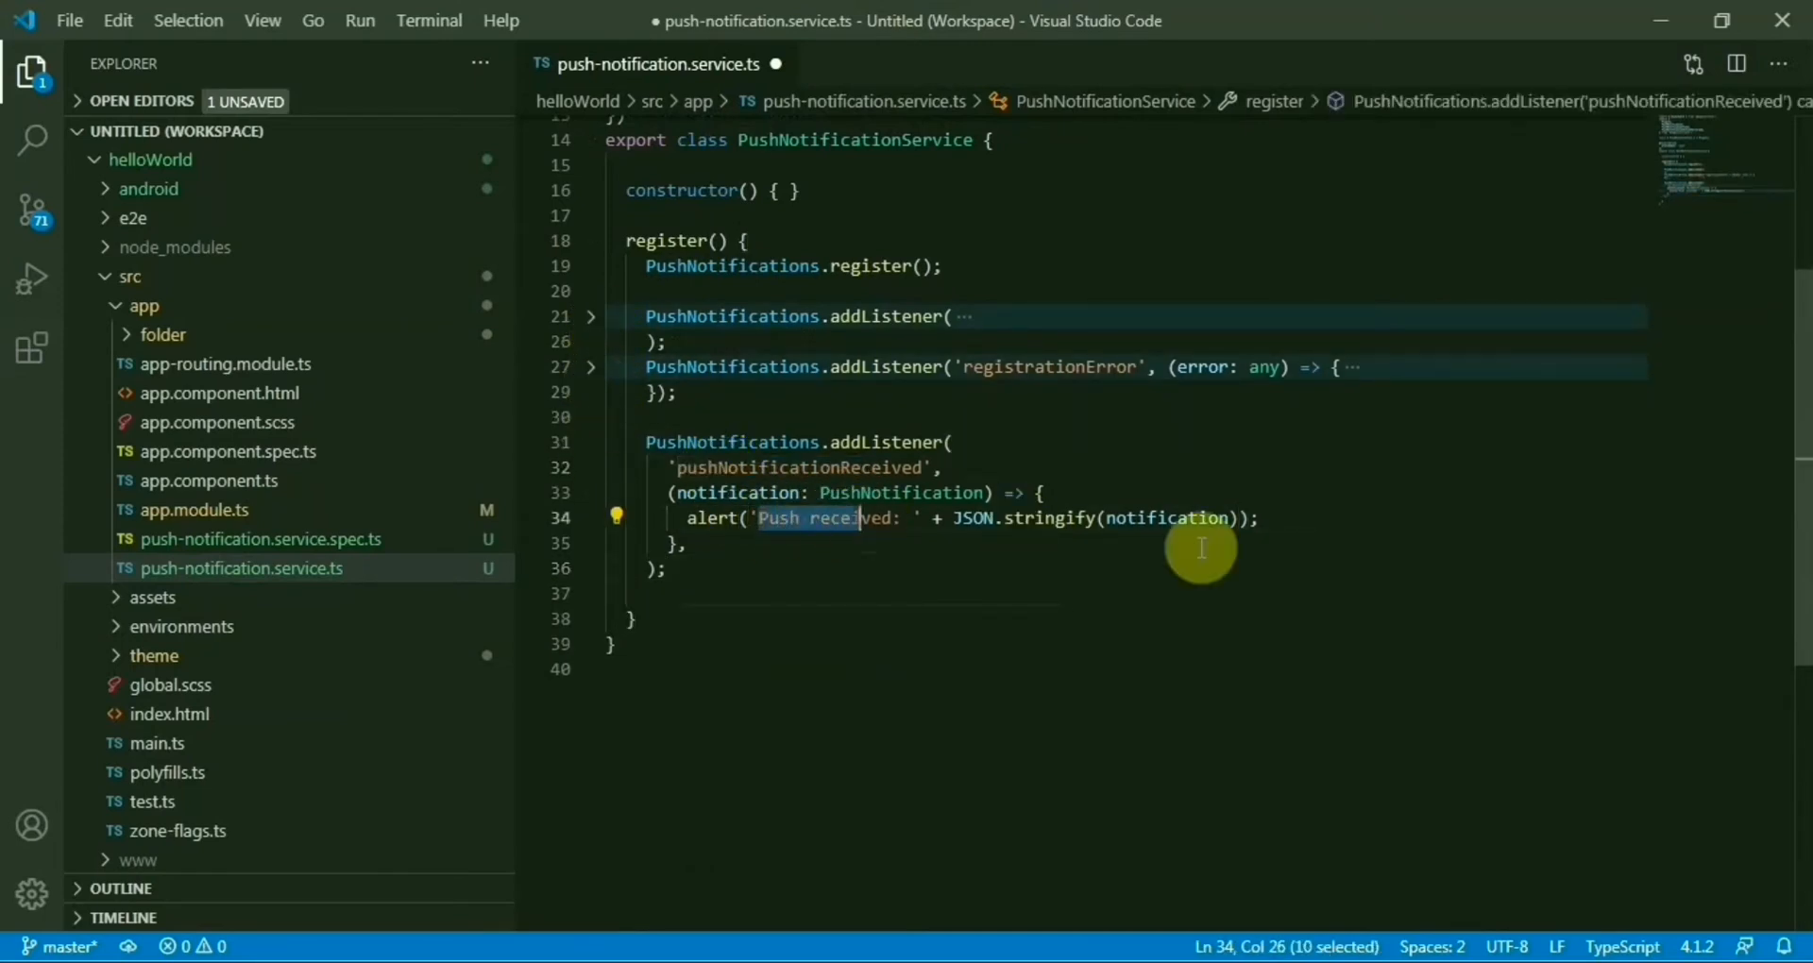
left_click(1259, 517)
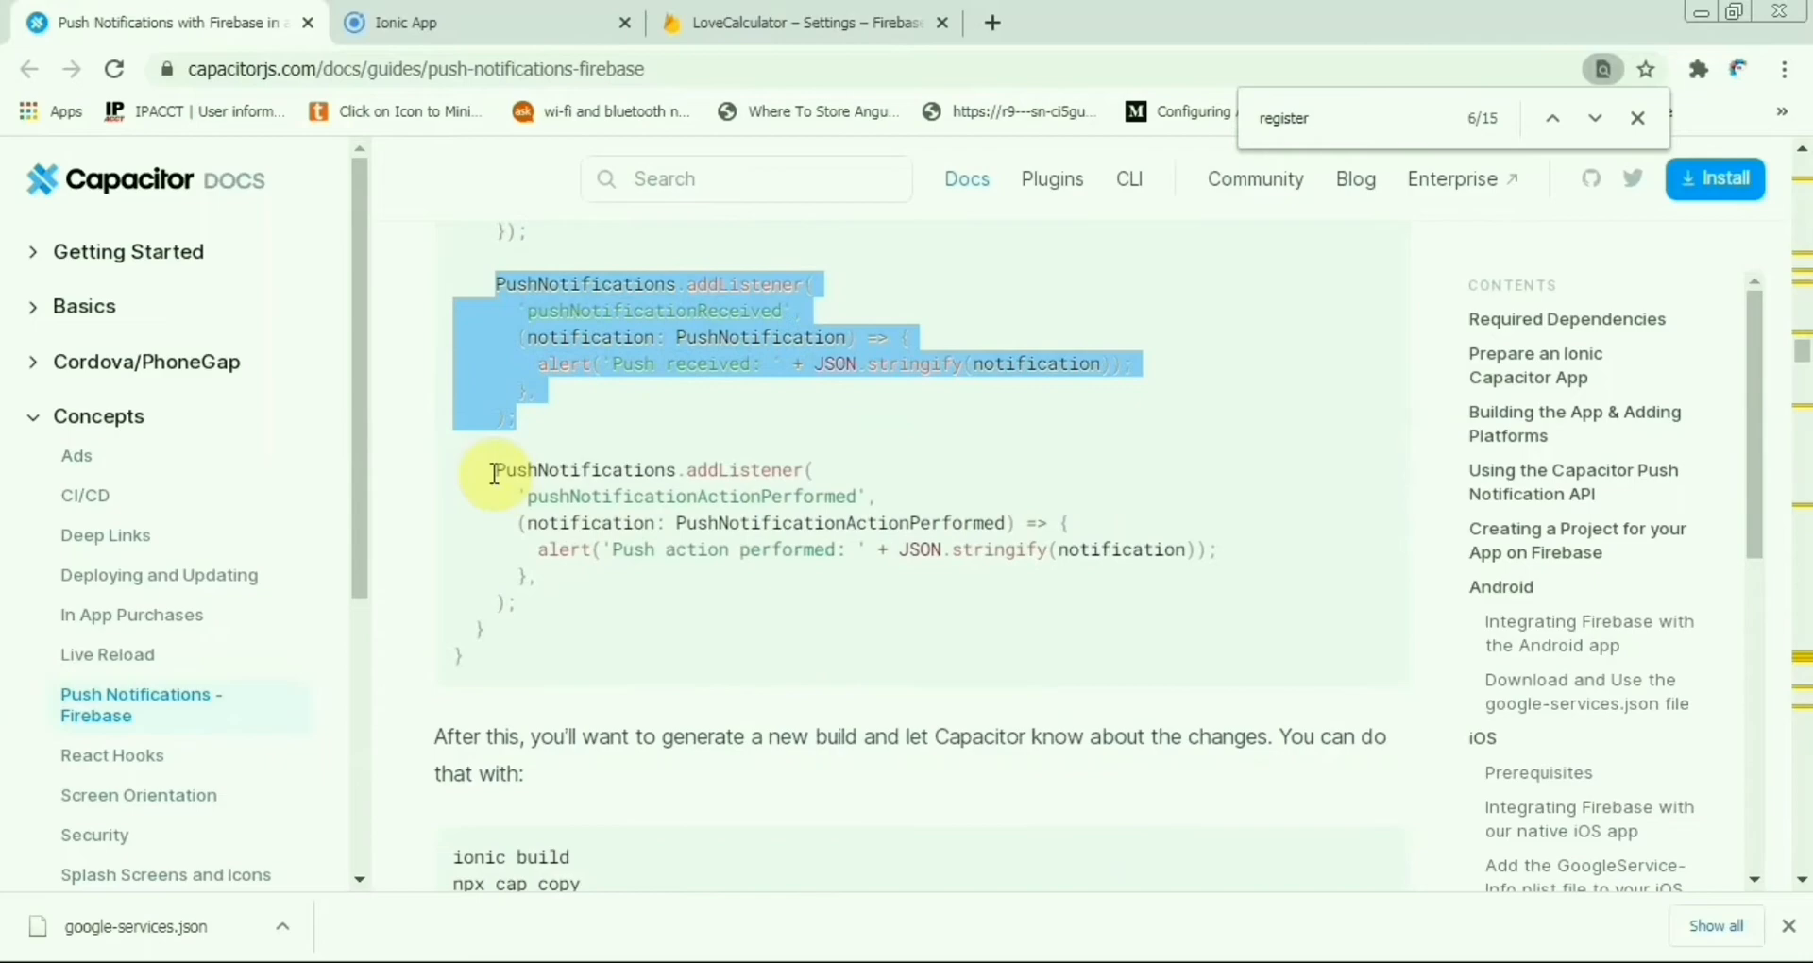
left_click_drag(493, 470, 535, 637)
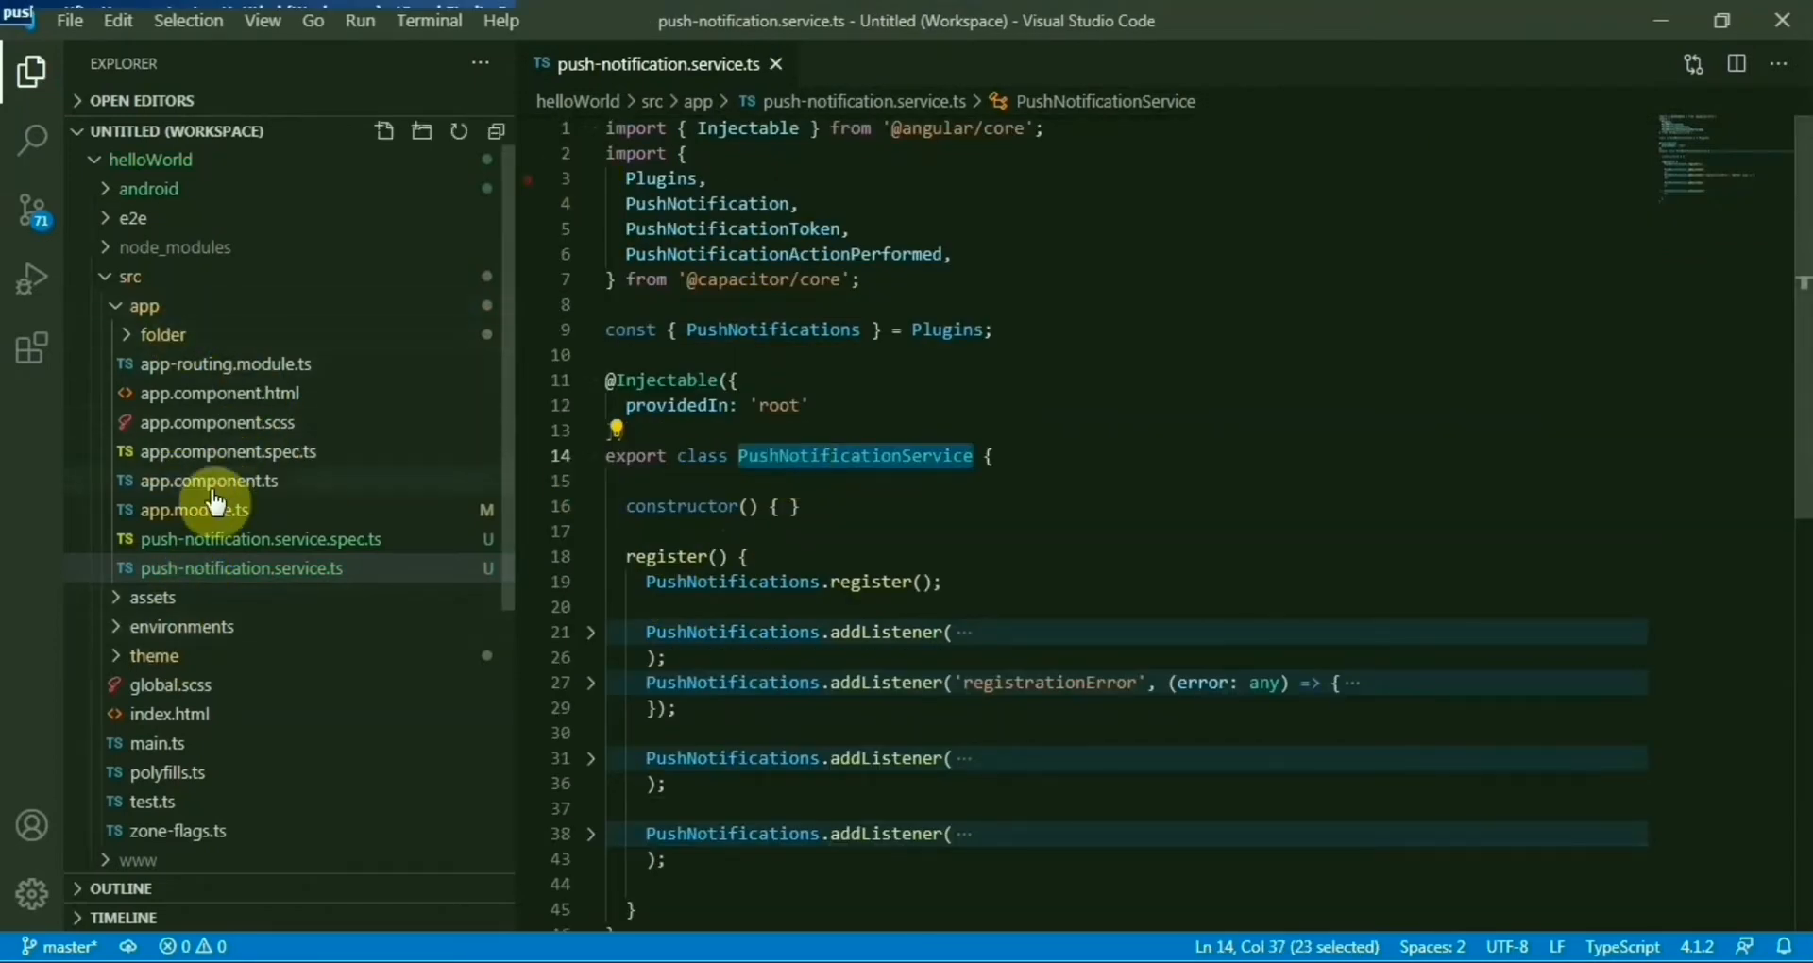
Inject PushNotificationService as a constructor parameter of AppComponent in app.component.ts.
left_click(207, 480)
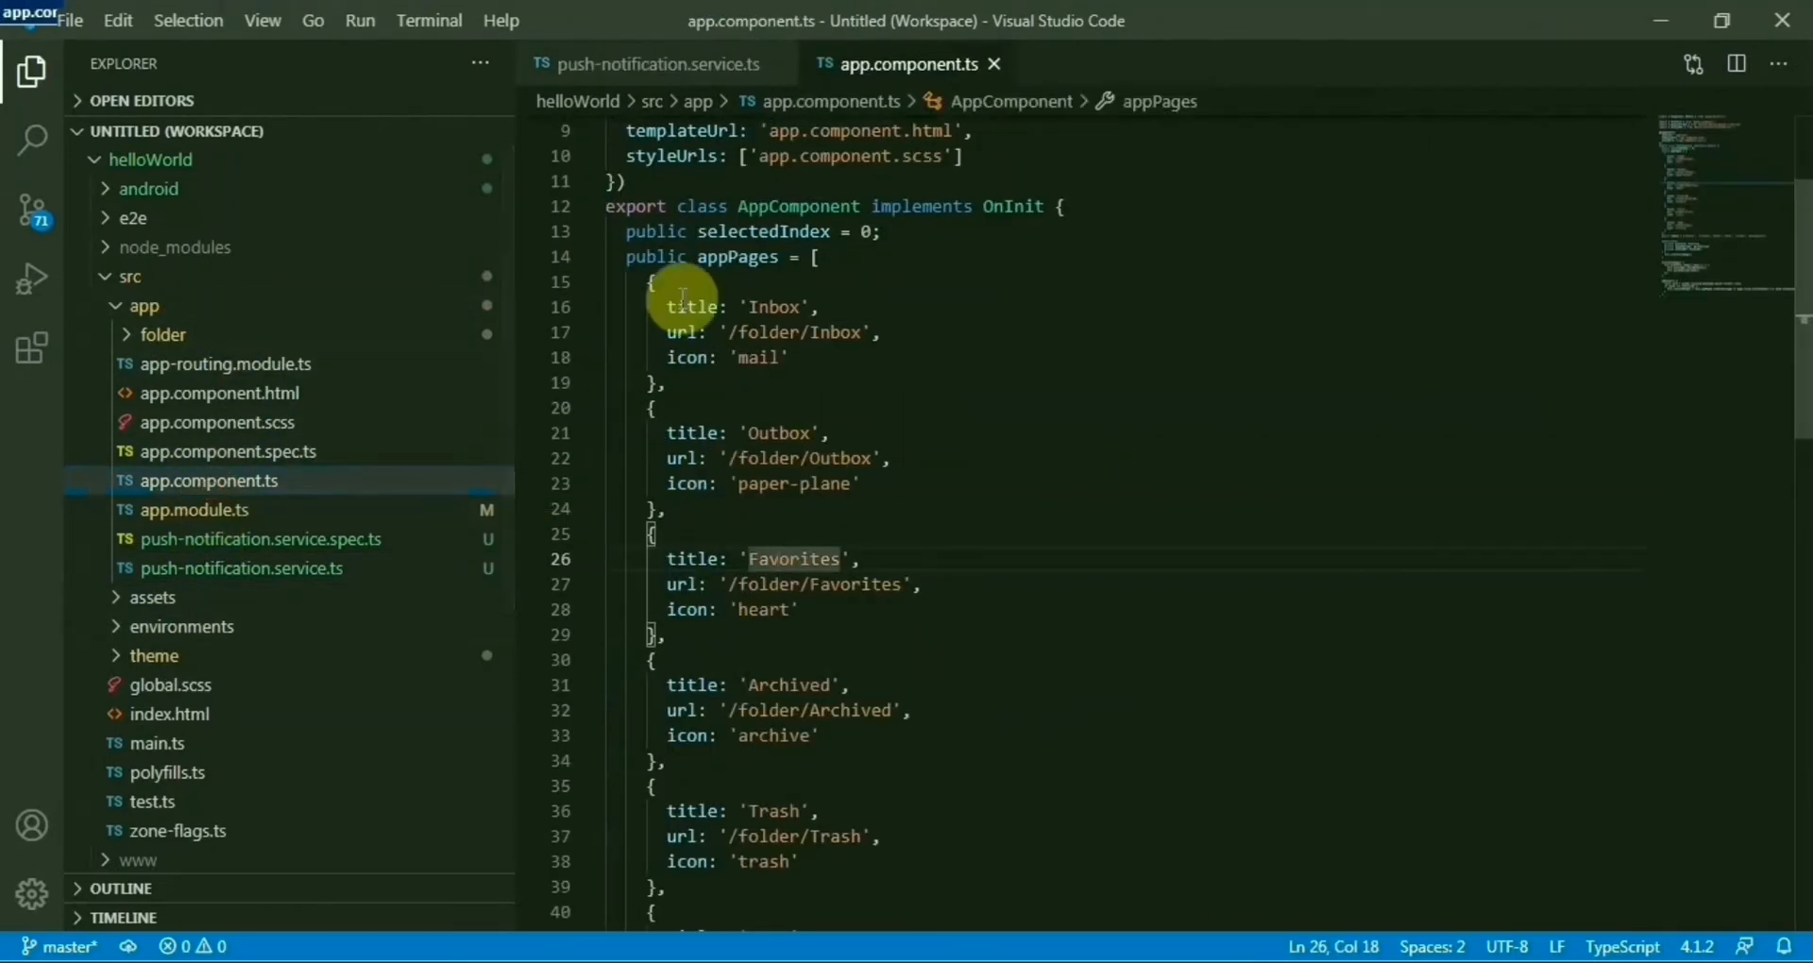
left_click(589, 257)
type("private")
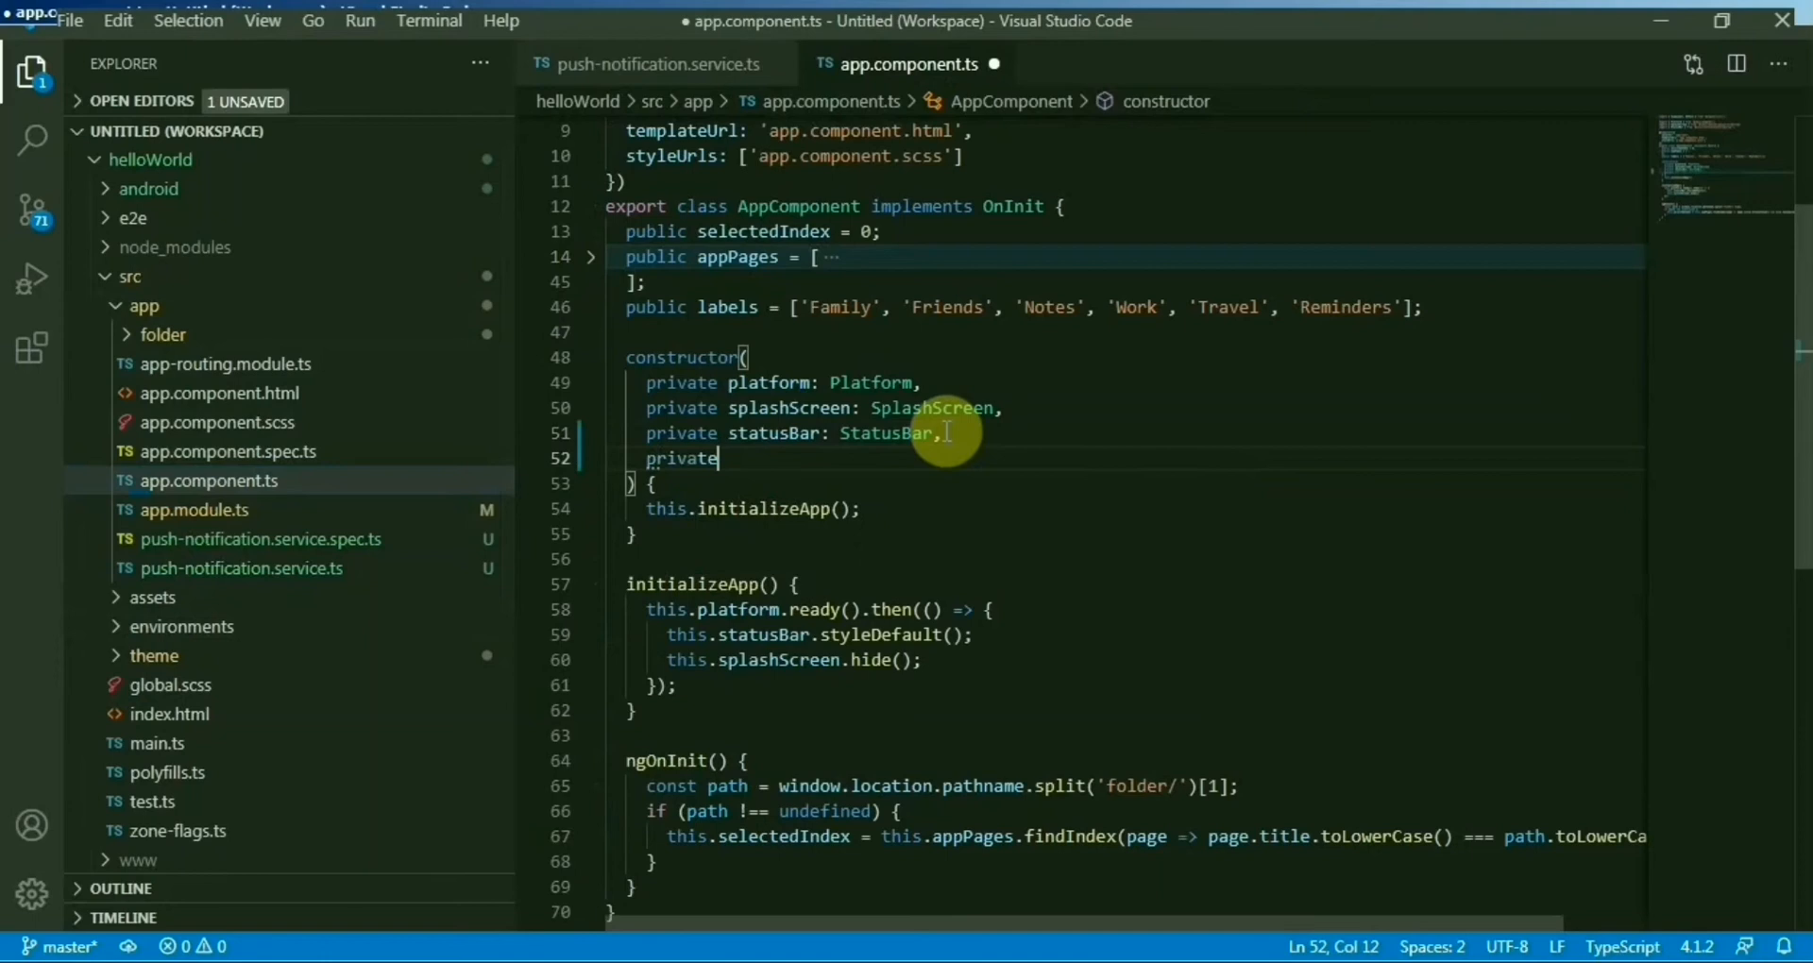
type("PushNotificationService: PushNotificationService")
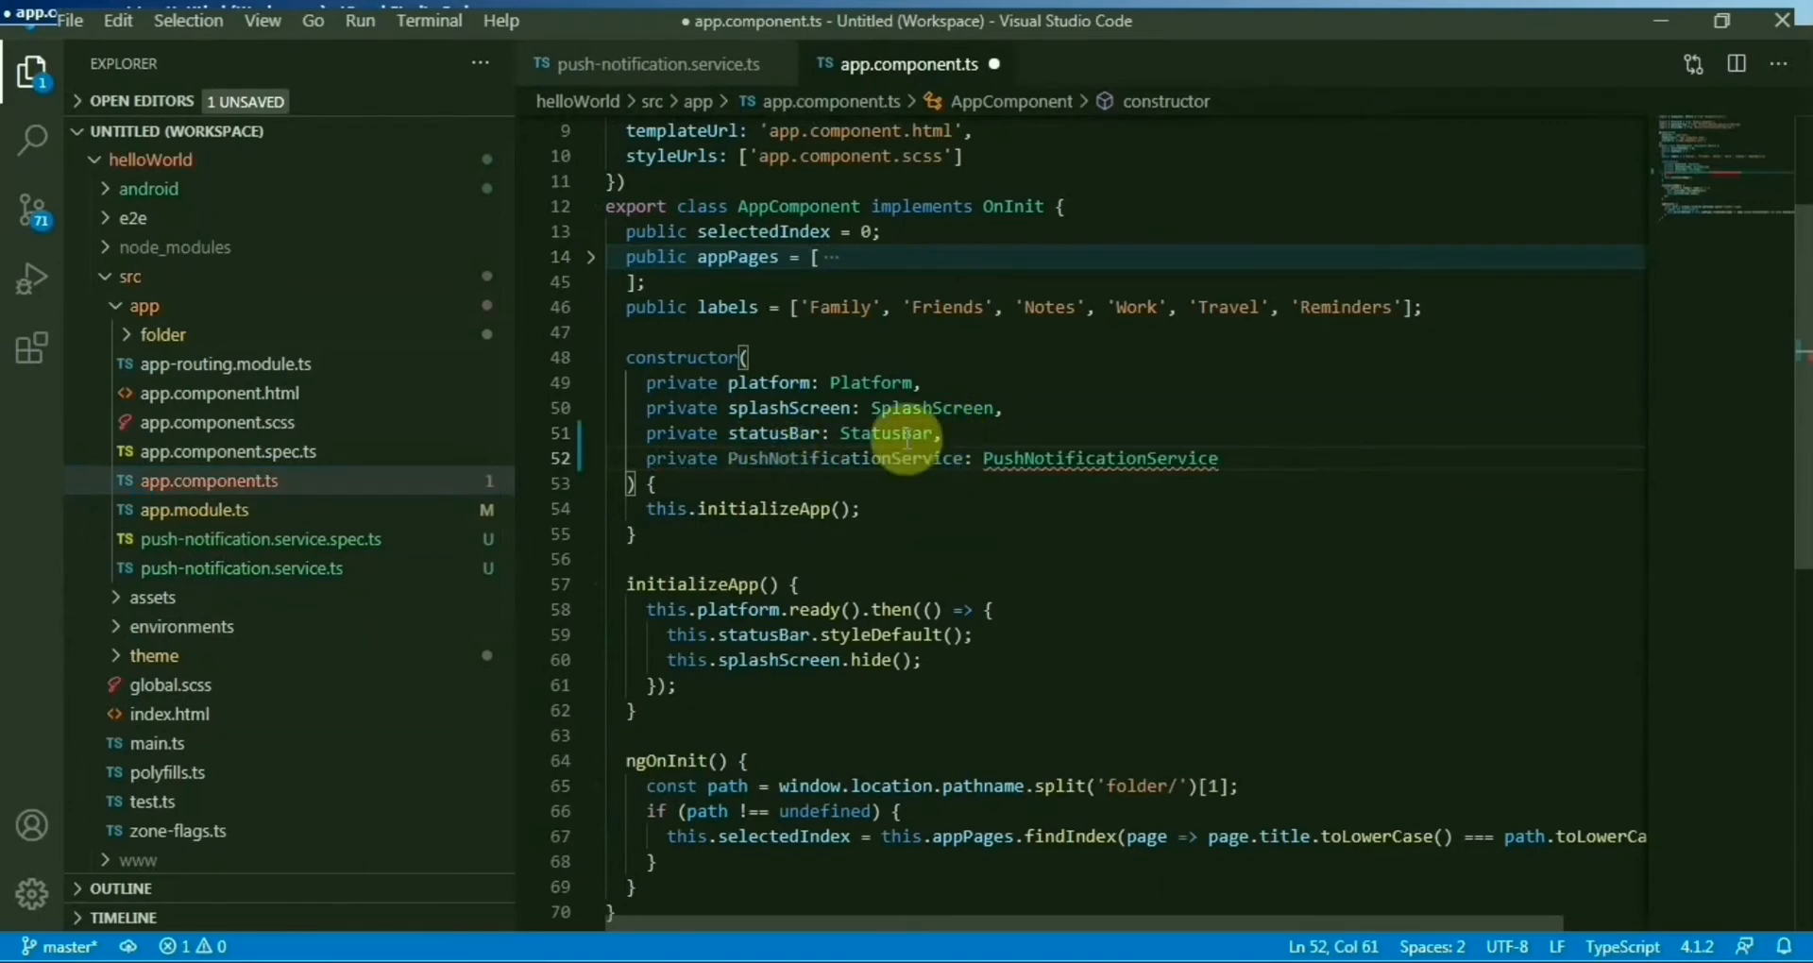
mouse_move(735, 451)
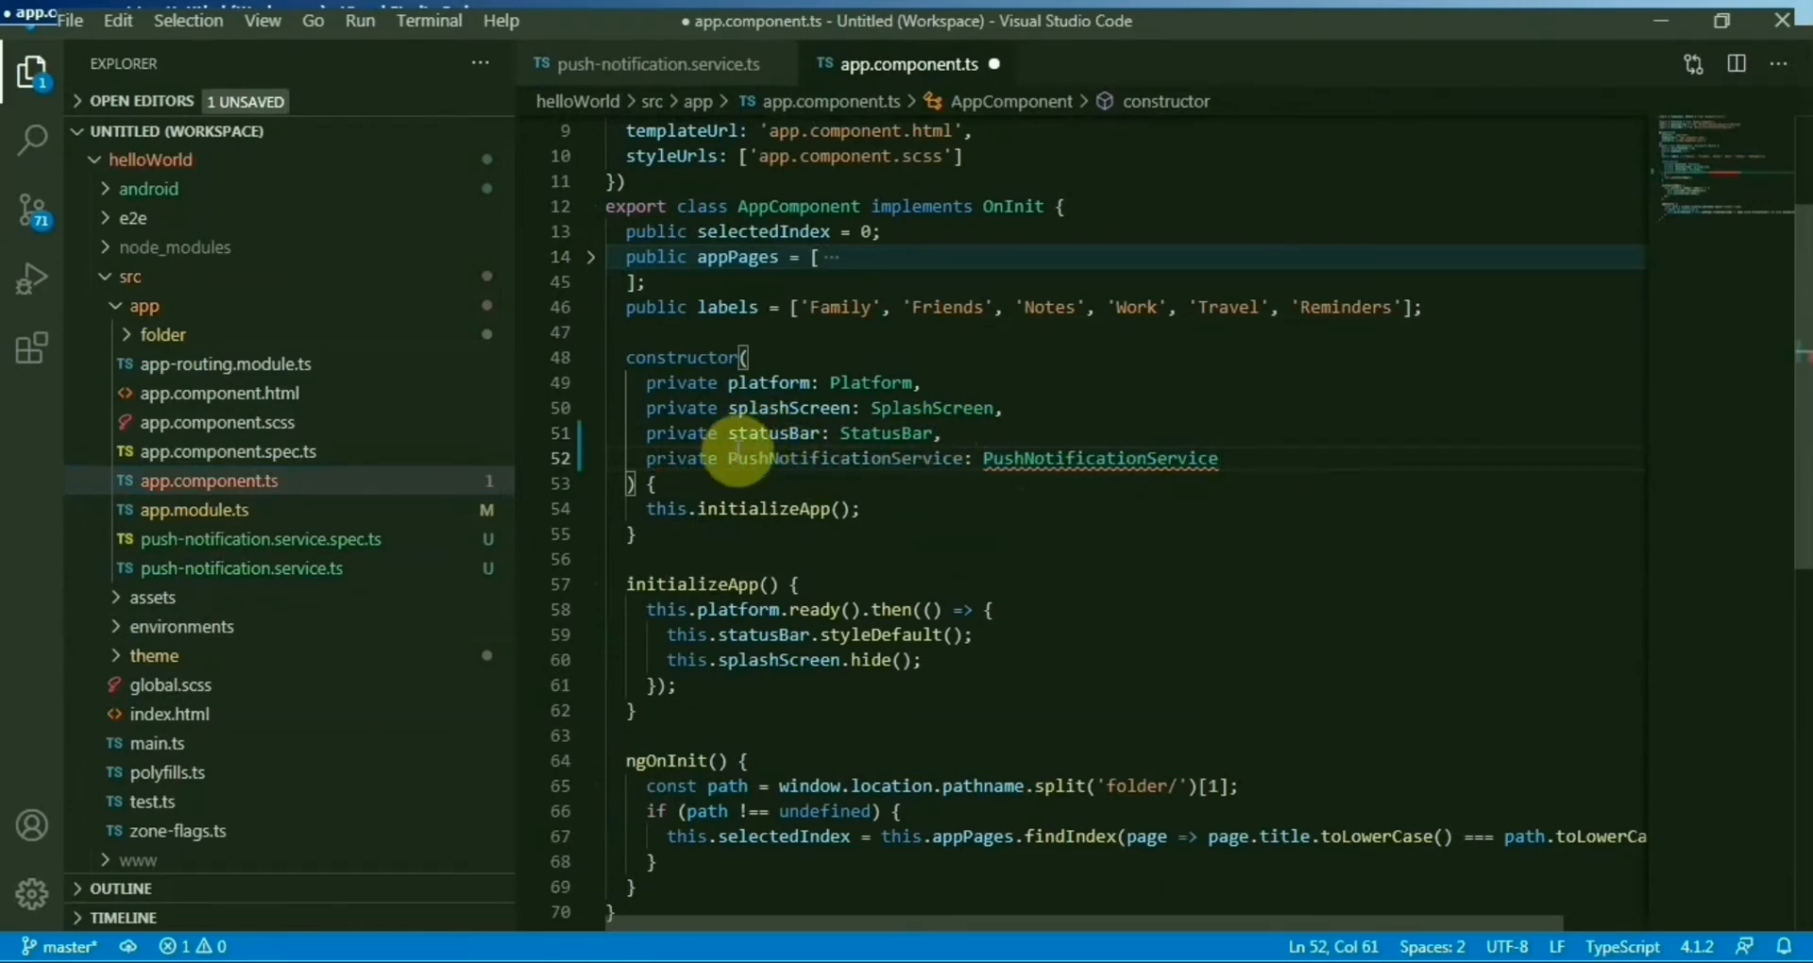
left_click(742, 457)
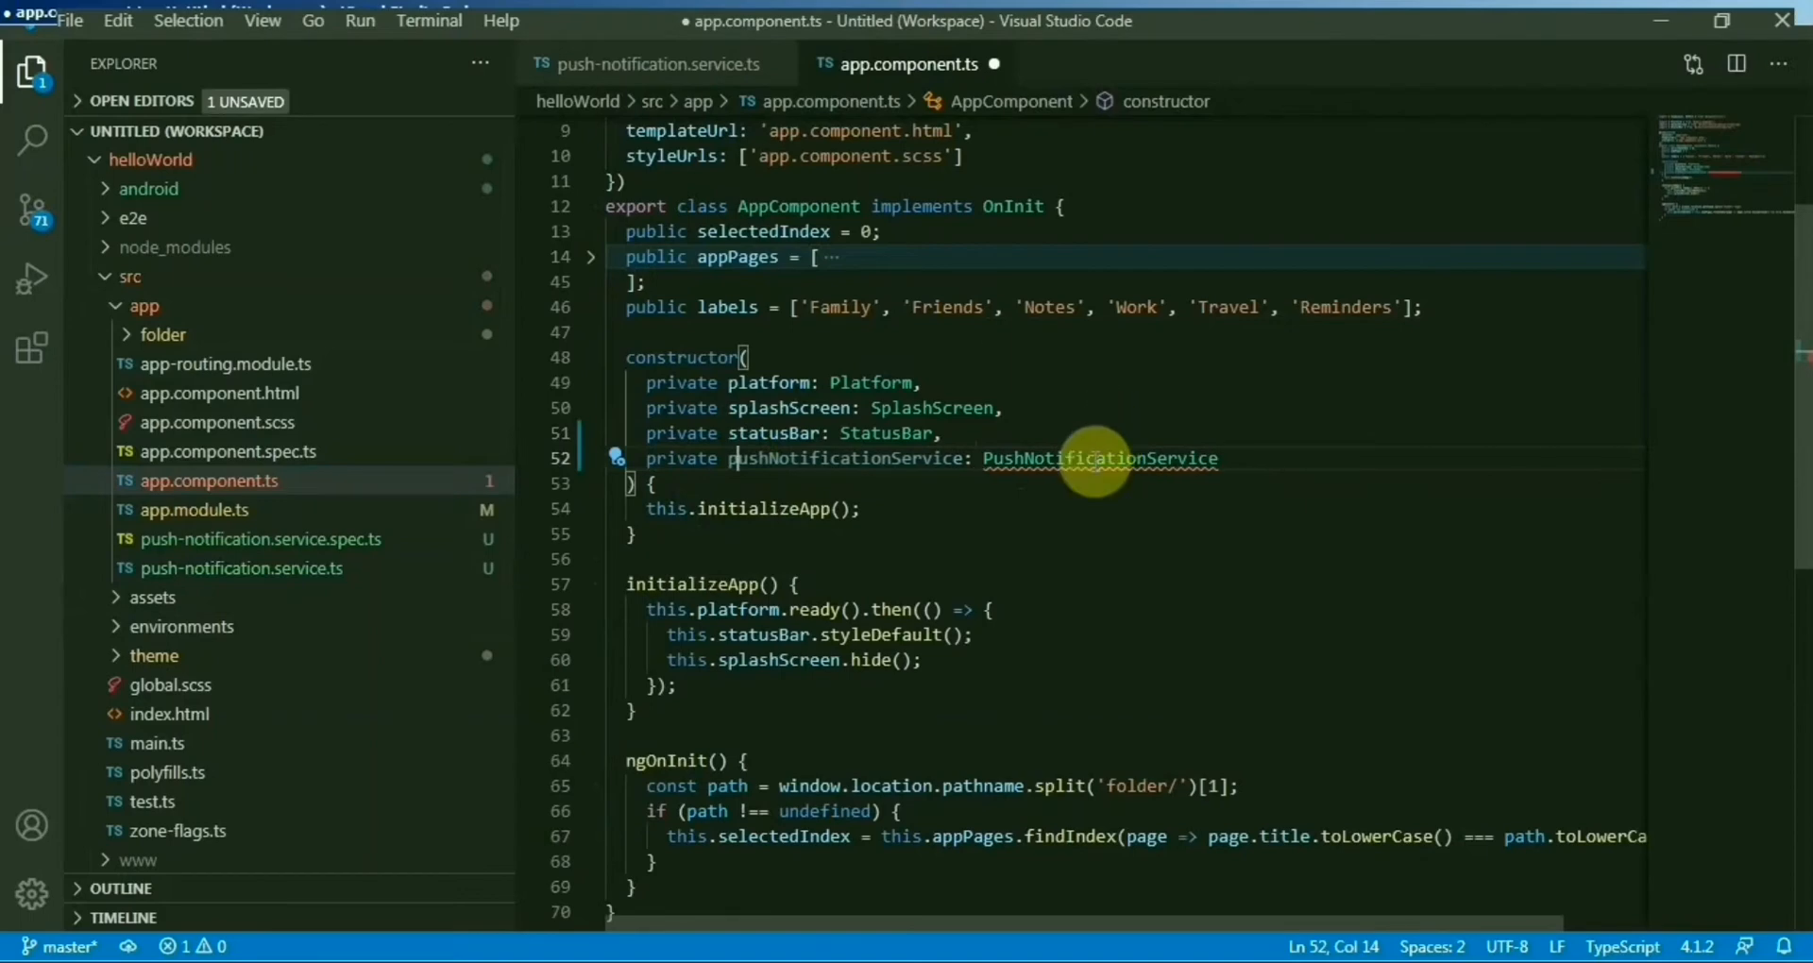
Add this.pushNotificationService.register(); as the last line of ngOnInit.
scroll("up", 3)
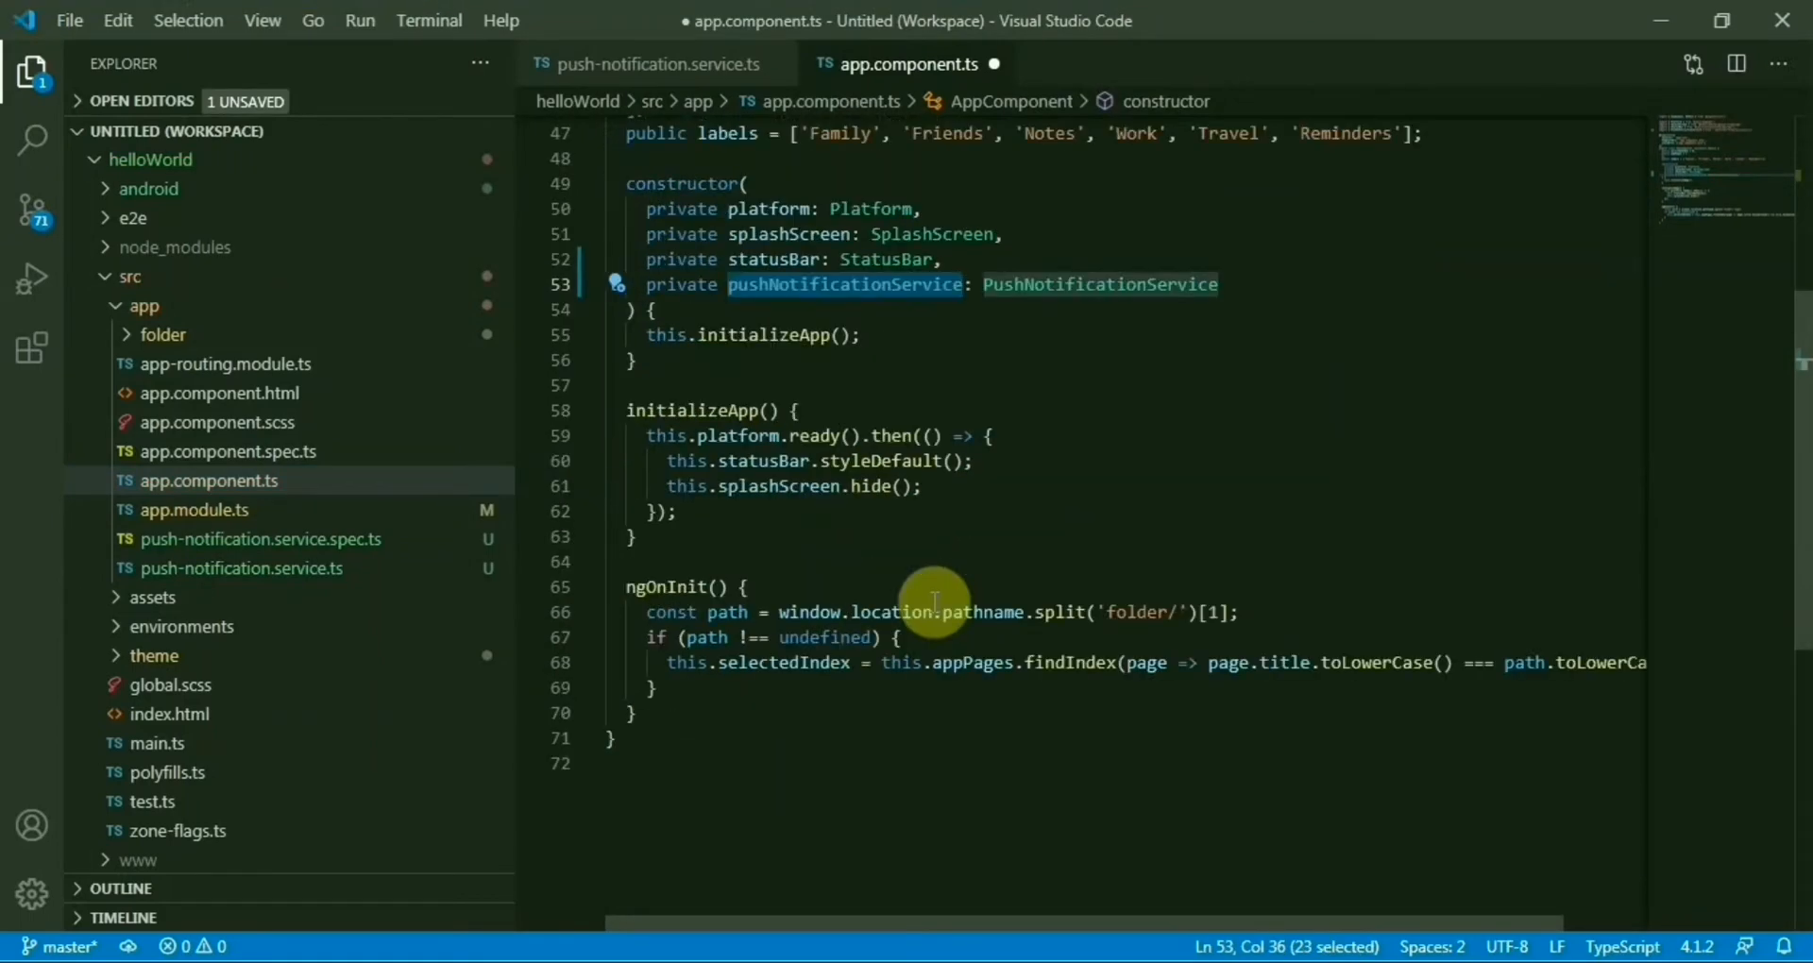
left_click(746, 585)
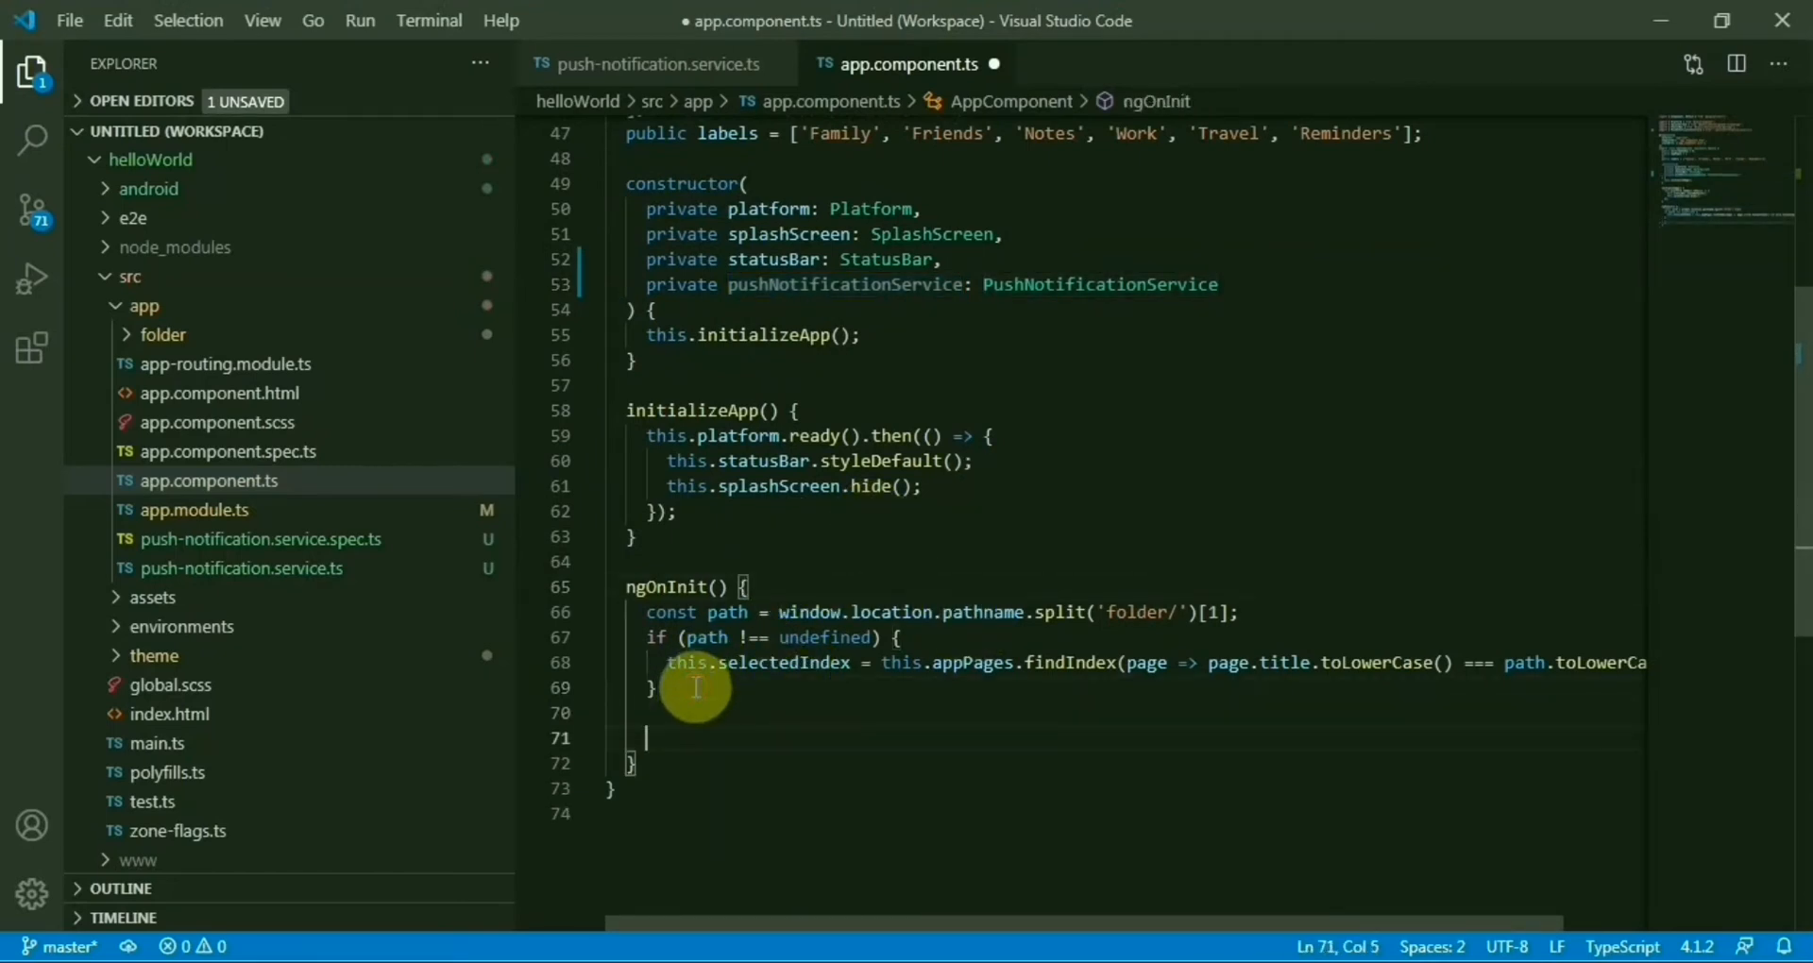
type("this.pushNotificationService.register();")
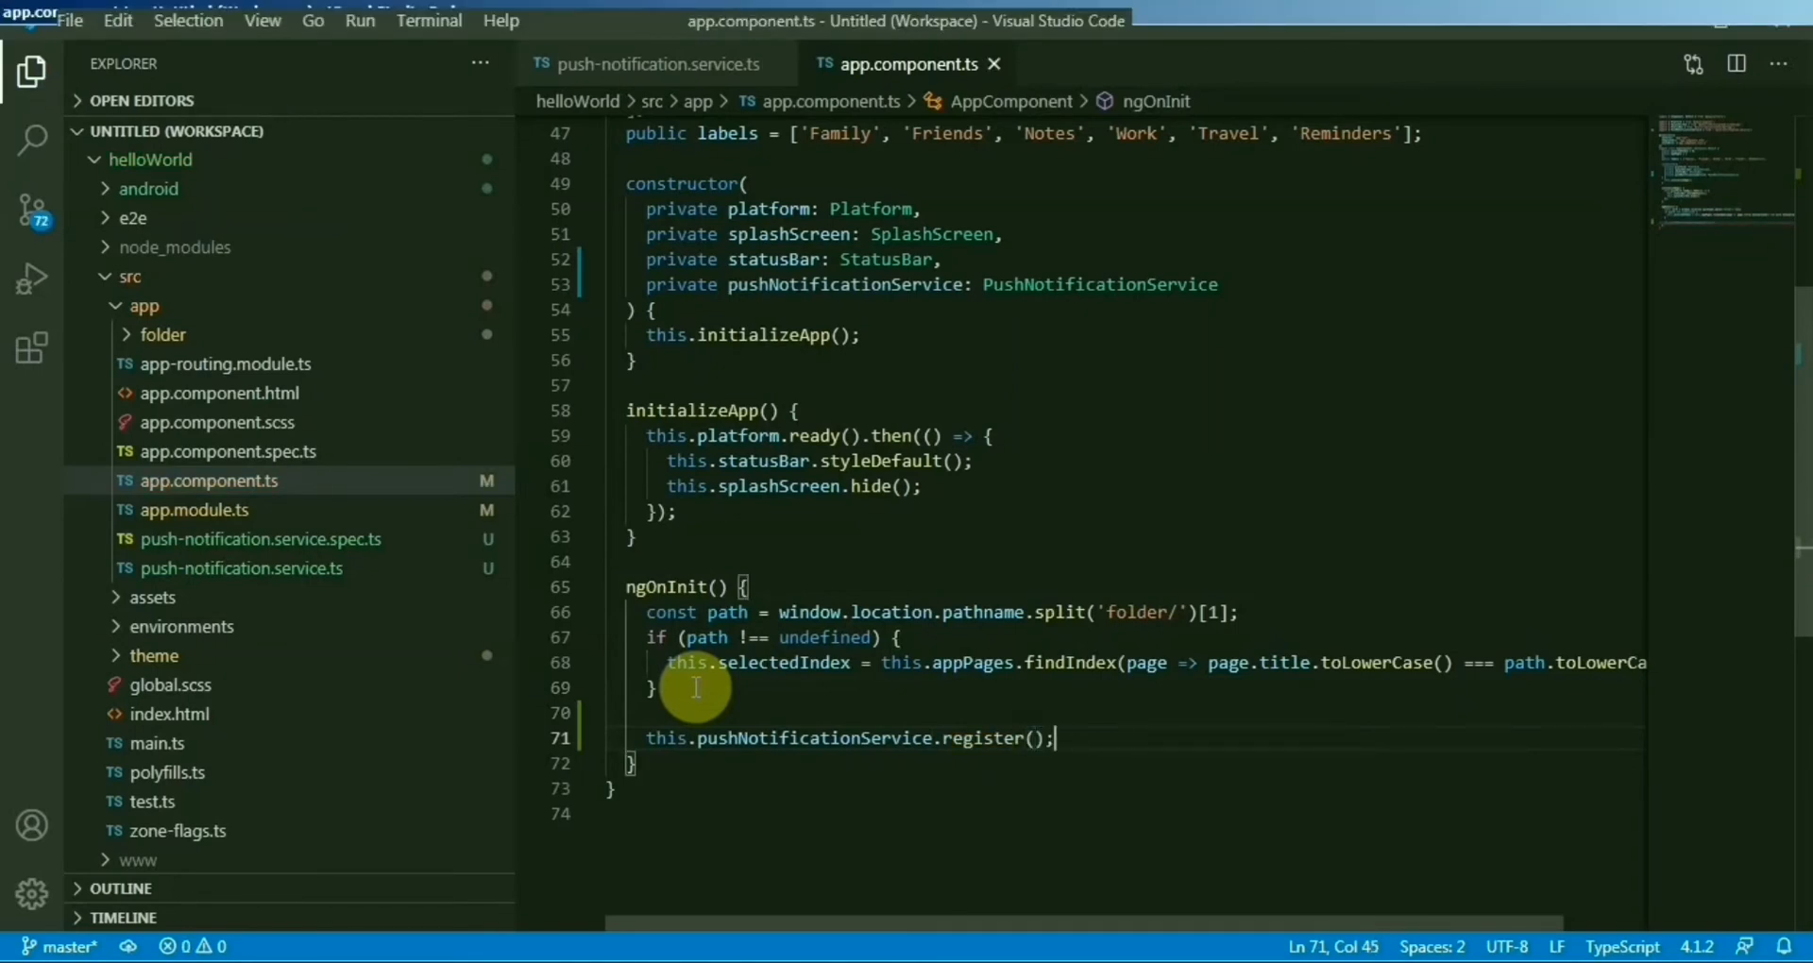
scroll("up", 3)
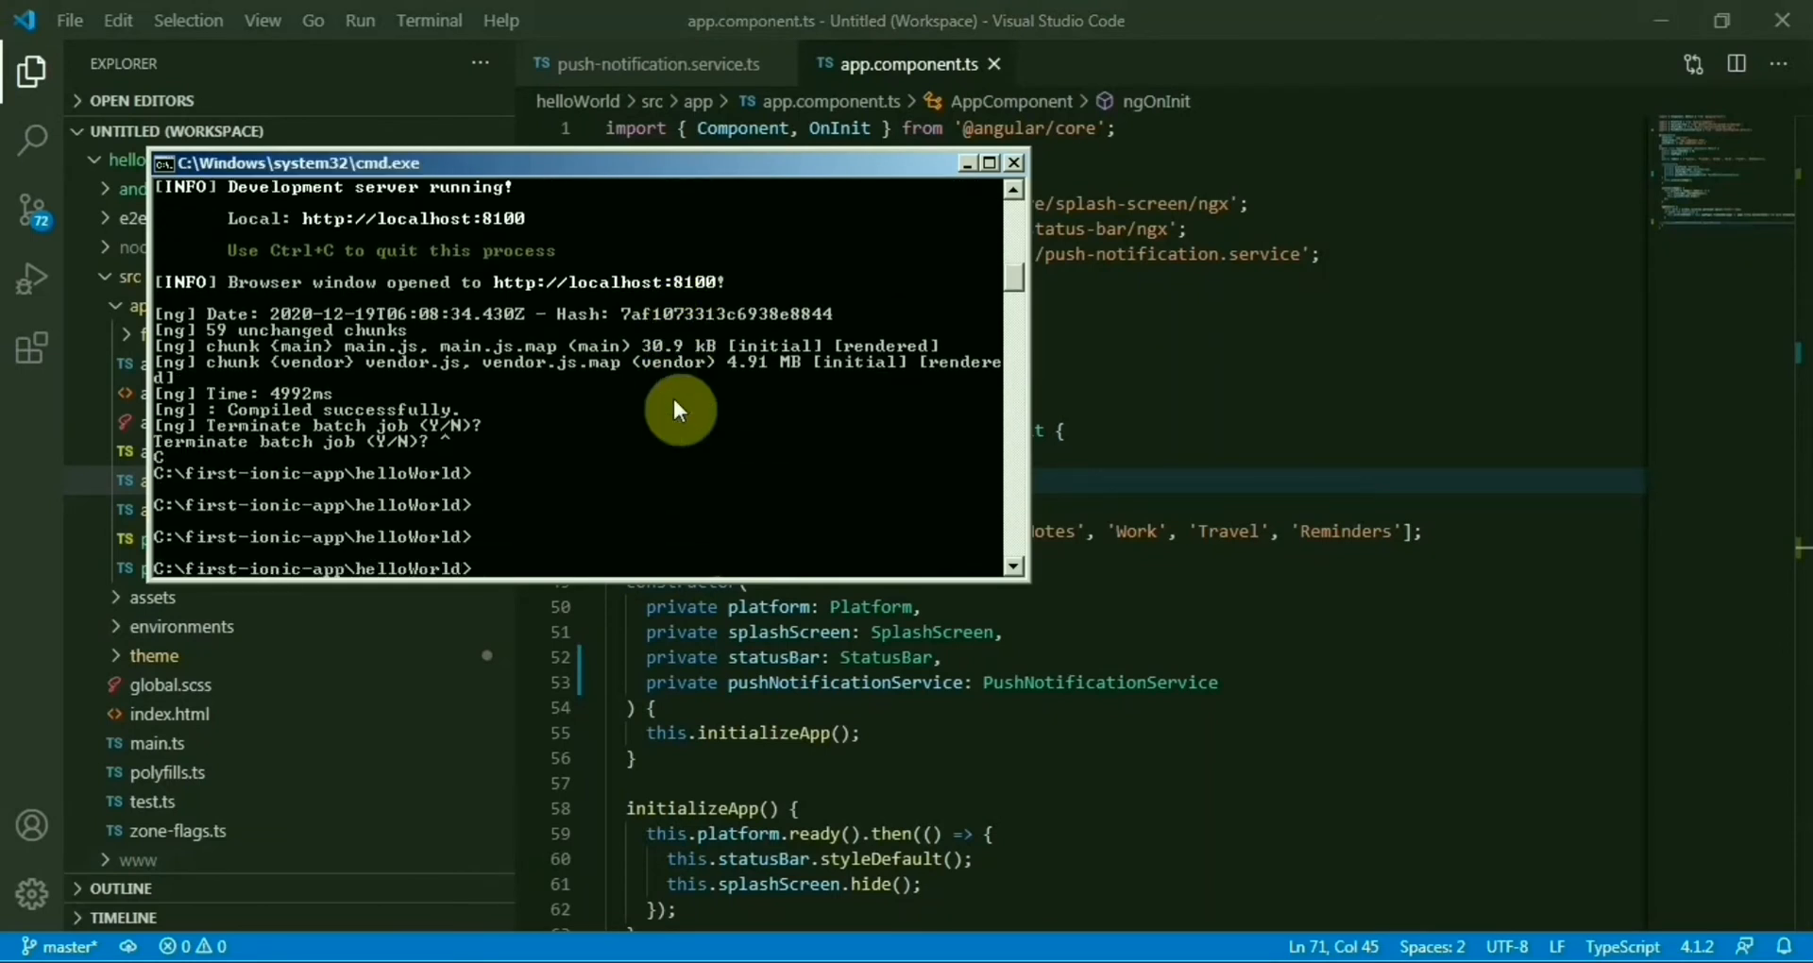
Run the Ionic command in the helloWorld project folder from Command Prompt.
type("ion")
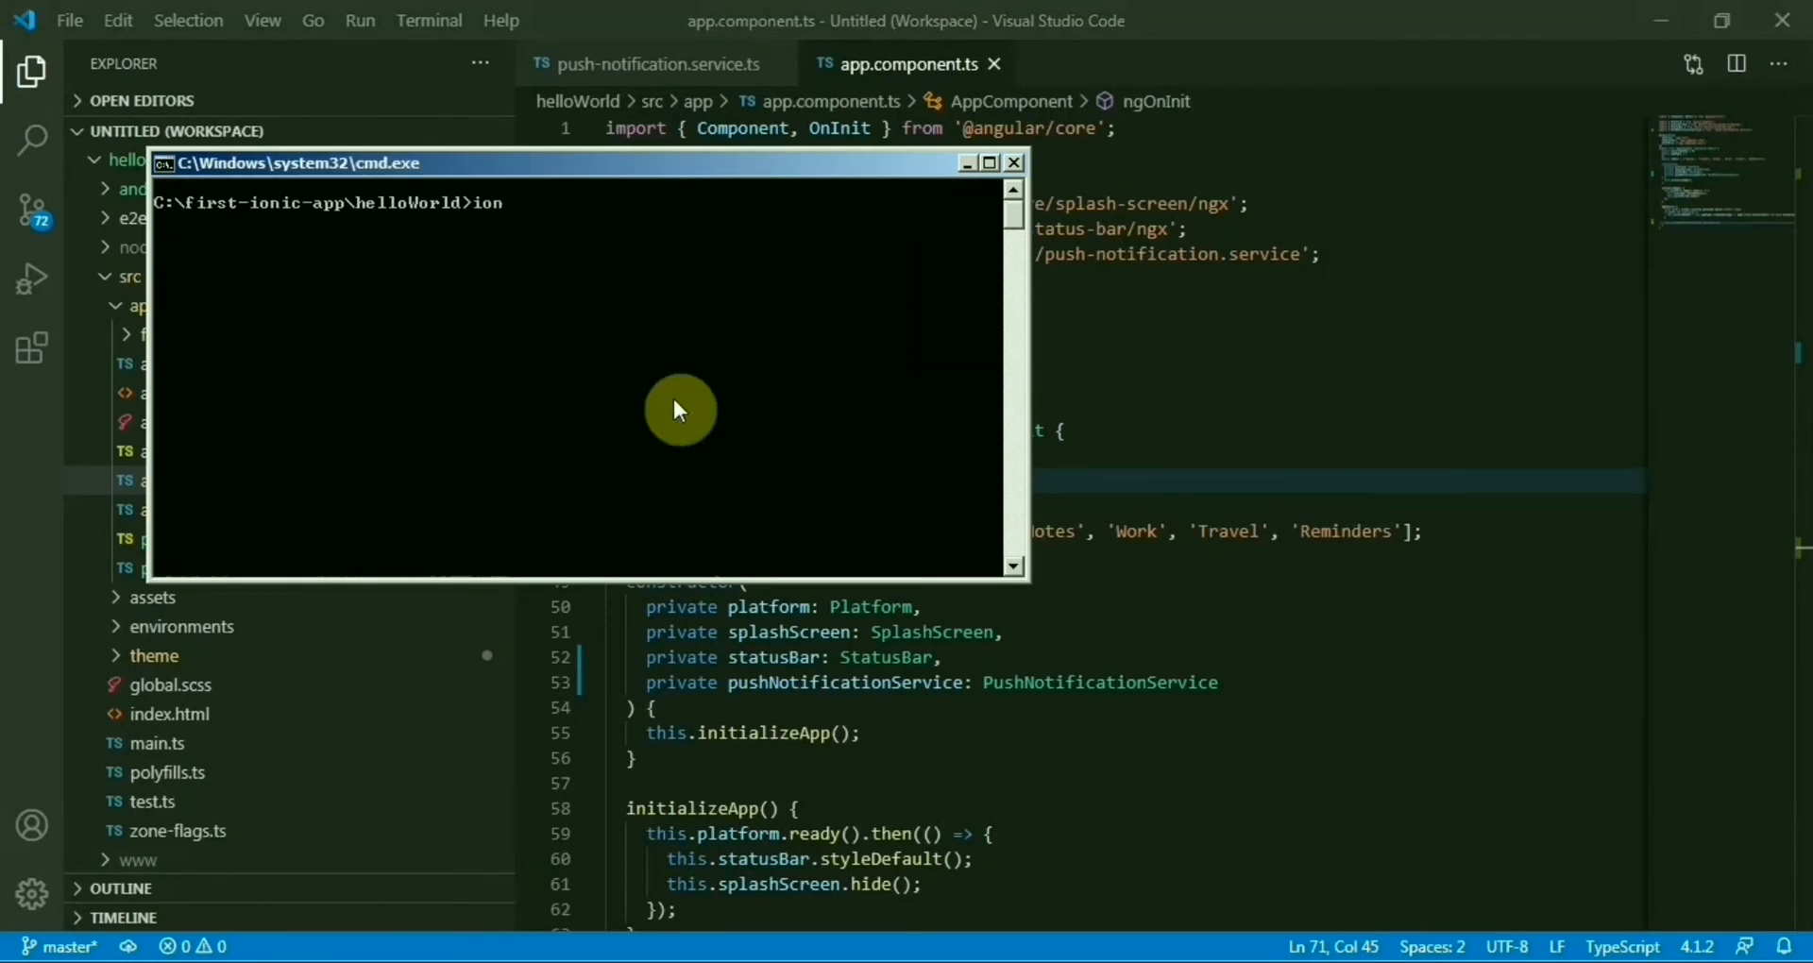
key("Return")
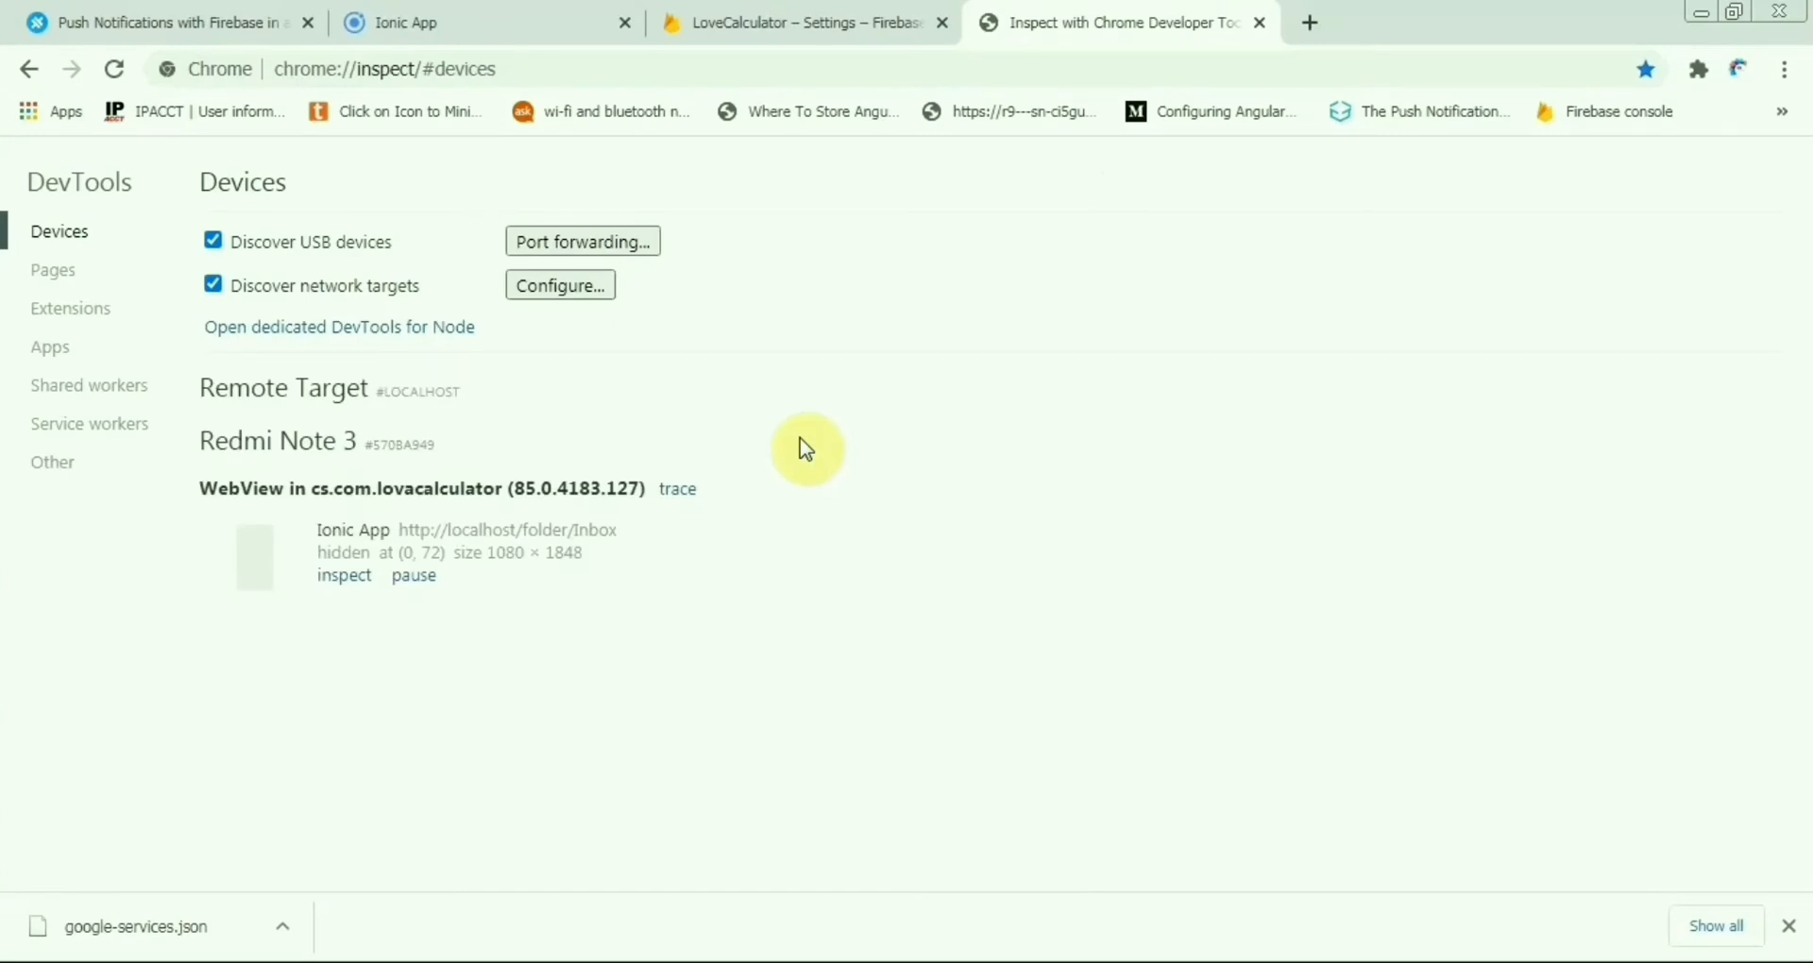
mouse_move(264, 457)
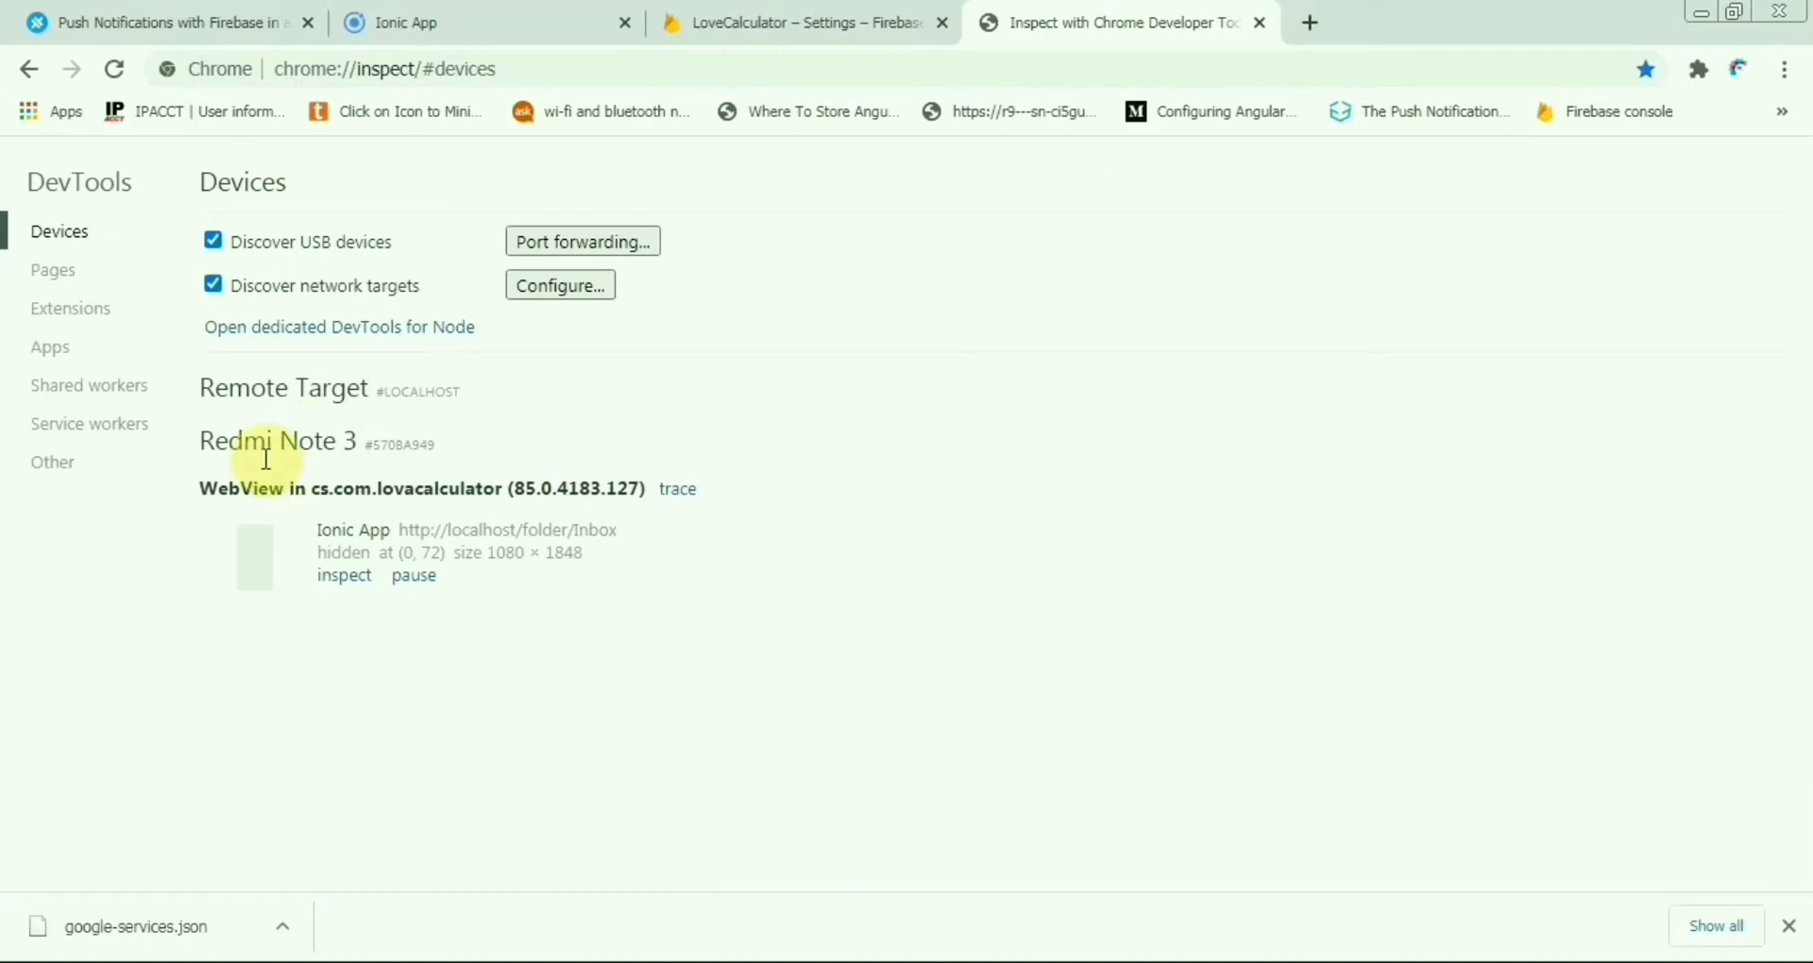
mouse_move(862, 404)
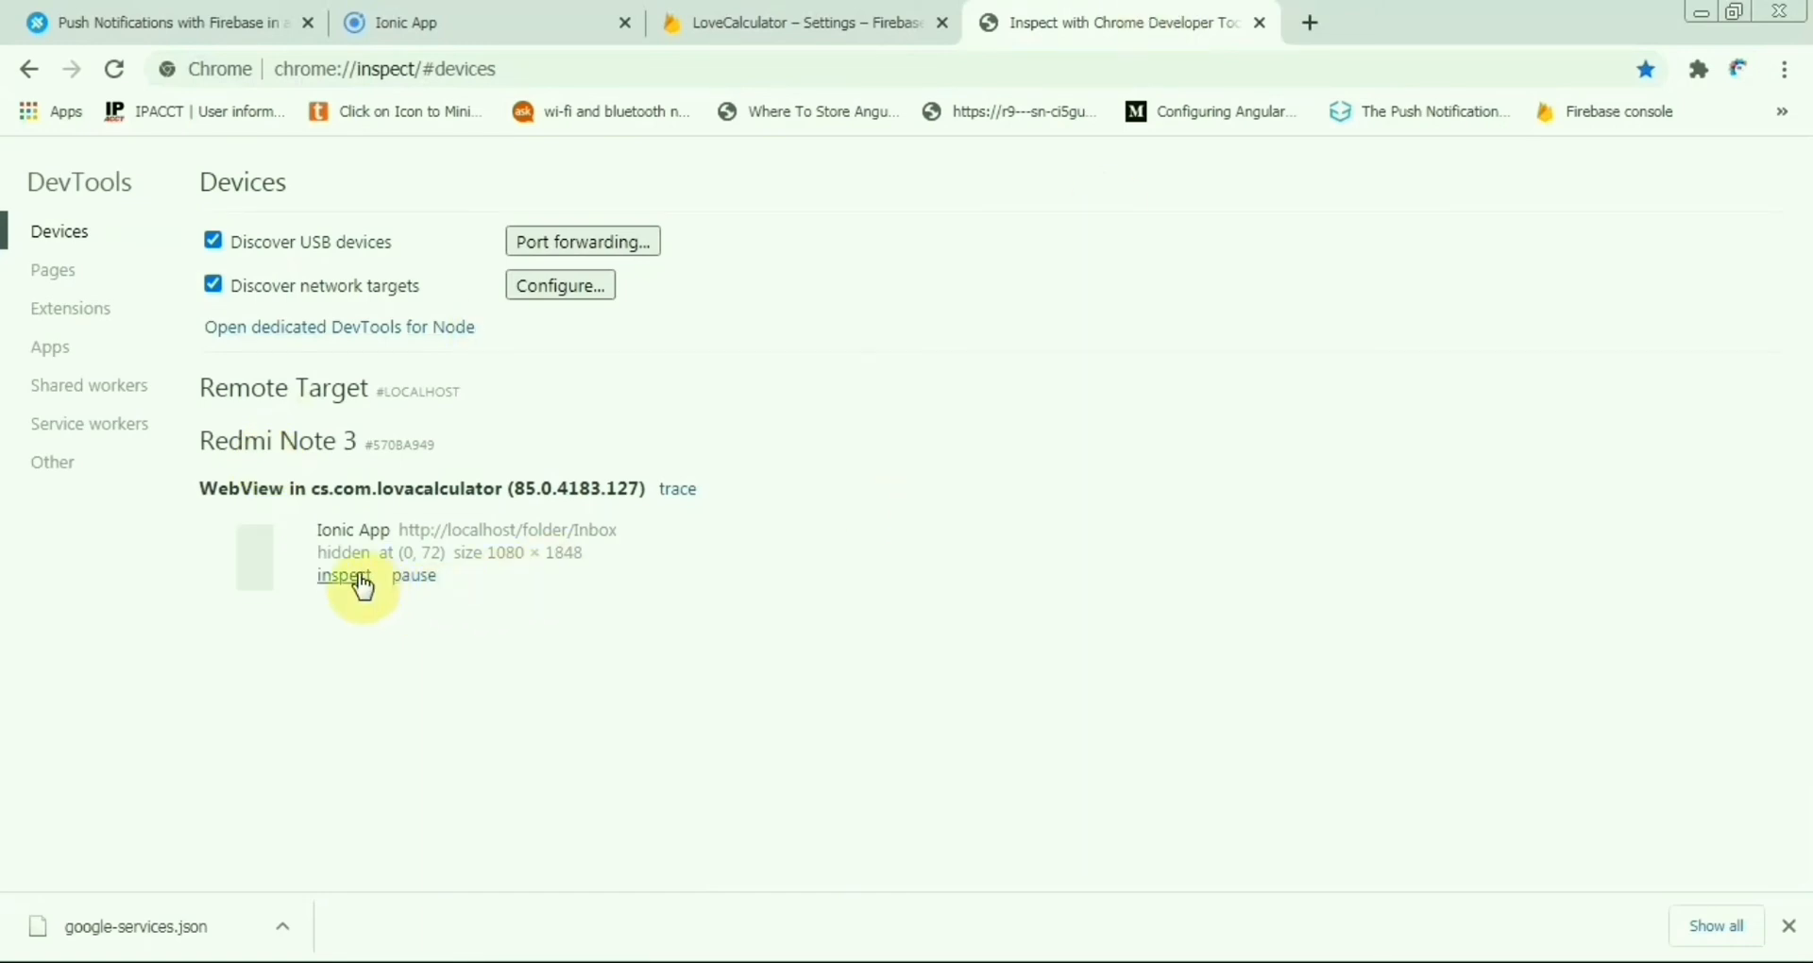
Inspect the Redmi Note 3's Ionic App webview and locate the 'Push registration success' log in its console.
left_click(342, 576)
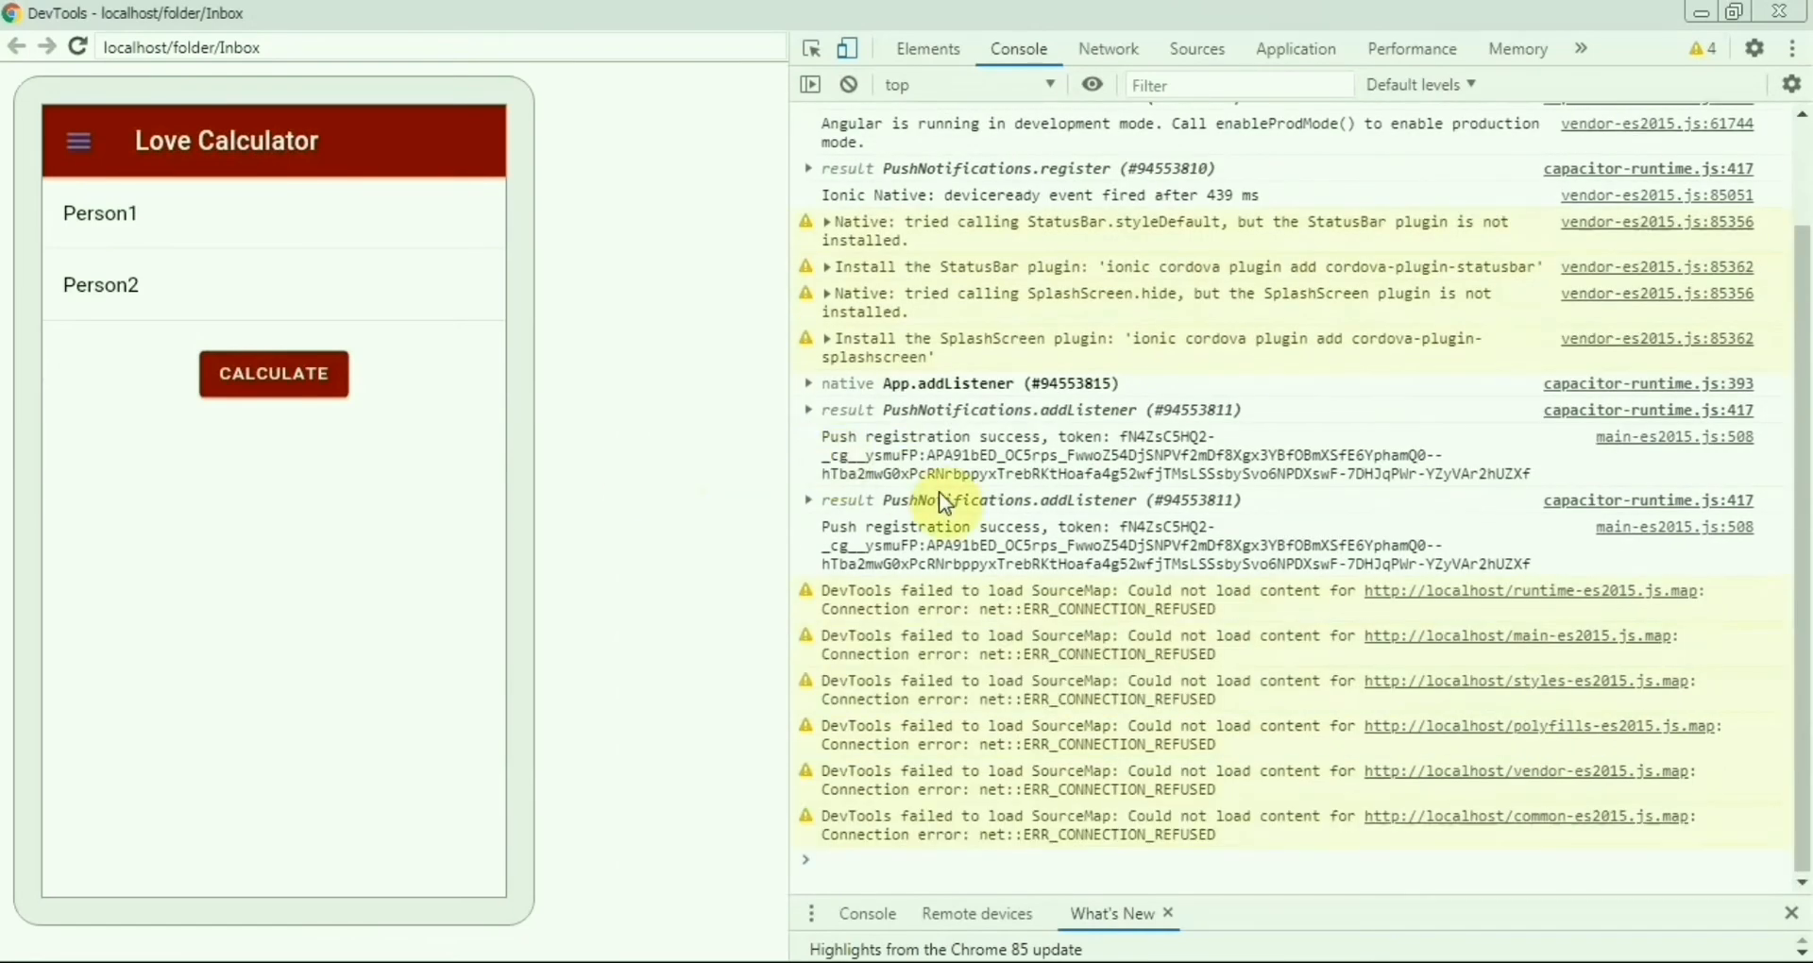
scroll("down", 3)
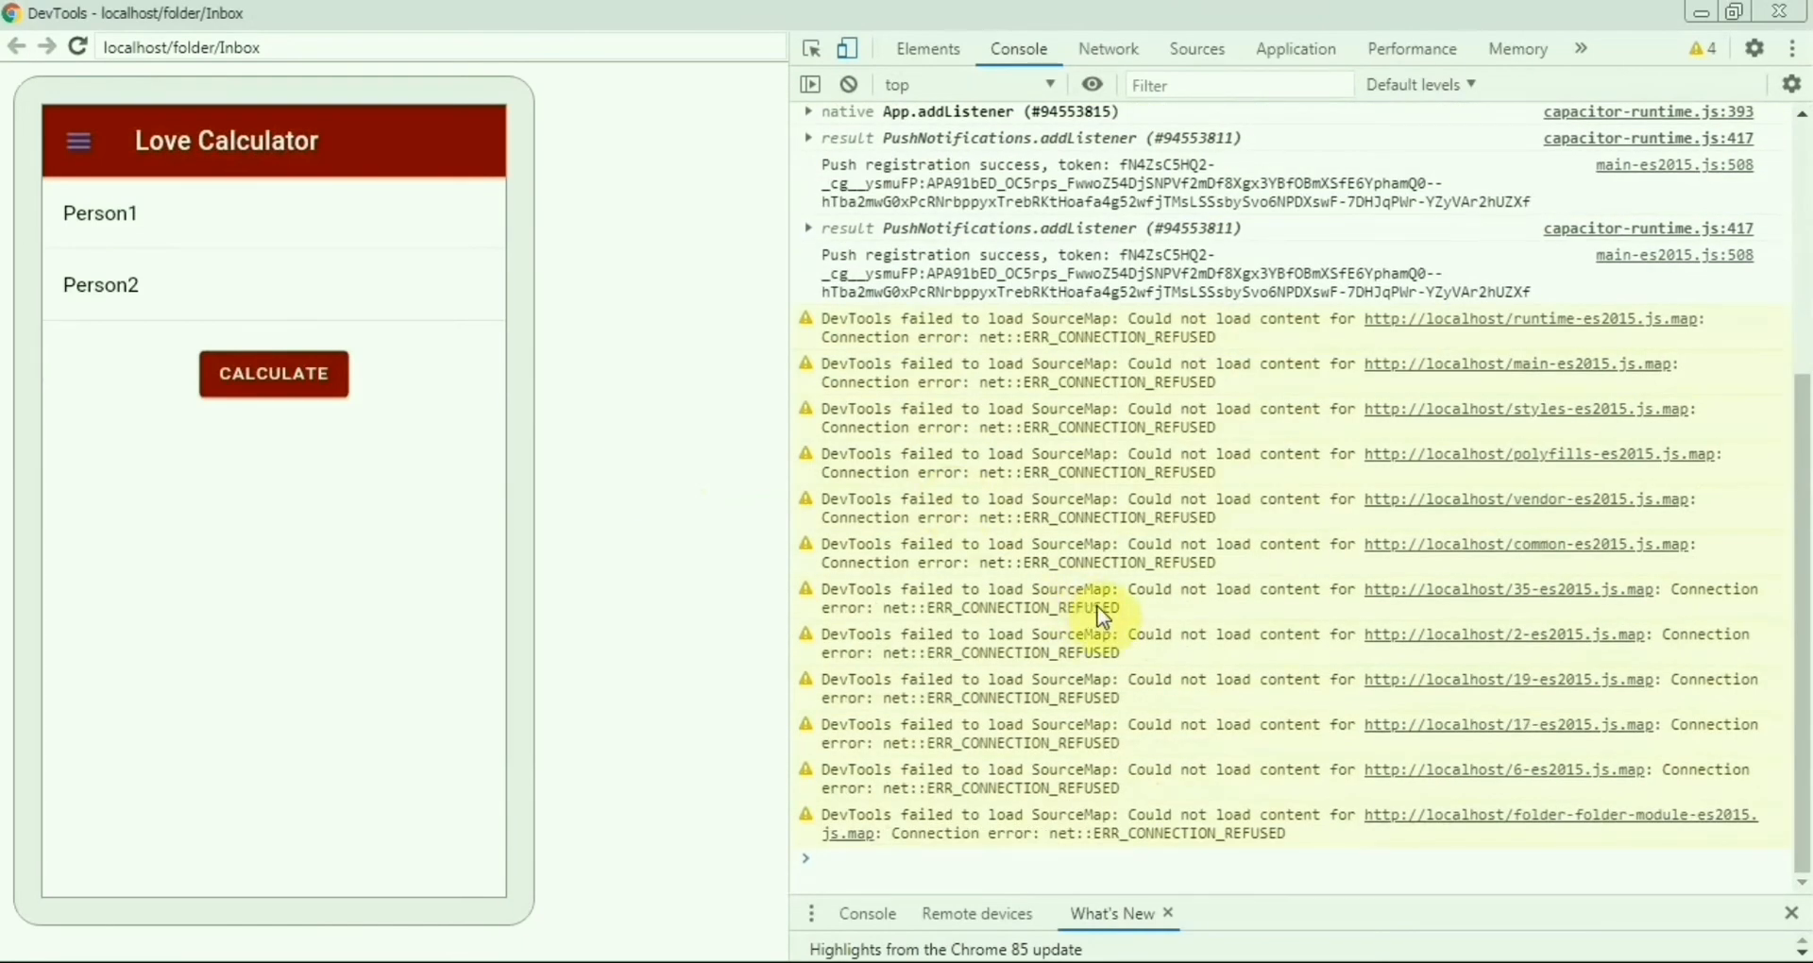
scroll("down", 3)
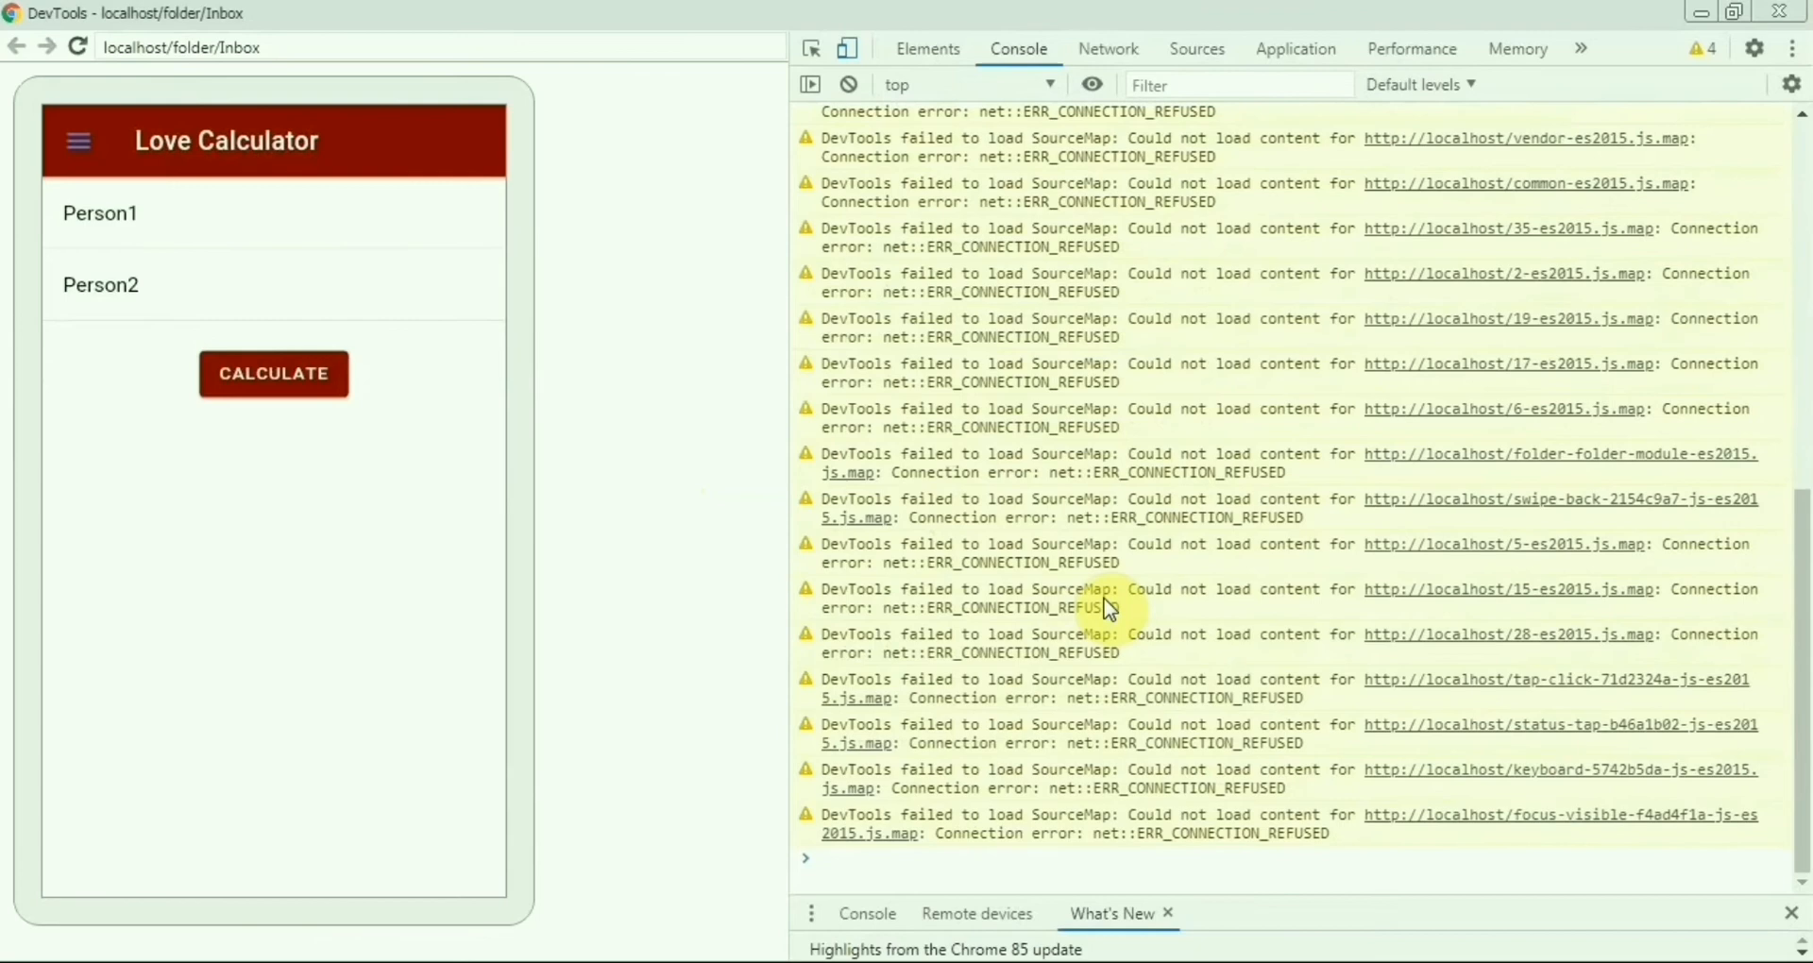
scroll("up", 3)
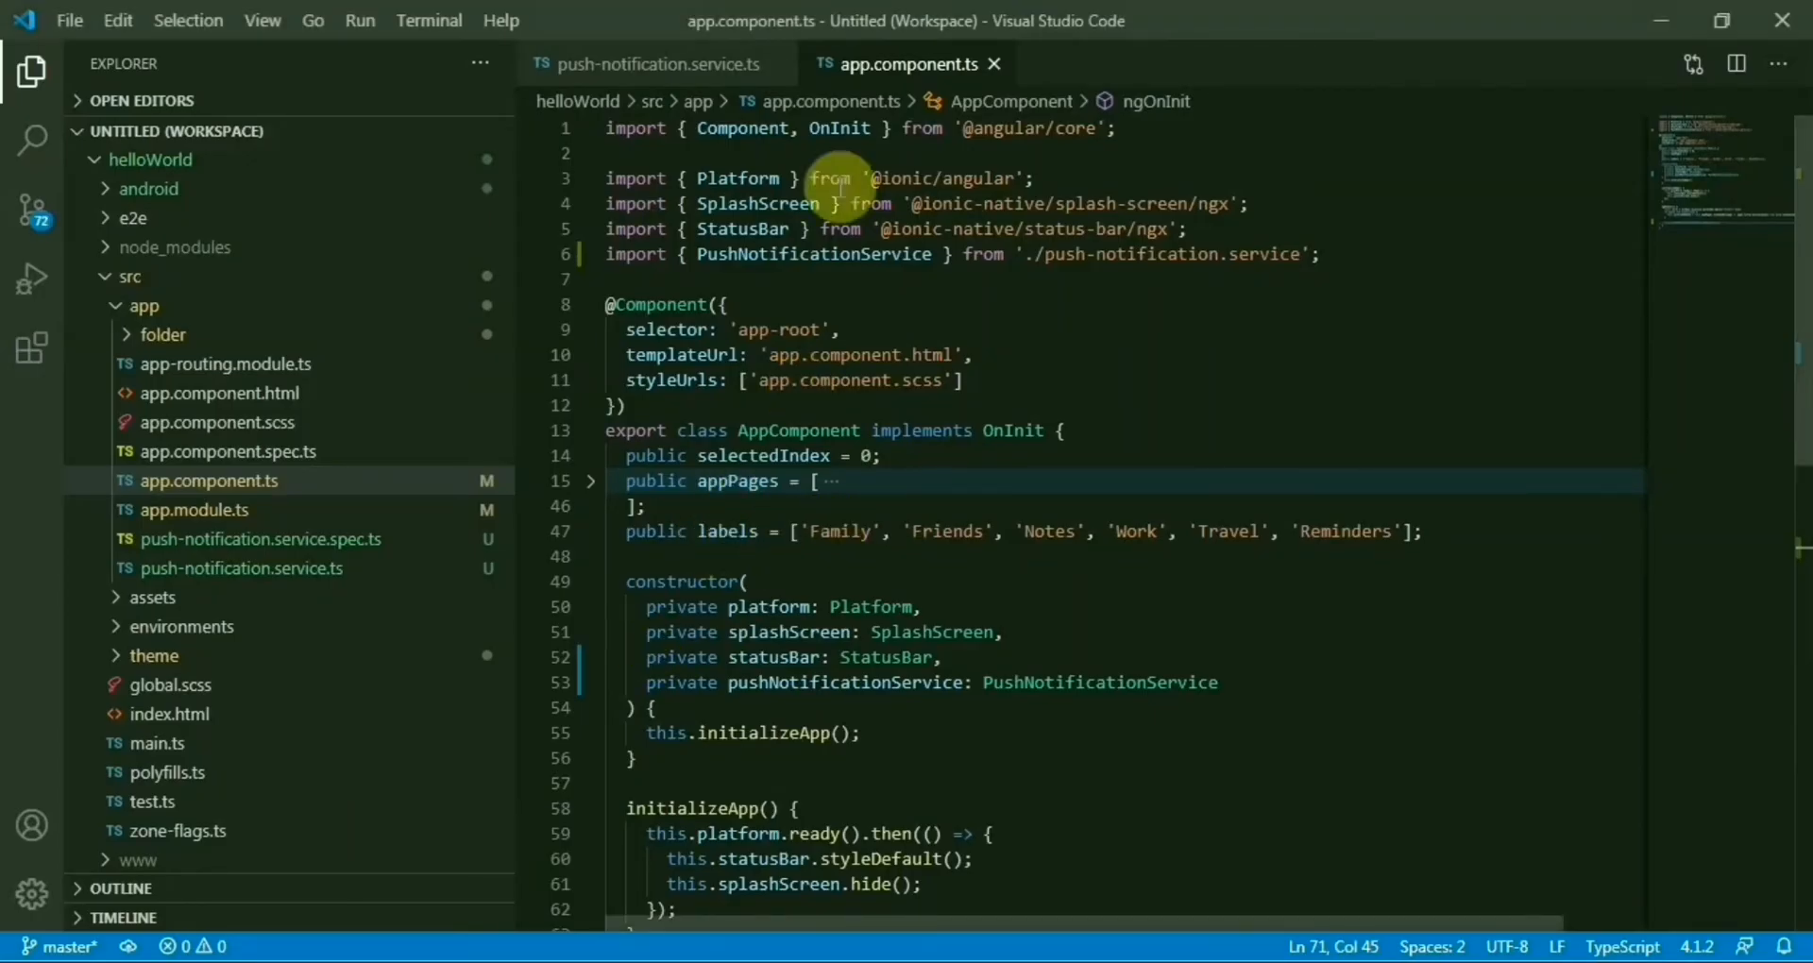
Select the logged push registration token and copy it.
left_click(655, 64)
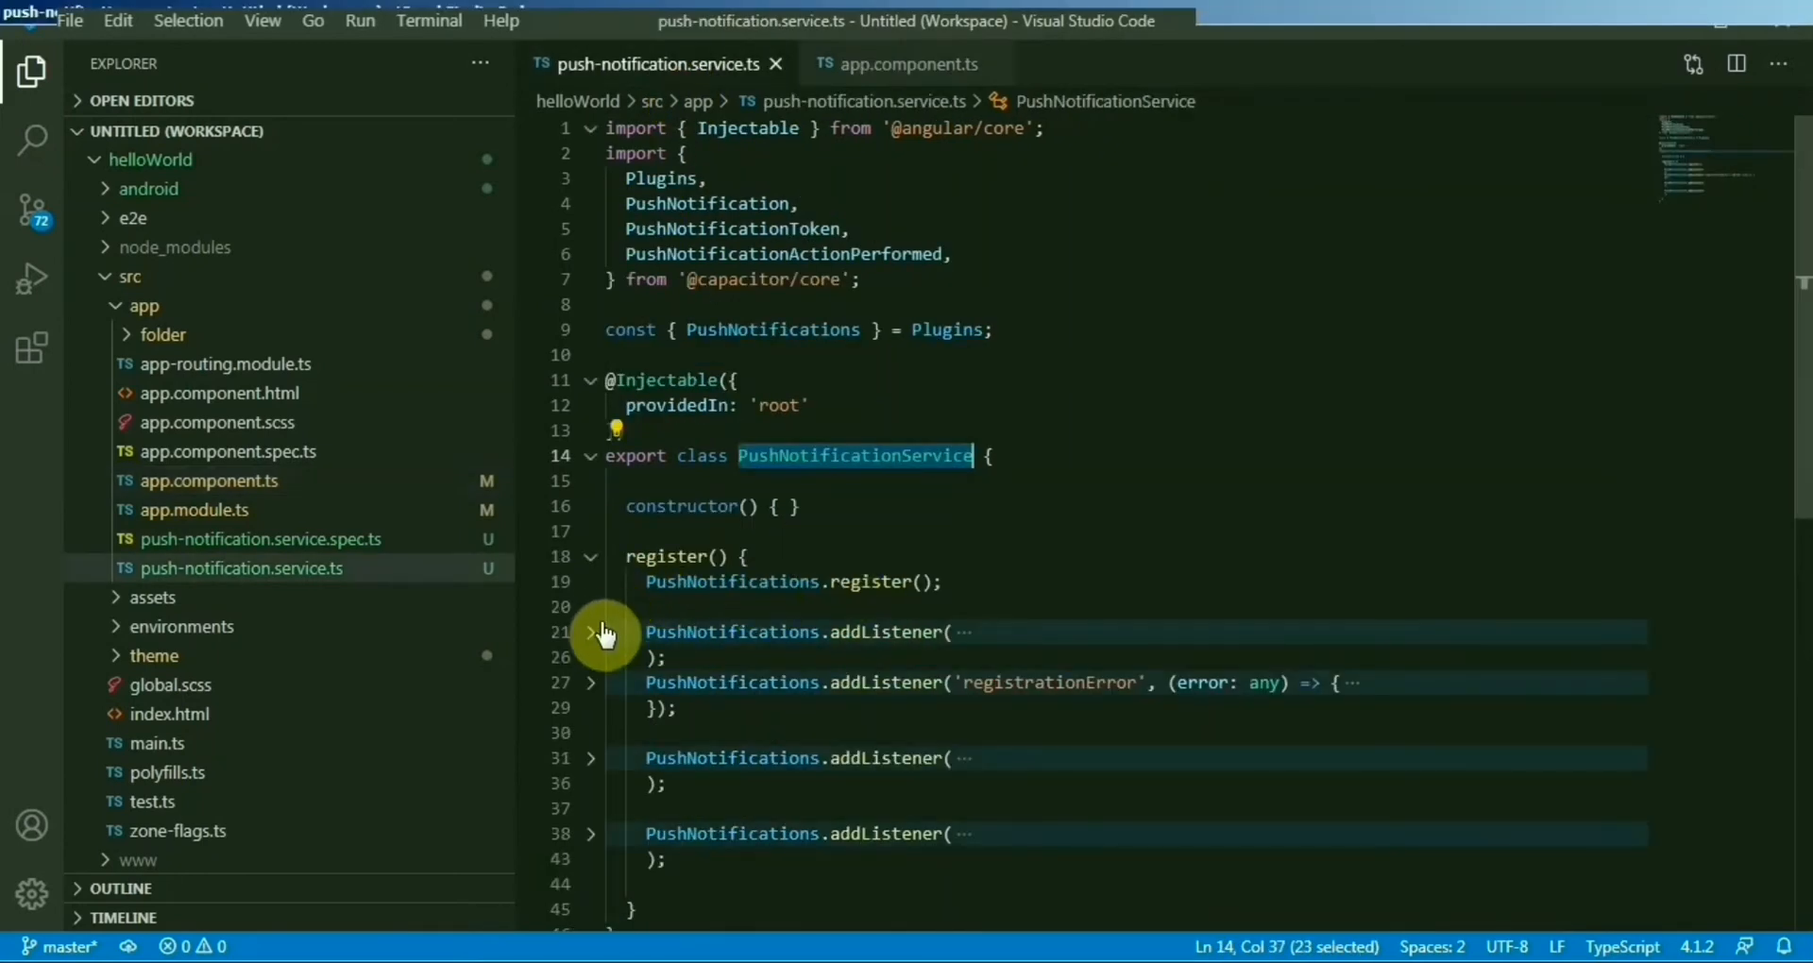
left_click(589, 631)
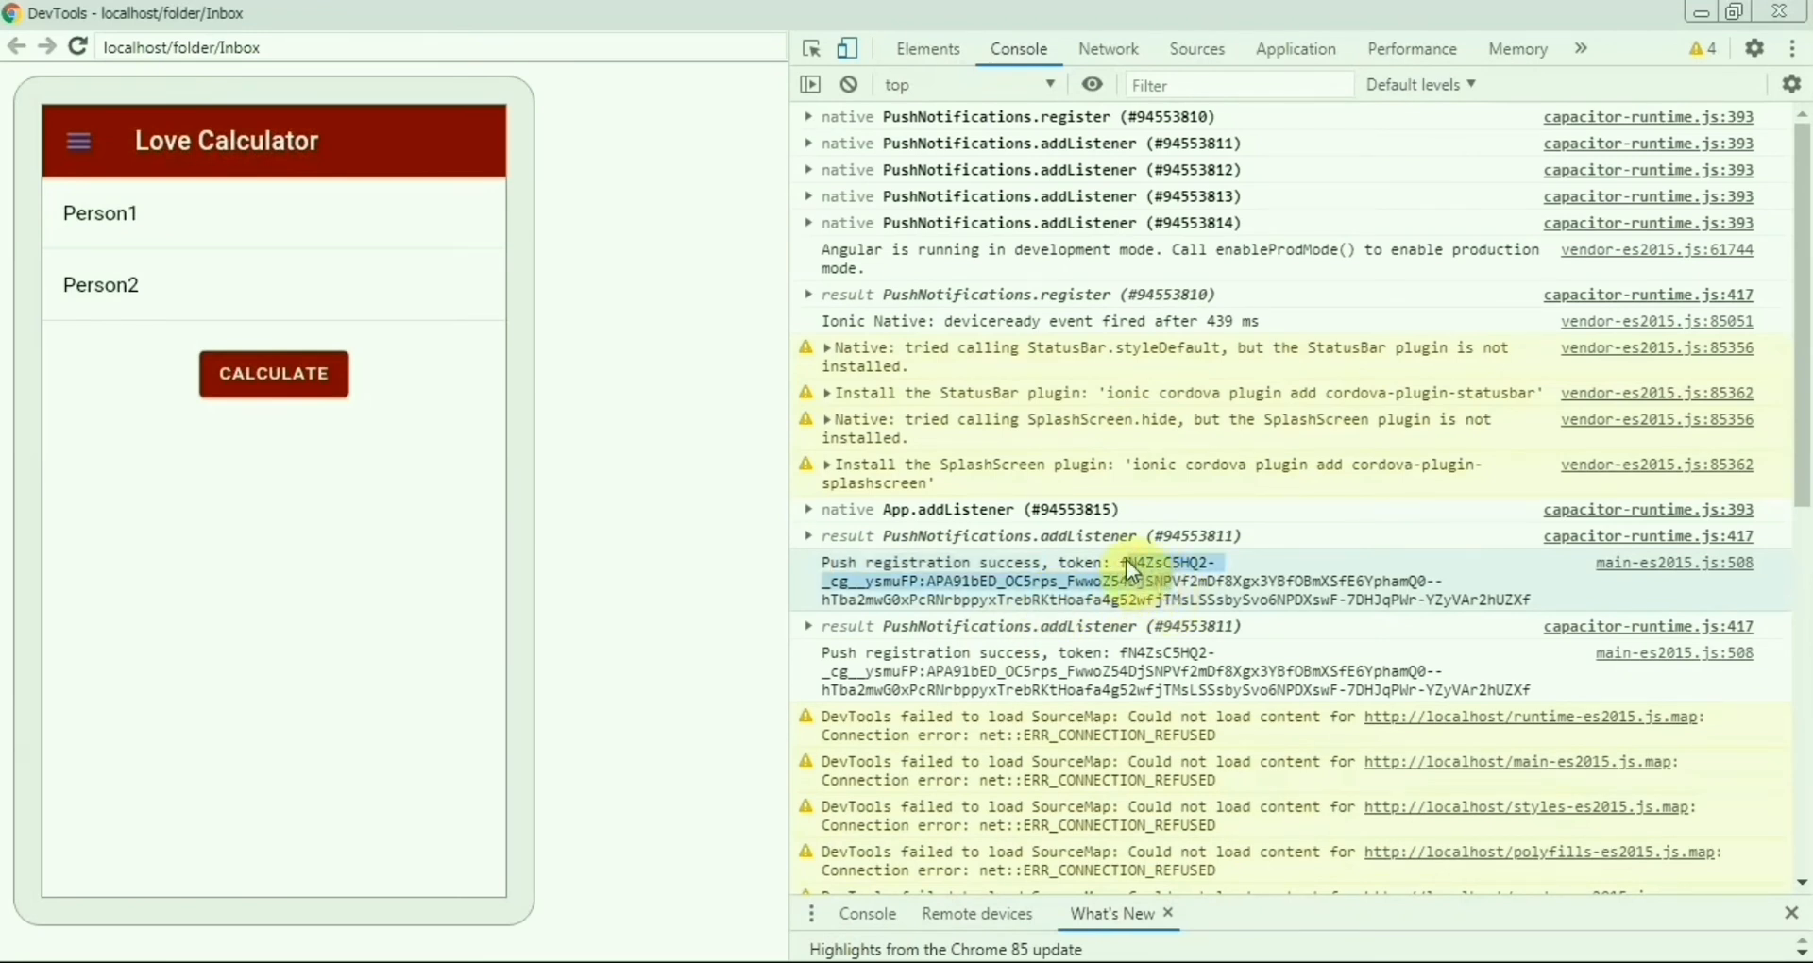
mouse_move(1532, 610)
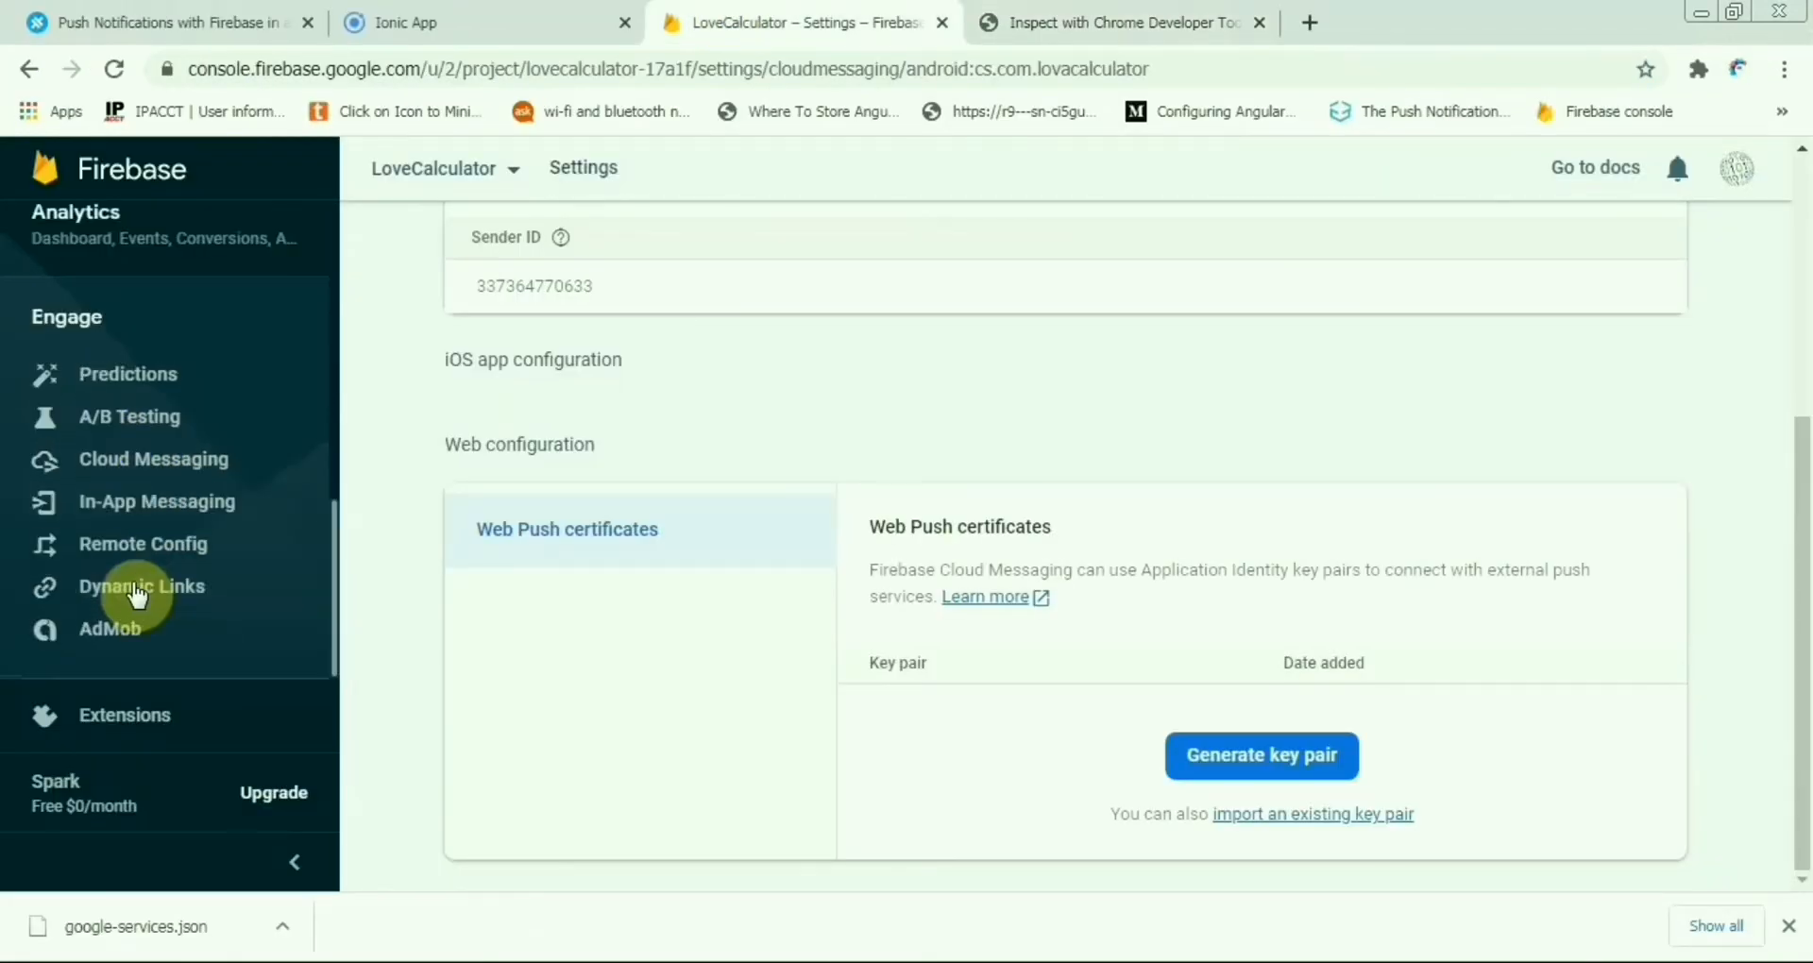
Start a first Cloud Messaging notification with title Hello World.
left_click(153, 459)
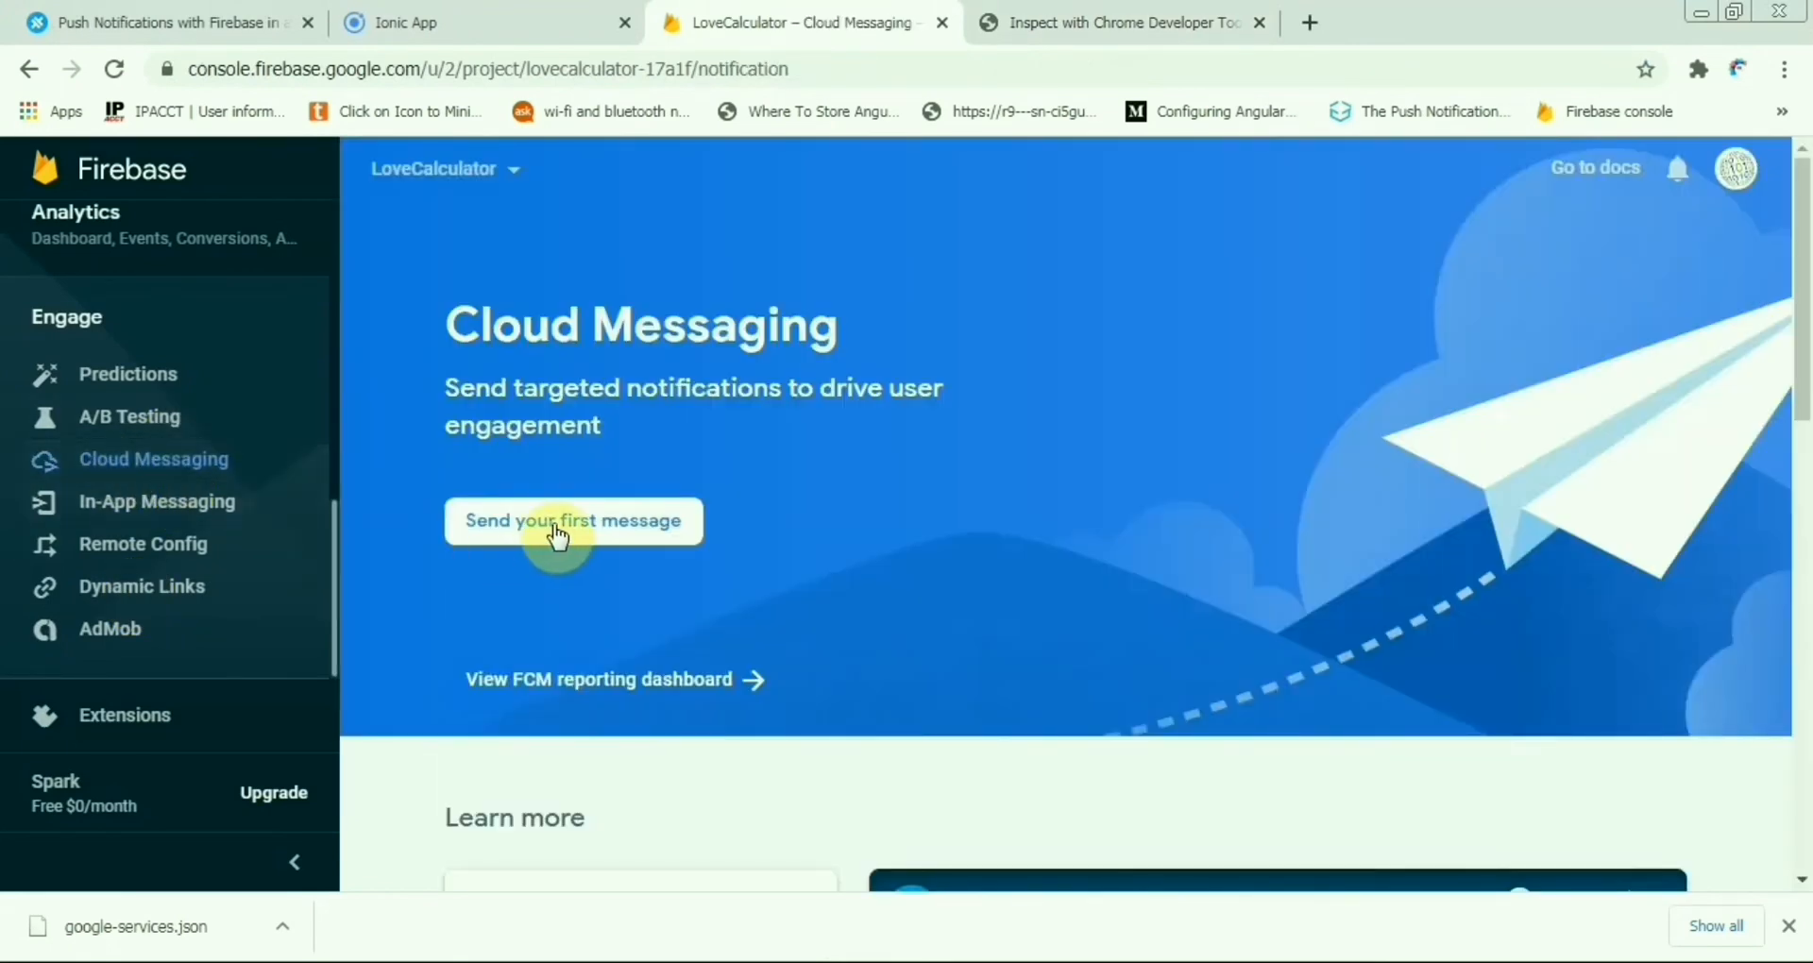
left_click(572, 521)
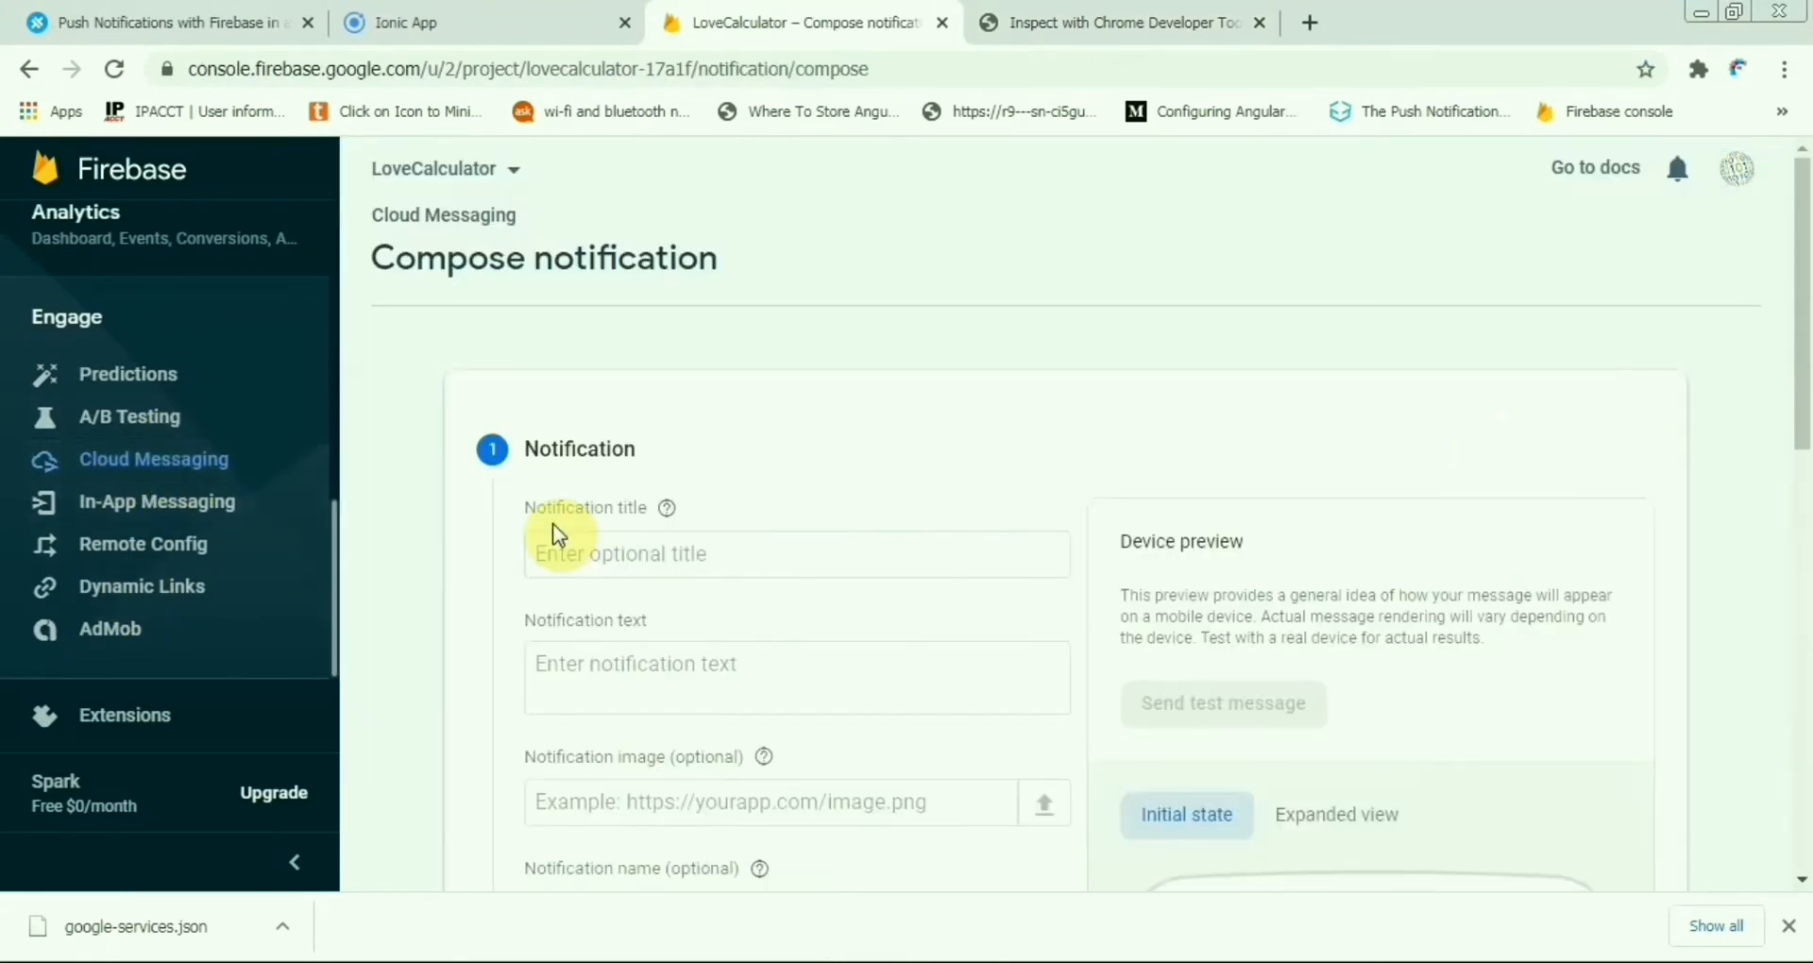
mouse_move(856, 497)
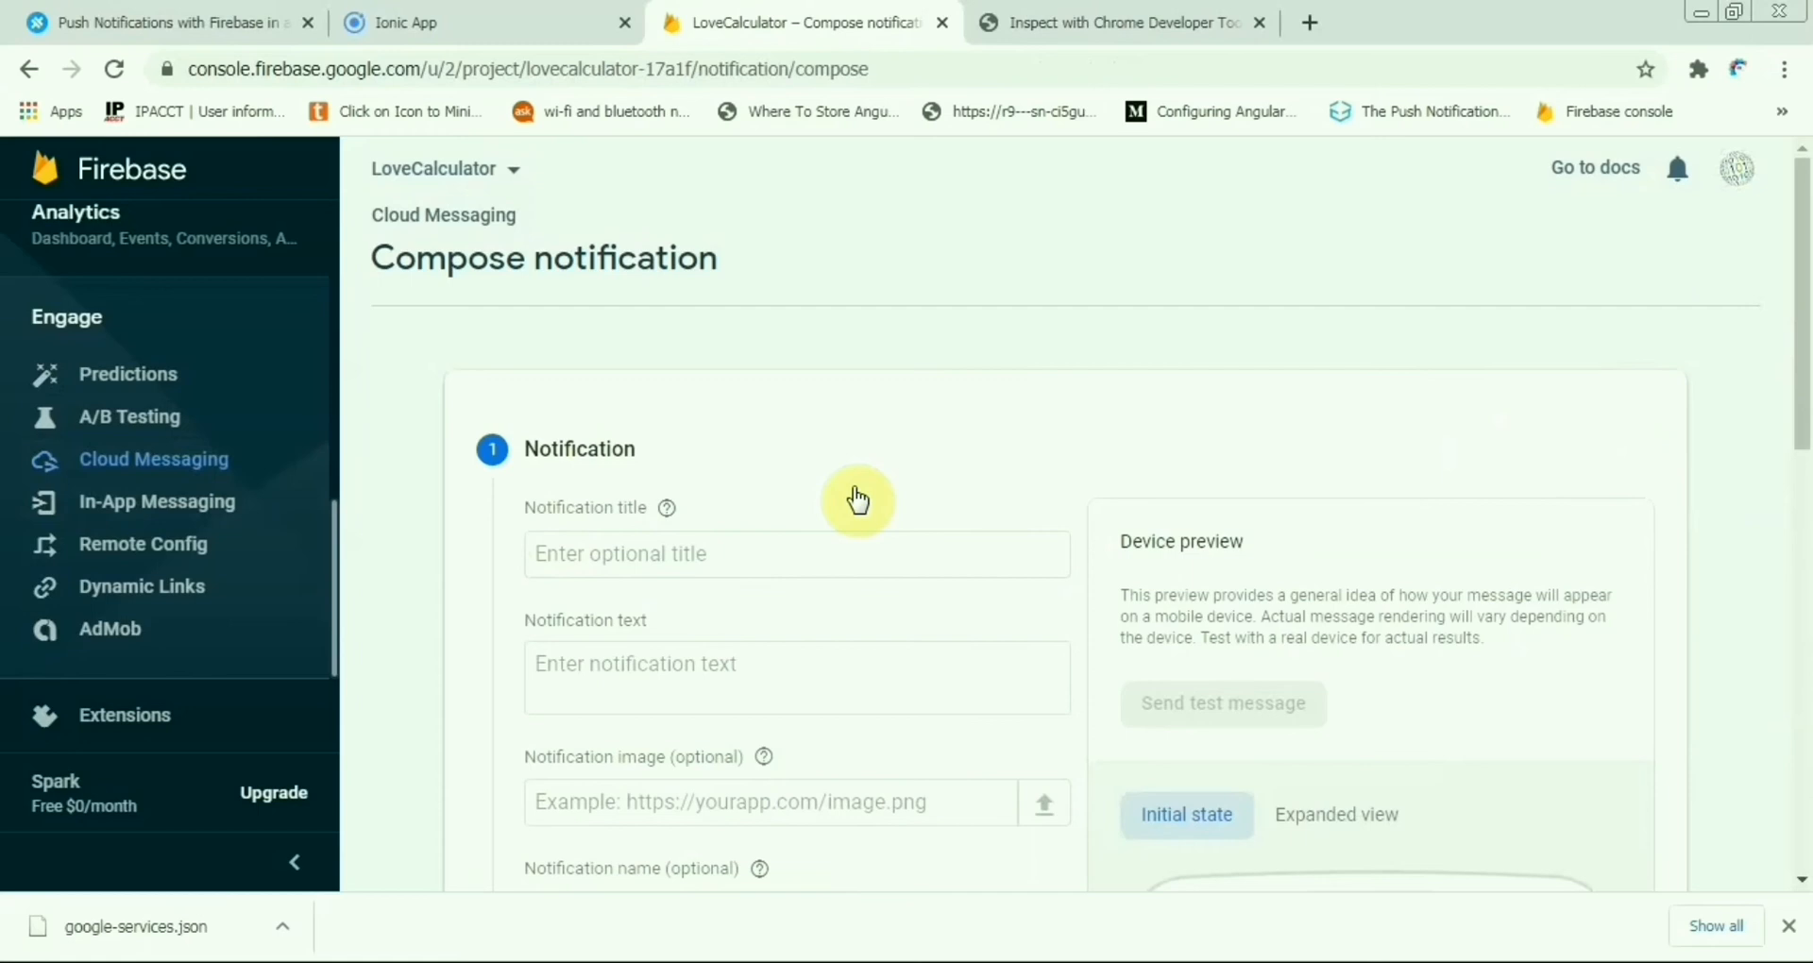
left_click(795, 553)
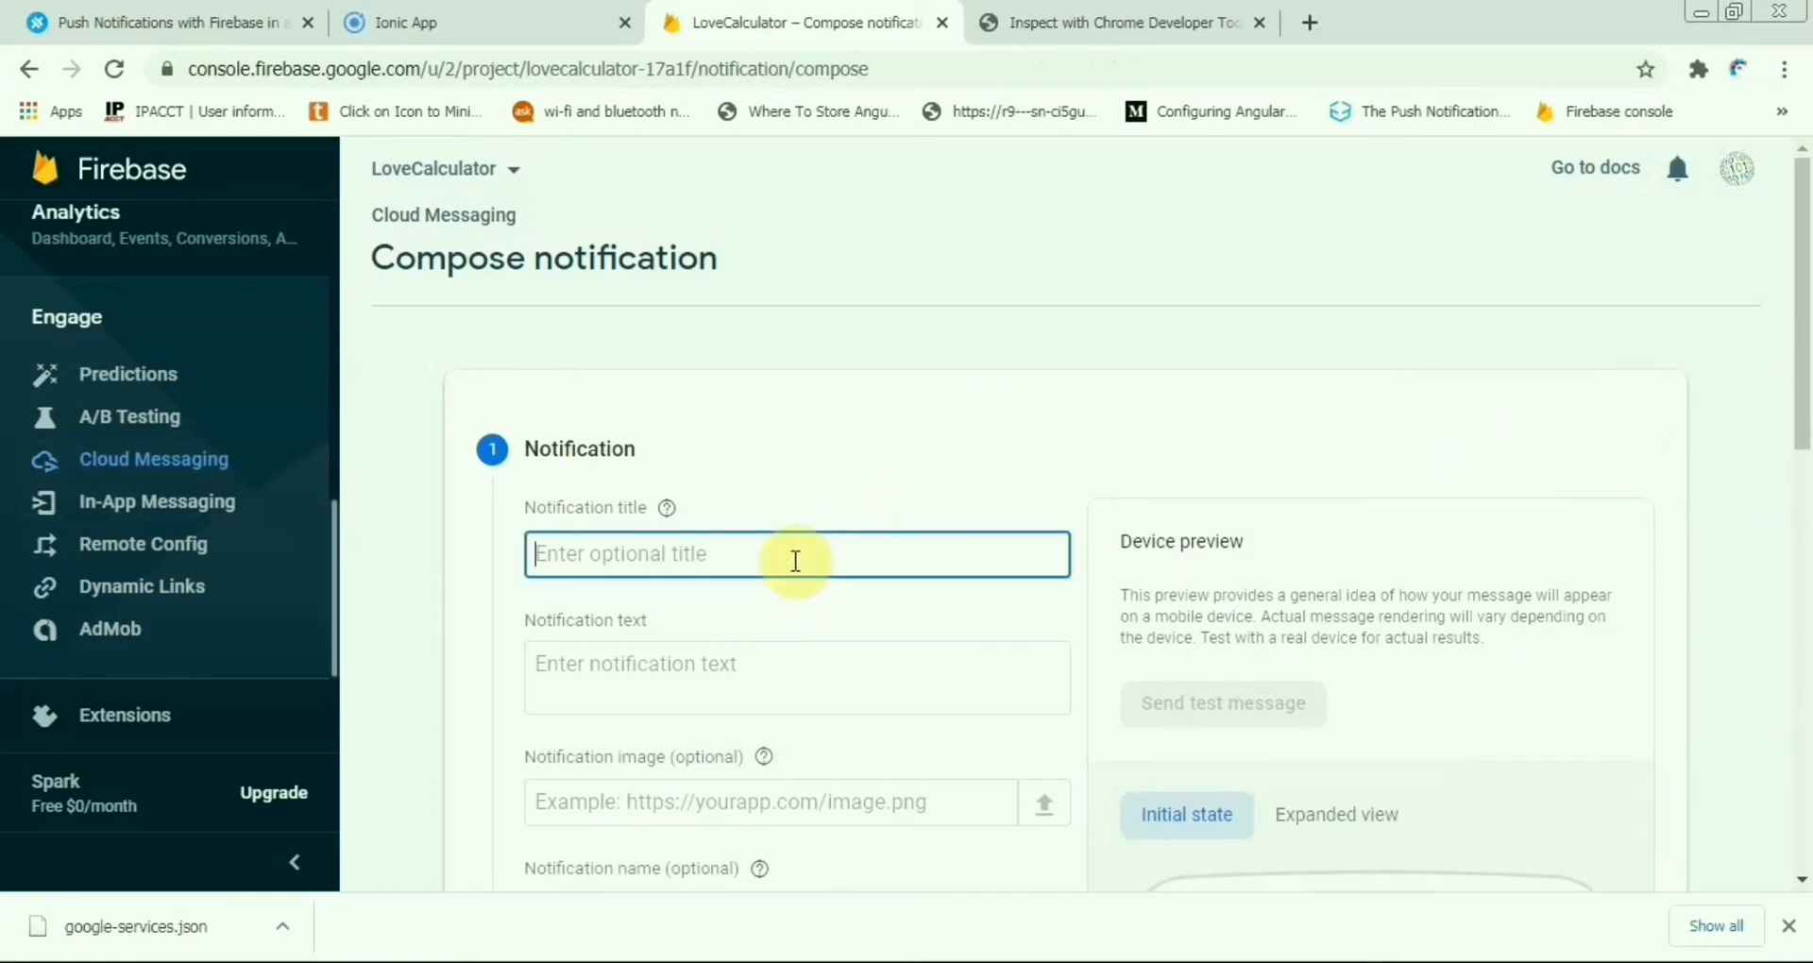
type("Hello World")
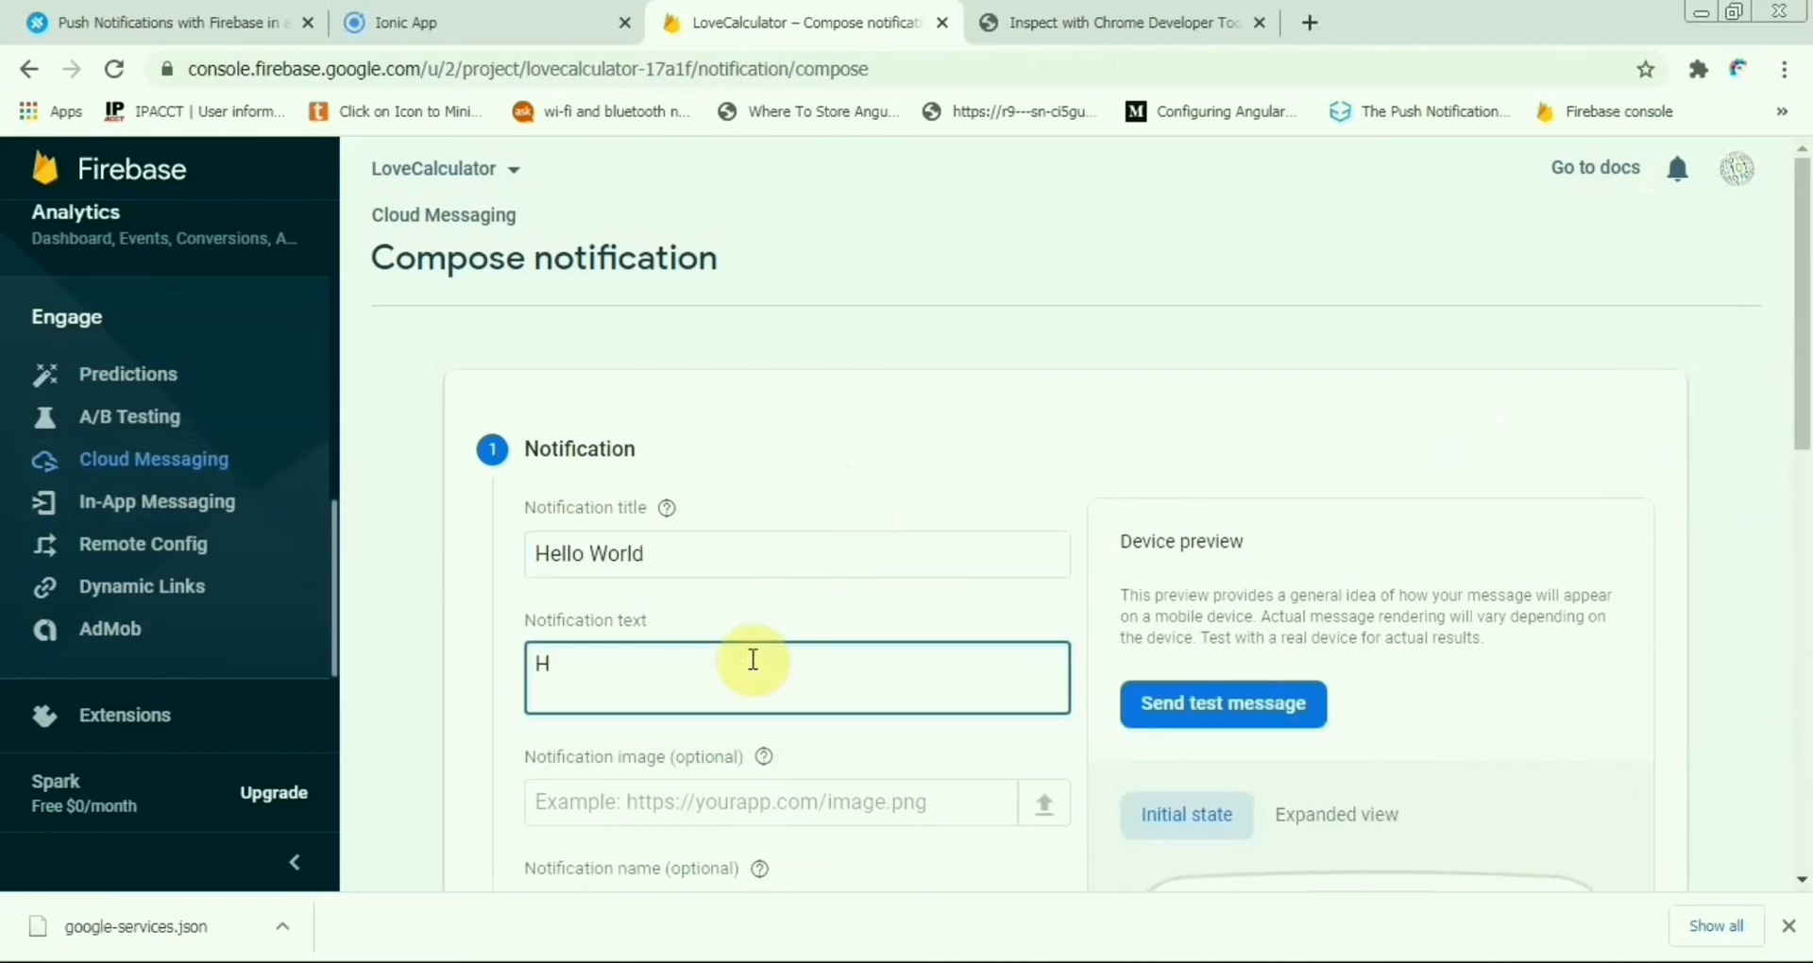
Set the notification text to 'Lets see % of love' and bring up Send test message.
type("ets")
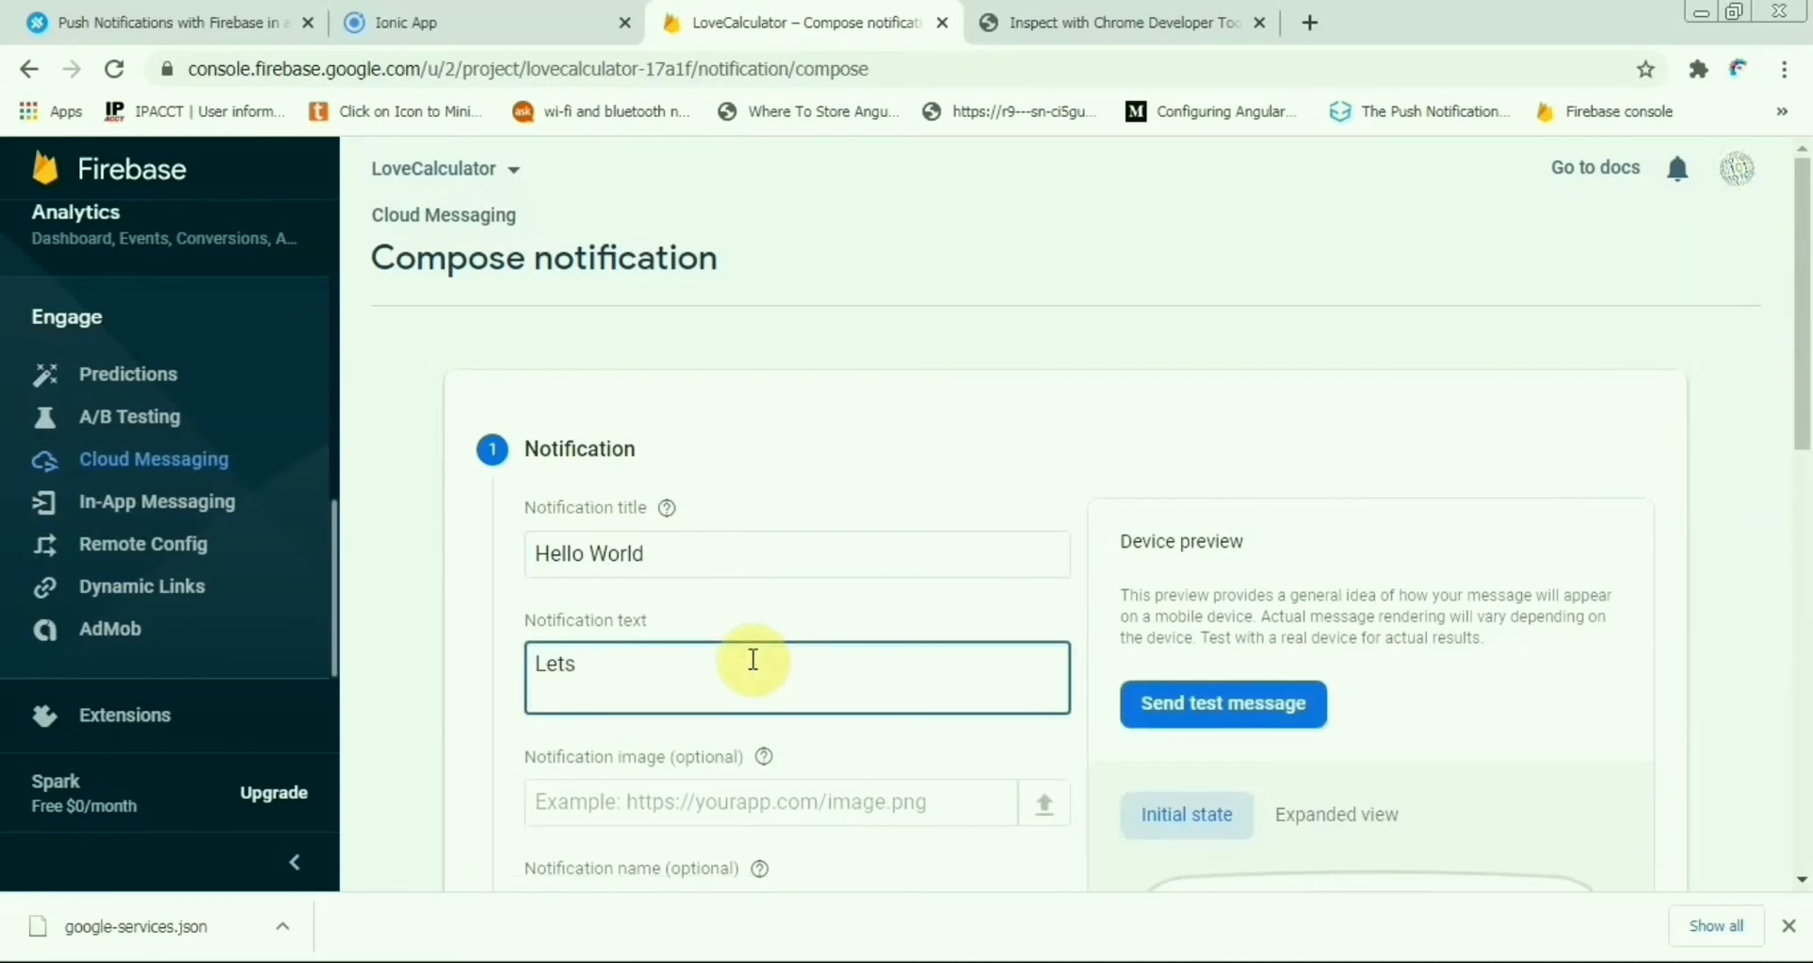
type("see % of love")
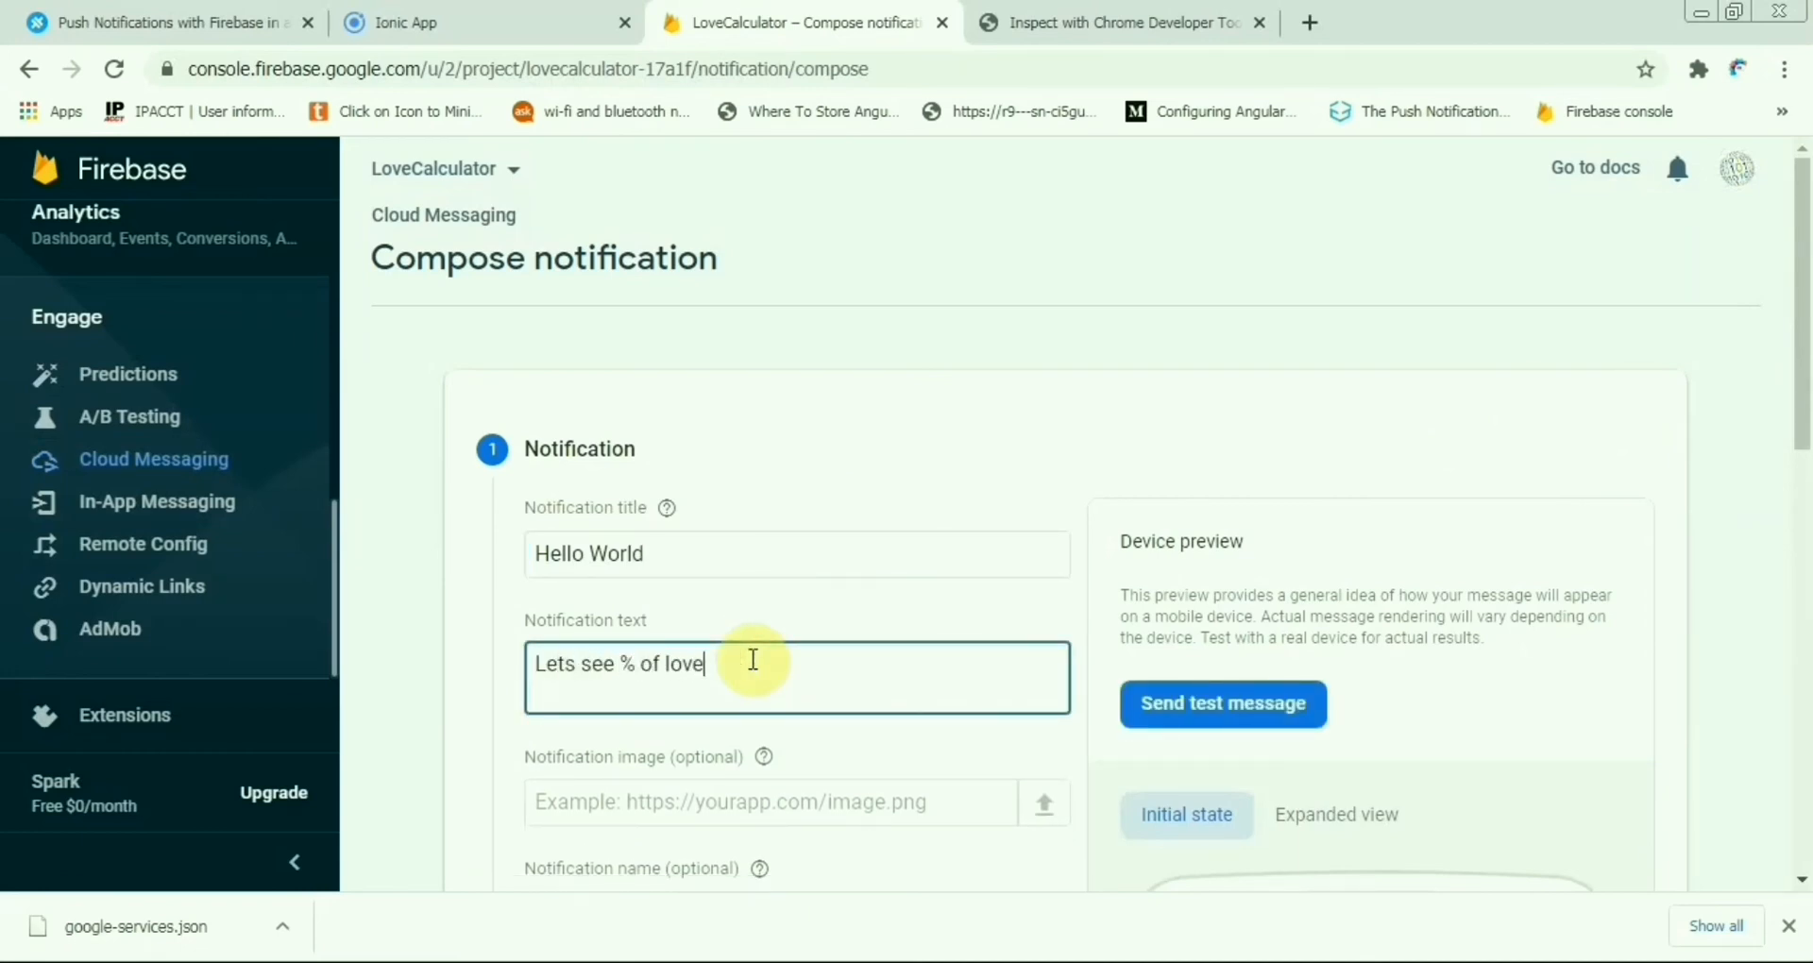
left_click(1222, 704)
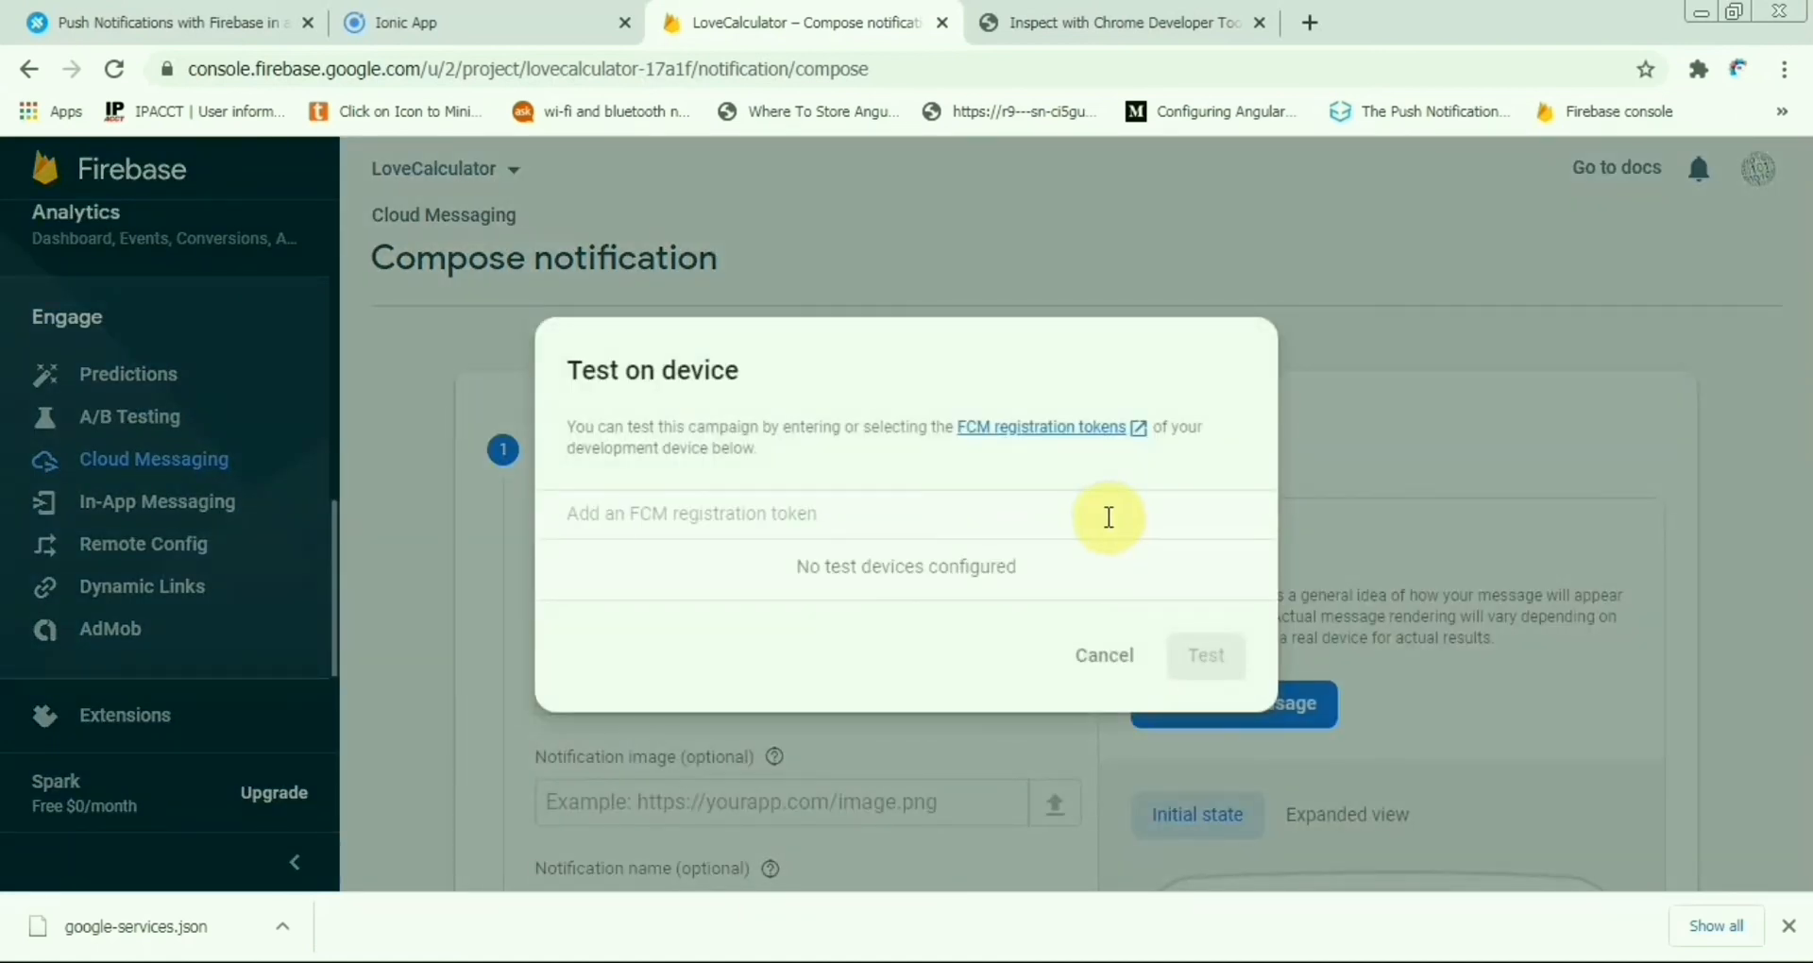
mouse_move(893, 510)
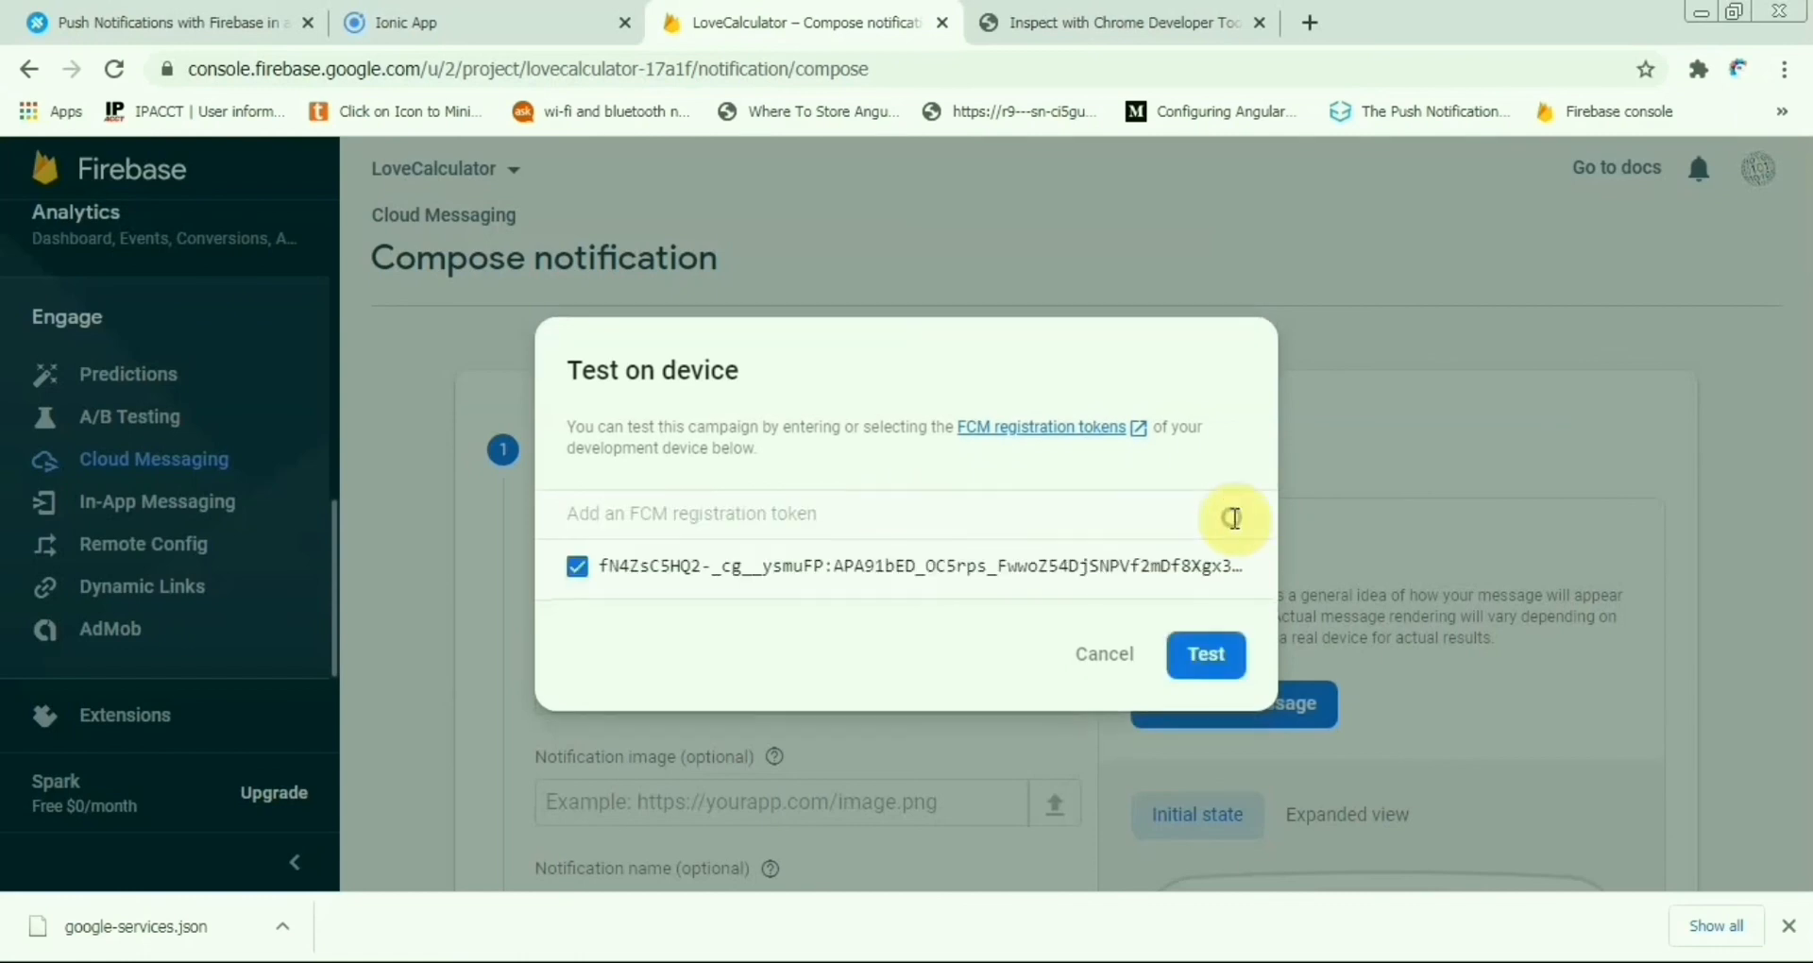
Add the pasted FCM token as a test device, send the test message, and dismiss the alert on the phone.
left_click(1103, 654)
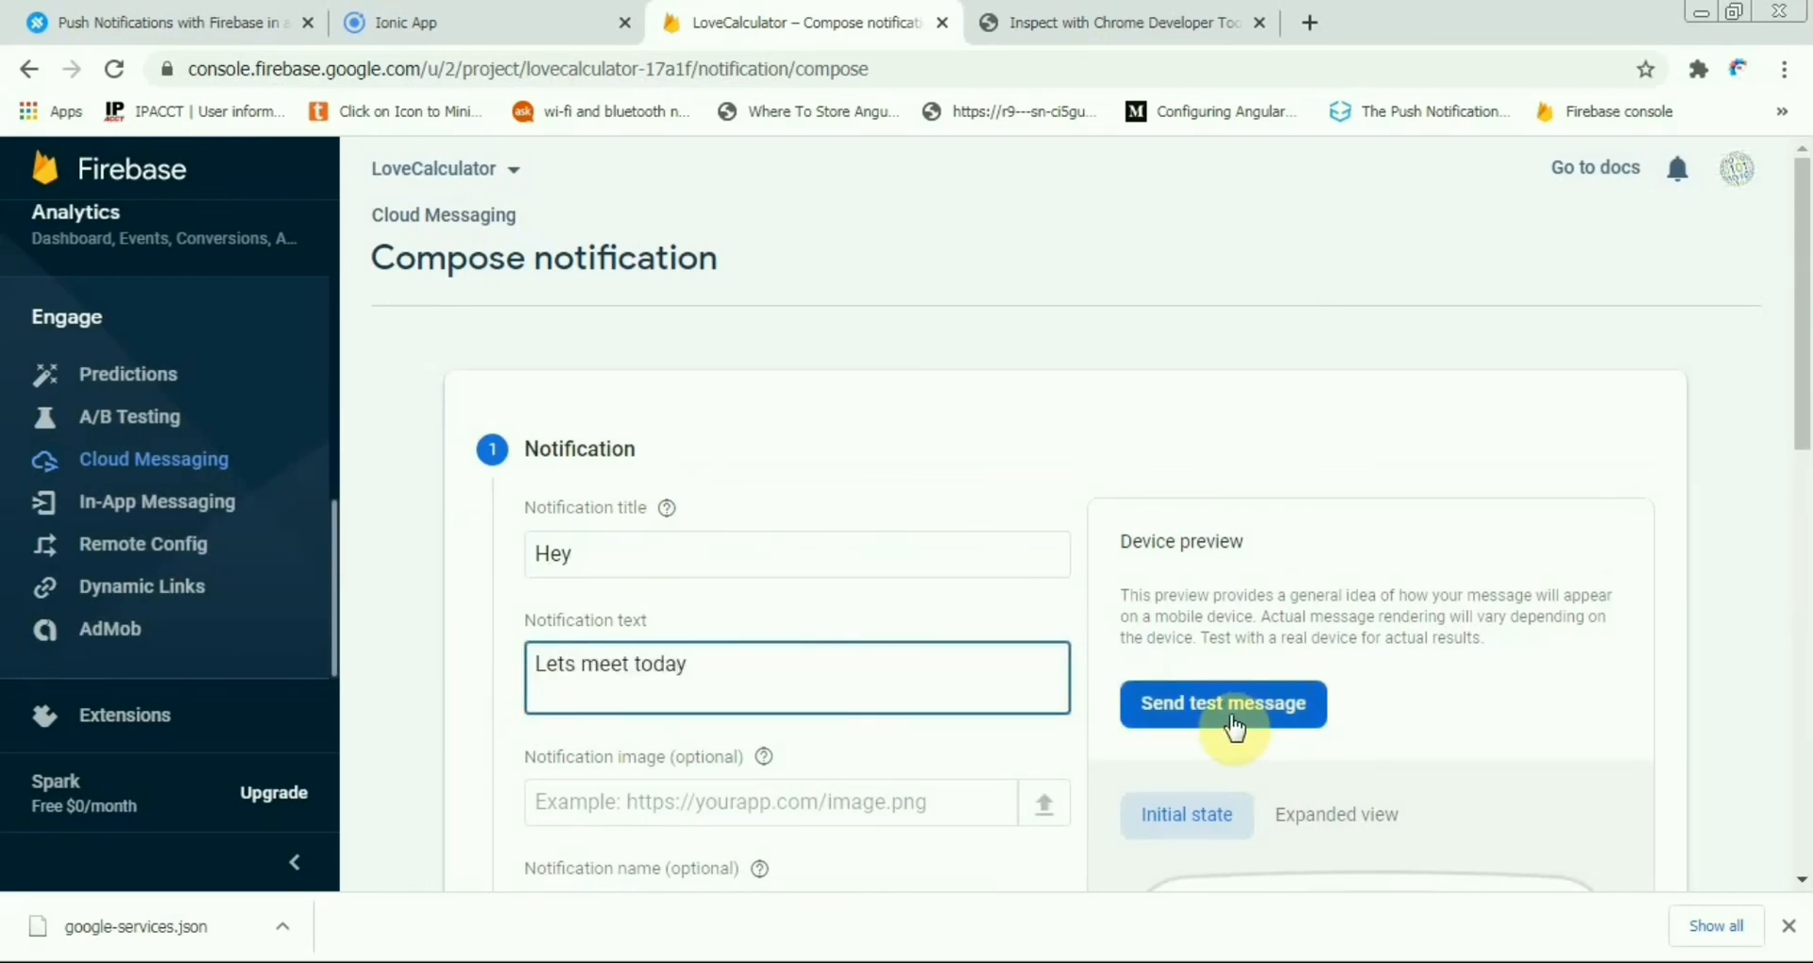
mouse_move(1222, 710)
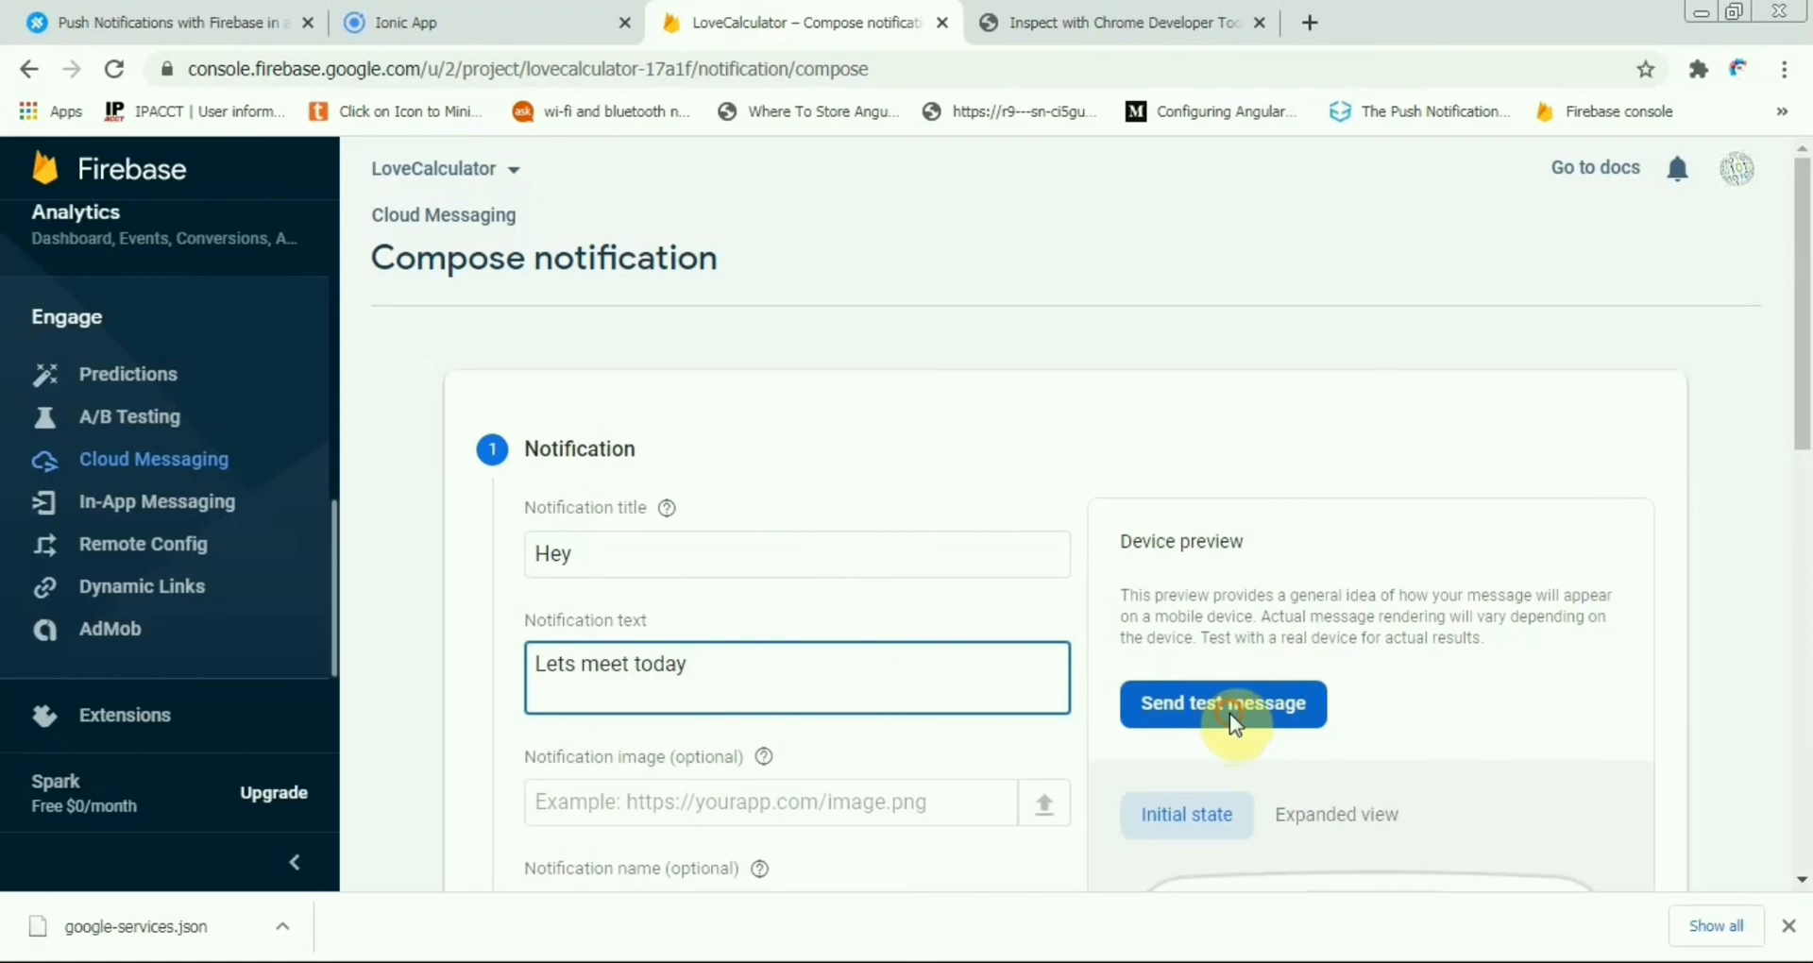
left_click(1222, 703)
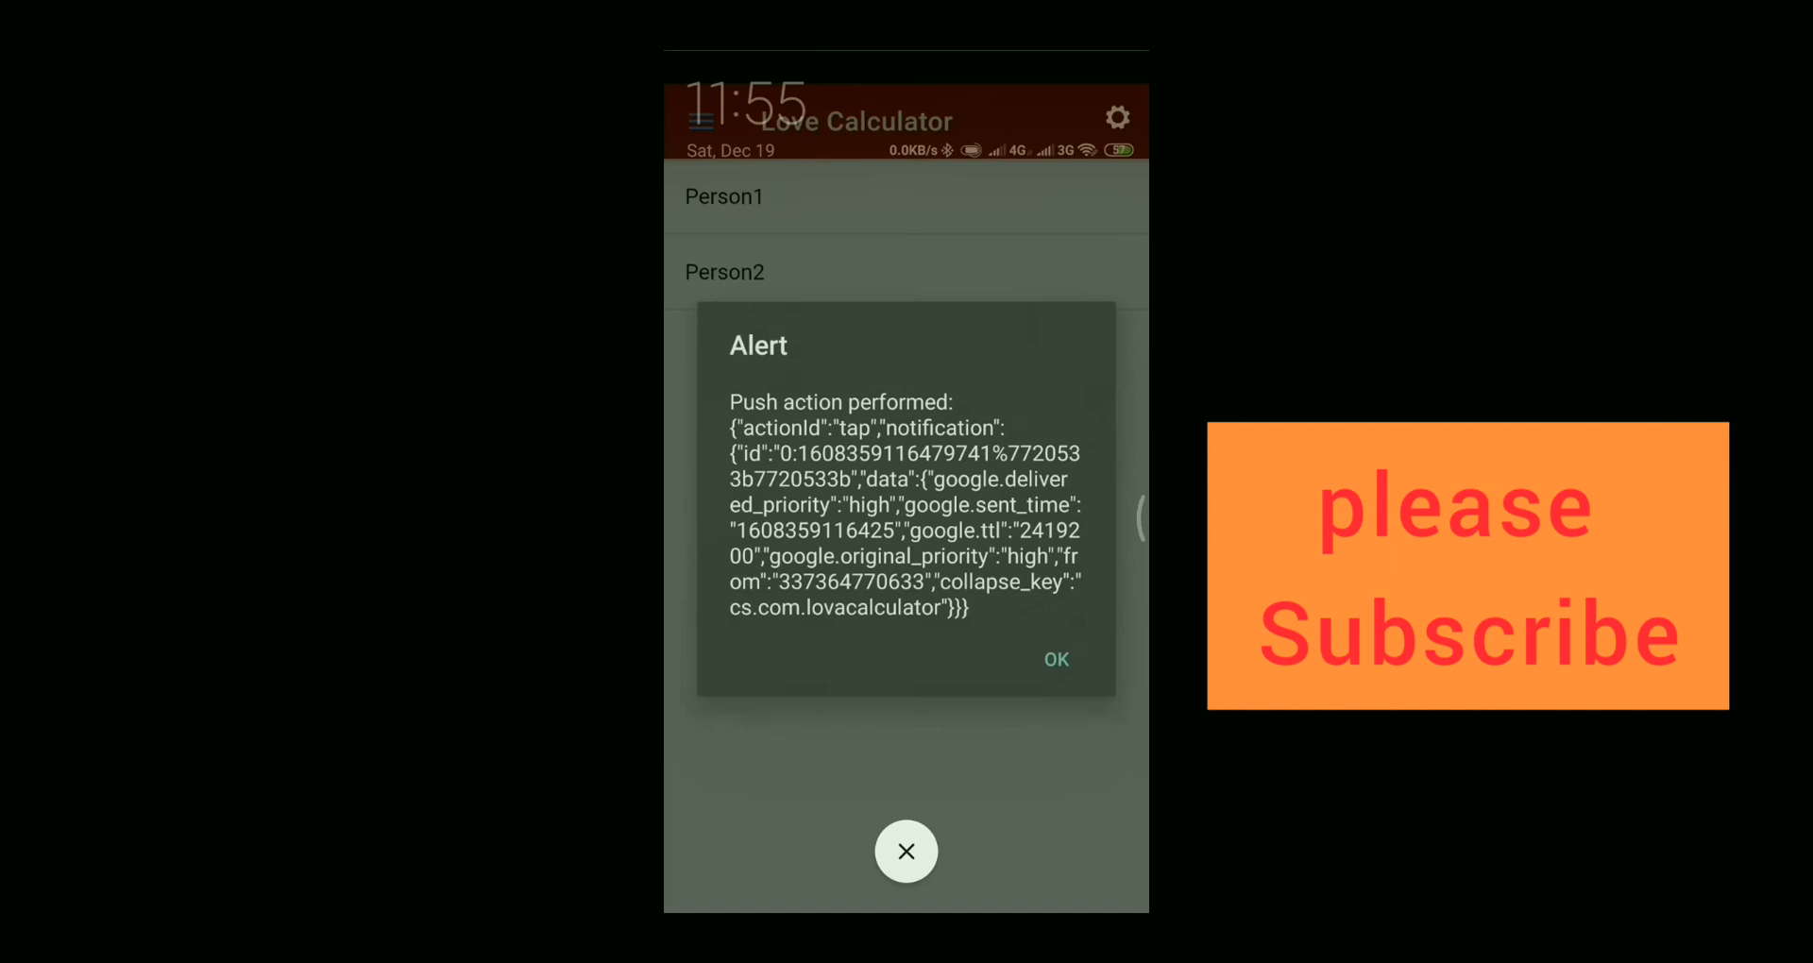
left_click(1054, 660)
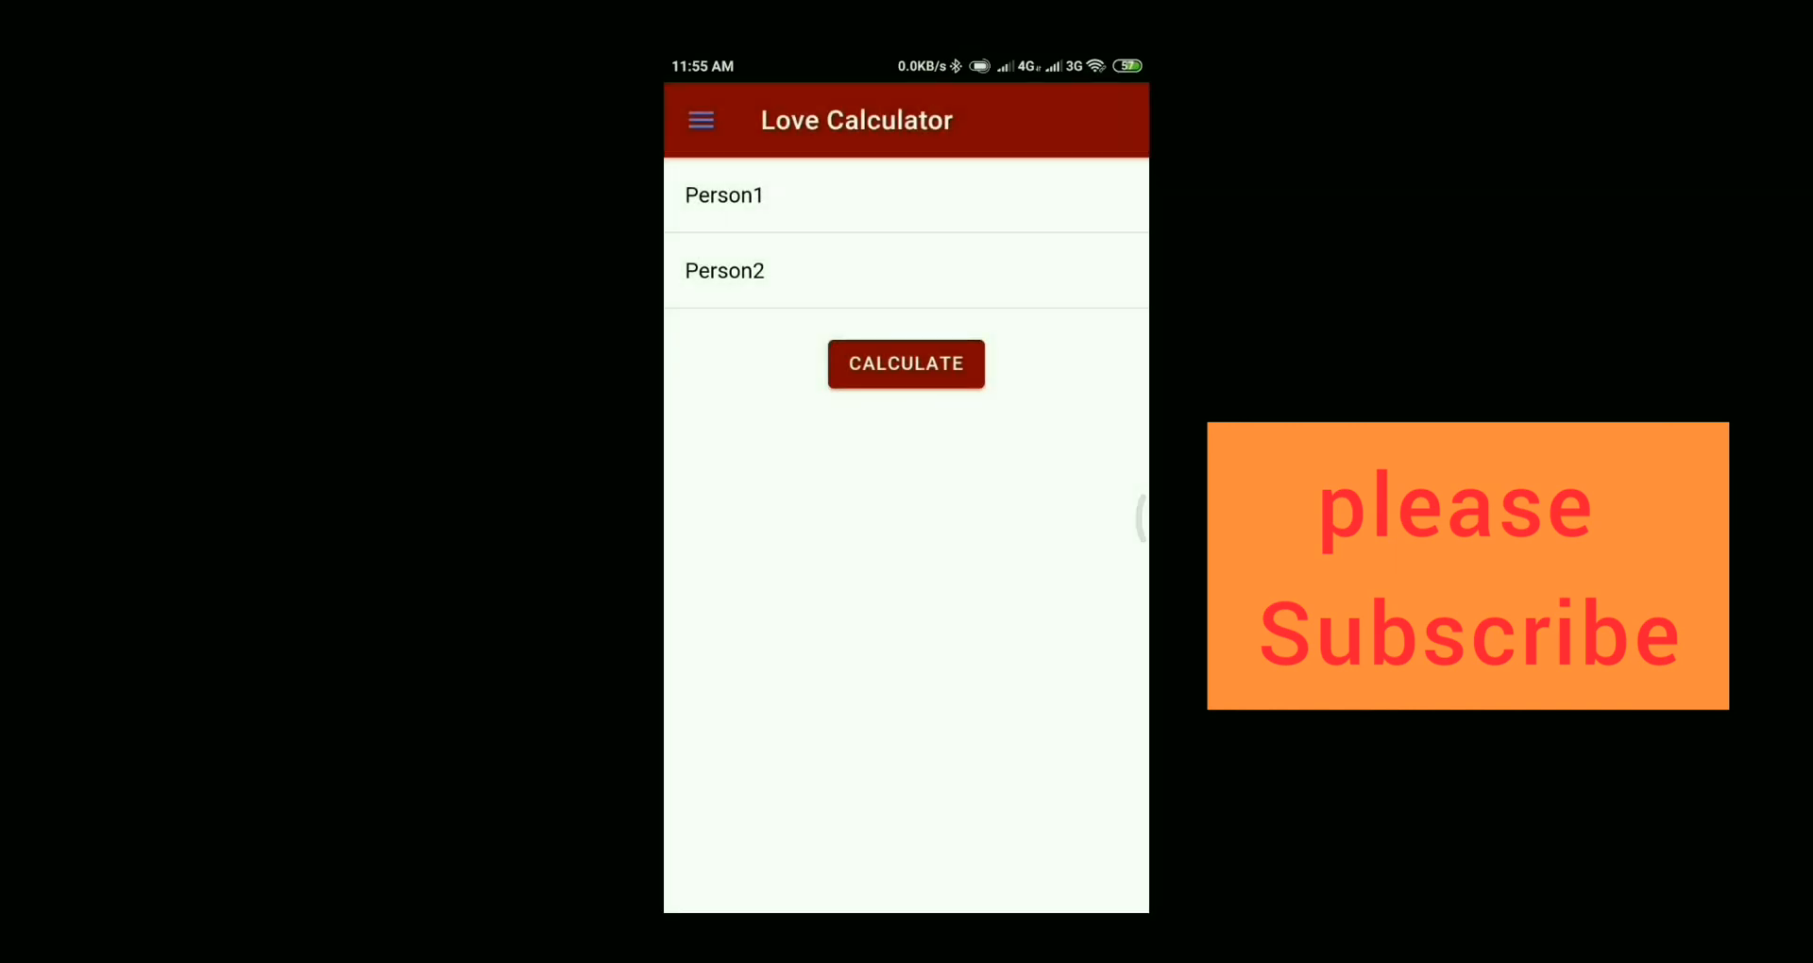